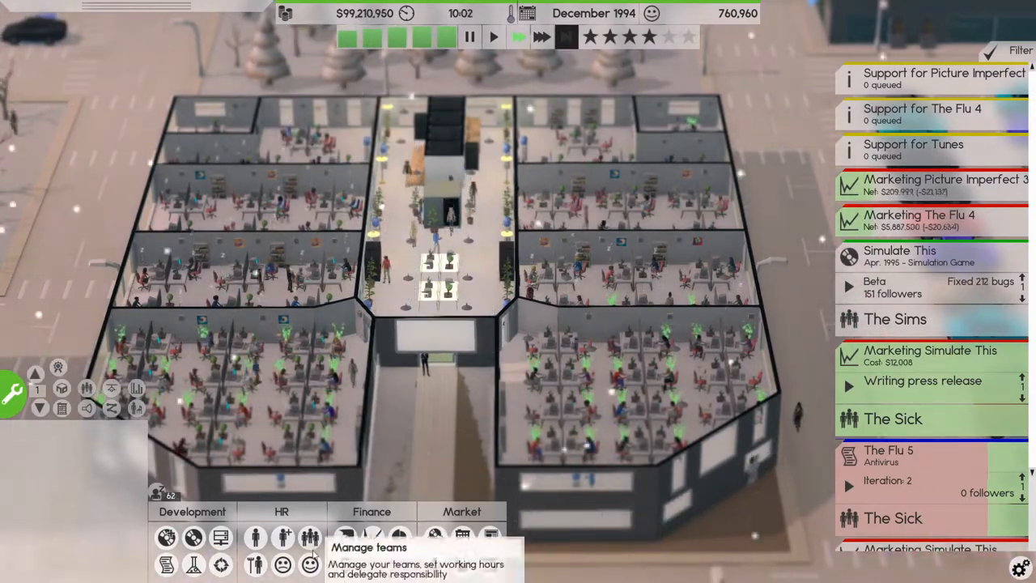
Step: Review the insurance/investments overview and the deals offered by other companies
click(345, 565)
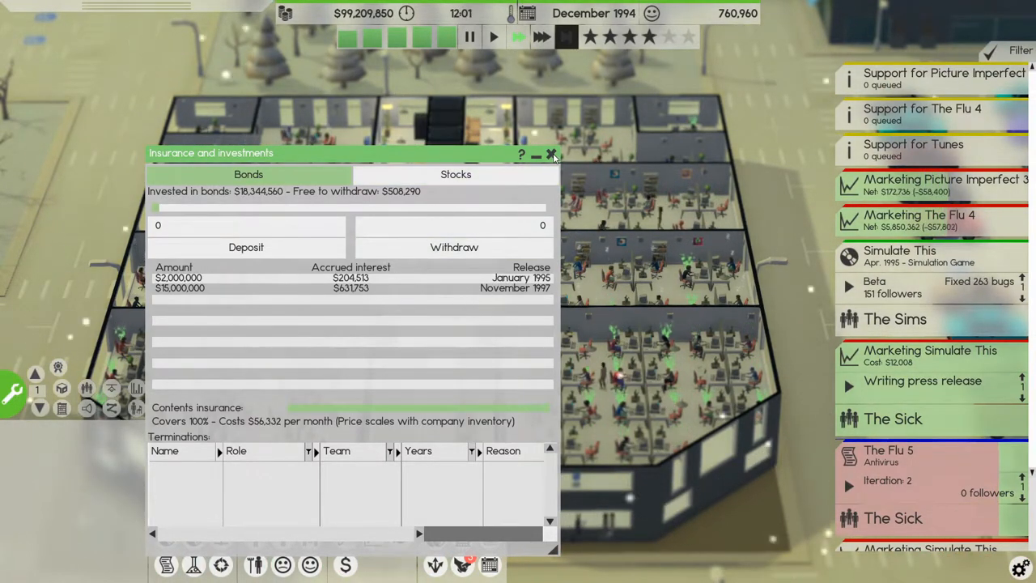
click(550, 156)
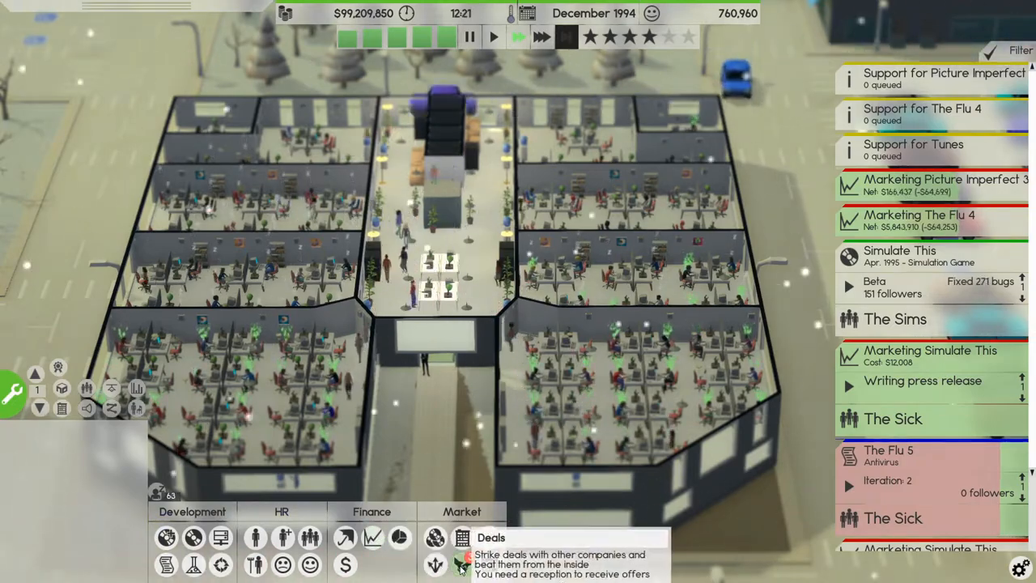
click(462, 538)
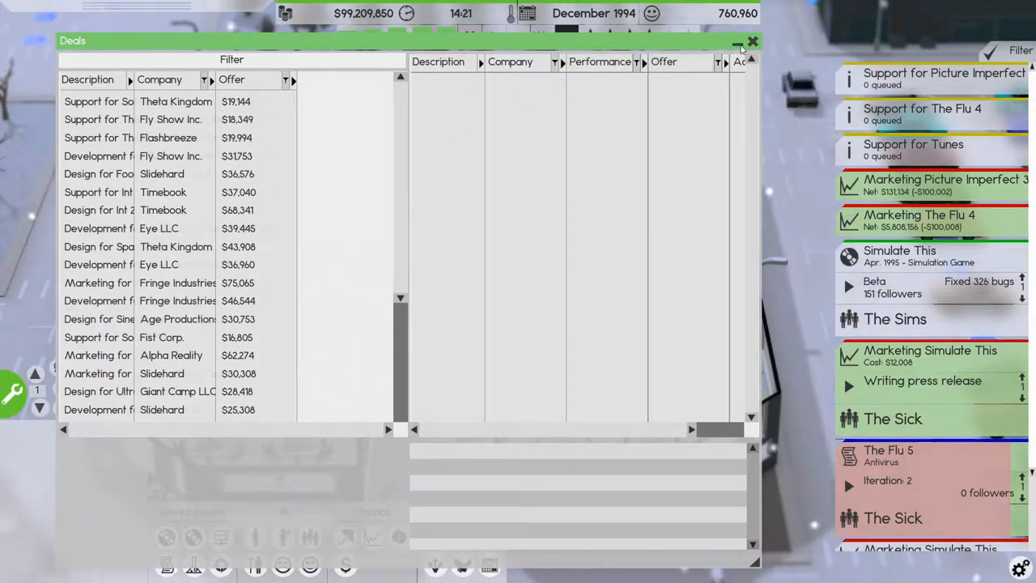
click(751, 42)
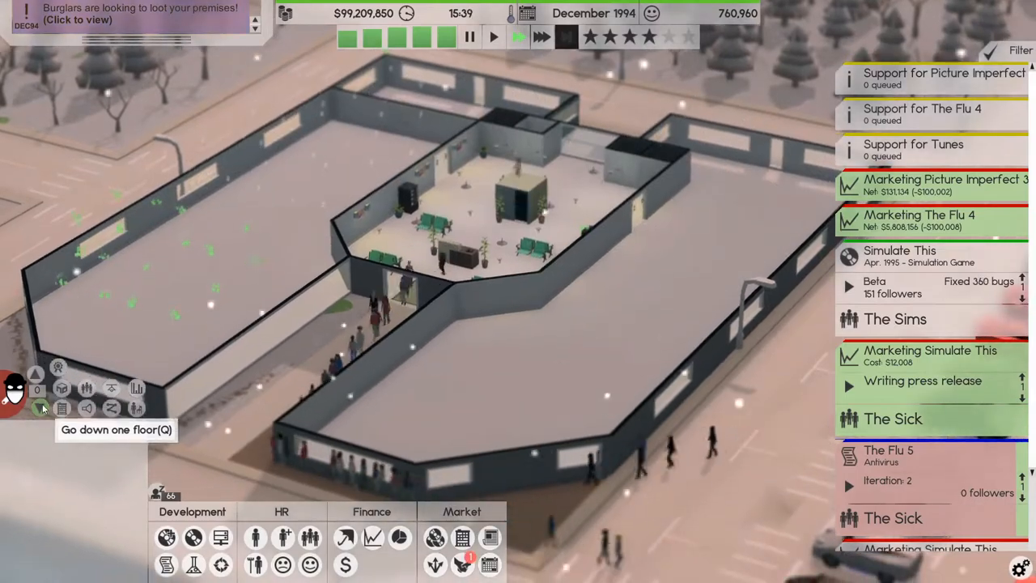
Step: Switch the shown floor down twice to reach the basement with the server racks
click(35, 374)
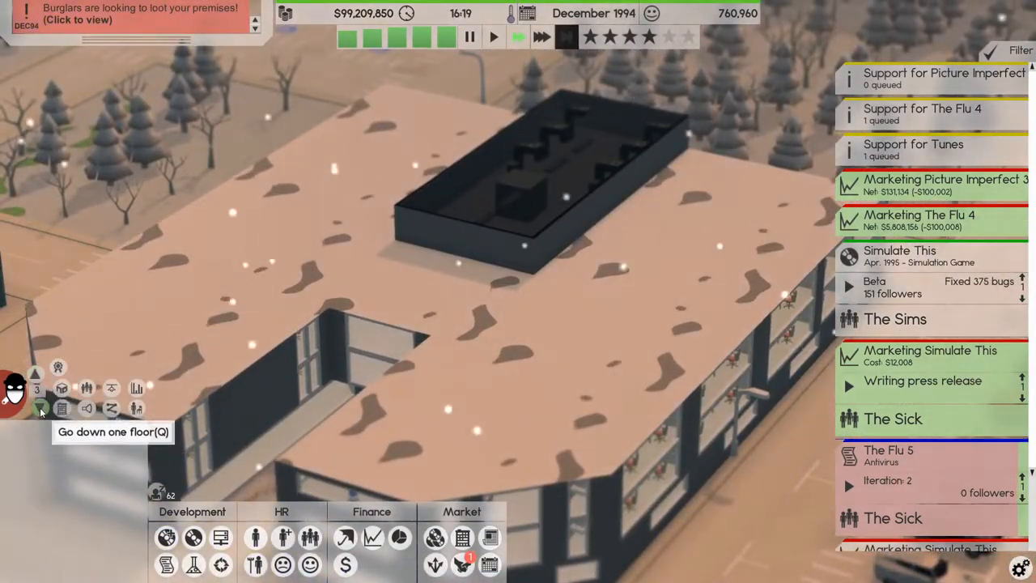
click(40, 408)
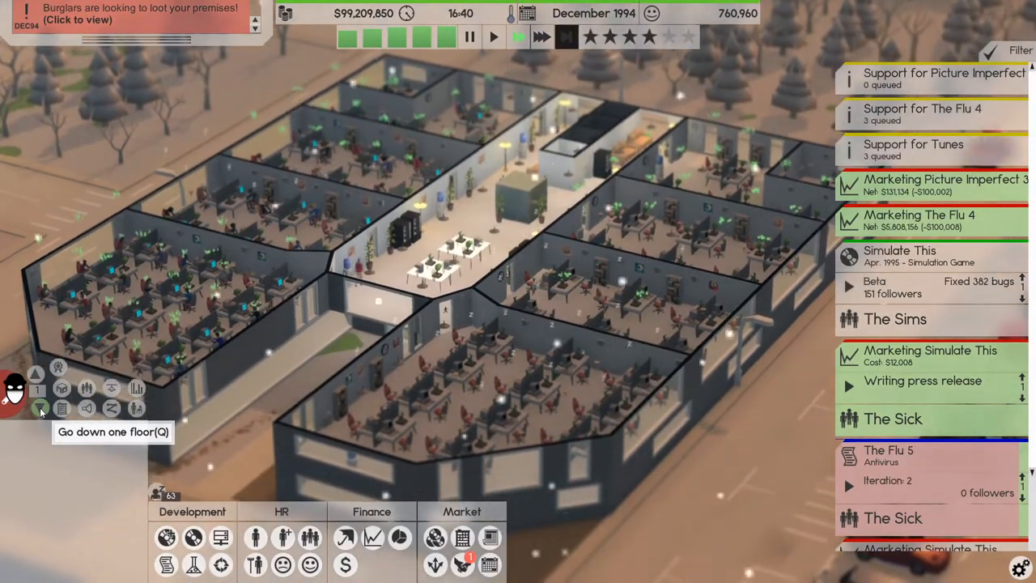
click(38, 408)
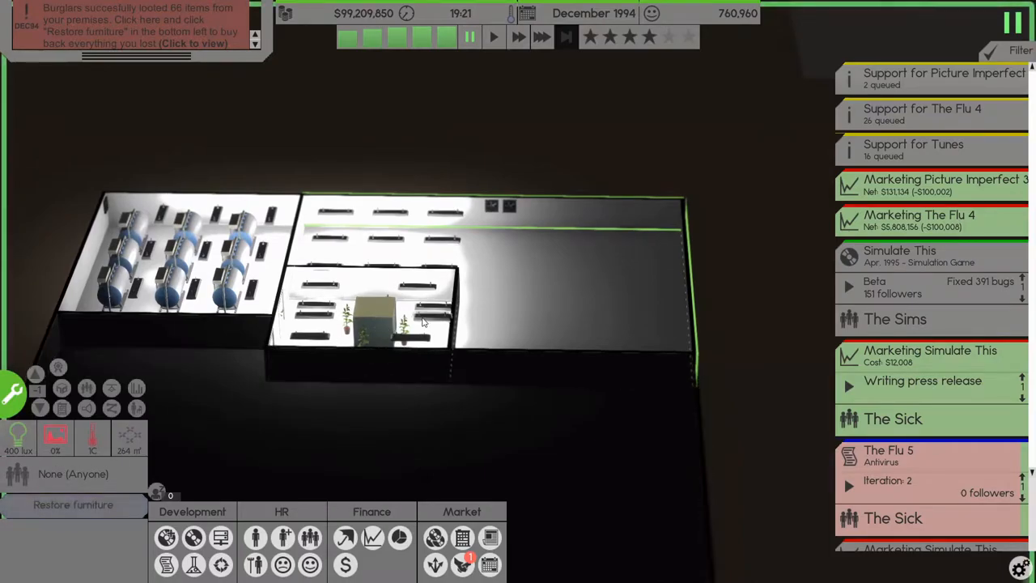
Step: Turn on Wire mode to reveal the server cable connections and go down one floor
click(73, 505)
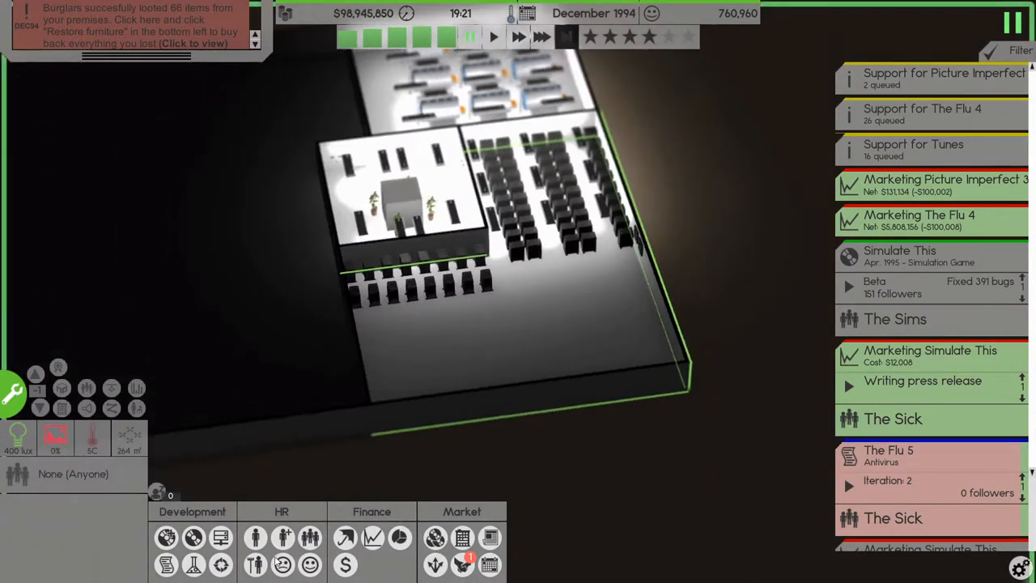
mouse_move(112, 408)
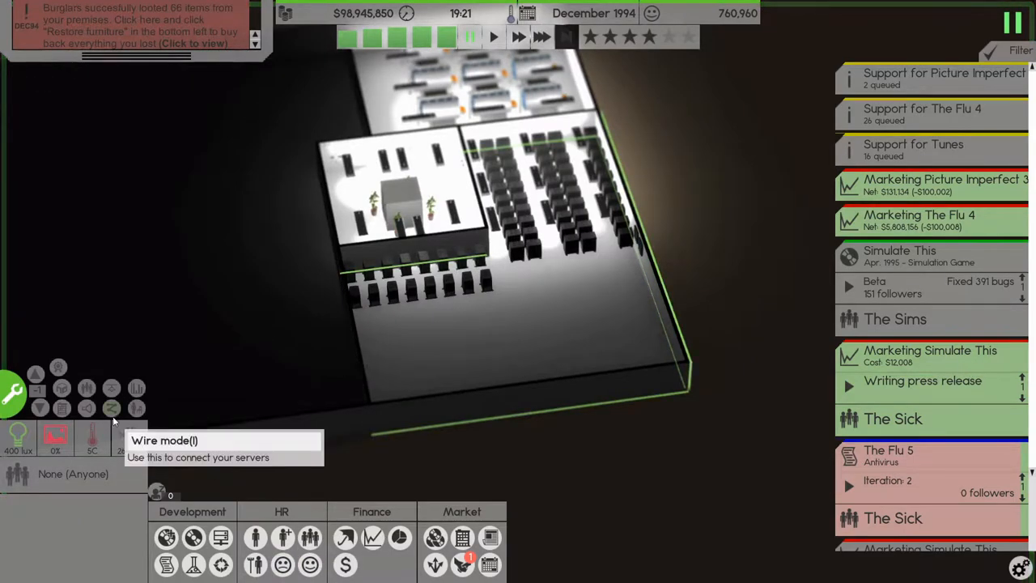
click(112, 408)
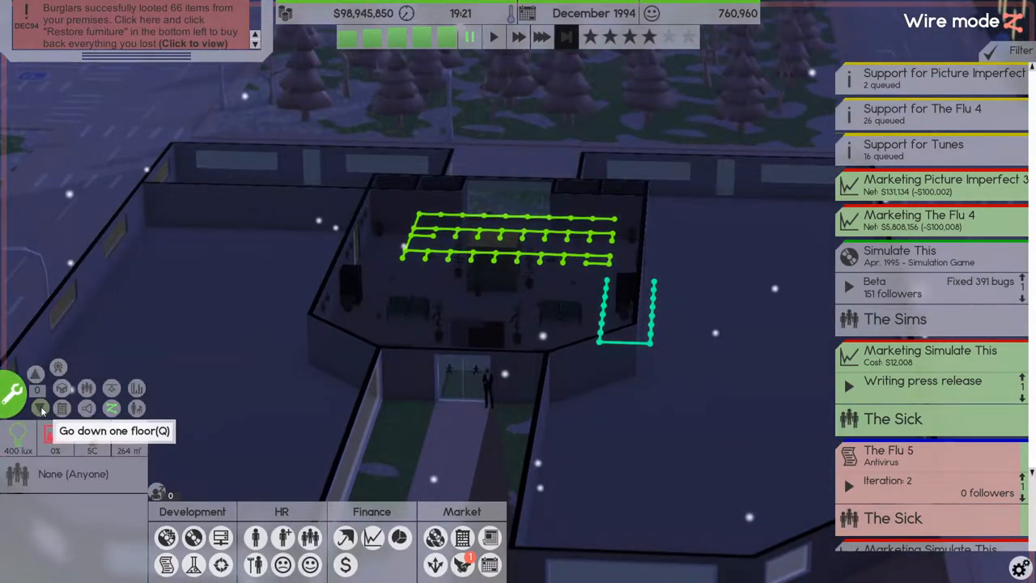
click(39, 408)
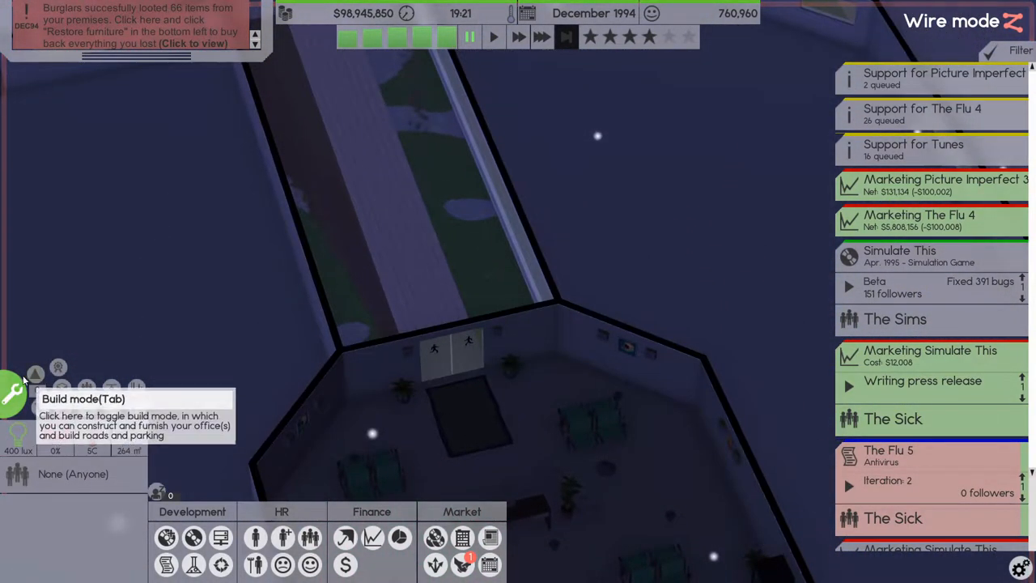
click(13, 393)
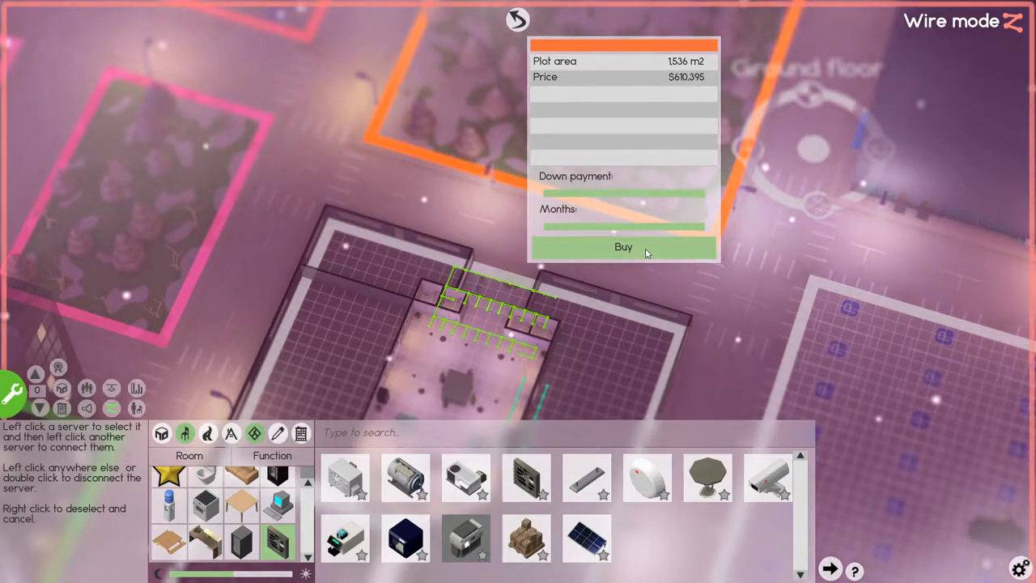
Step: Buy the 1,536 m² plot and the 3,520 m² plot with a building
click(623, 246)
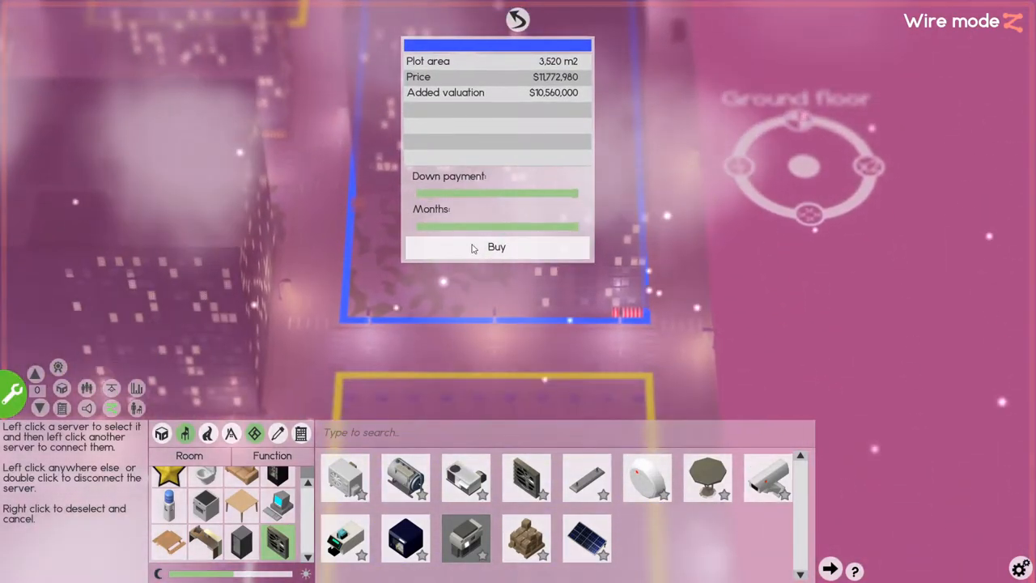
click(496, 246)
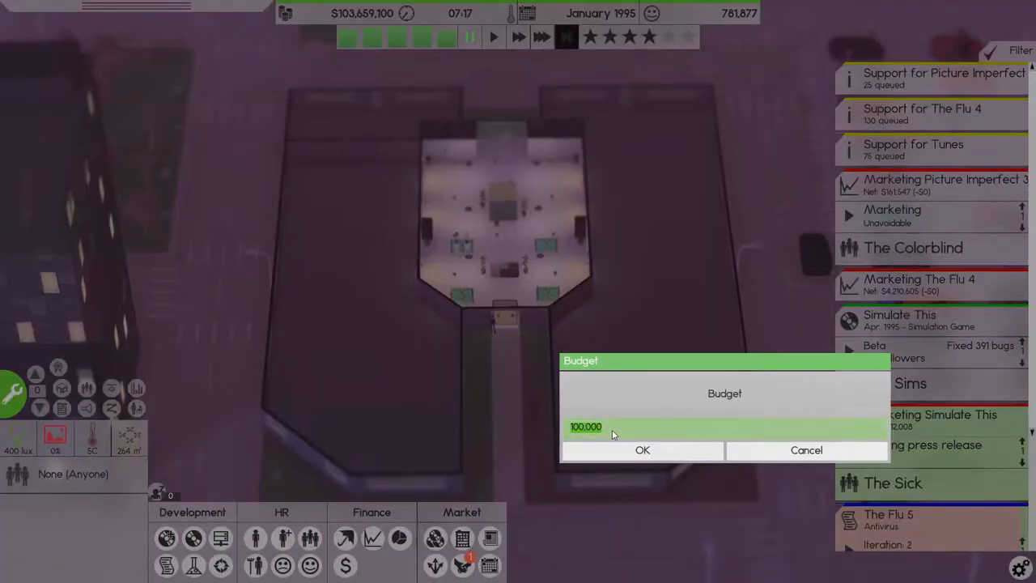
Step: Enter a budget of 10000 and confirm it
text(10000)
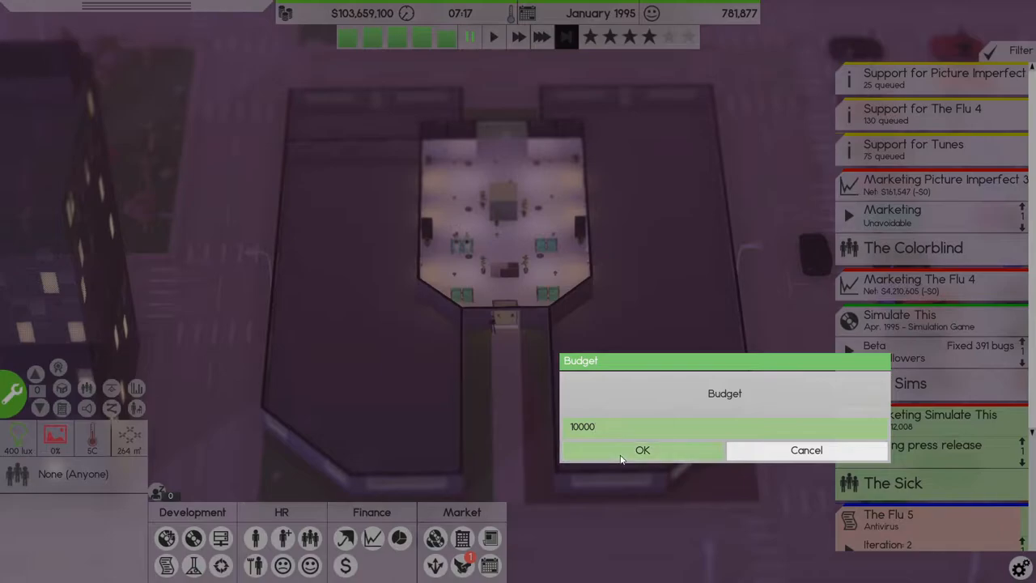
click(641, 450)
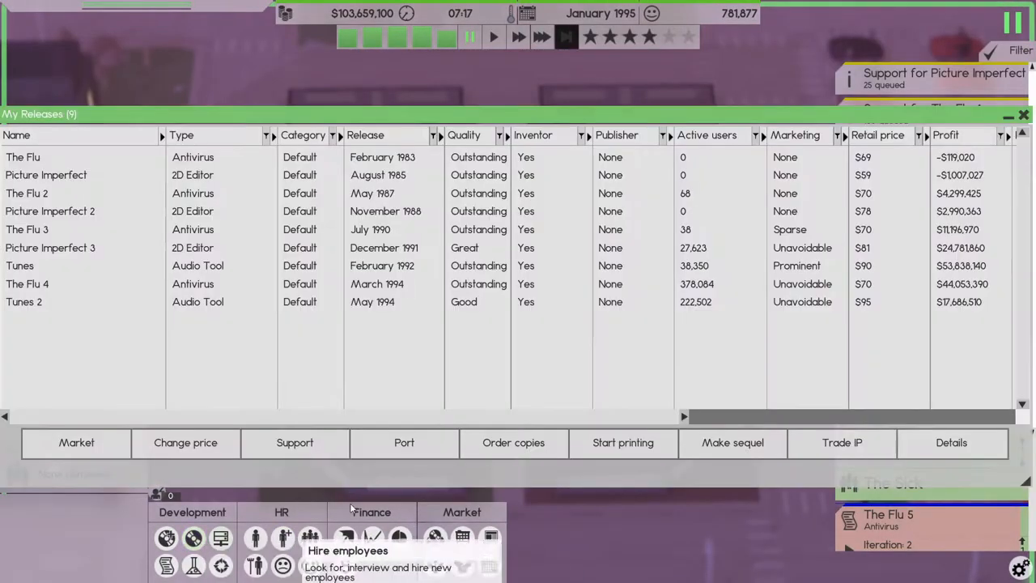
scroll(right, 3)
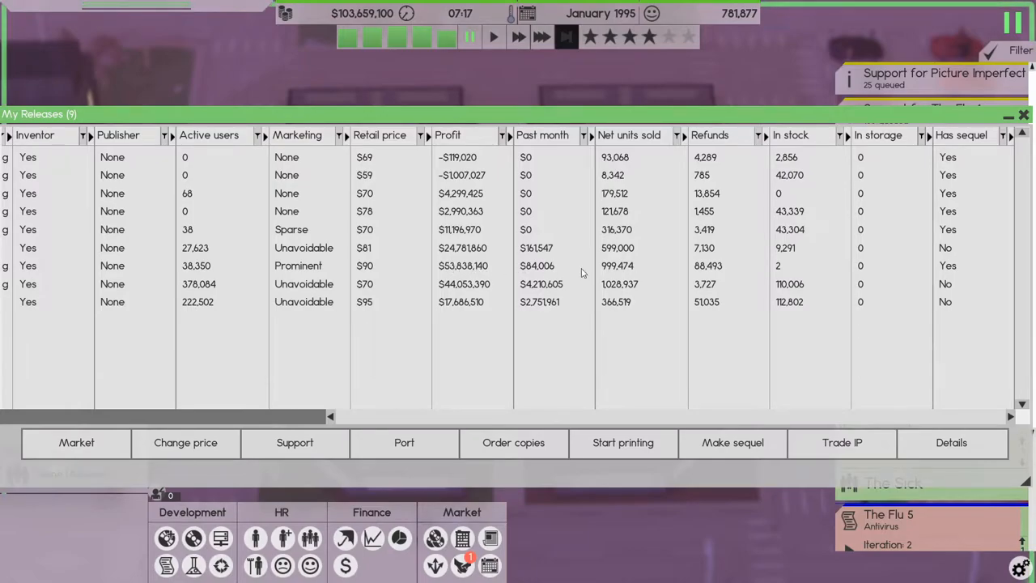
mouse_move(533, 307)
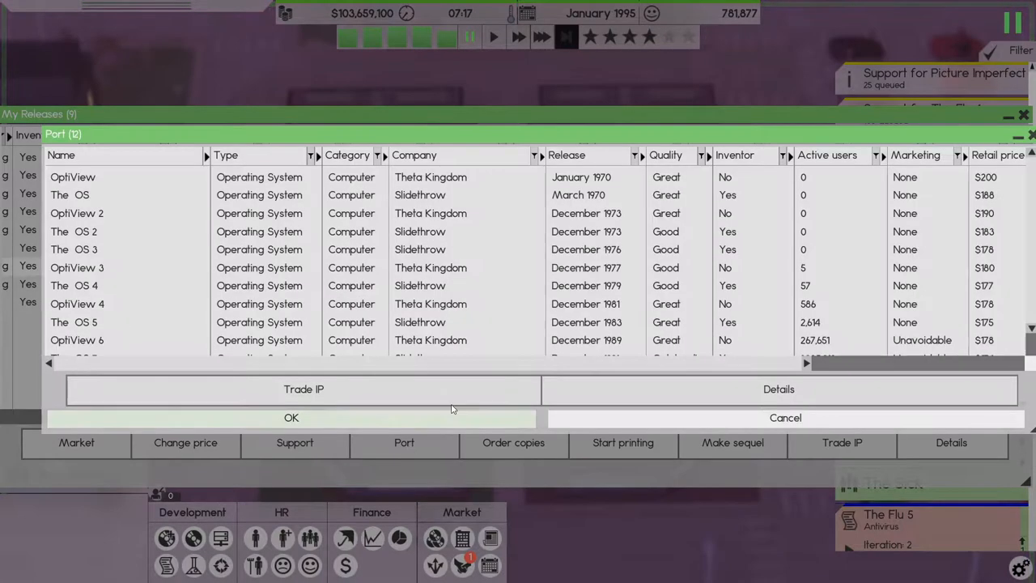
click(735, 155)
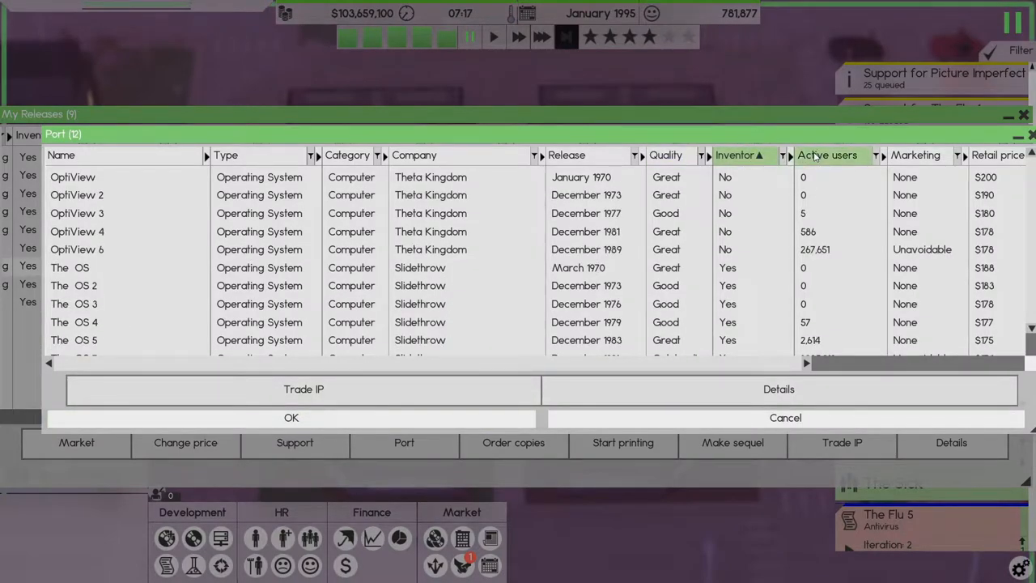
click(827, 155)
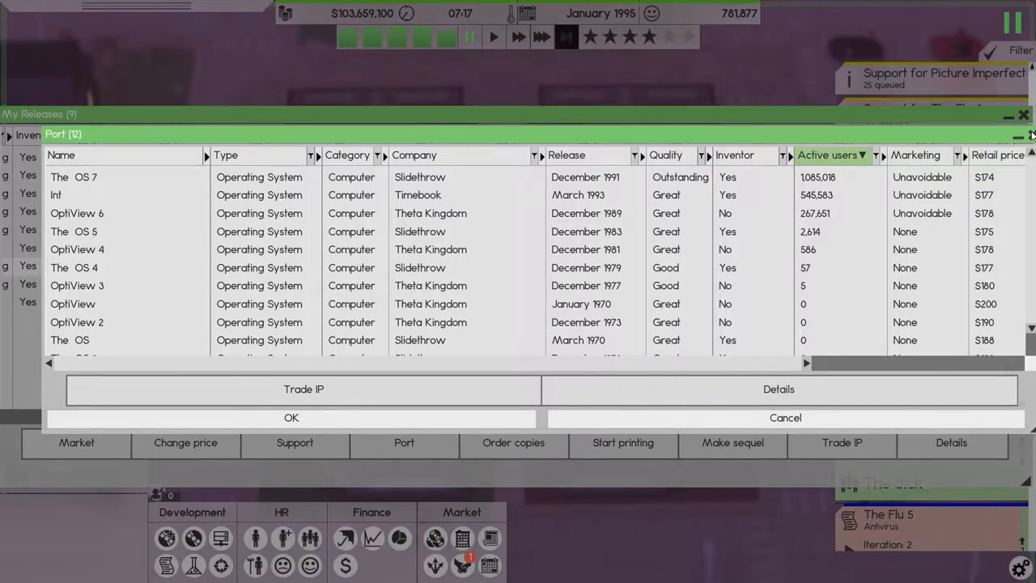
click(405, 442)
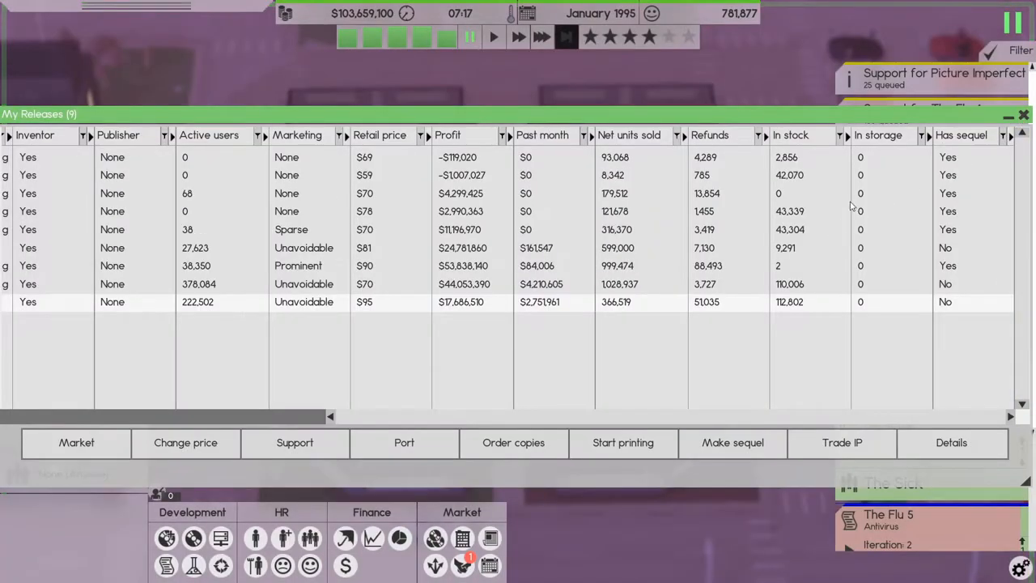
mouse_move(813, 259)
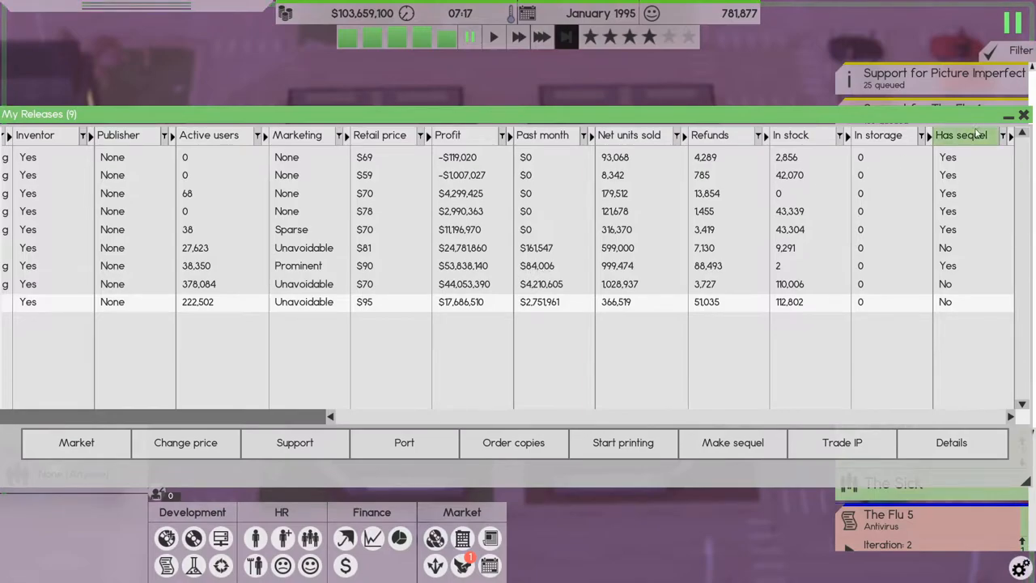
click(1023, 113)
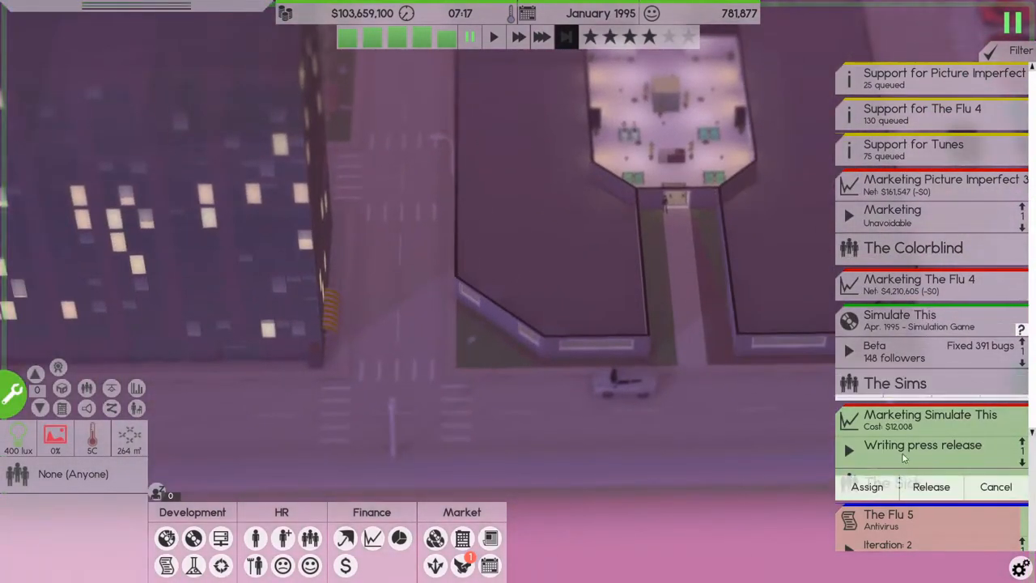
Step: Issue the press release for Simulate This from its marketing card
click(931, 486)
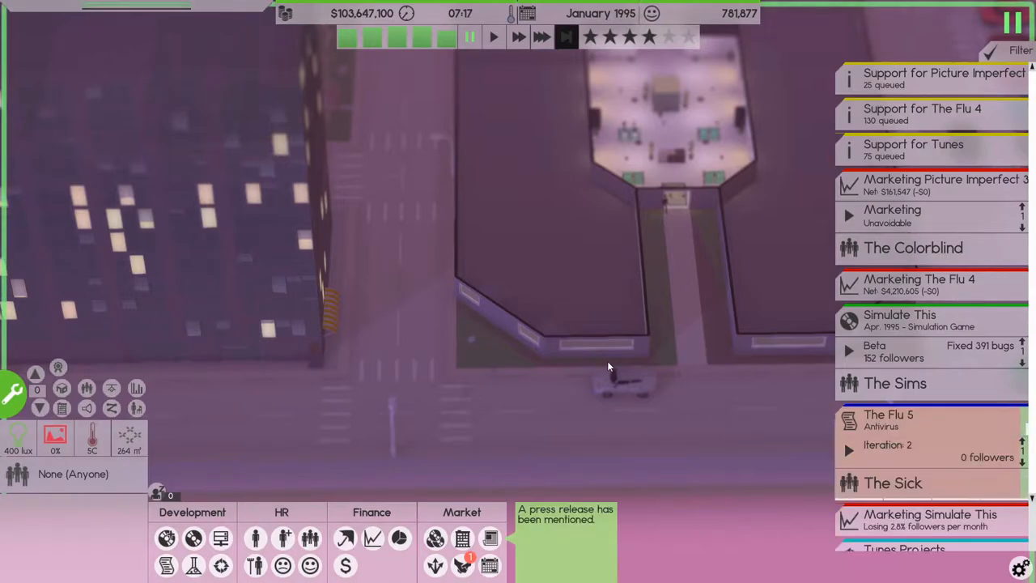
click(563, 515)
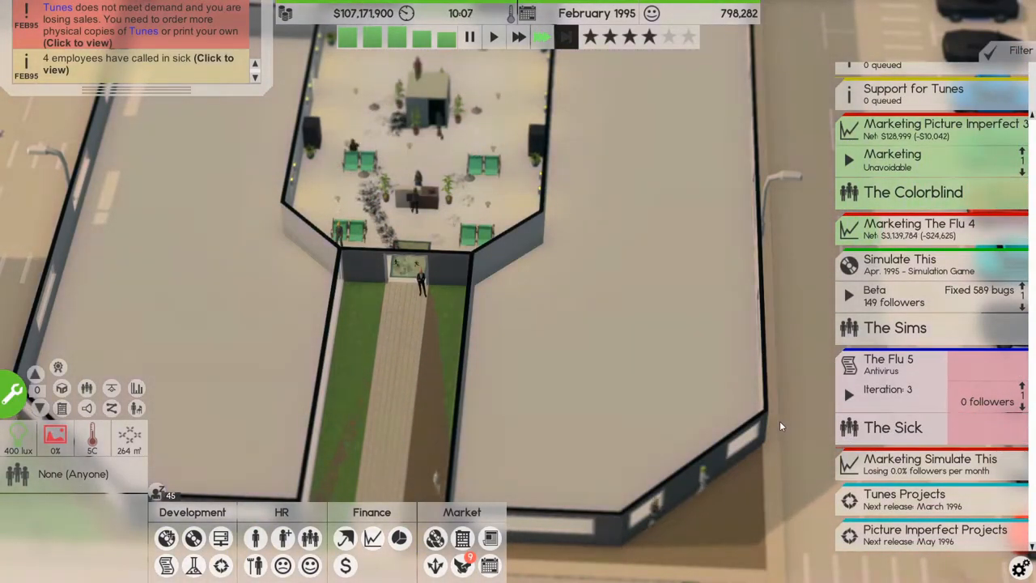
click(887, 364)
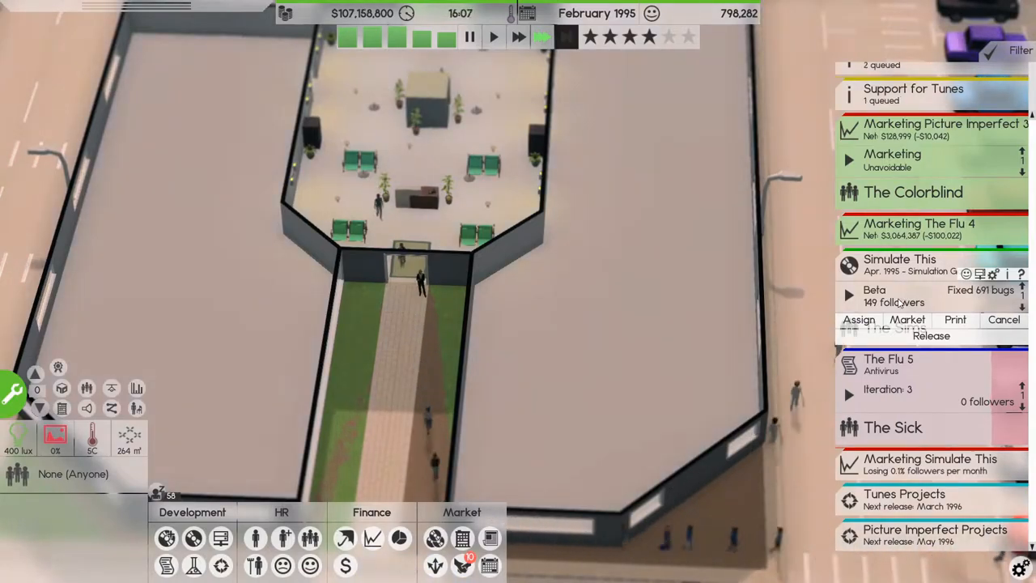
click(907, 319)
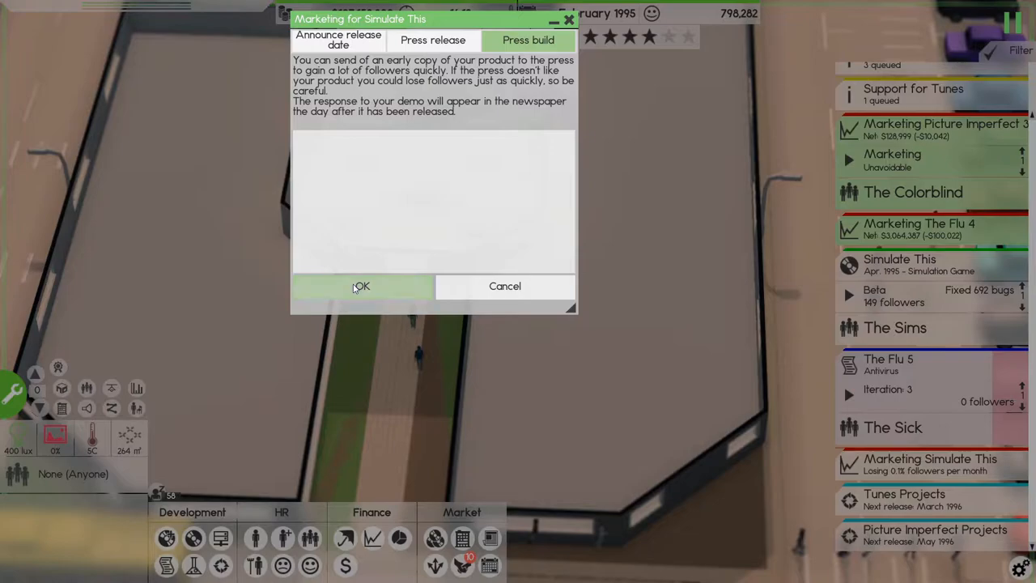
click(361, 285)
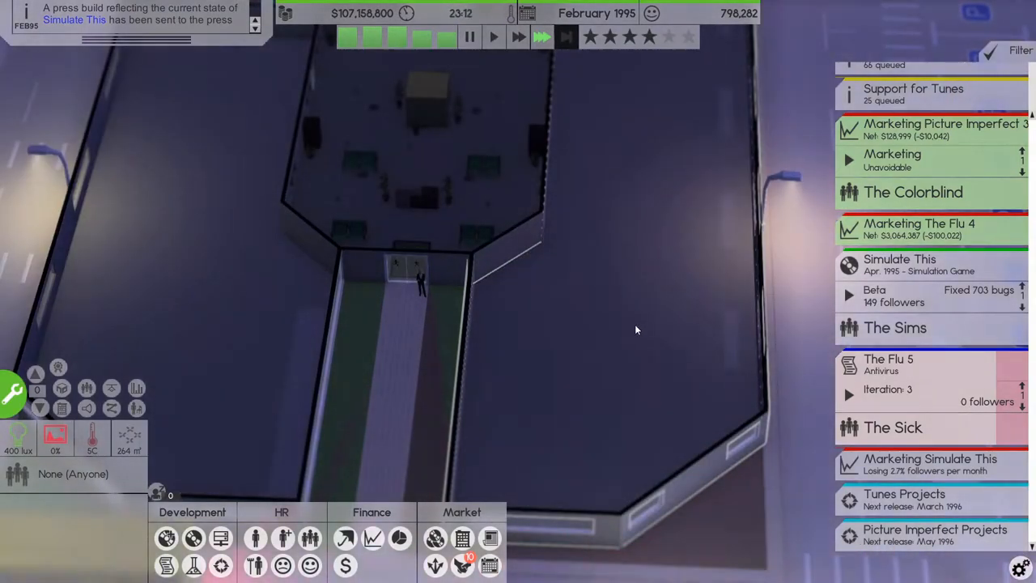
mouse_move(806, 239)
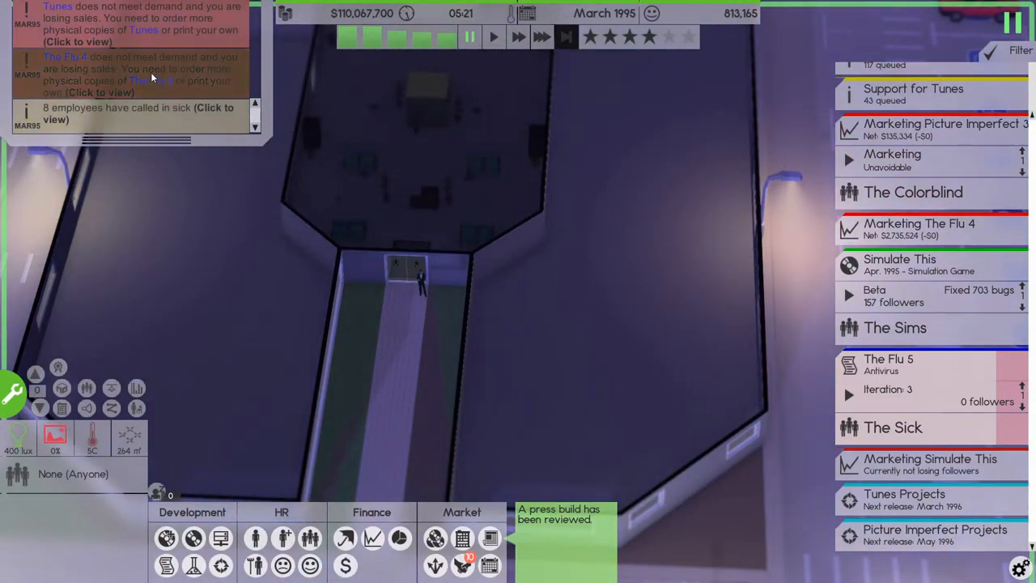
mouse_move(195, 537)
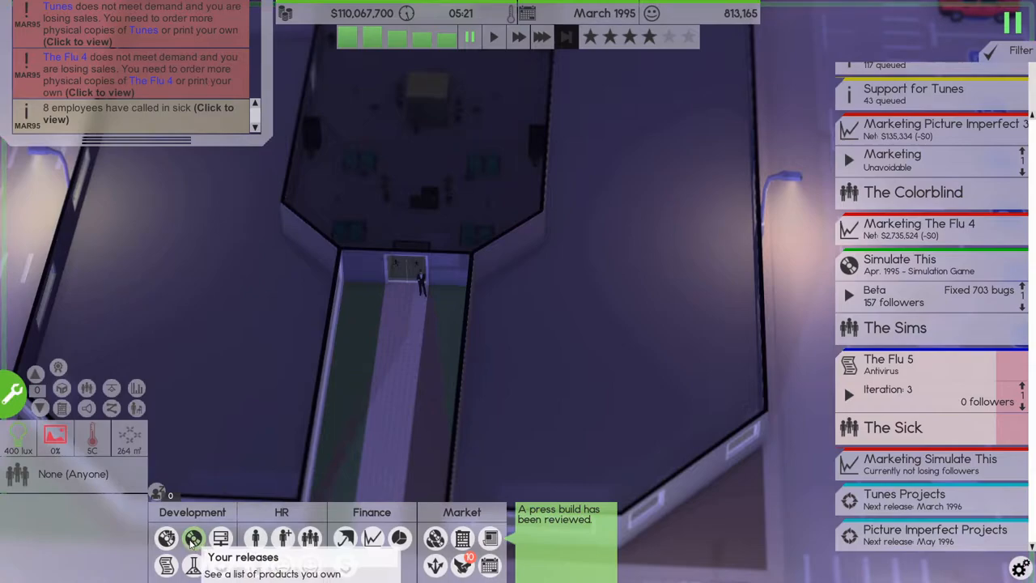
Step: Order 10000 more physical copies of The Flu 4 and close the releases list
click(194, 538)
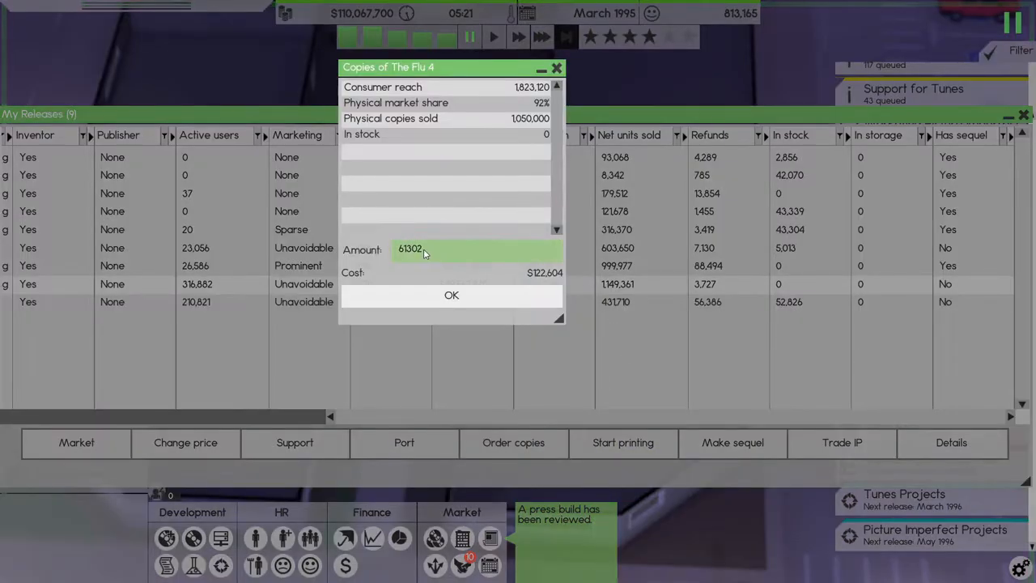
text(10000)
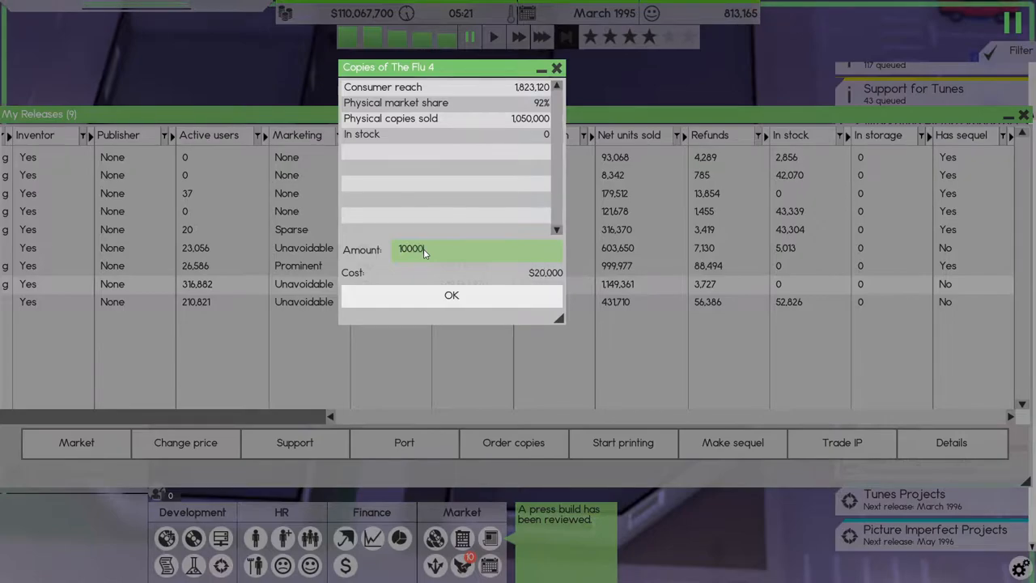
click(451, 295)
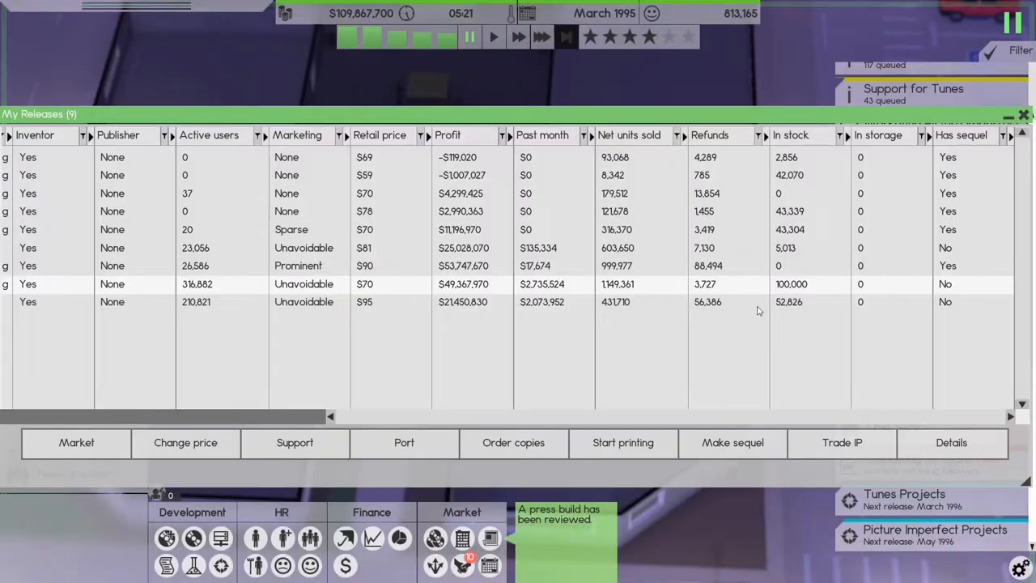
click(405, 442)
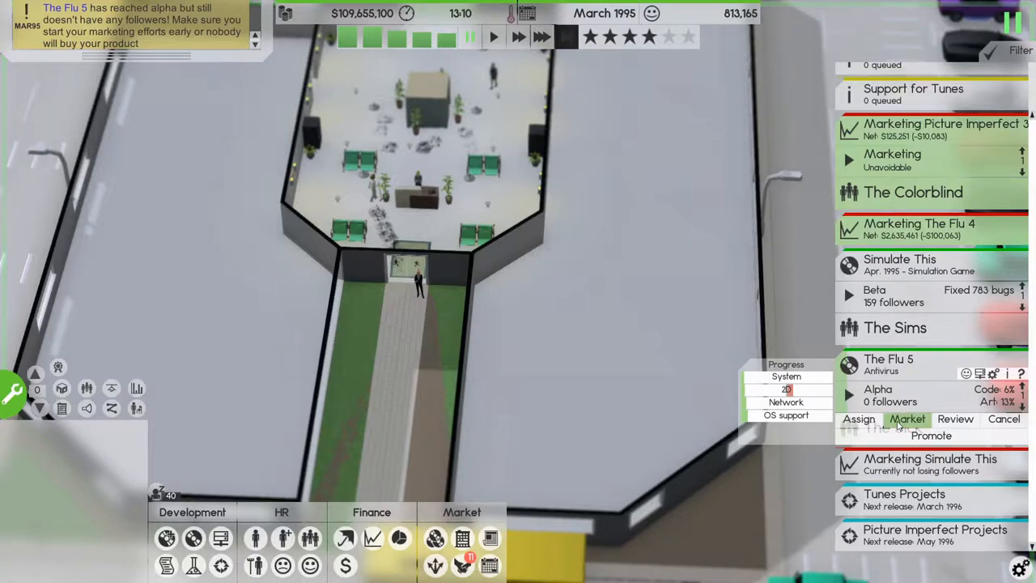
Step: Announce an April 1996 release date for The Flu 5
click(907, 418)
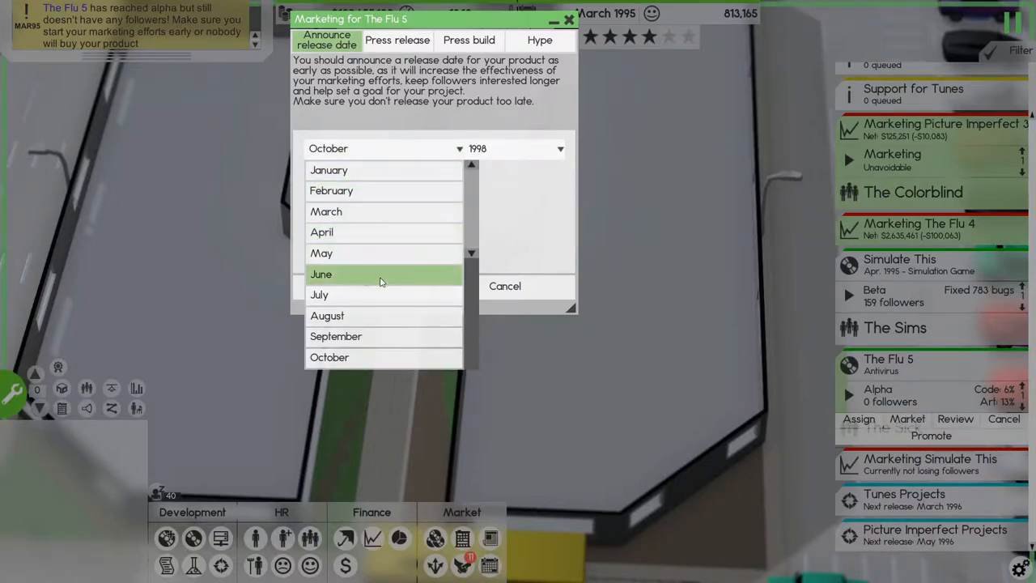
click(320, 233)
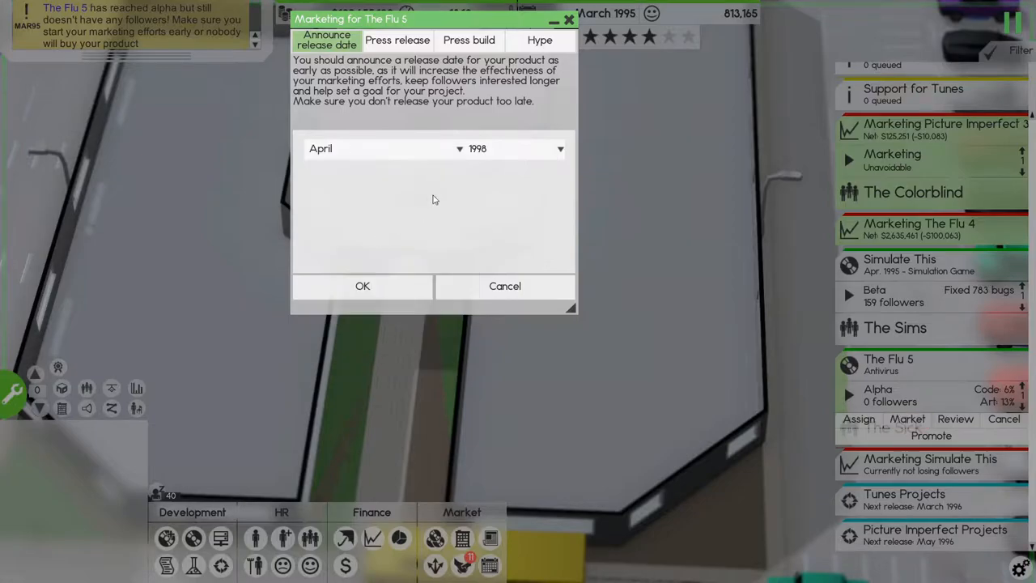
click(558, 149)
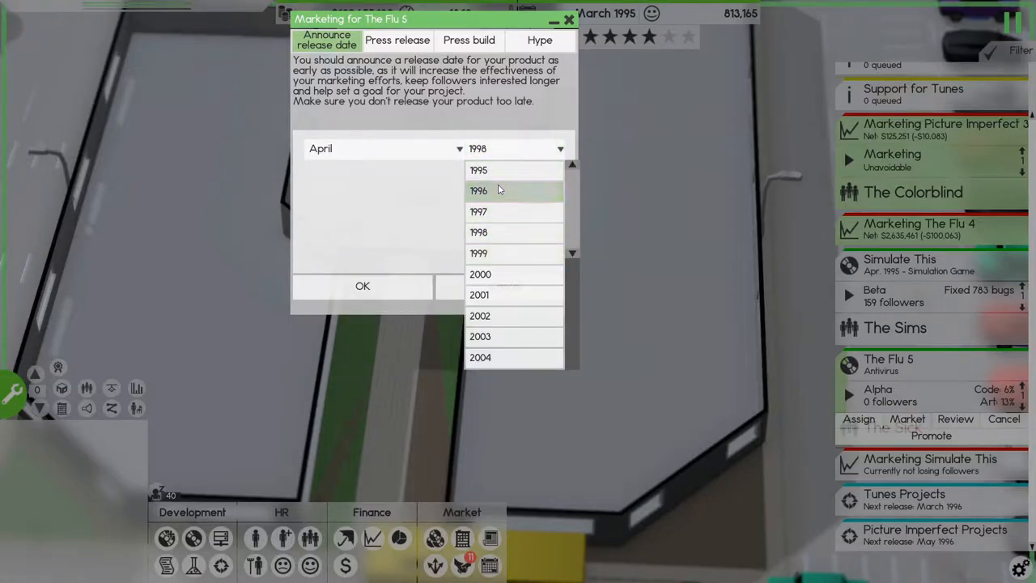
click(480, 191)
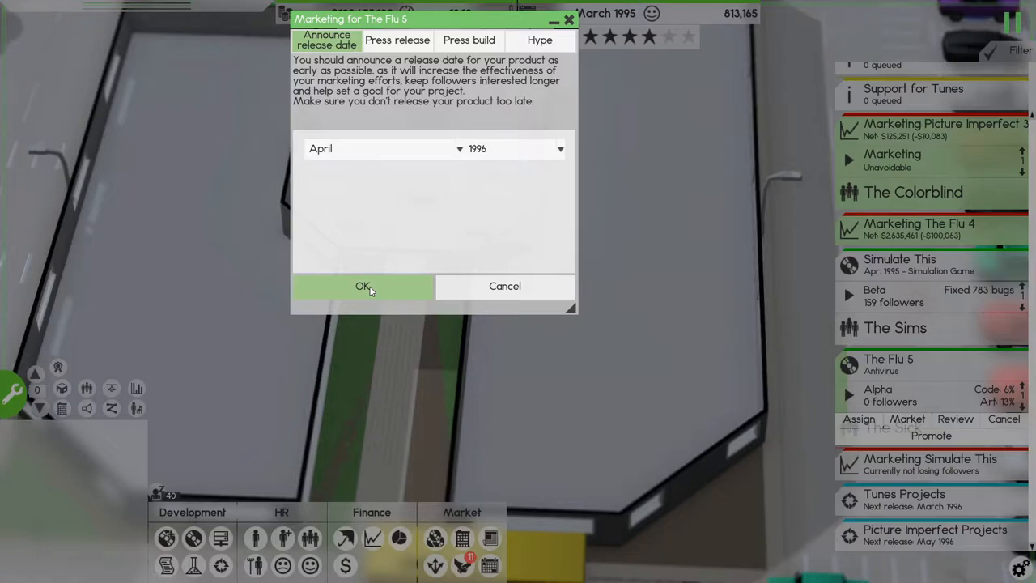
click(363, 285)
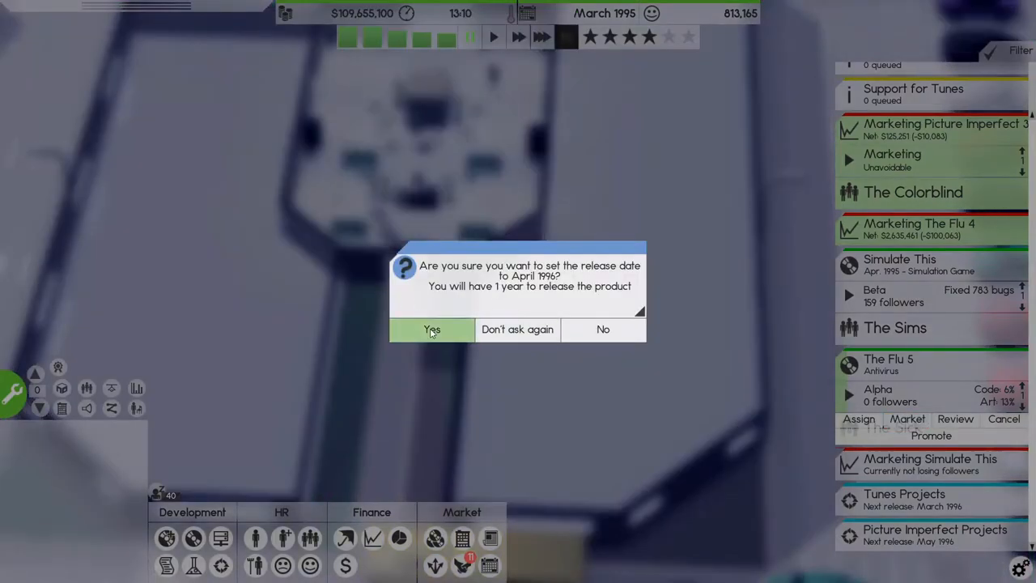
click(430, 329)
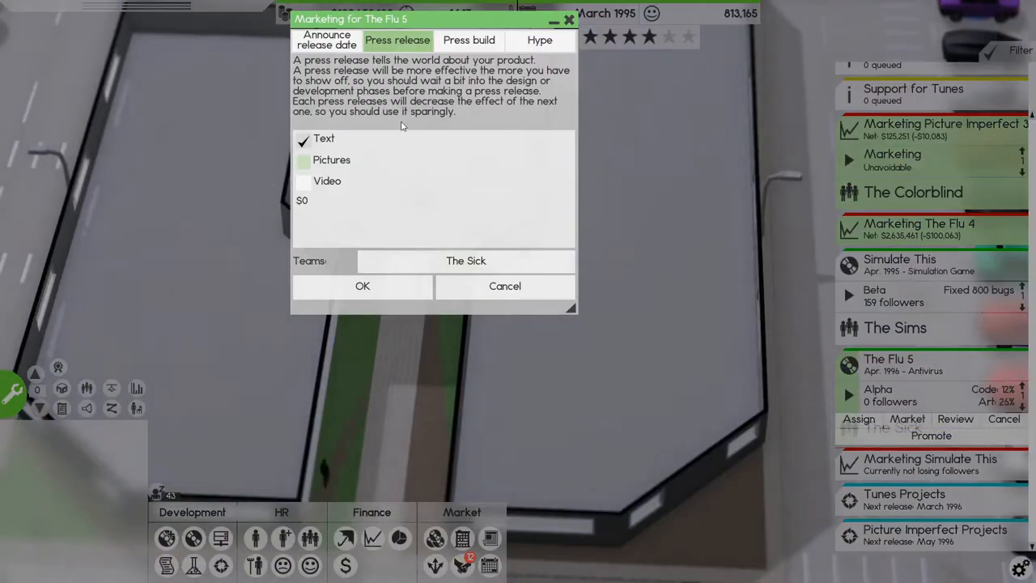
Step: Send out a Flu 5 press release with pictures and video added
click(305, 182)
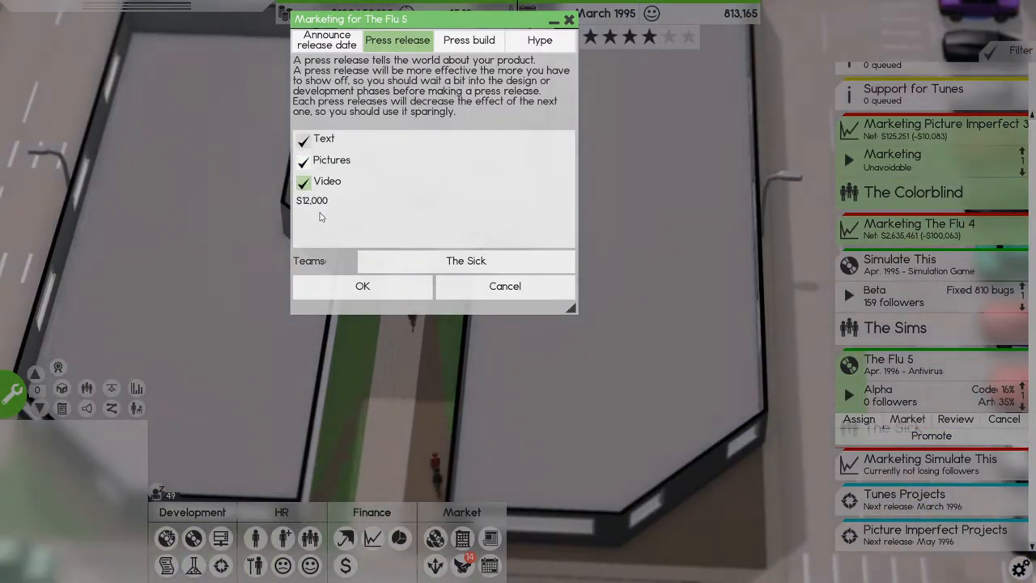
click(363, 285)
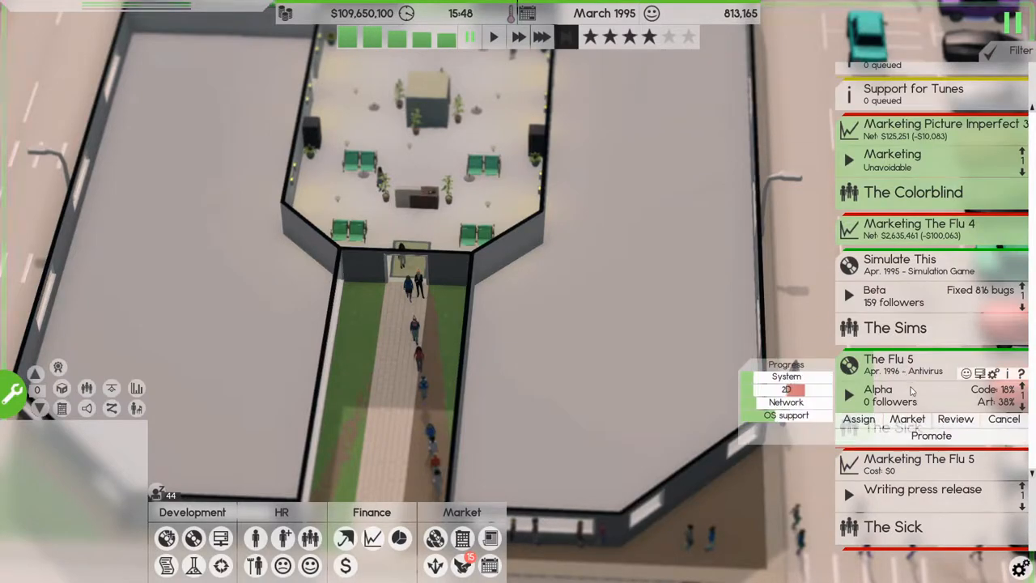
click(931, 436)
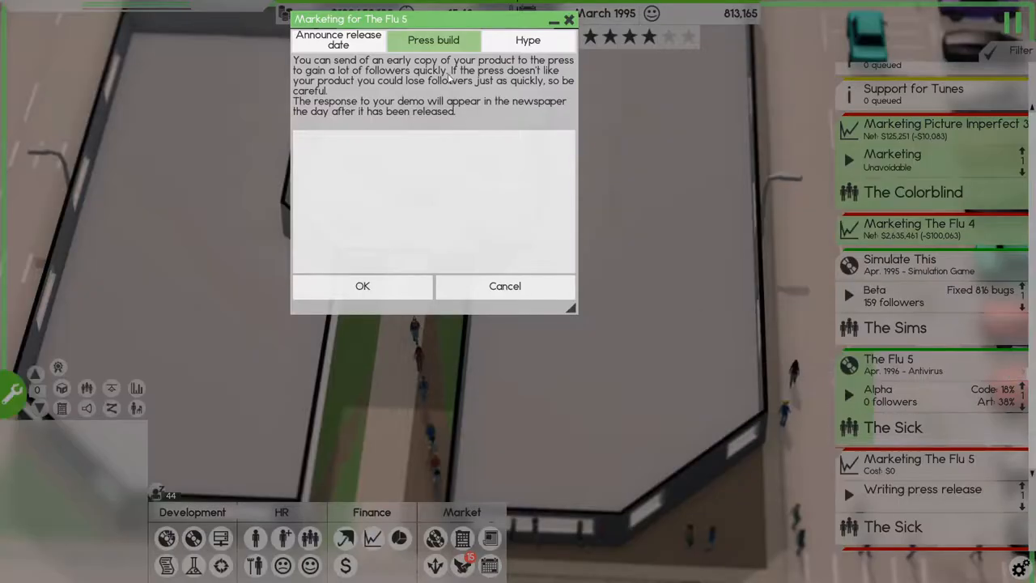
click(363, 285)
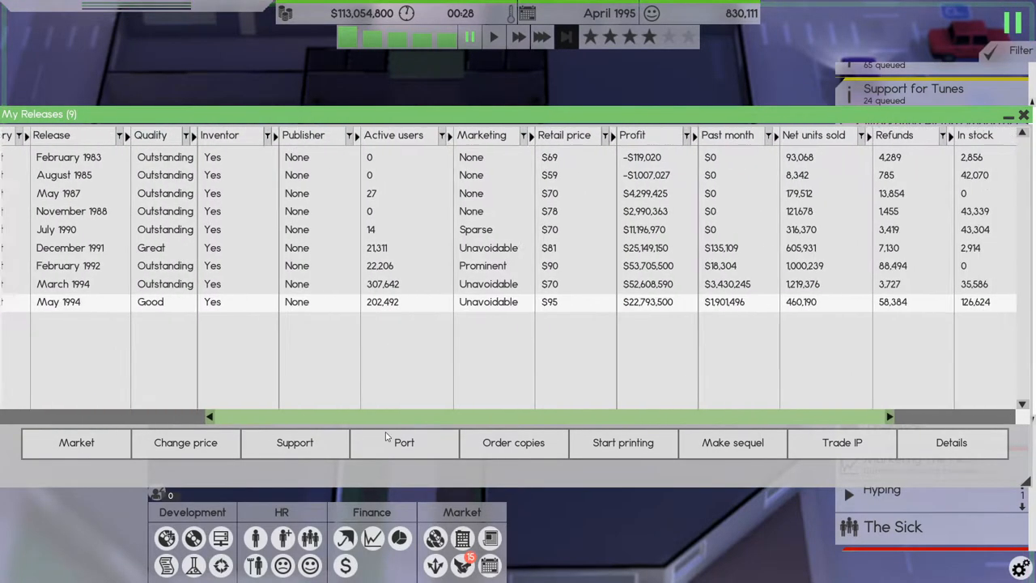
Step: Close My Releases and review the Public server in the server overview
scroll(right, 3)
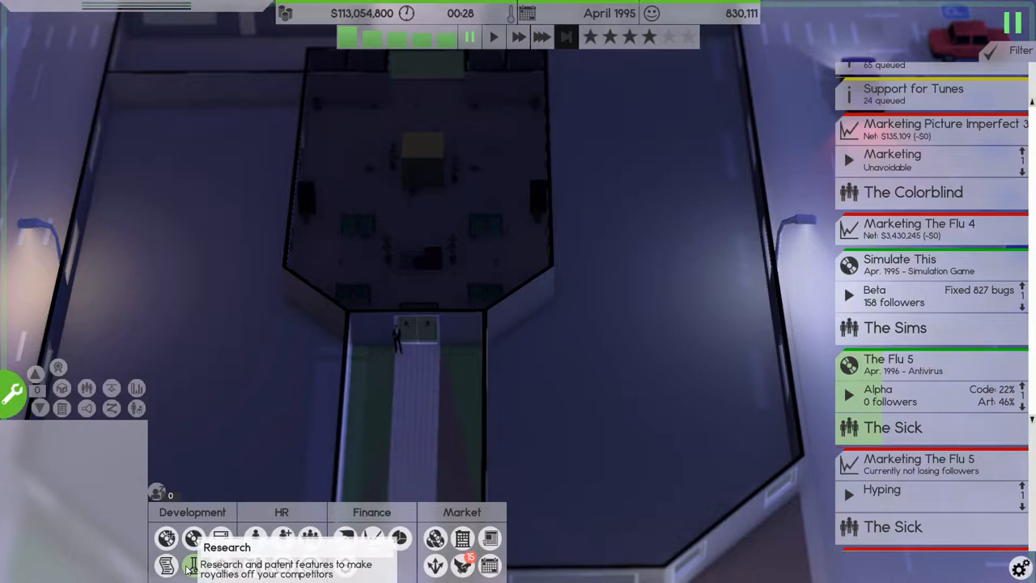
click(221, 538)
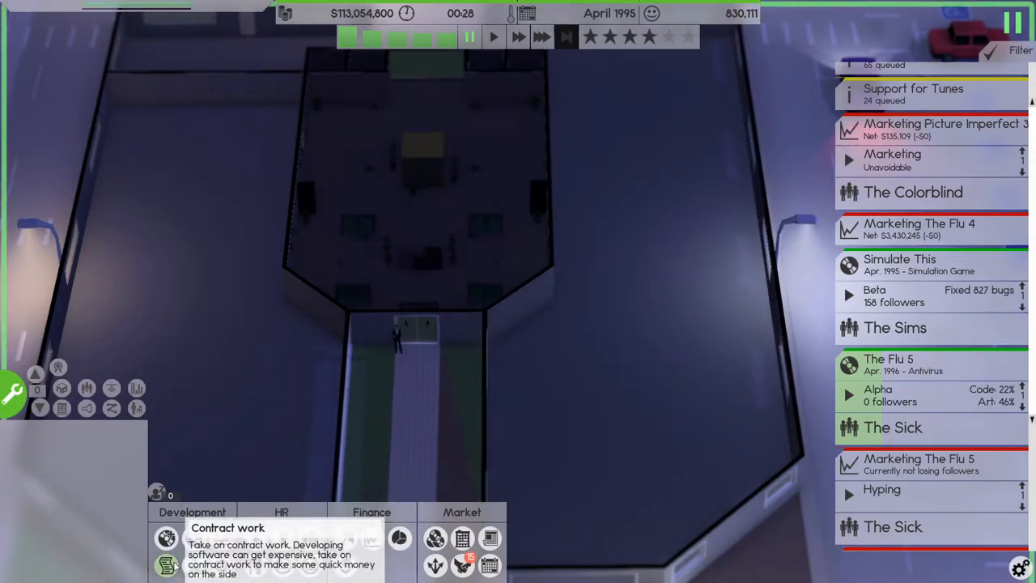
mouse_move(220, 538)
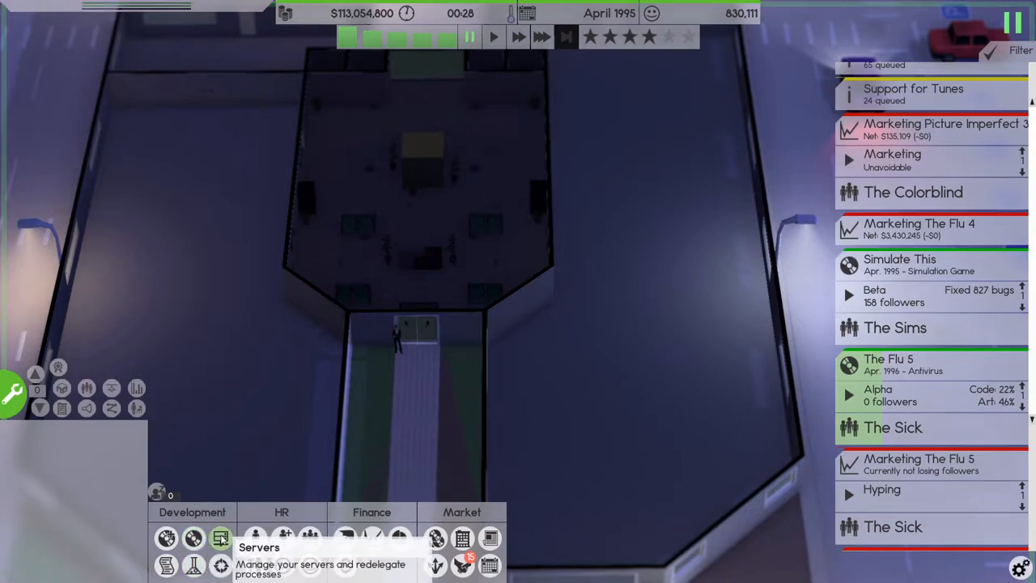
mouse_move(165, 538)
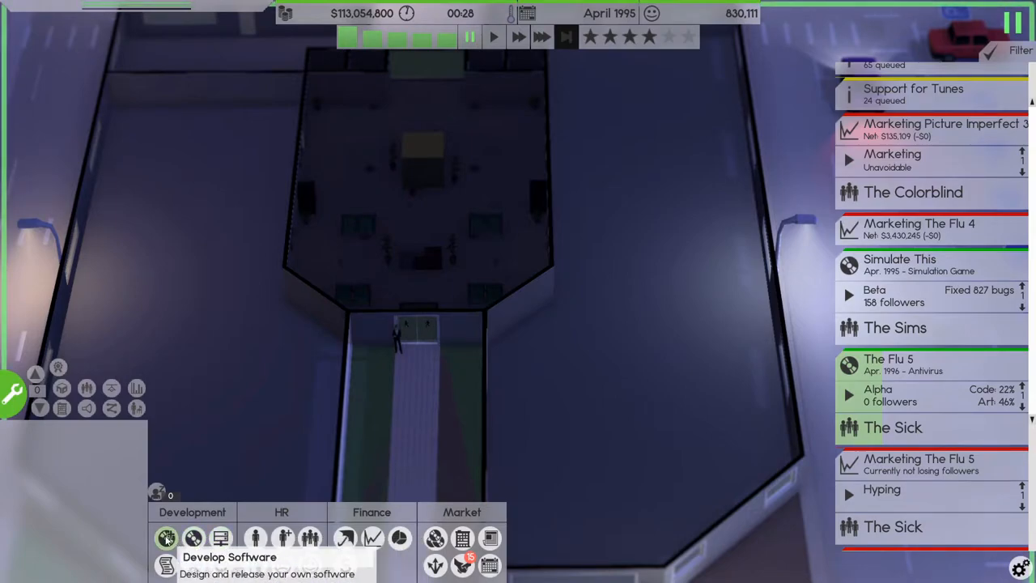
click(194, 538)
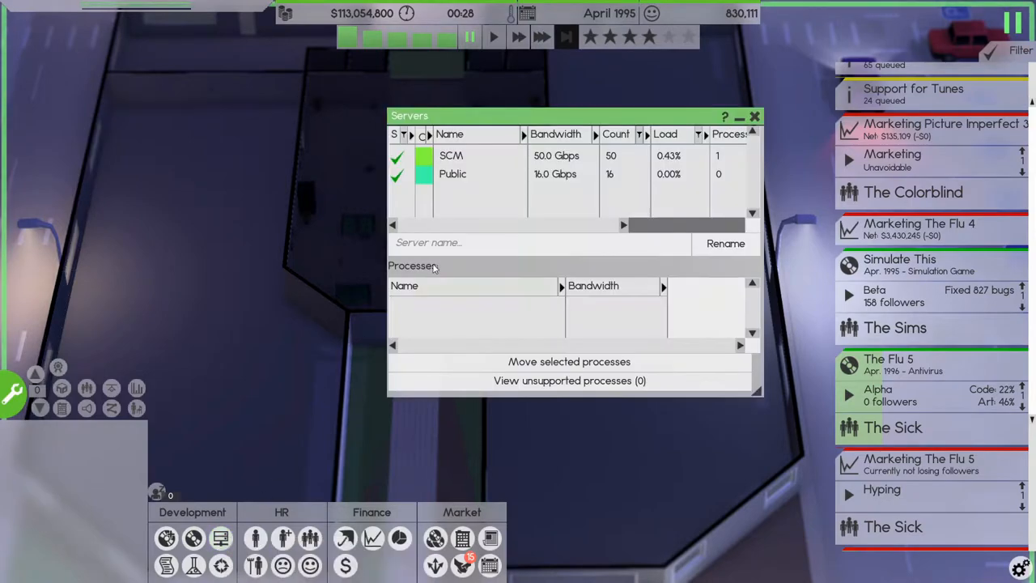
click(454, 175)
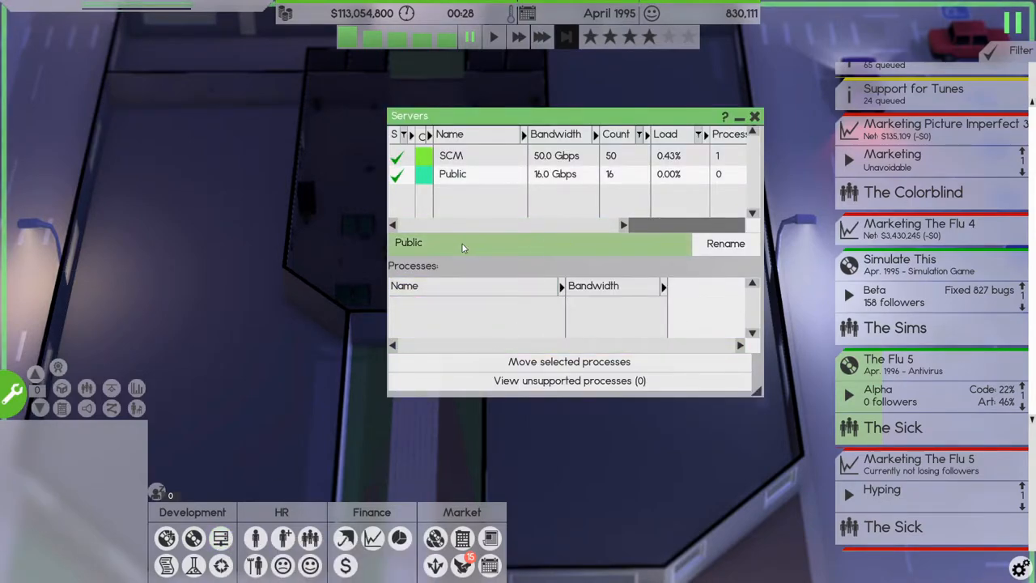
click(754, 117)
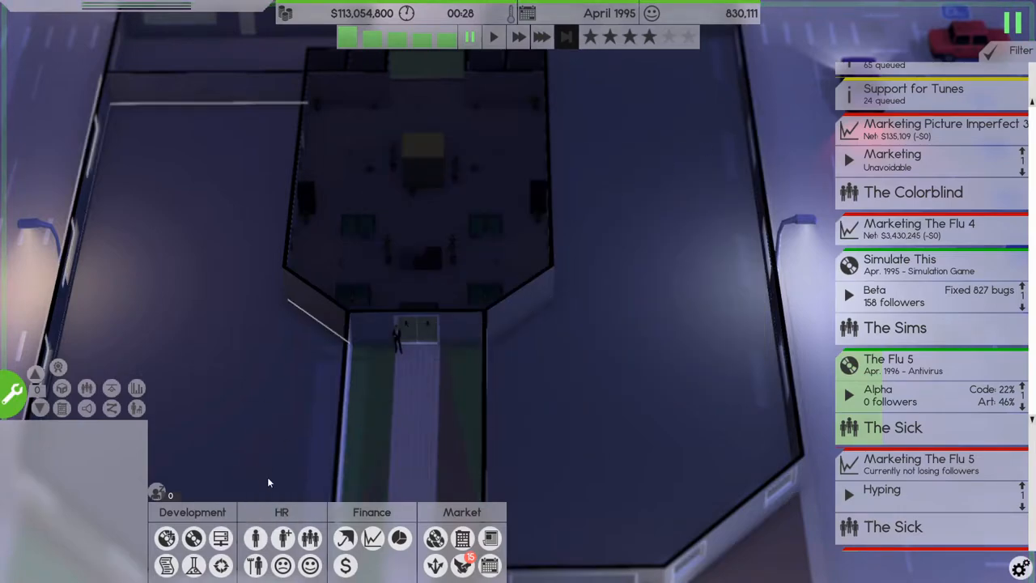
mouse_move(220, 565)
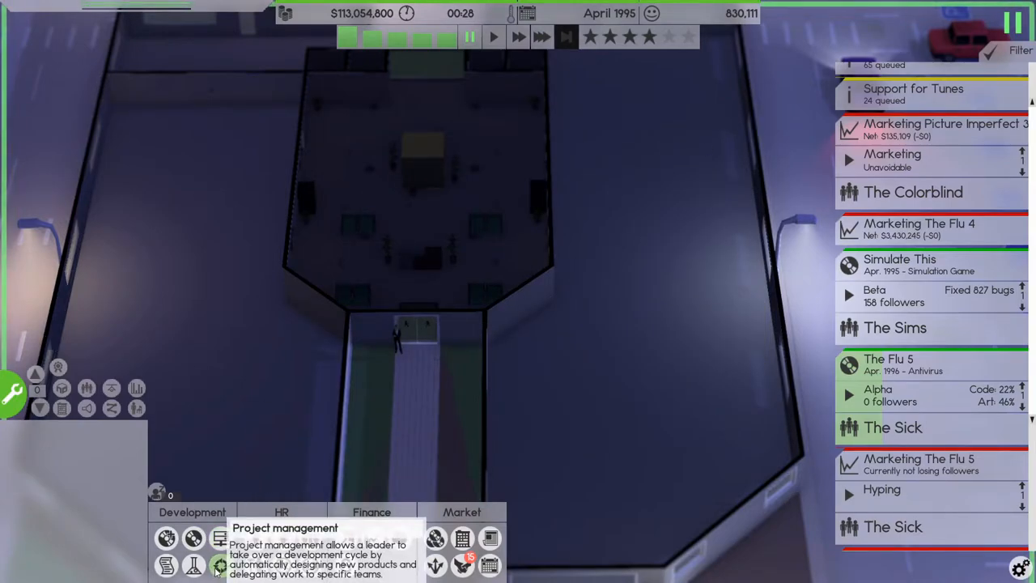
Step: Browse the research overview, releases list and a new design document, closing each
click(220, 565)
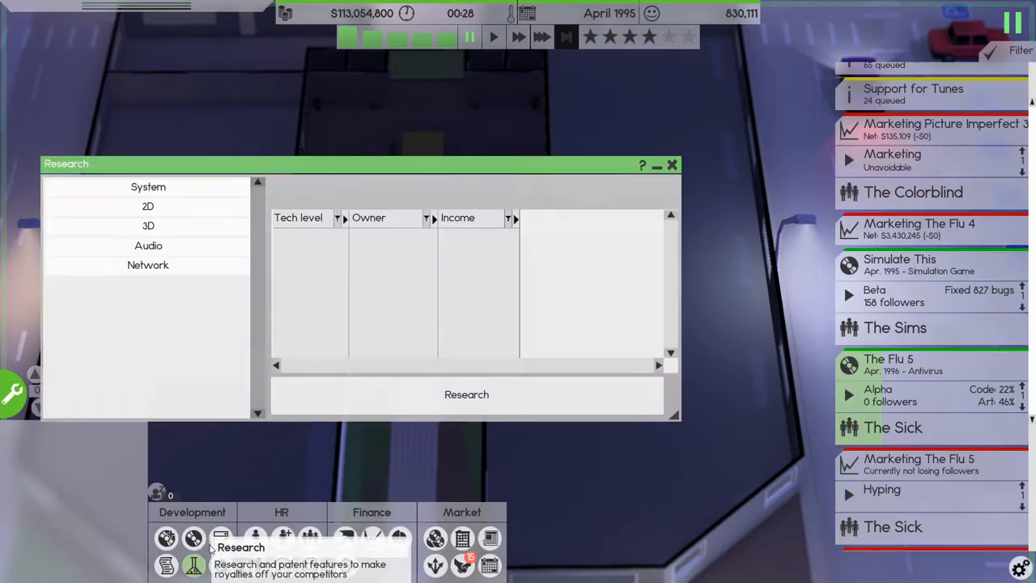
click(672, 165)
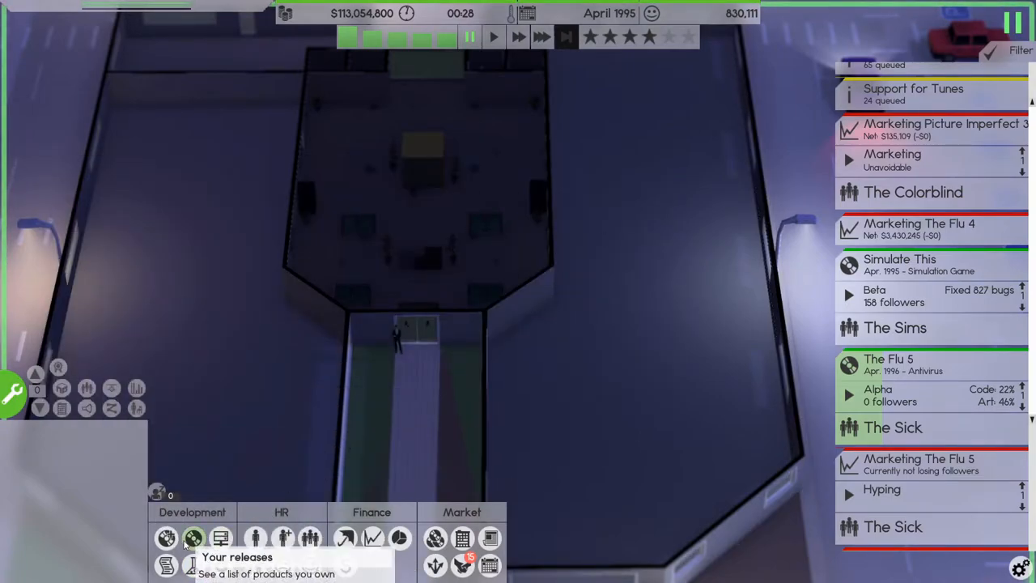
click(194, 537)
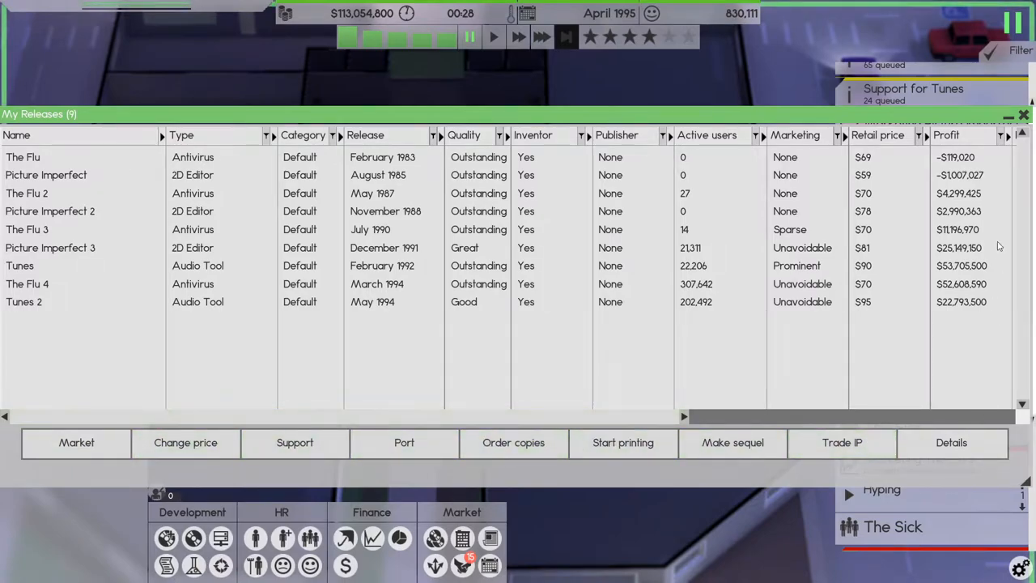
click(165, 538)
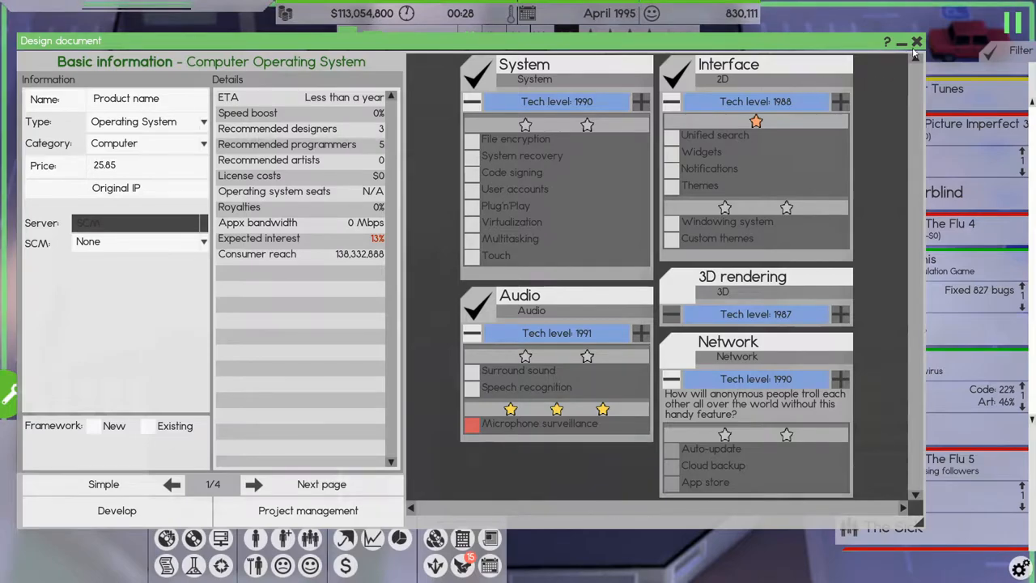
click(916, 40)
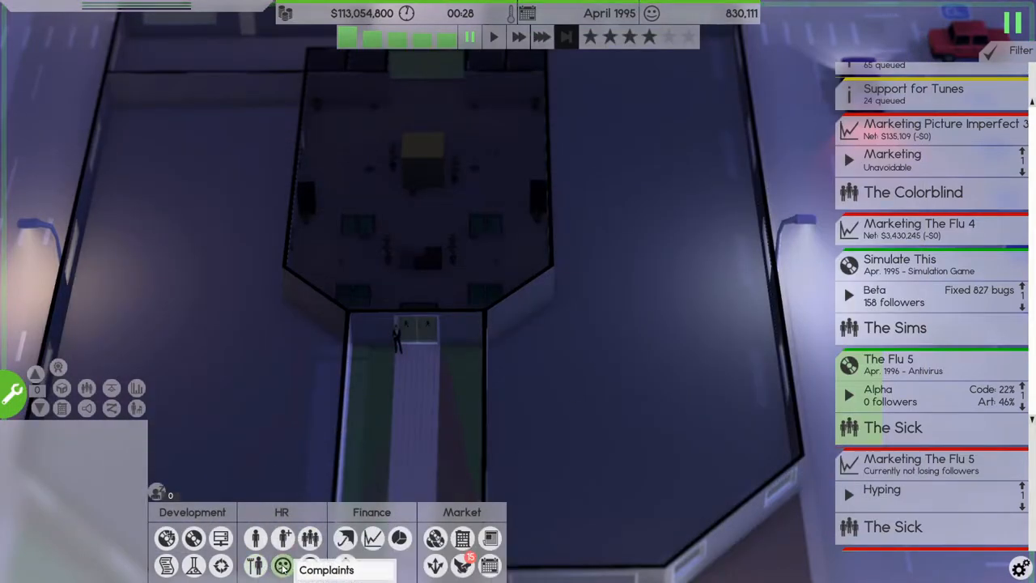
mouse_move(345, 538)
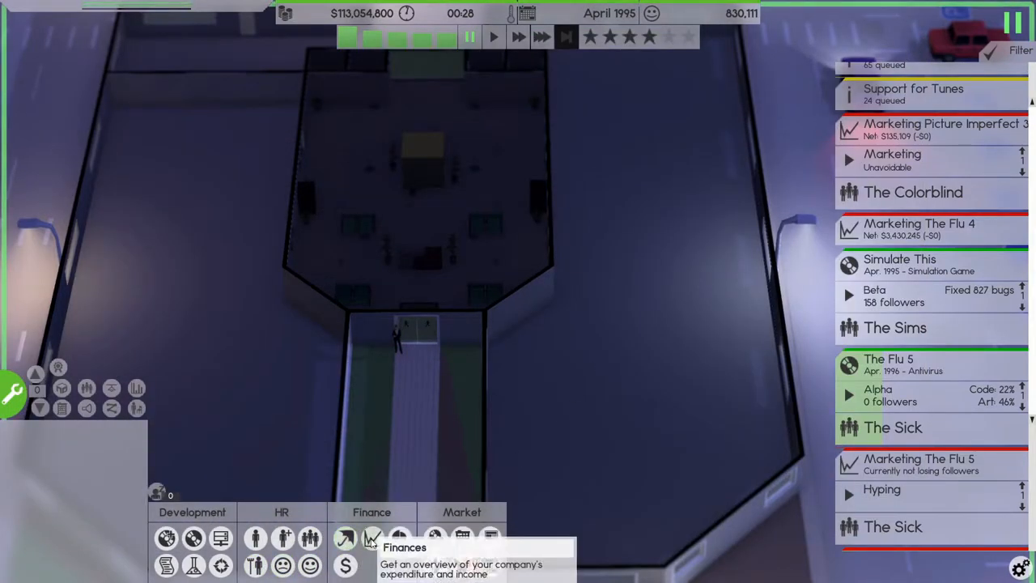
mouse_move(463, 538)
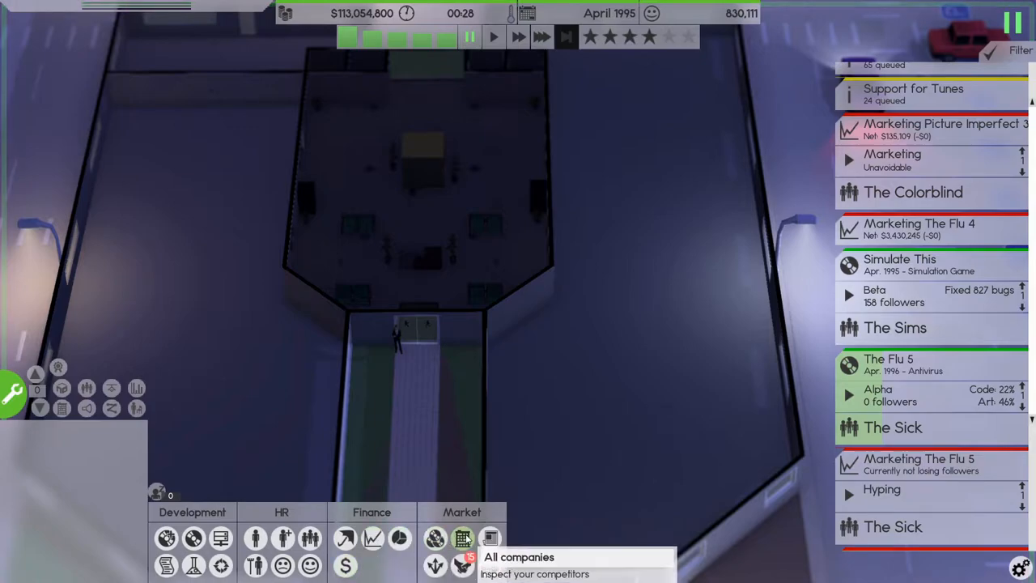
mouse_move(435, 563)
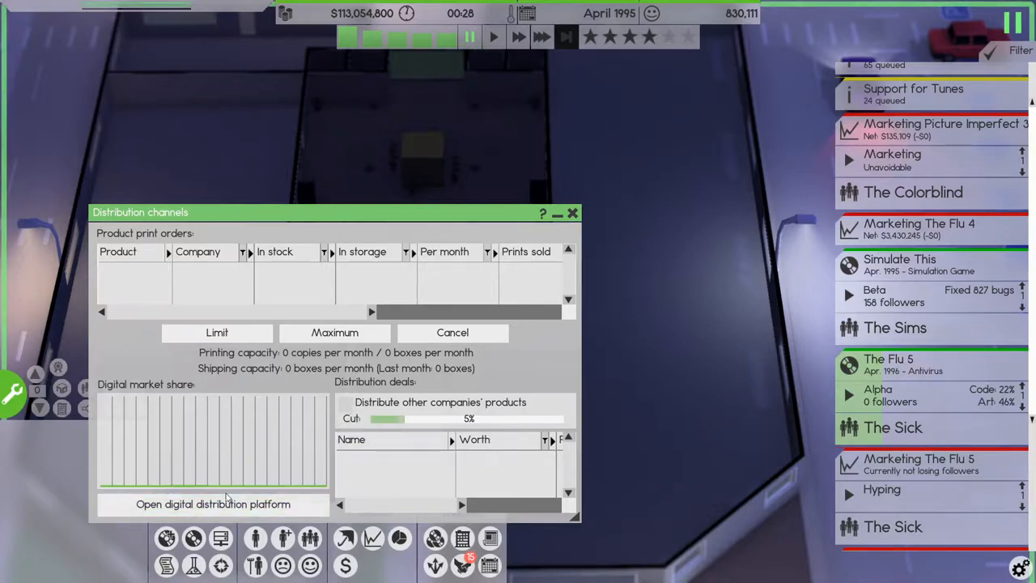
Step: Enable distributing other companies' products on the own digital platform and close the window
click(213, 503)
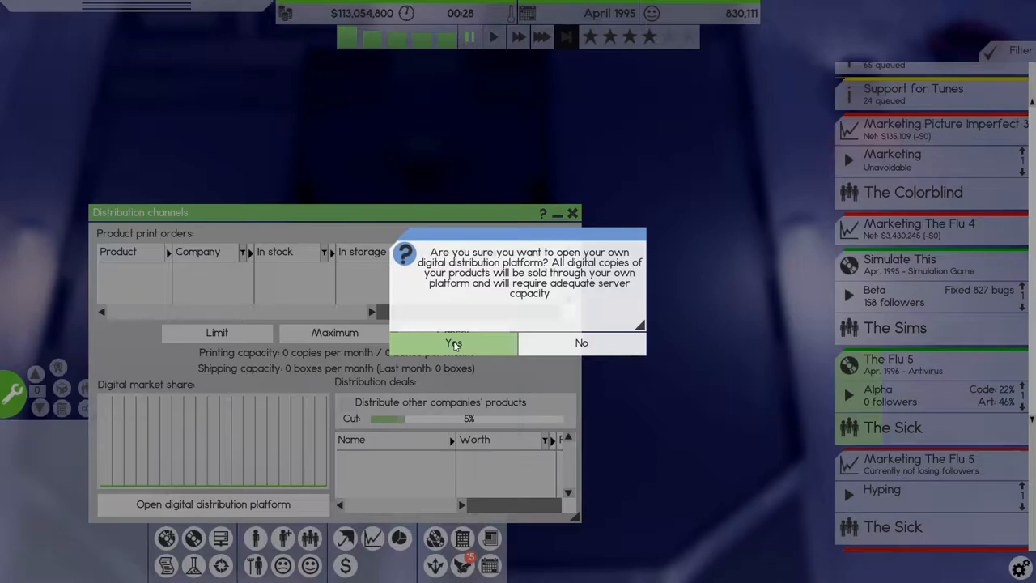
click(454, 344)
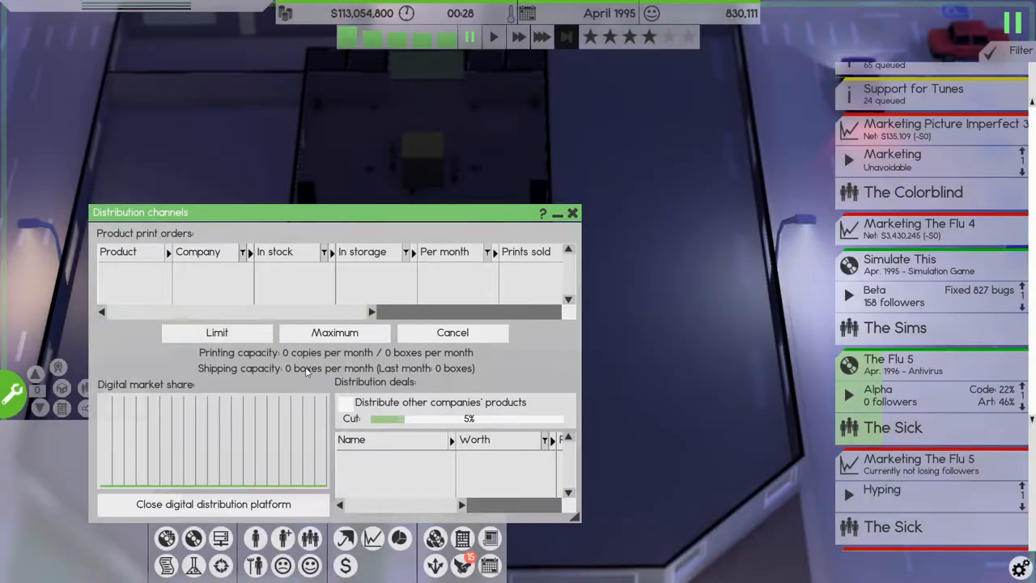
click(345, 401)
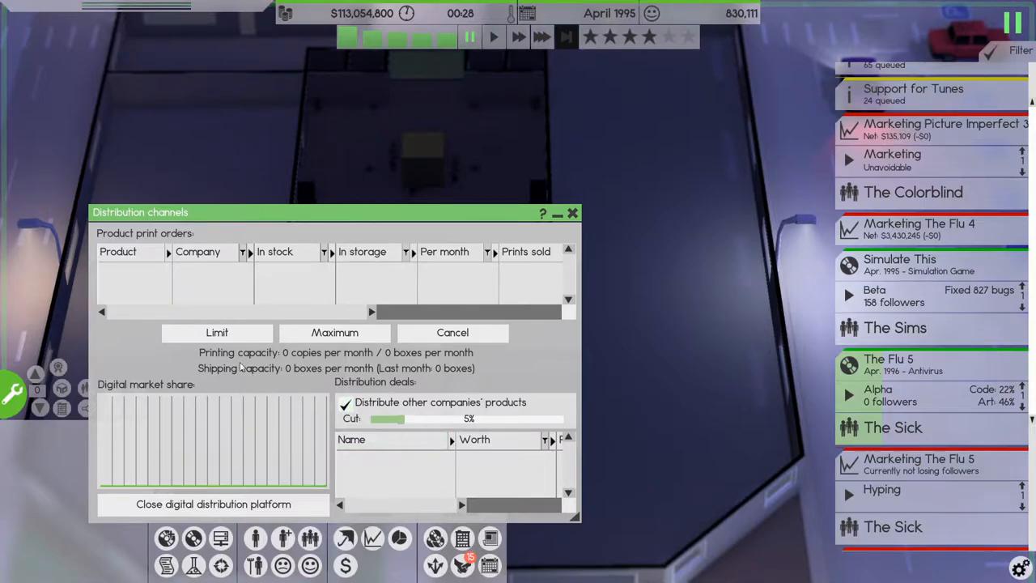
mouse_move(235, 360)
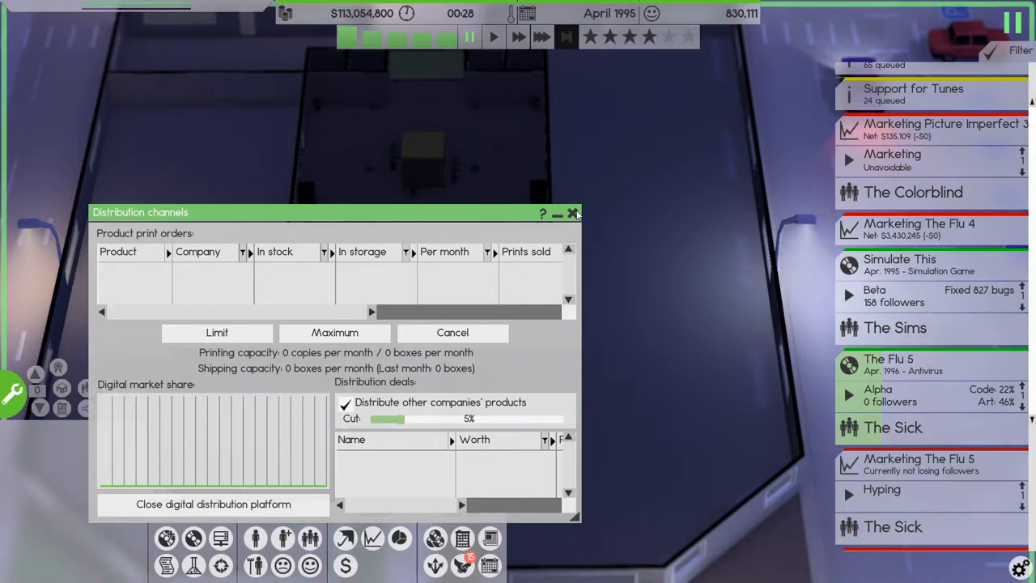
click(573, 214)
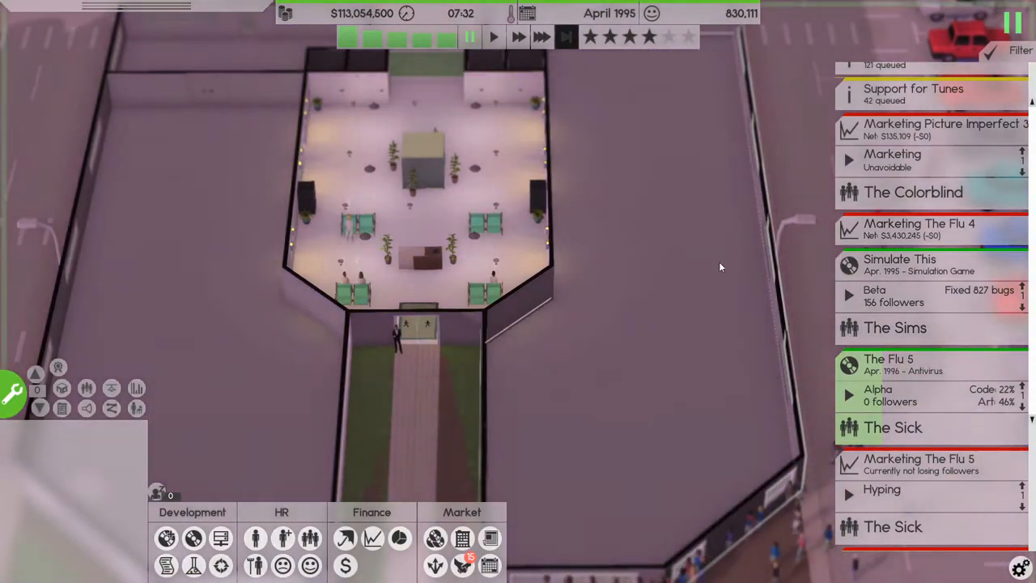
Step: Release Simulate This with a marketing campaign budgeted at 1000000
click(901, 266)
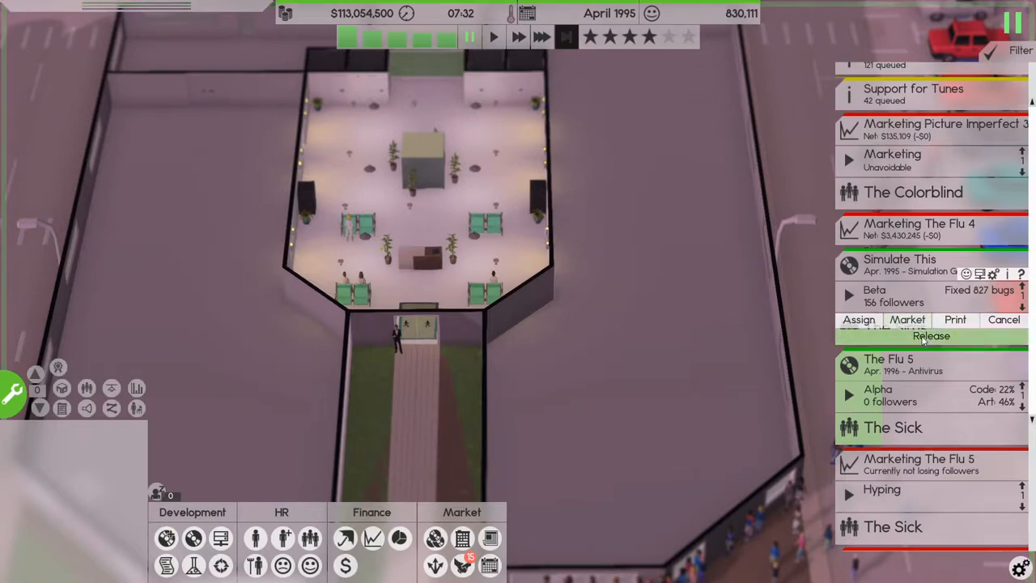
click(931, 335)
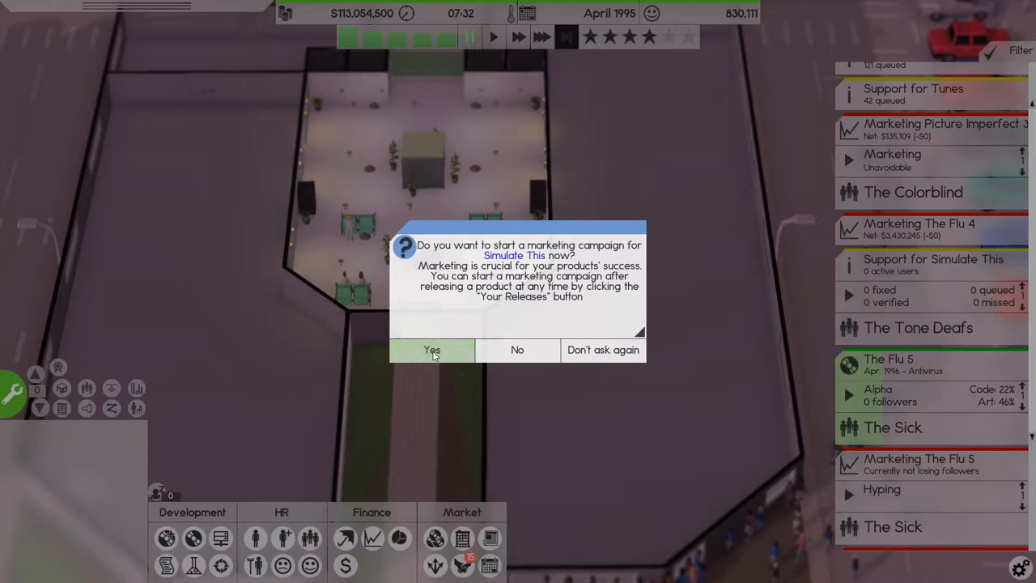
click(431, 350)
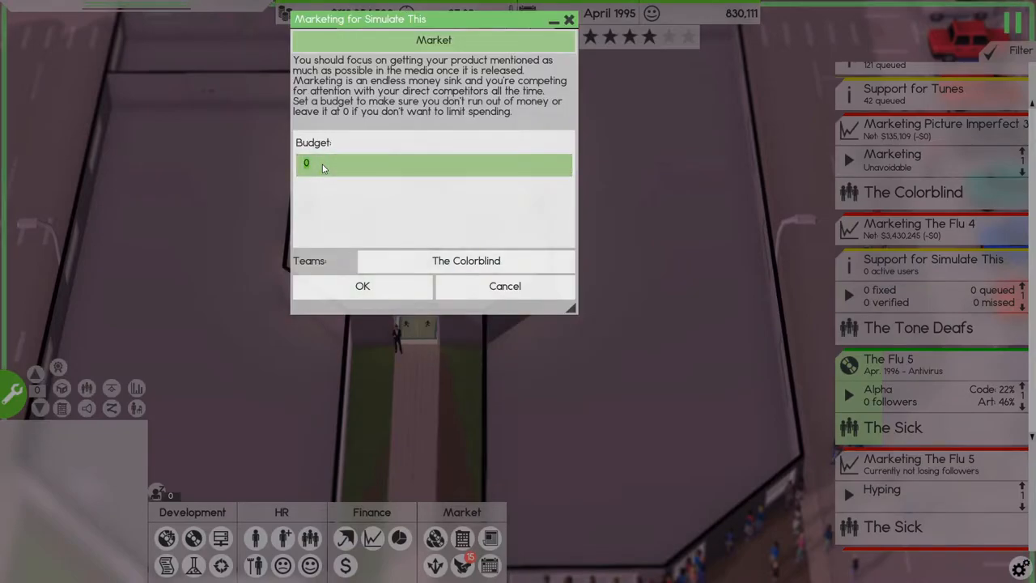
text(1000000)
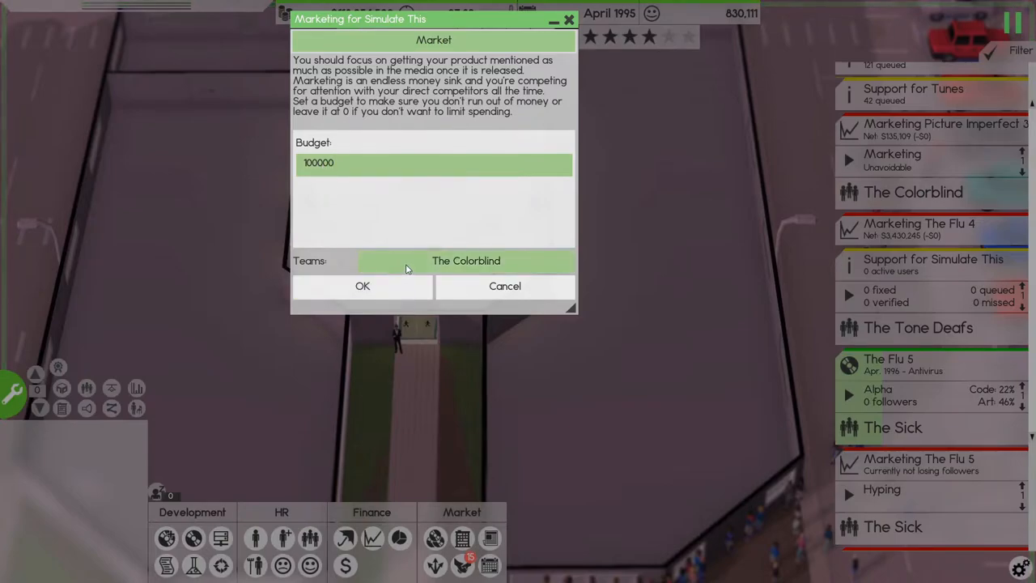
Step: Assign The Sims to the campaign, start it, and order 50000 printed copies
click(466, 261)
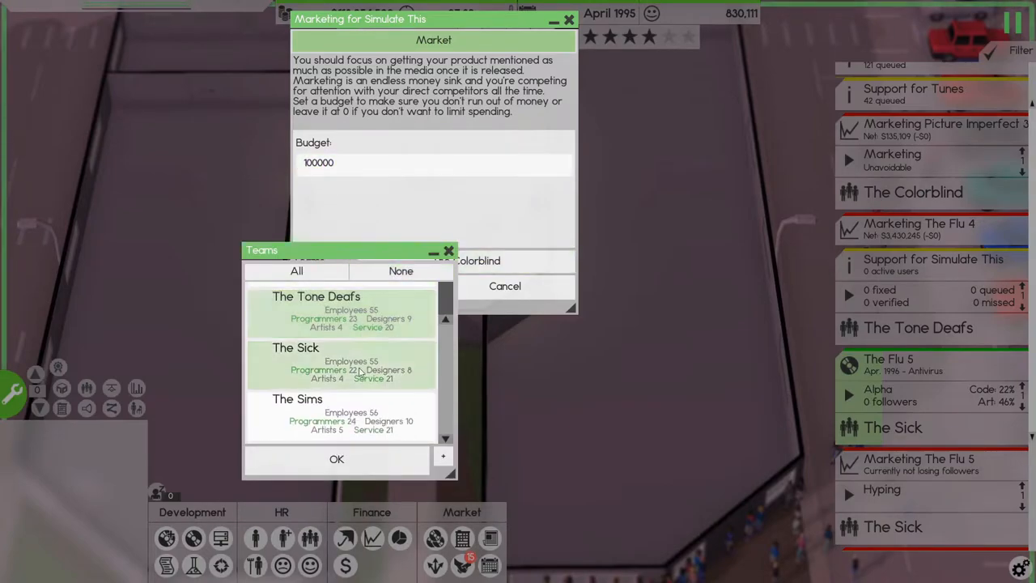
click(336, 460)
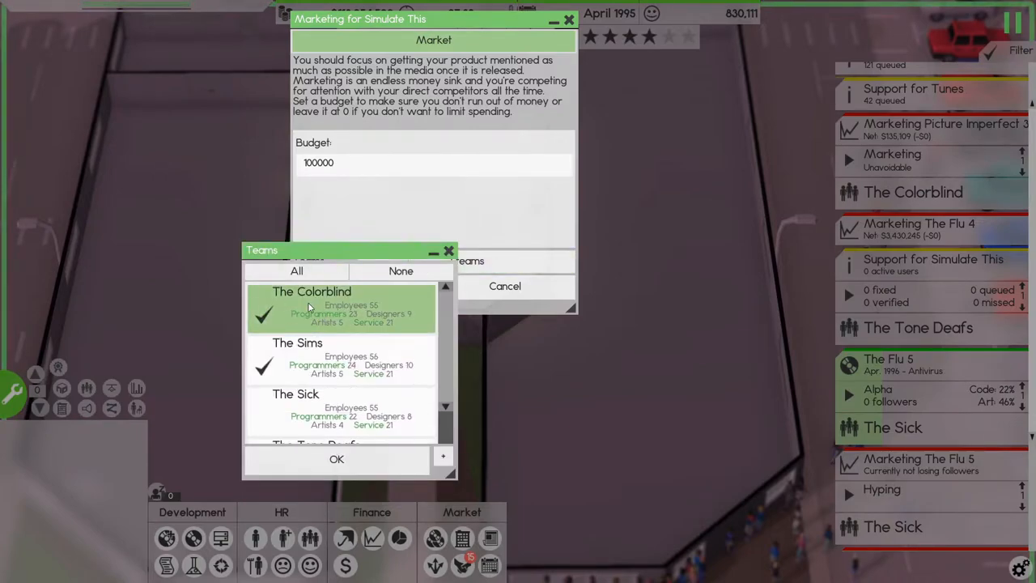
click(337, 460)
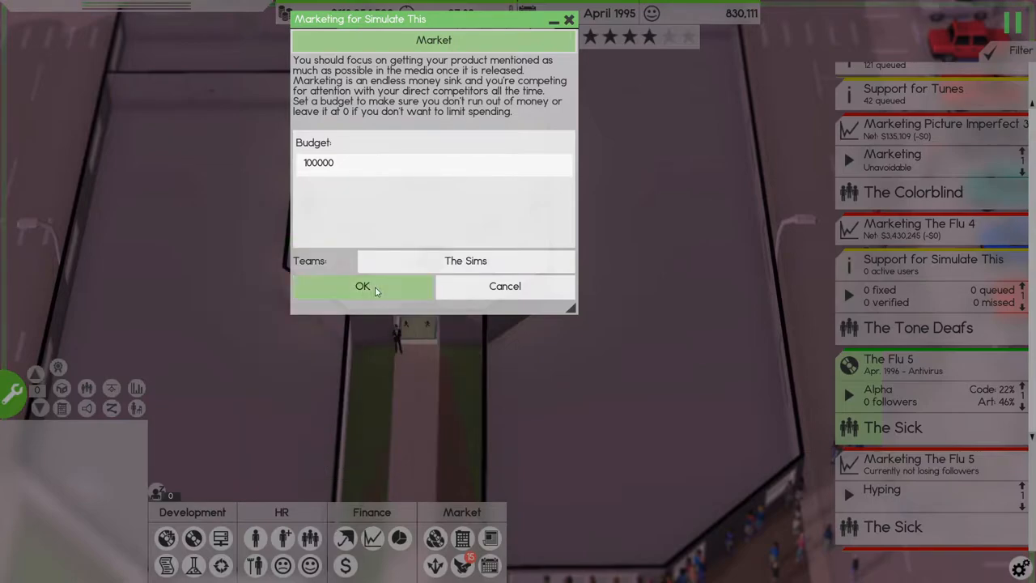
click(363, 285)
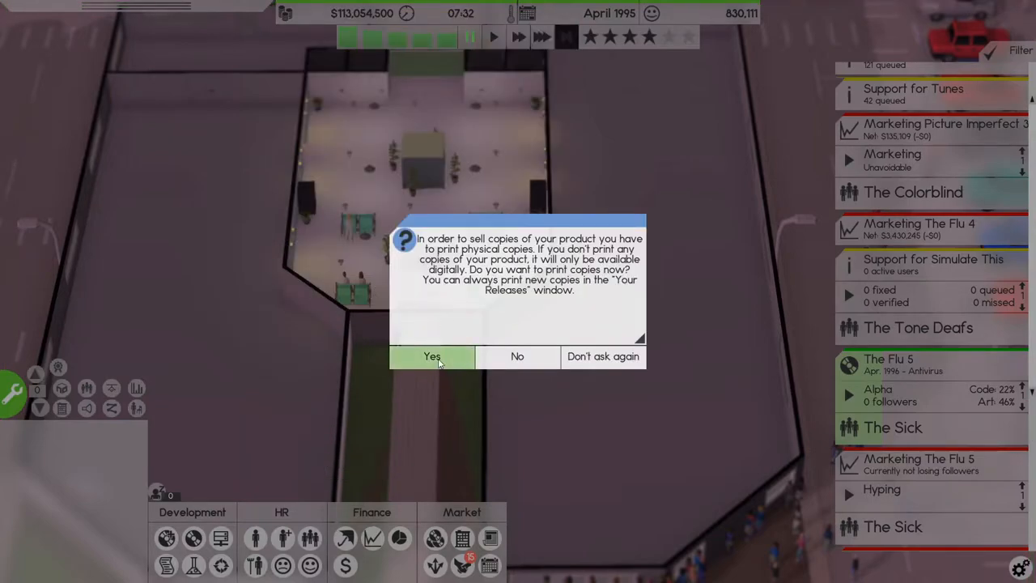
click(431, 356)
text(2)
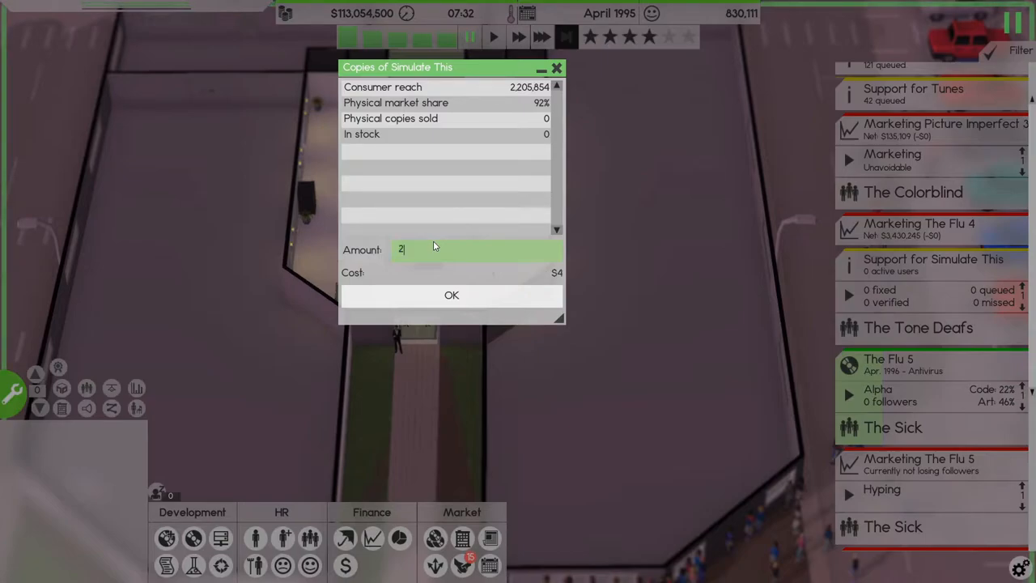
text(50000)
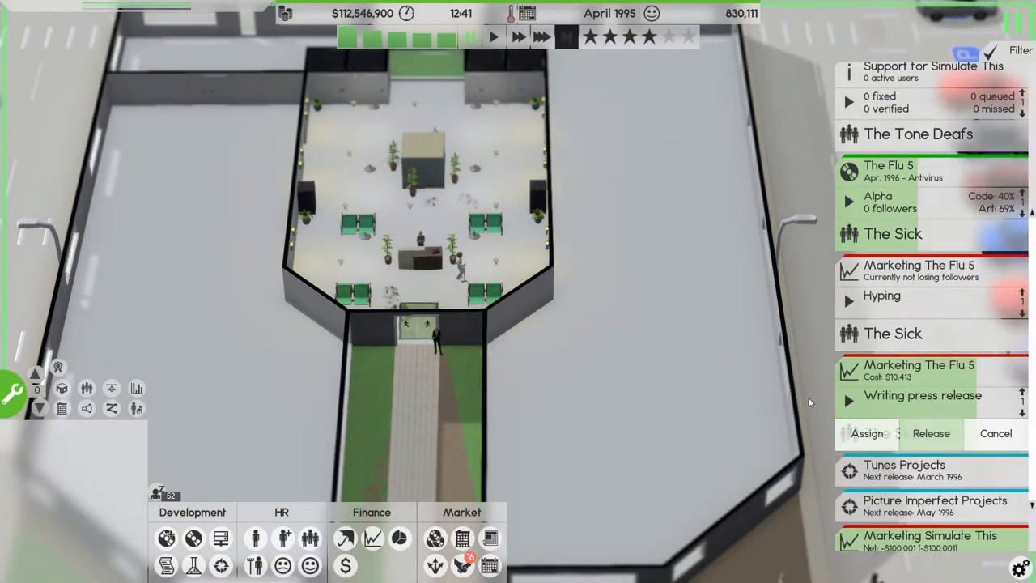
Step: Scroll the project list and show the actions for The Flu 5 'Writing press release' task
scroll(down, 3)
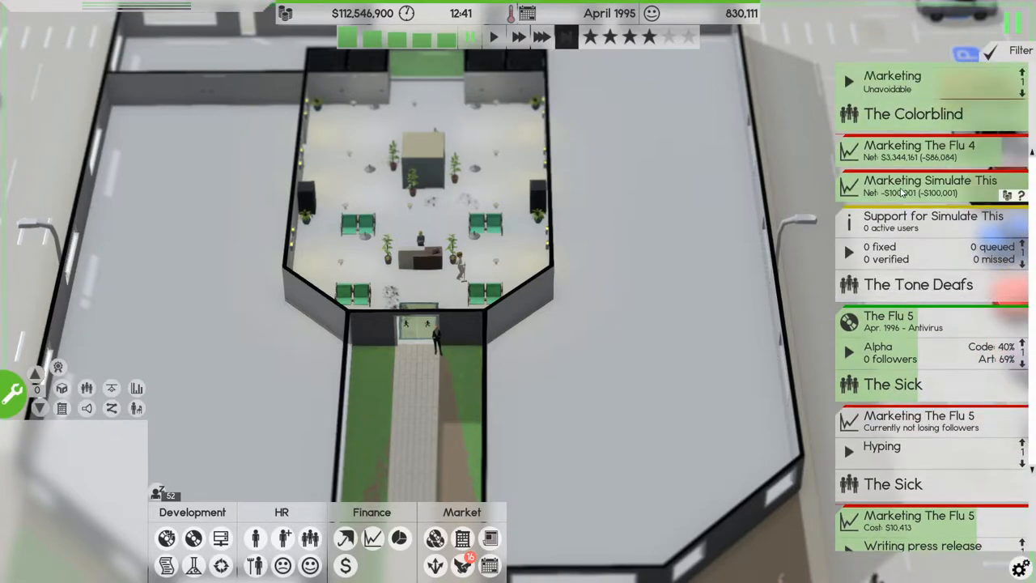
scroll(down, 3)
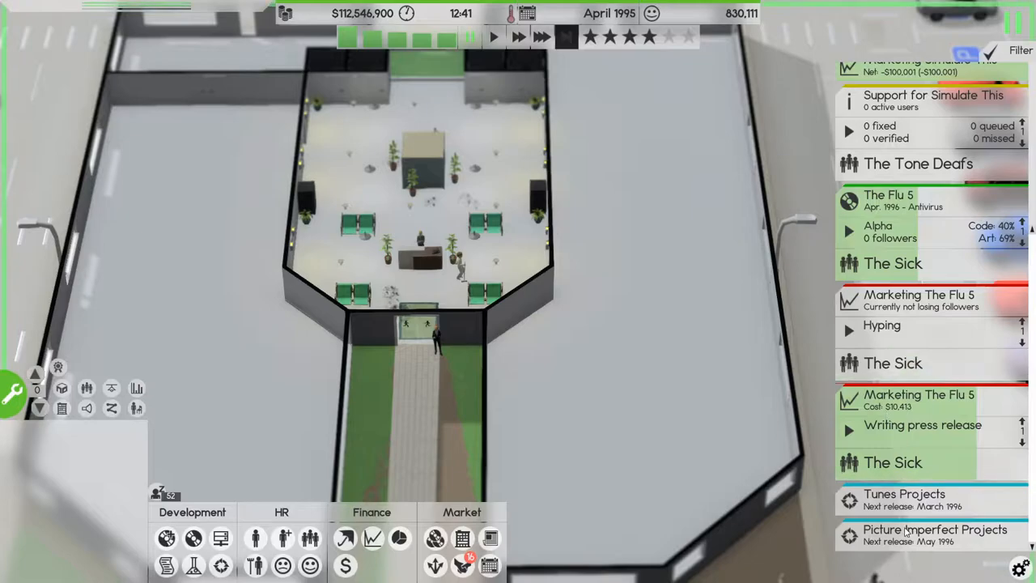
mouse_move(914, 544)
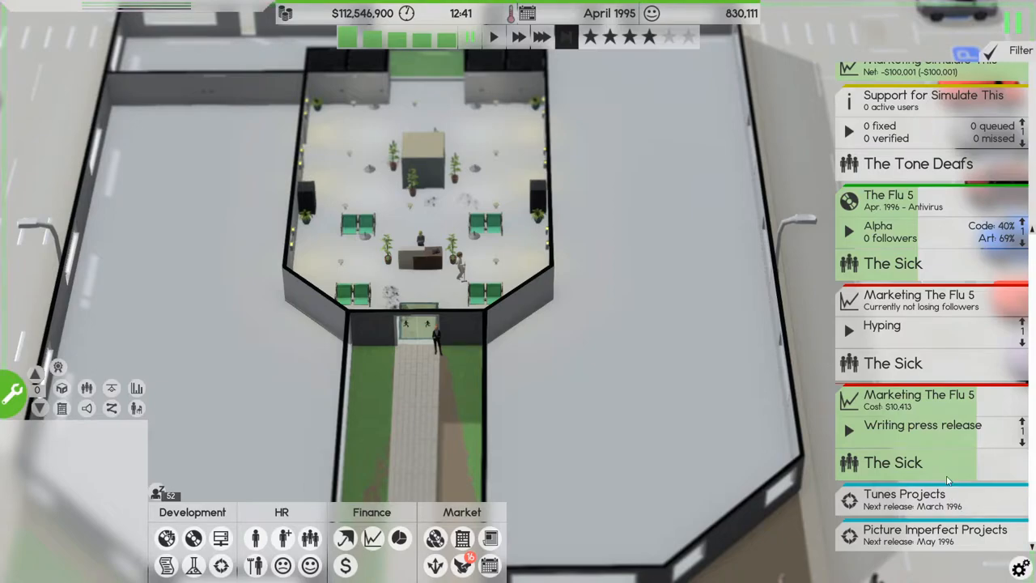
click(889, 194)
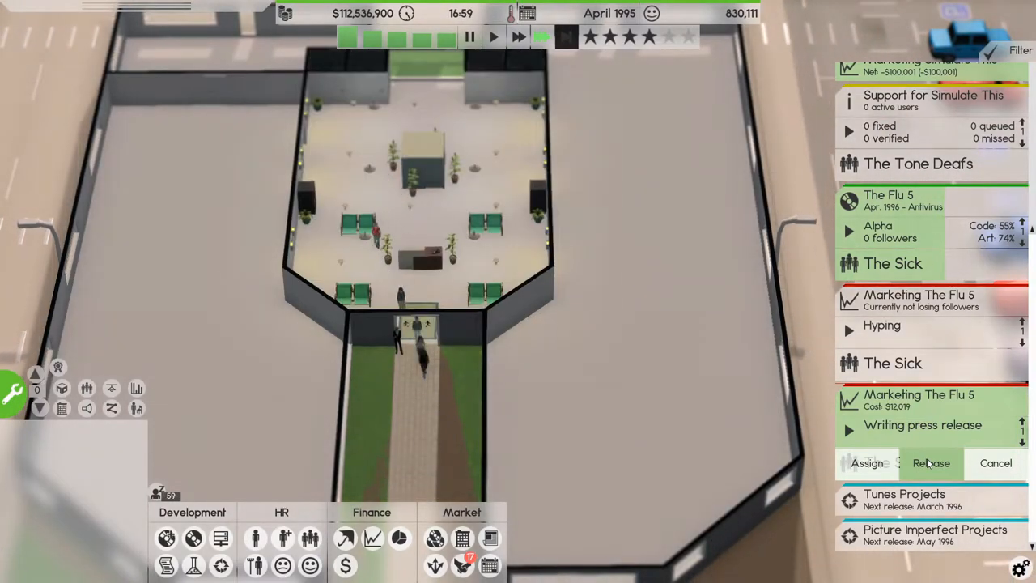
Step: Order an outsourced peer review of The Flu 5 alpha and choose to iterate on its design
click(889, 194)
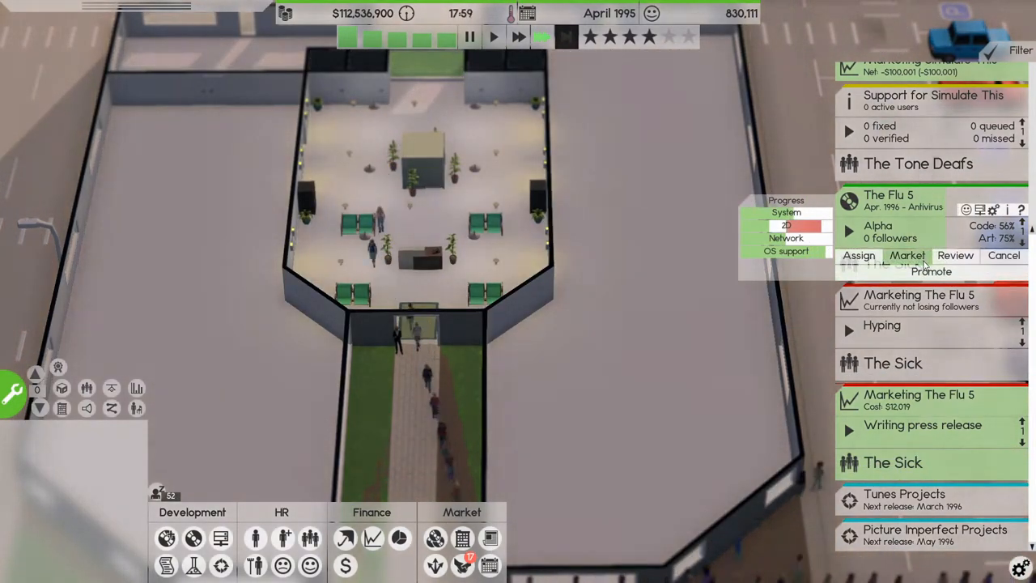
click(956, 256)
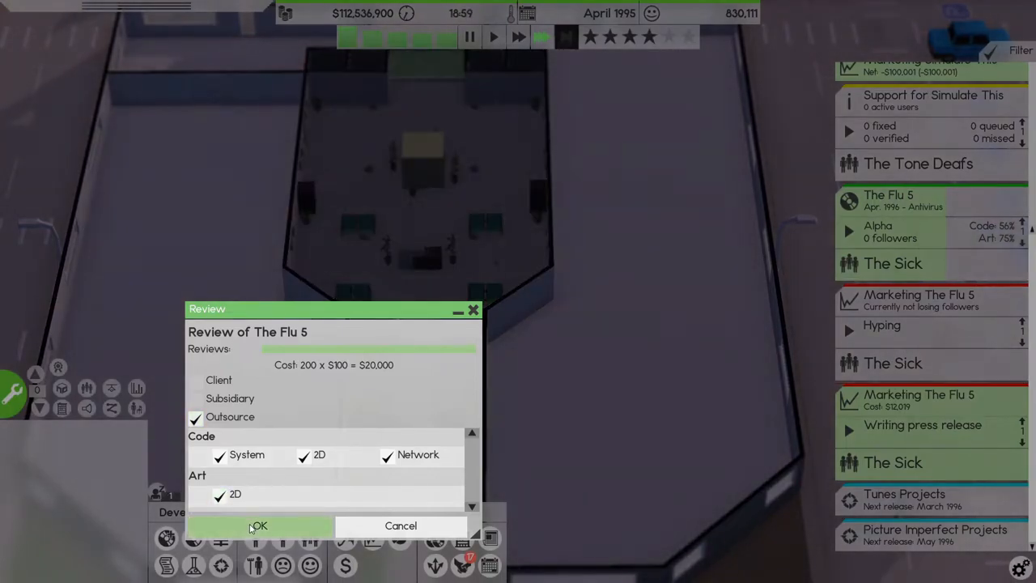
click(259, 525)
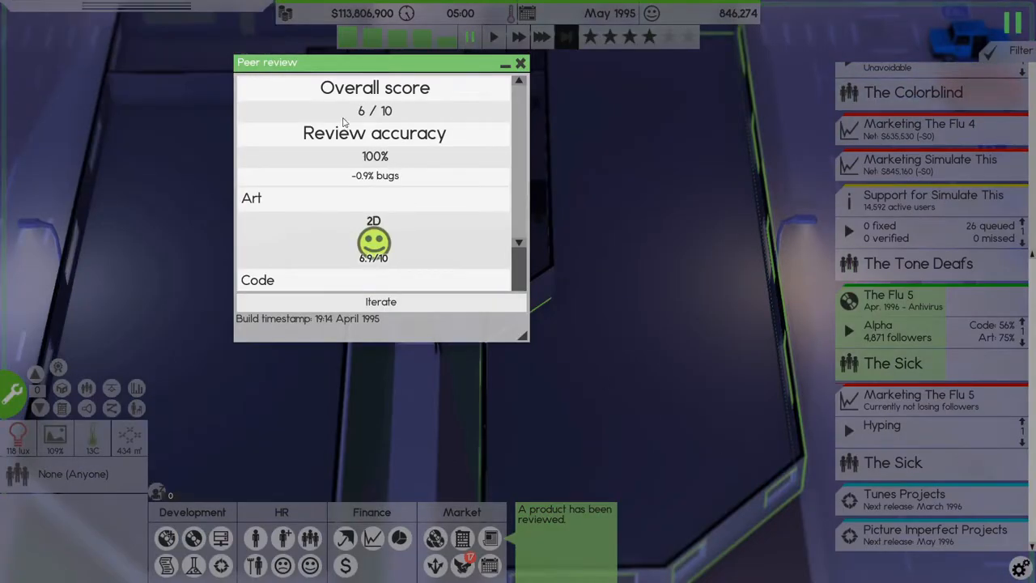
scroll(down, 3)
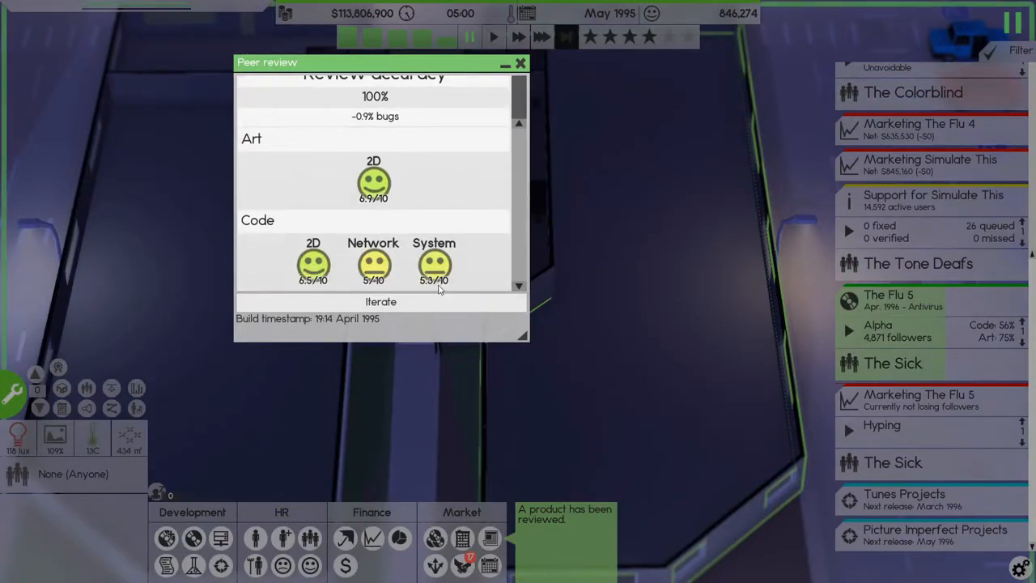
mouse_move(381, 301)
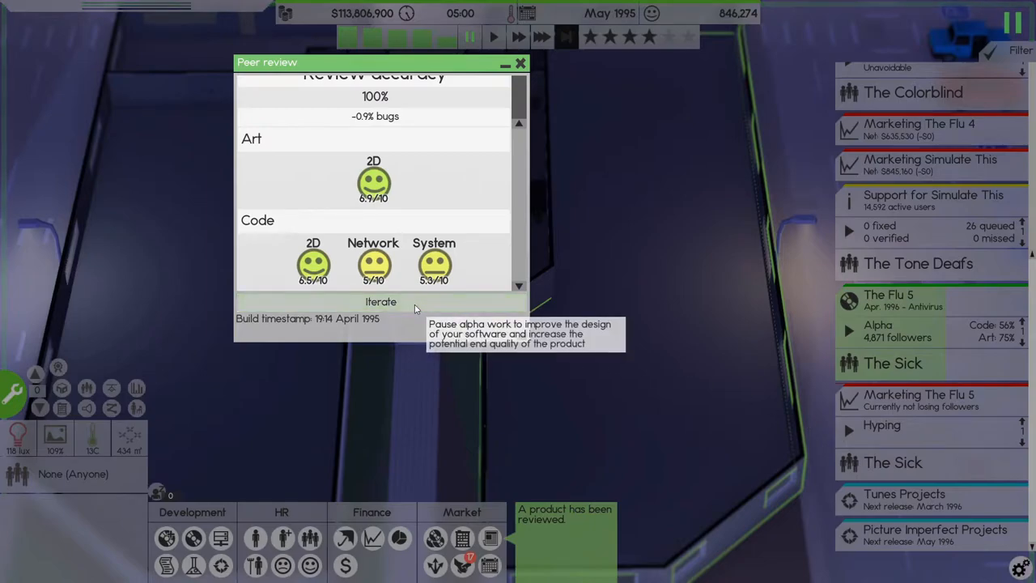
click(521, 64)
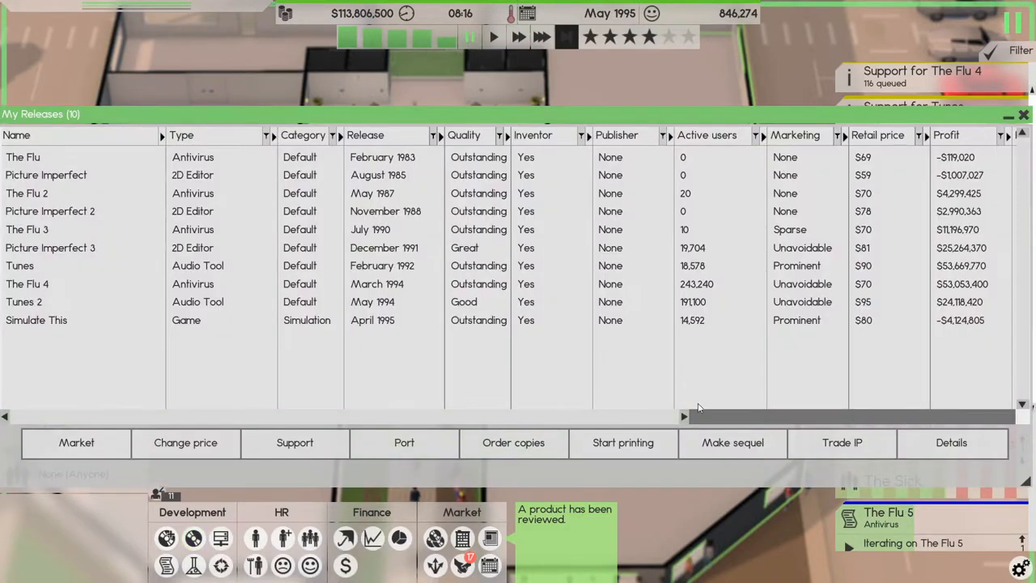
Step: Order 100,000 more printed copies of The Flu 4 and close the releases list
scroll(right, 3)
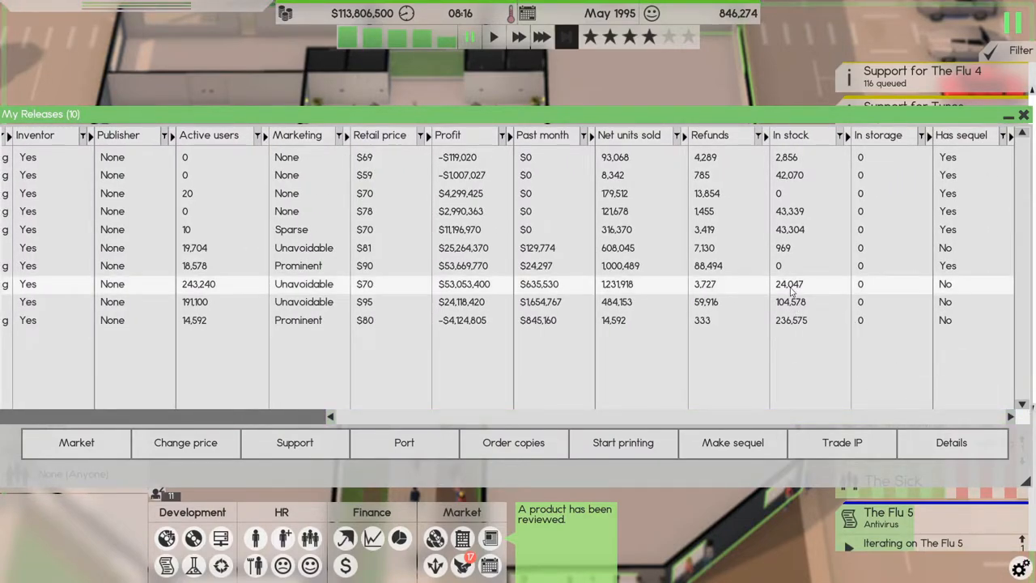
mouse_move(514, 442)
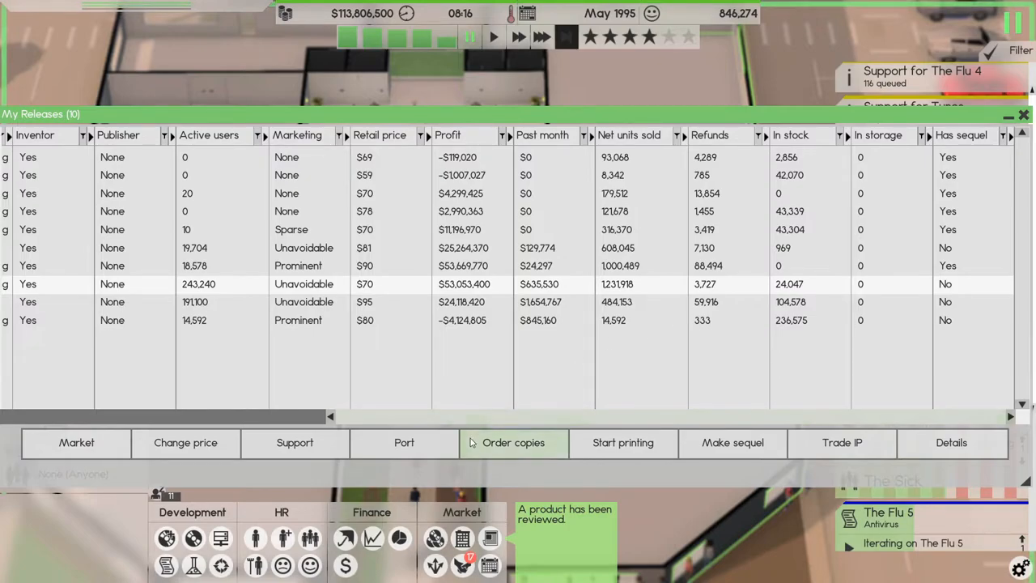
click(514, 443)
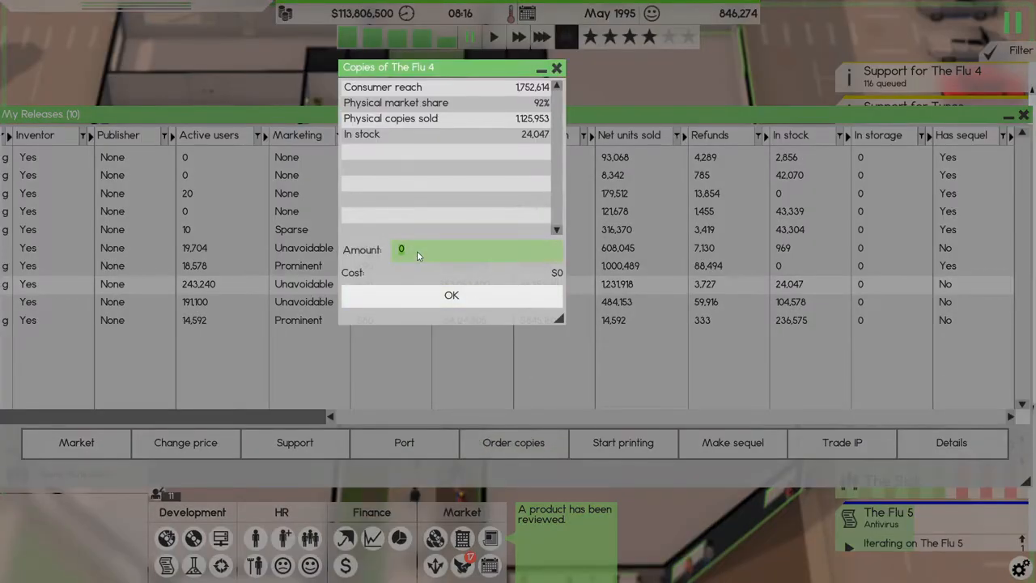
text(100000)
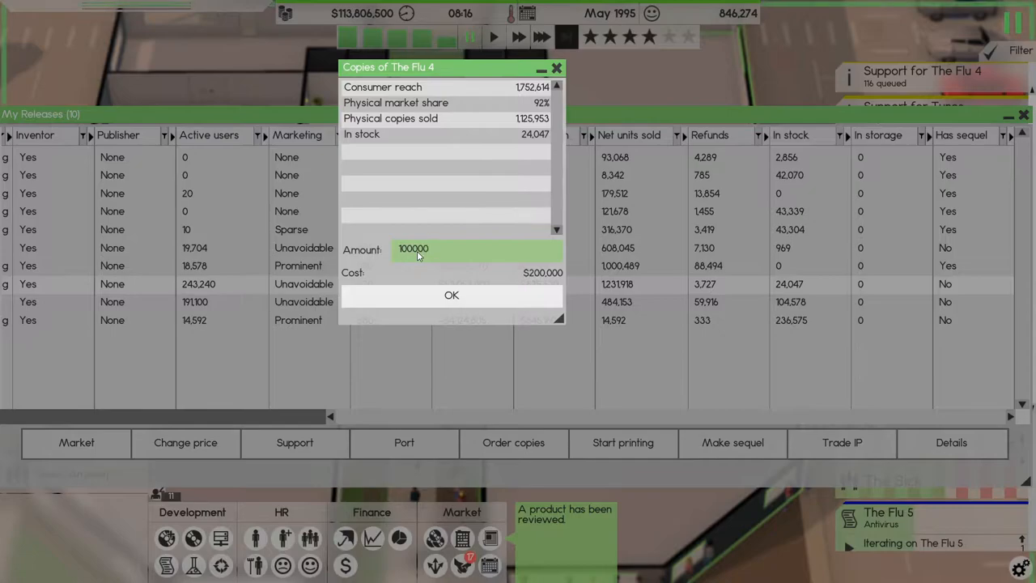
click(452, 294)
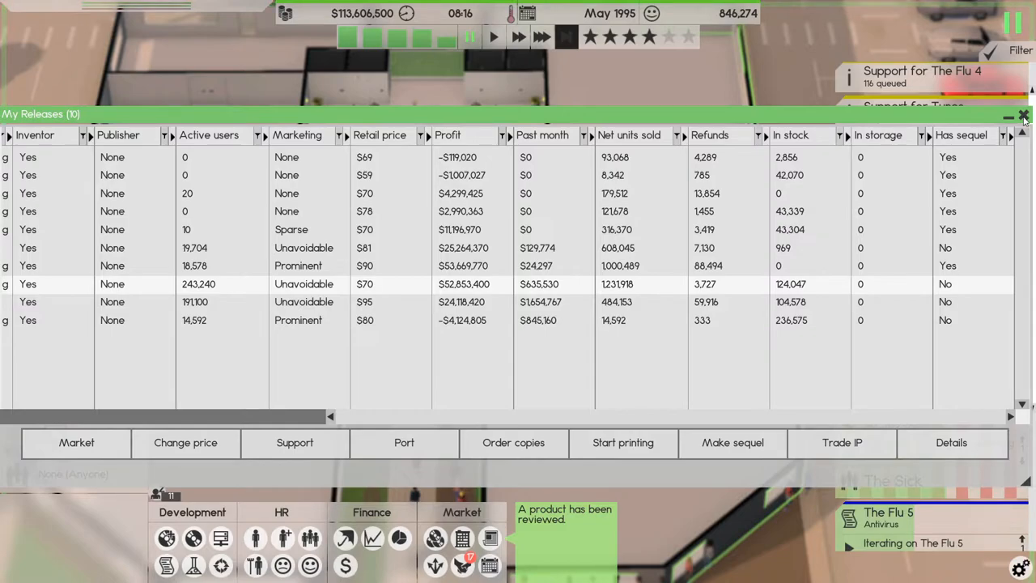
click(1023, 117)
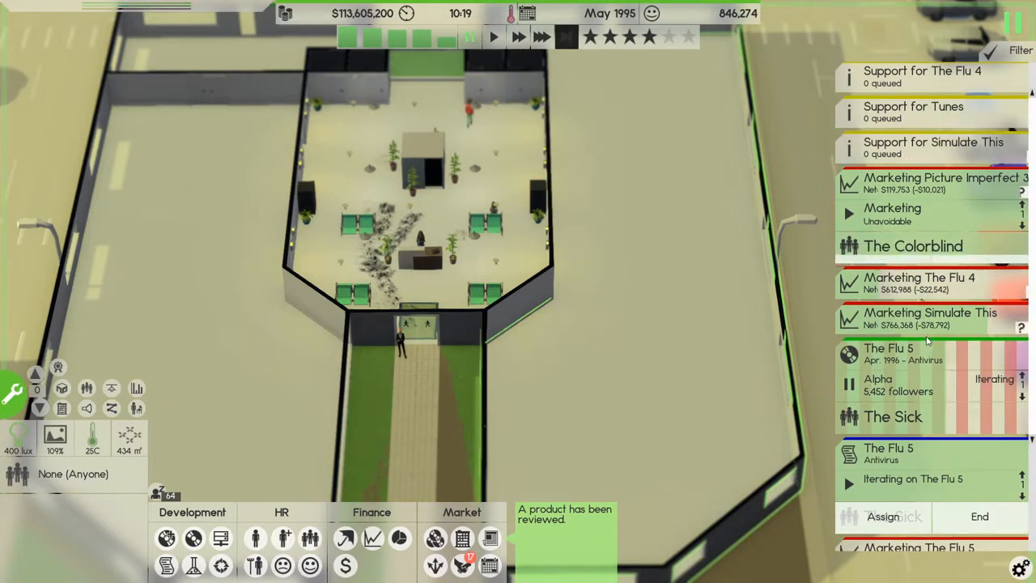
scroll(down, 3)
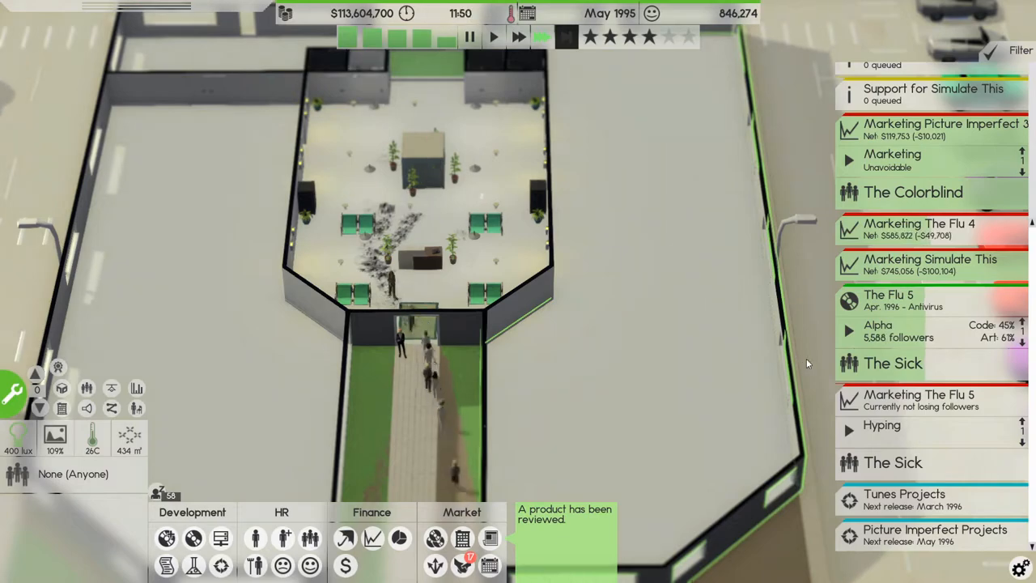
mouse_move(667, 419)
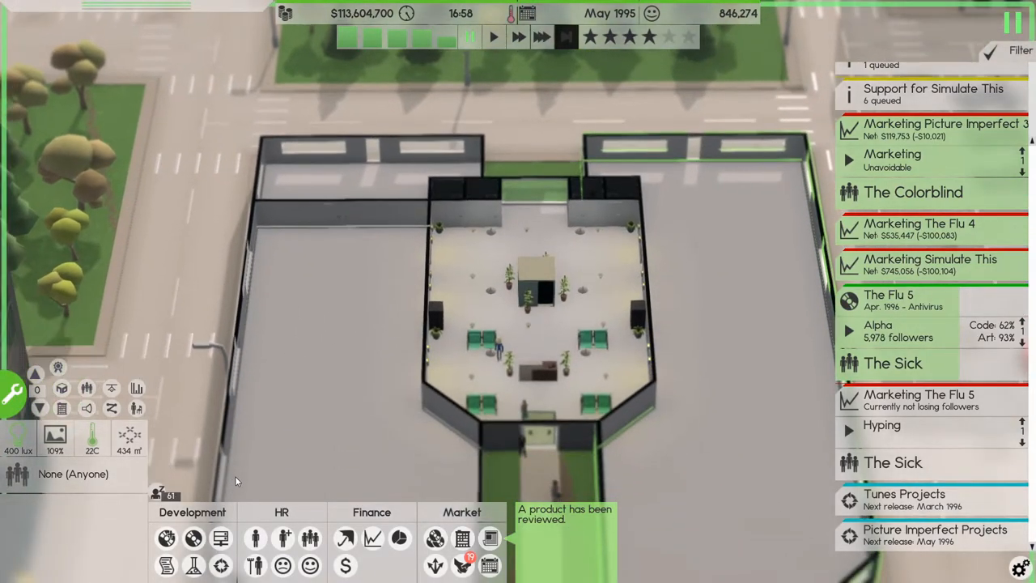
mouse_move(167, 538)
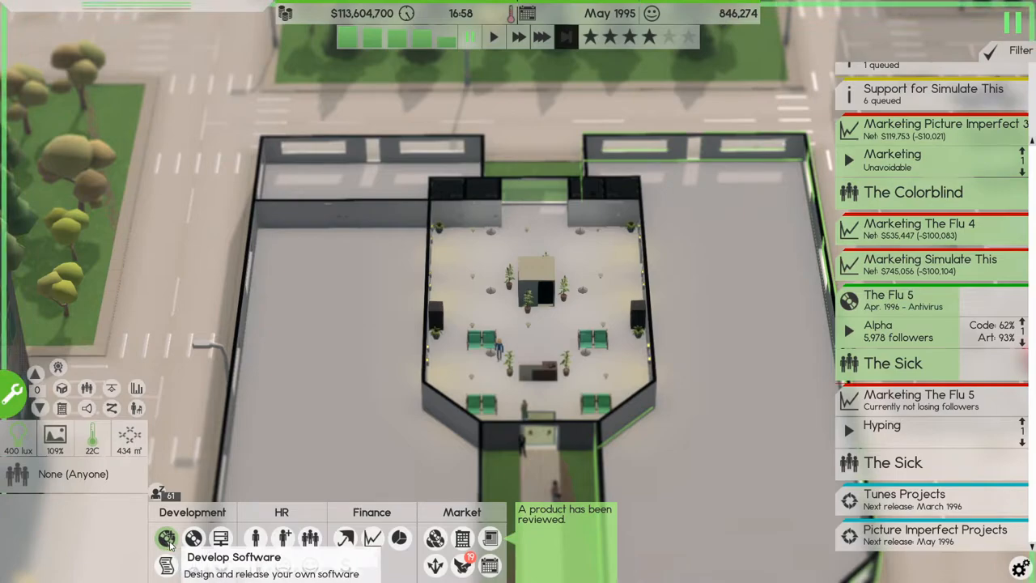
Step: Start a new design document as a Game of category RTS built on an existing framework
click(165, 537)
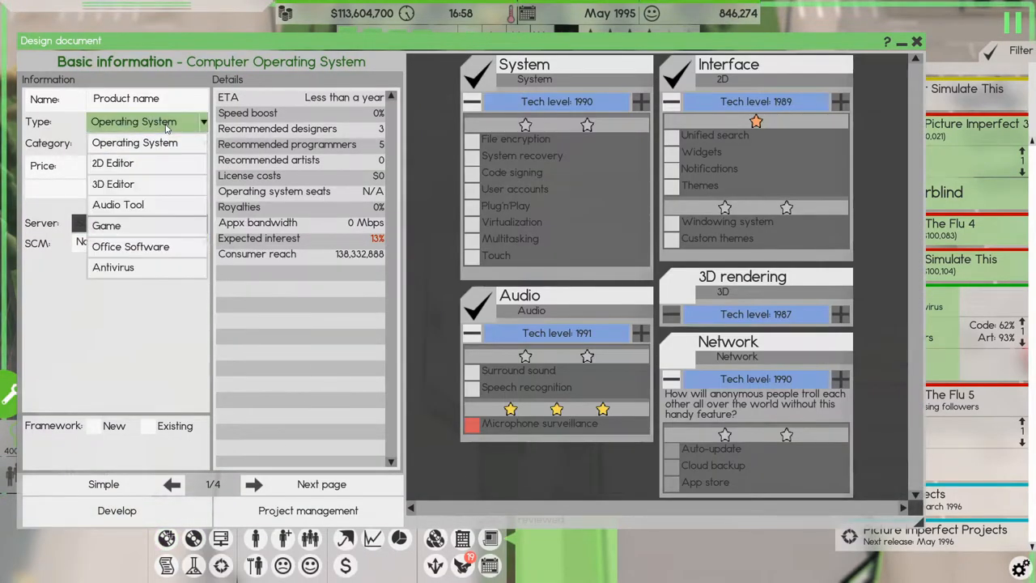
click(107, 225)
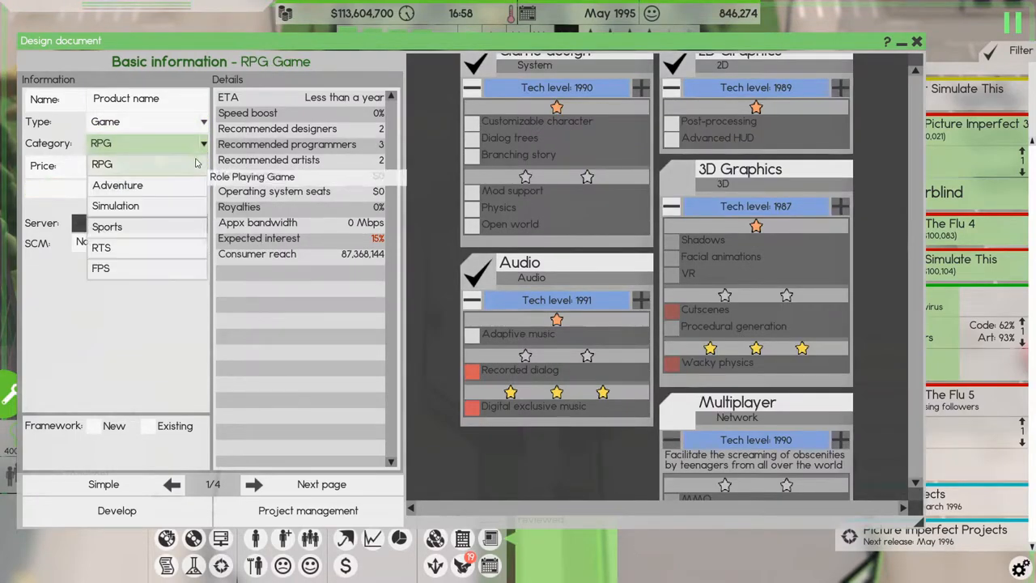
mouse_move(172, 185)
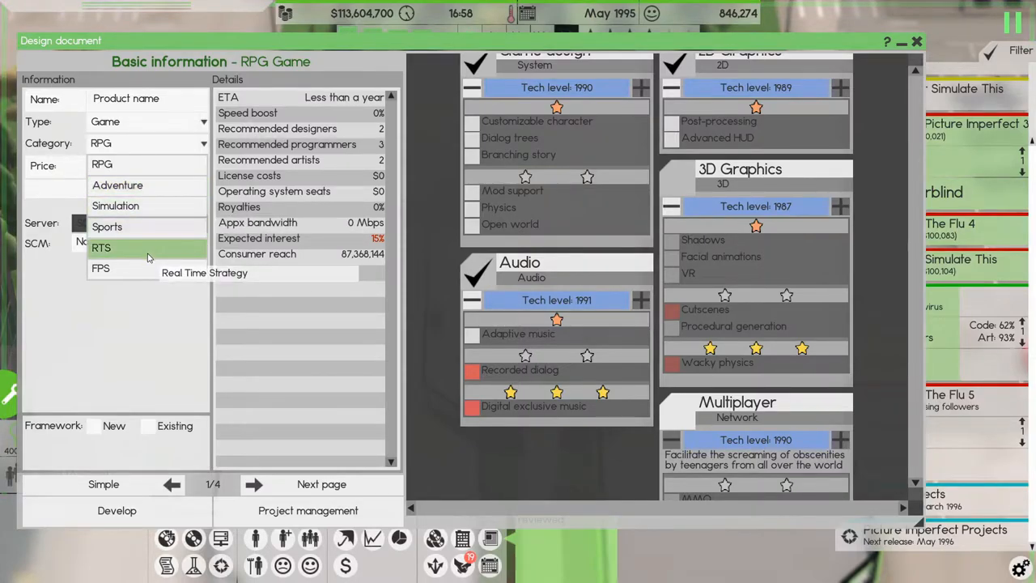
click(100, 246)
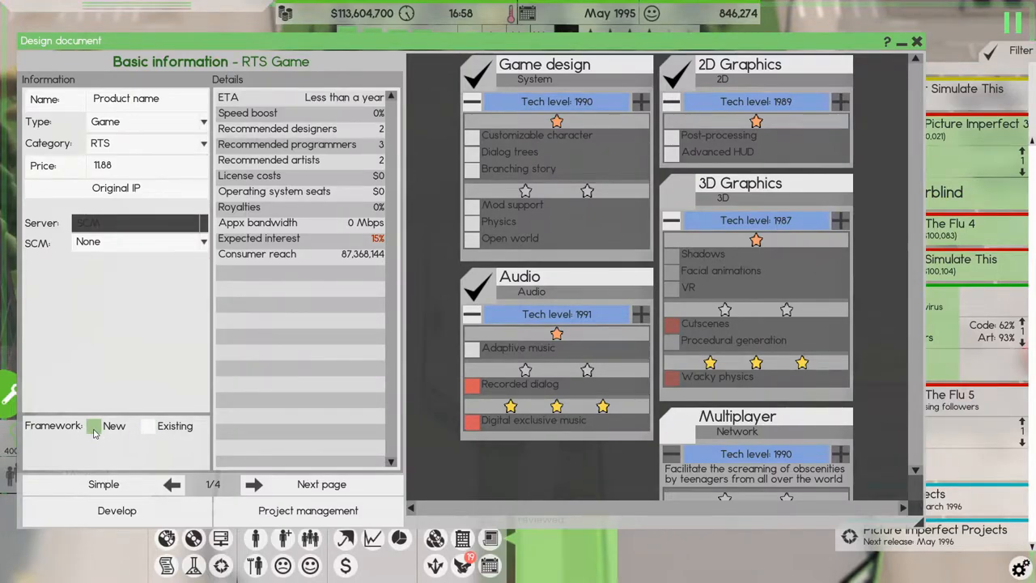
click(149, 425)
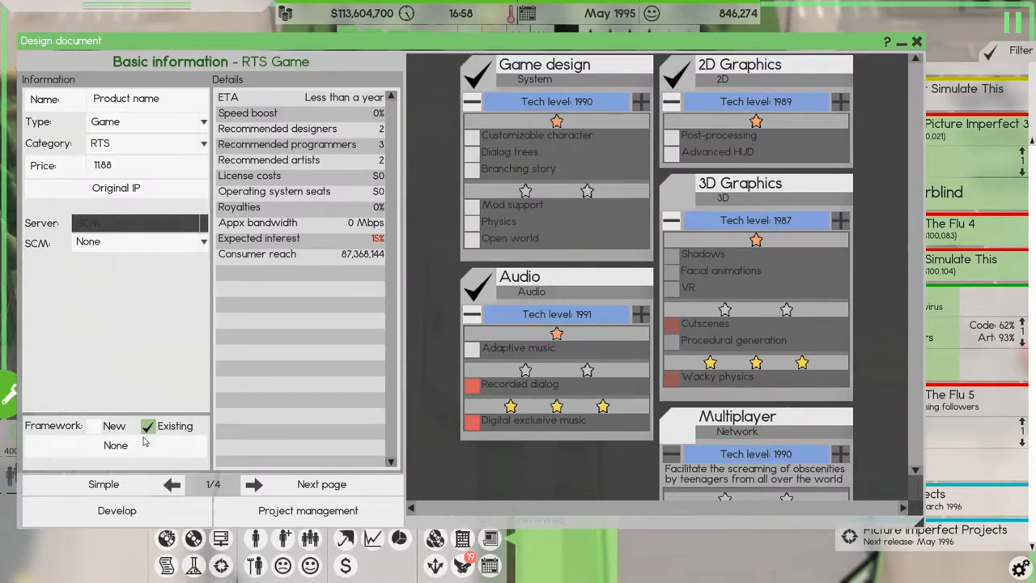
click(149, 425)
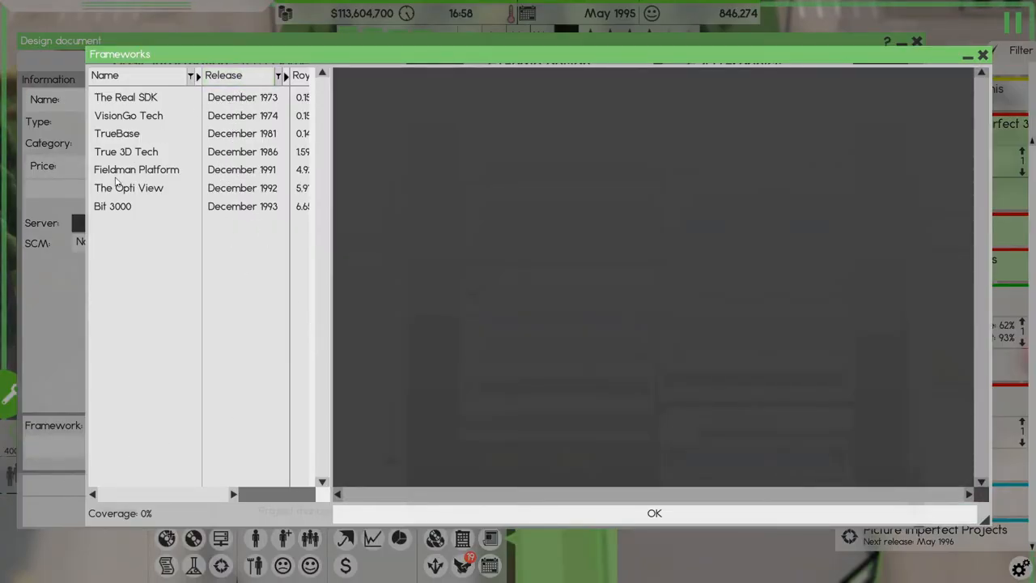
mouse_move(154, 188)
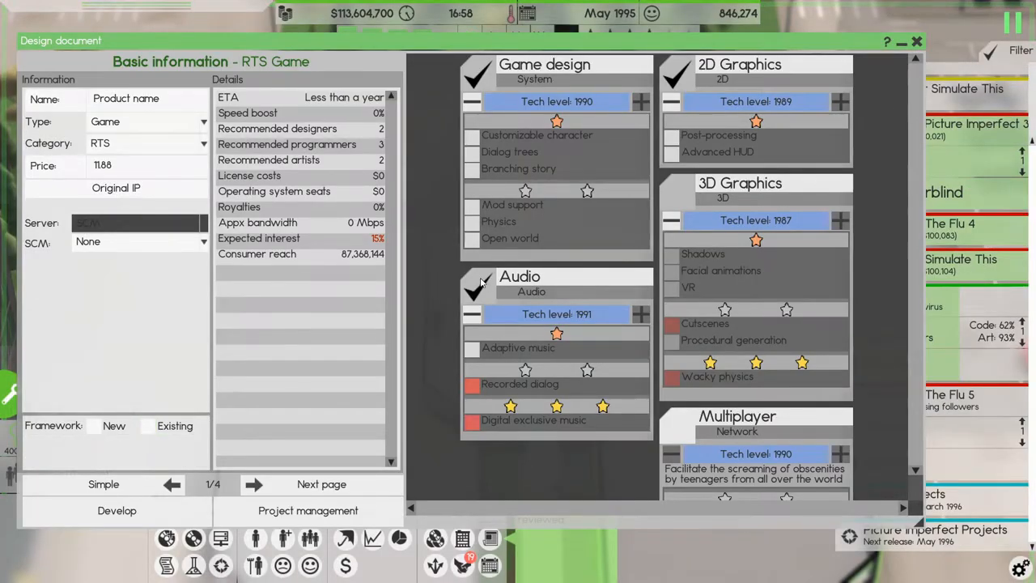
Step: Add mod support, advanced HUD and adaptive music to the RTS, and drop multiplayer
click(473, 136)
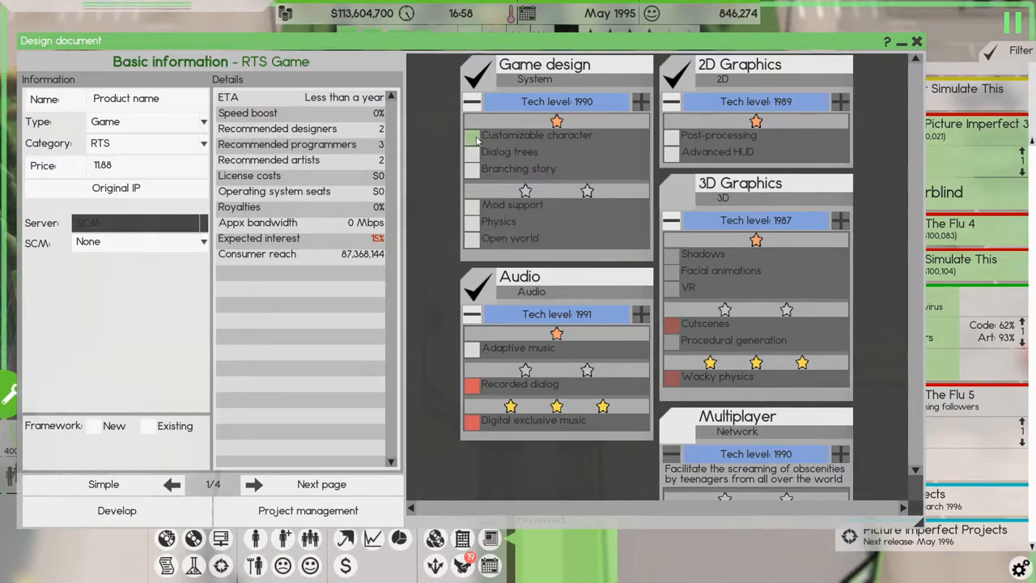
mouse_move(472, 156)
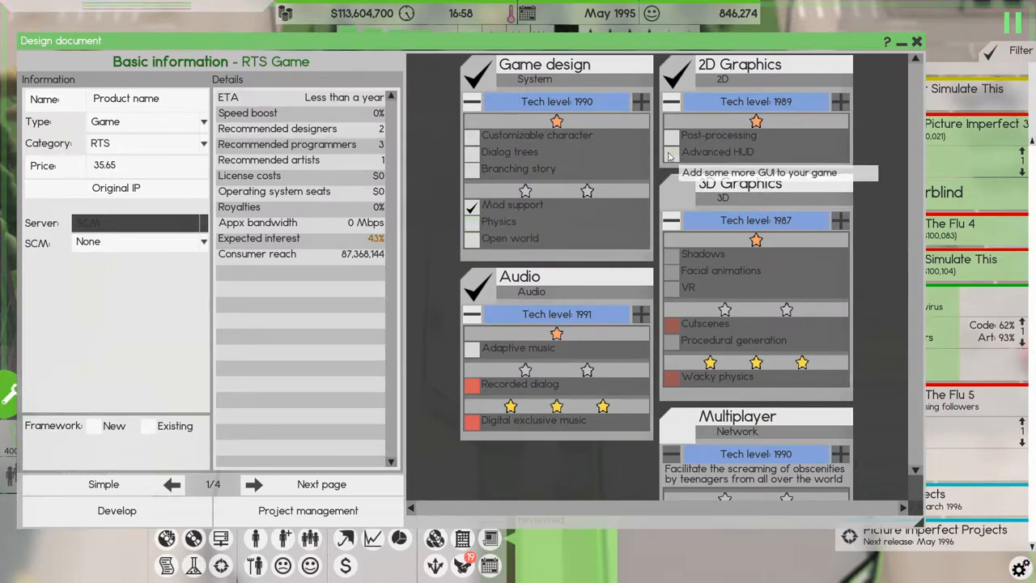
click(670, 139)
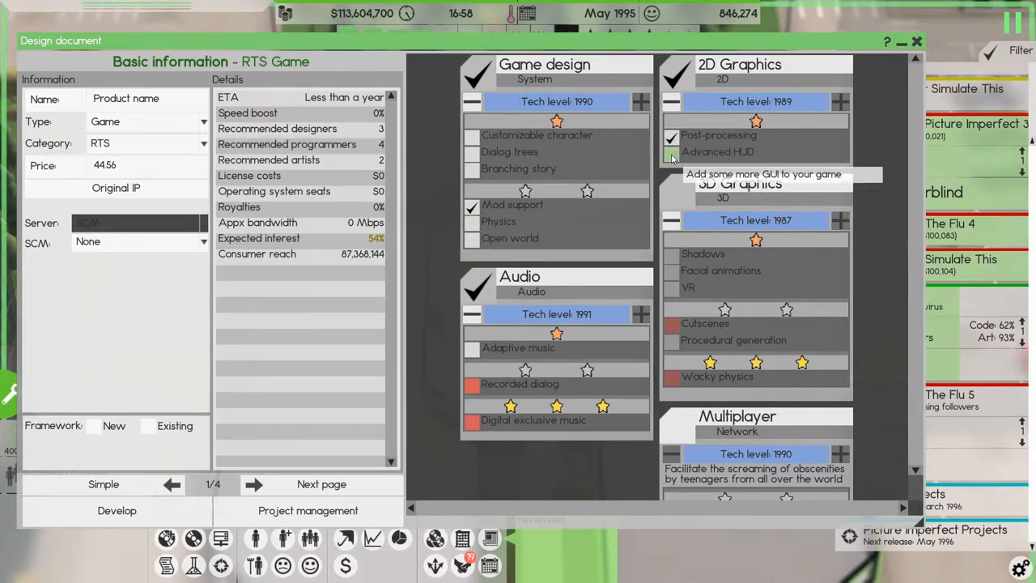
click(670, 155)
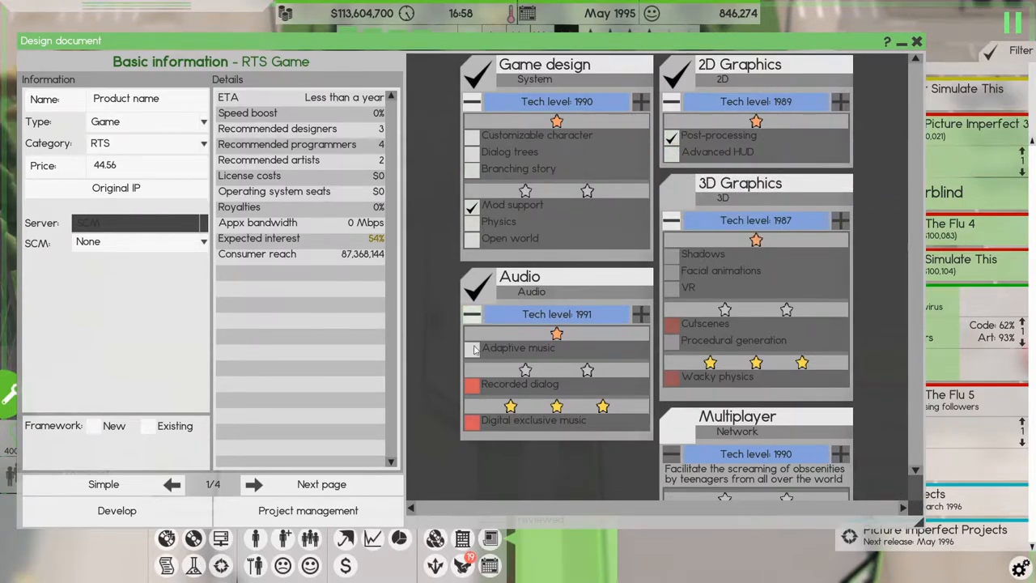
click(472, 348)
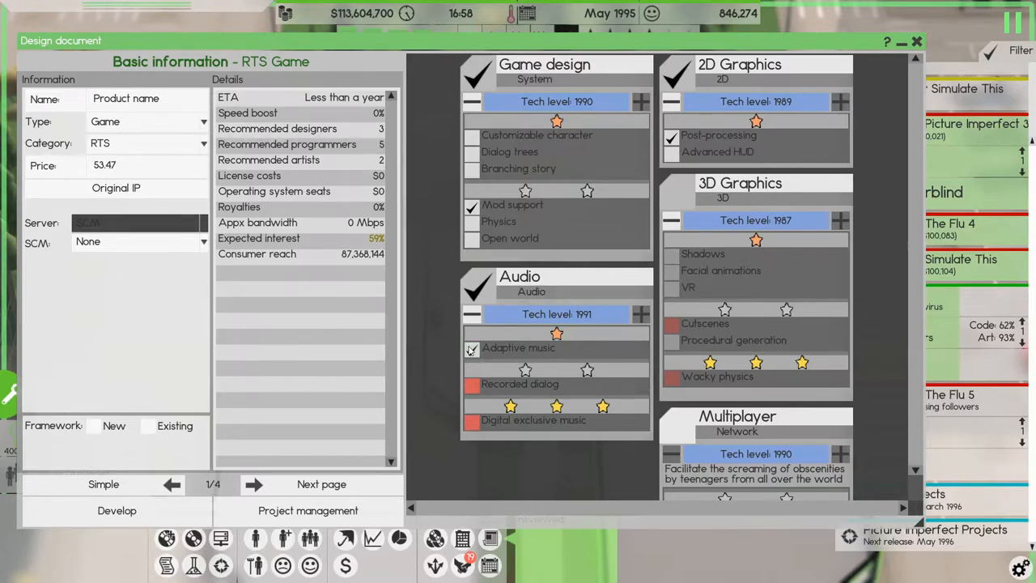
click(473, 238)
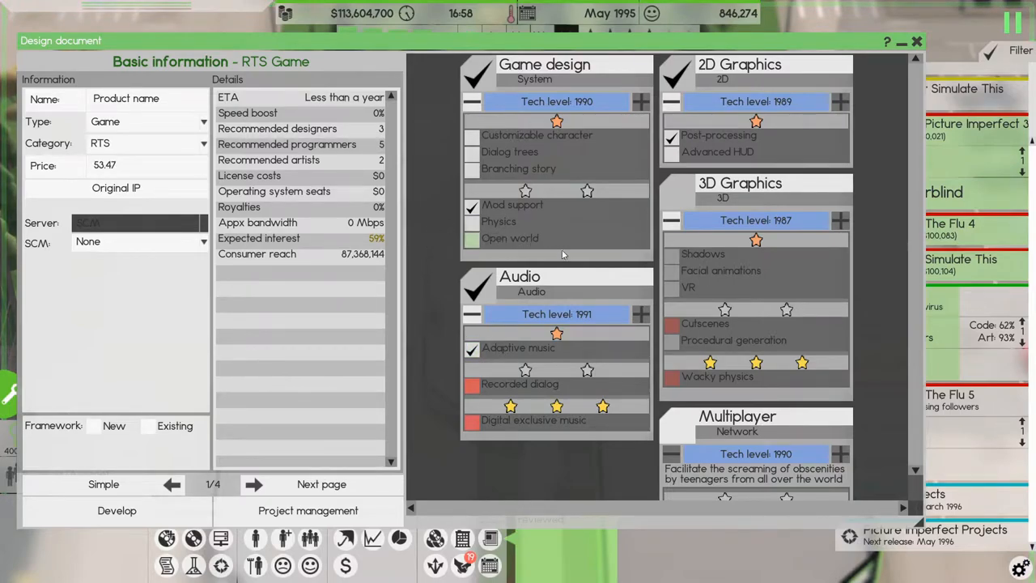
scroll(down, 3)
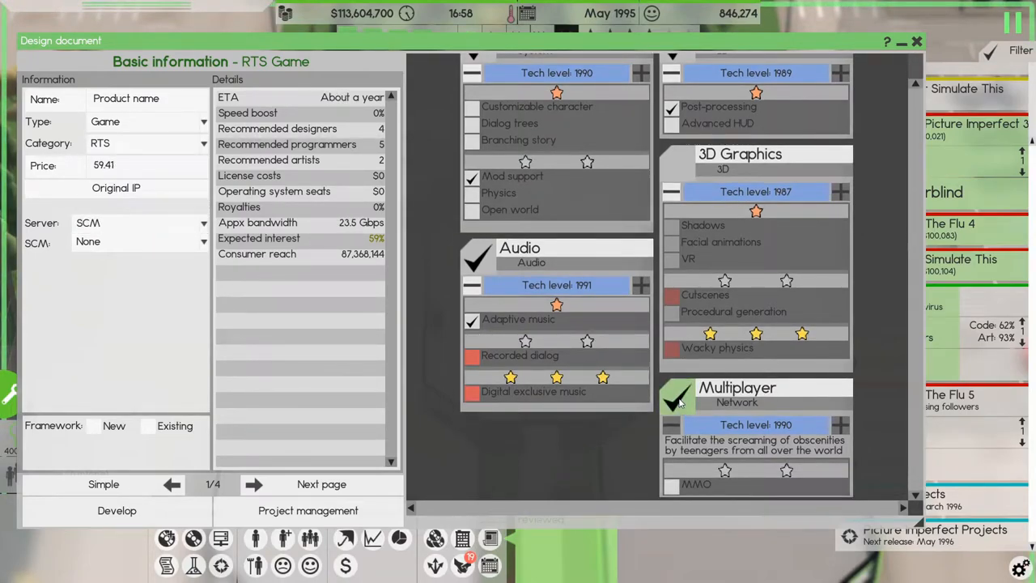
click(677, 397)
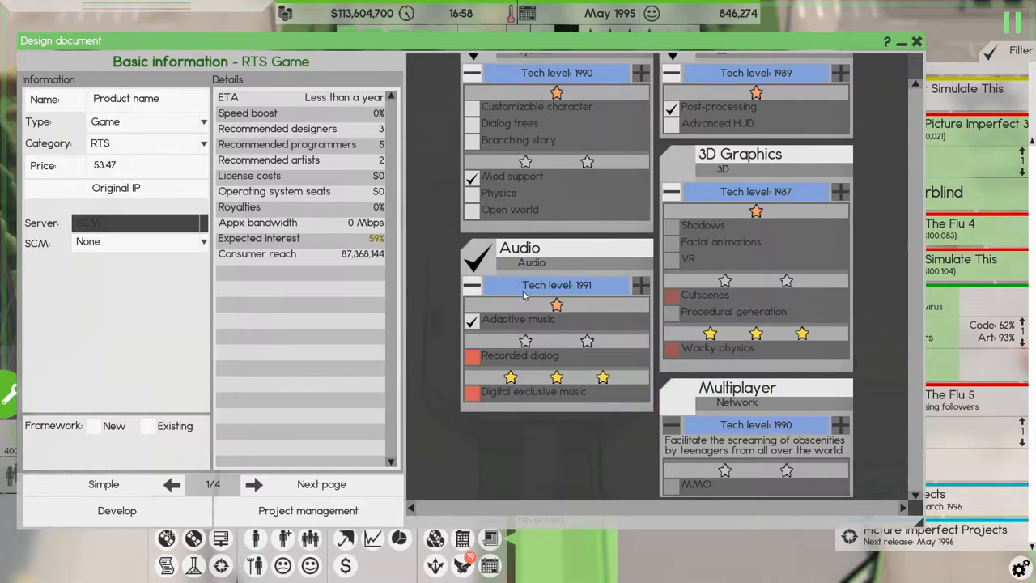
mouse_move(654, 377)
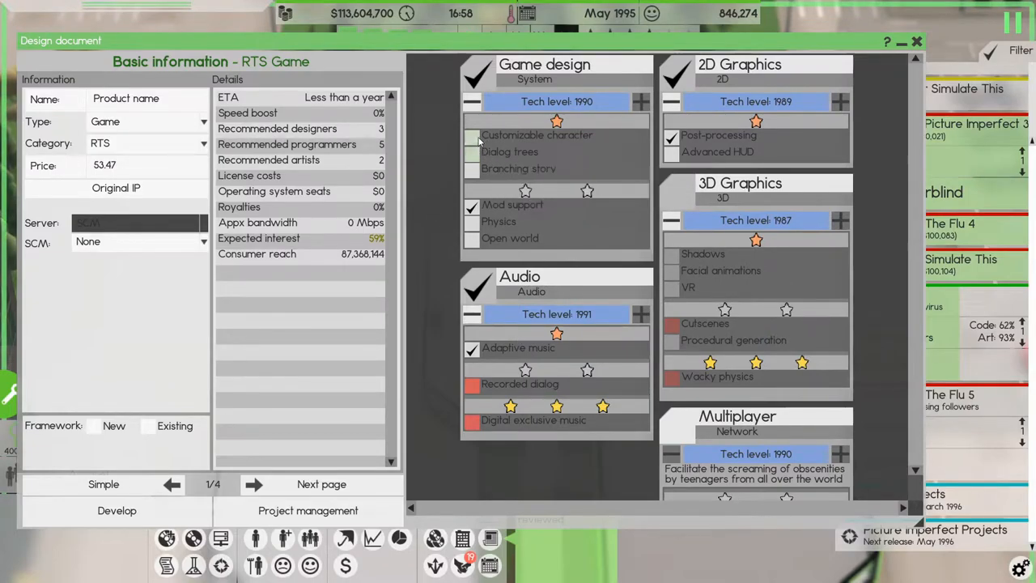
mouse_move(472, 155)
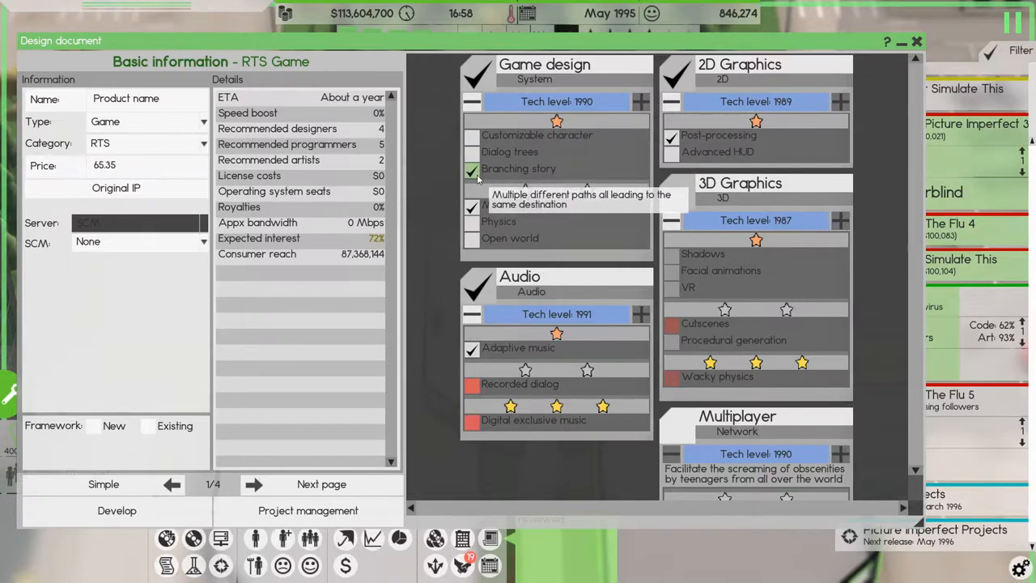
Step: Add branching story, discard dialog trees and customizable character, and set the SCM option
click(473, 220)
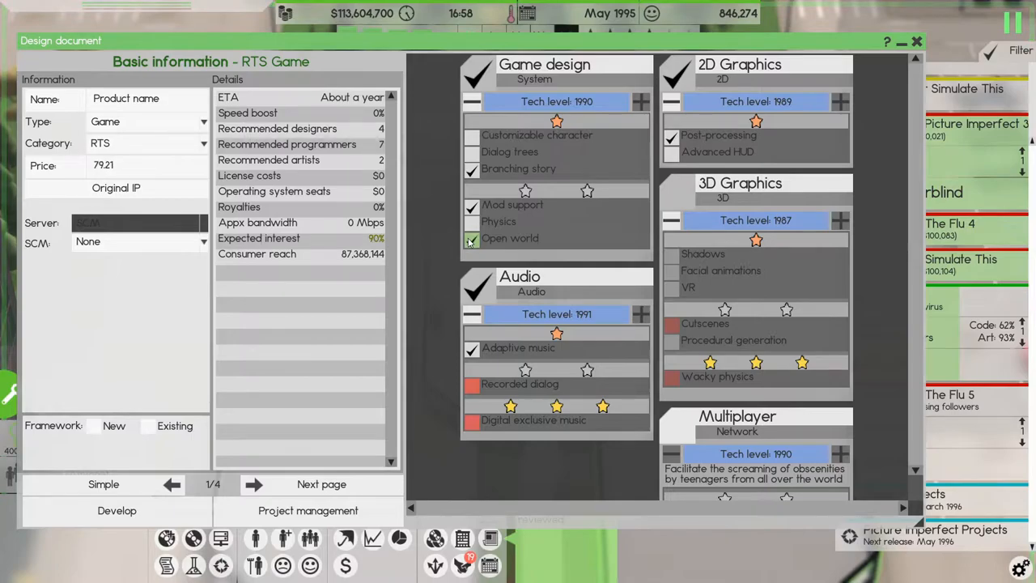
click(472, 152)
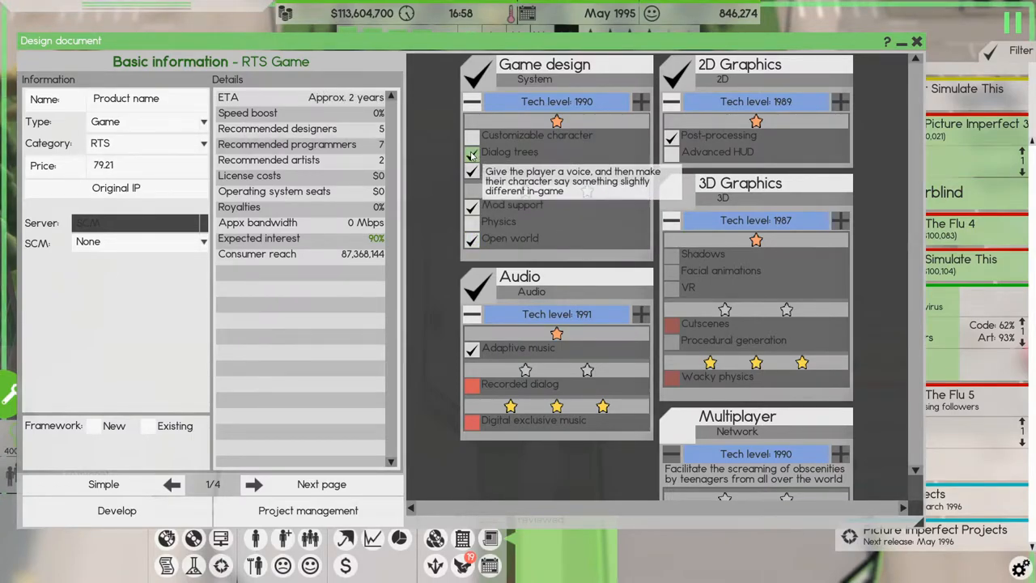
click(473, 136)
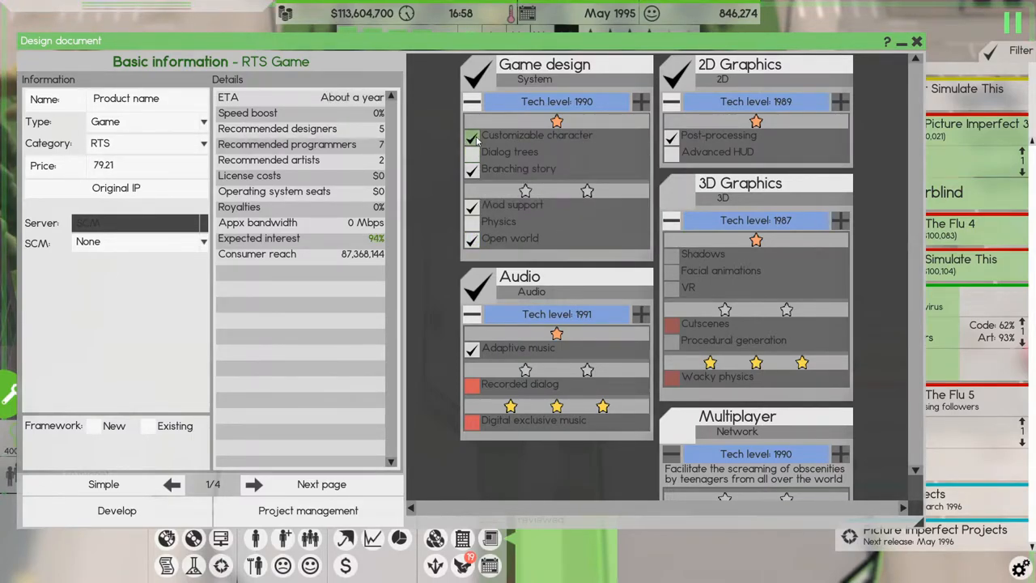
click(472, 136)
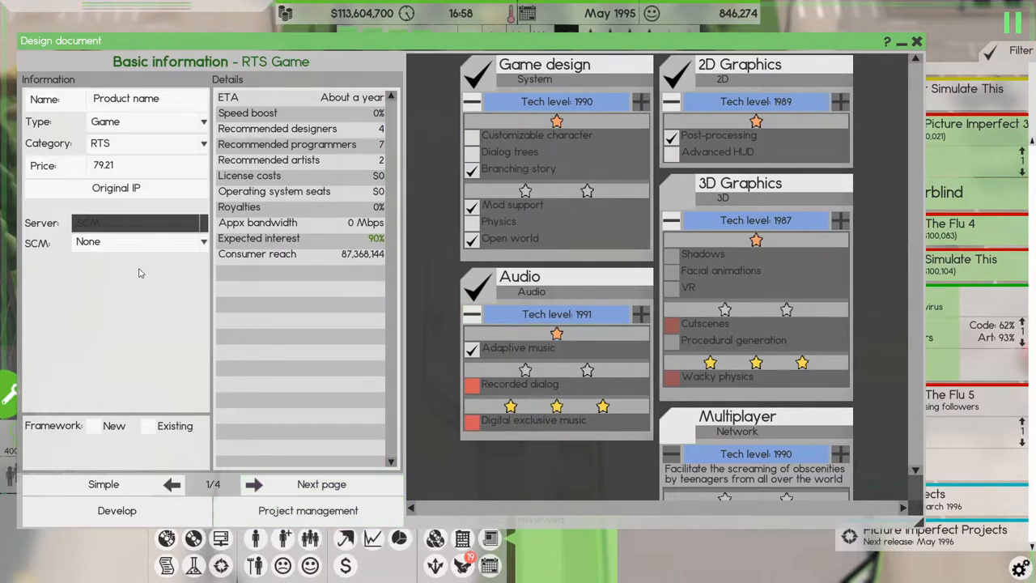
click(138, 242)
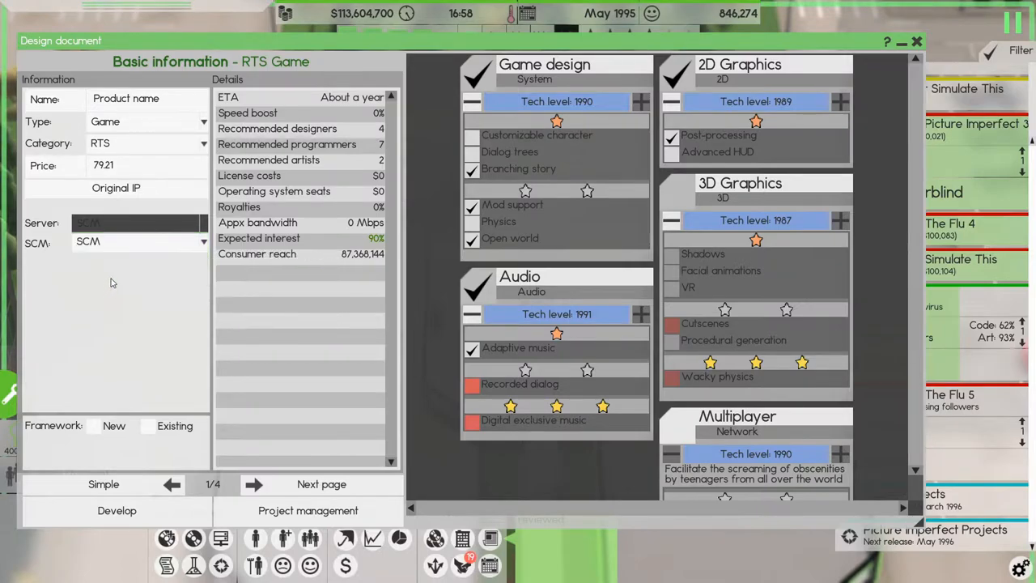
mouse_move(104, 347)
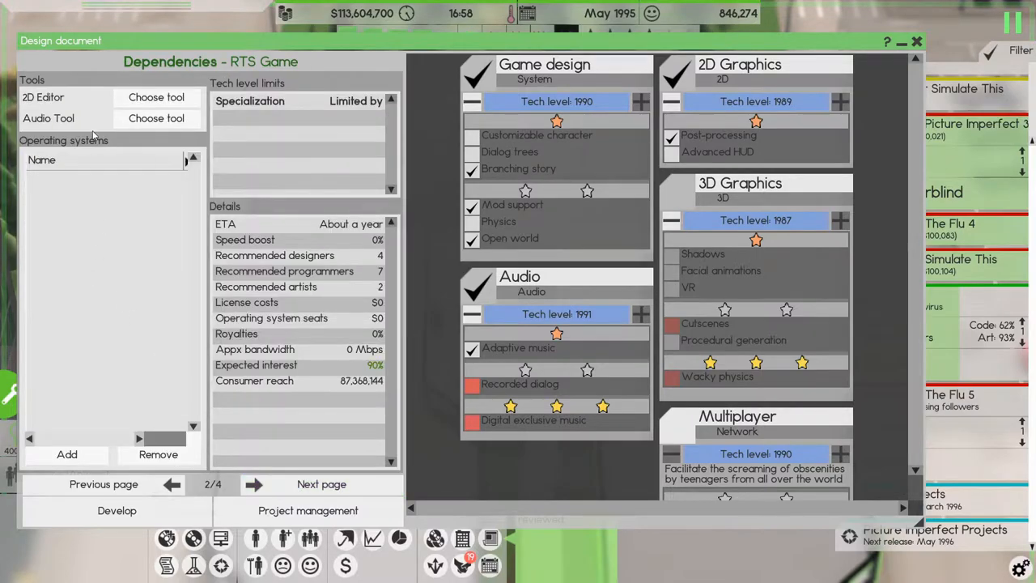
Step: Choose Picture Imperfect 3 from NerdySoft's own editors as the 2D editor dependency
click(156, 97)
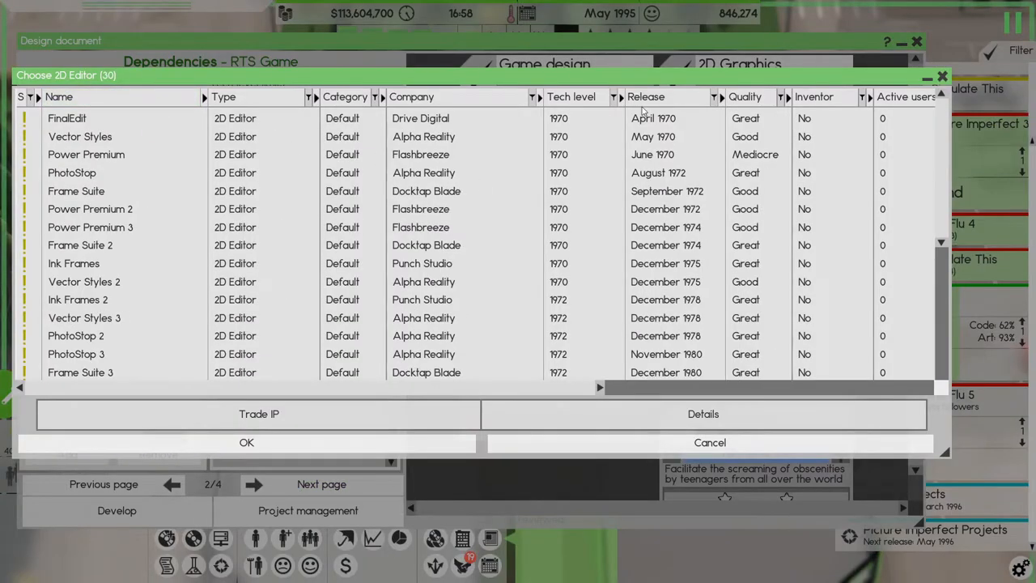
click(646, 97)
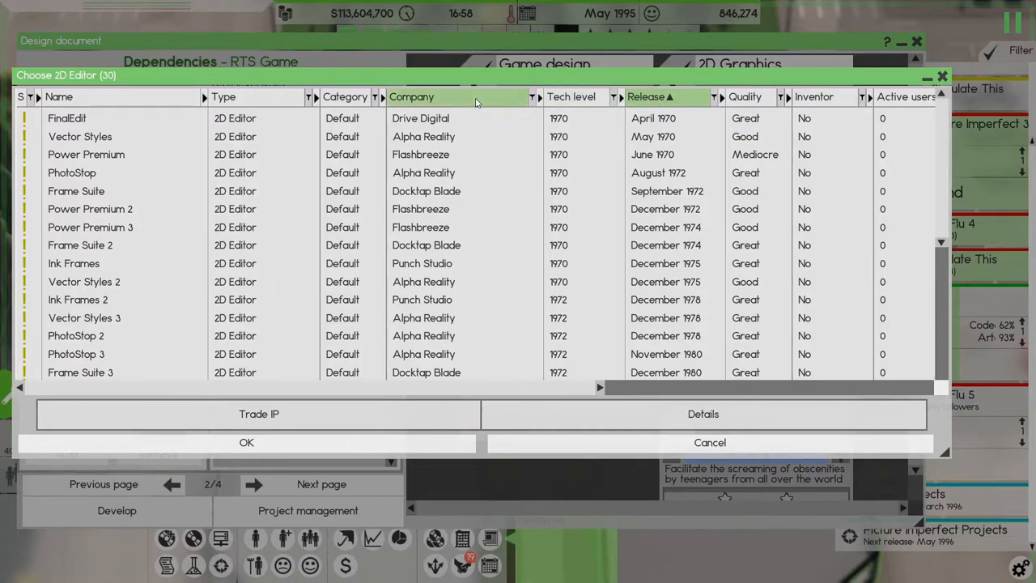
click(531, 97)
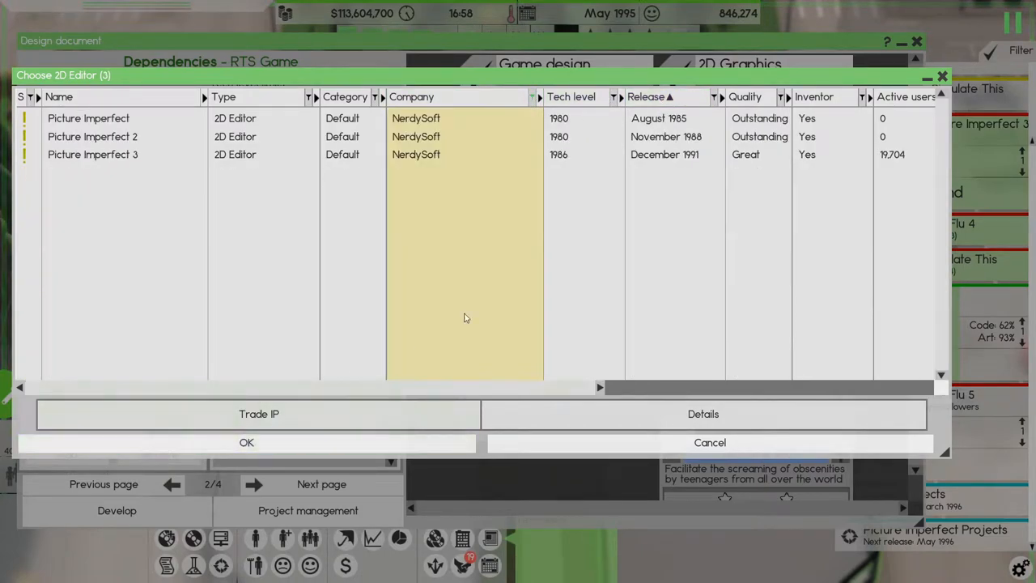
mouse_move(570, 157)
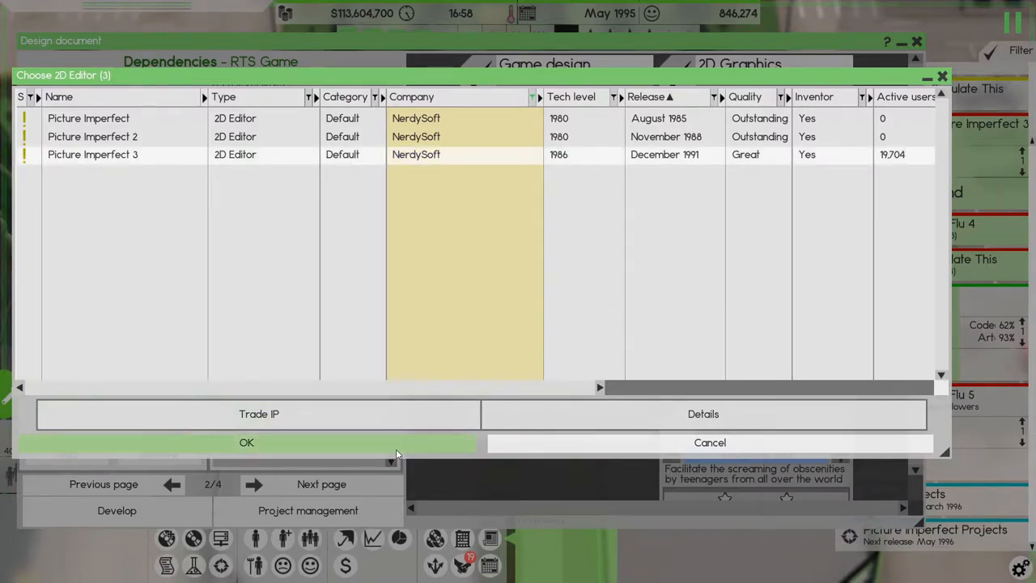
click(247, 442)
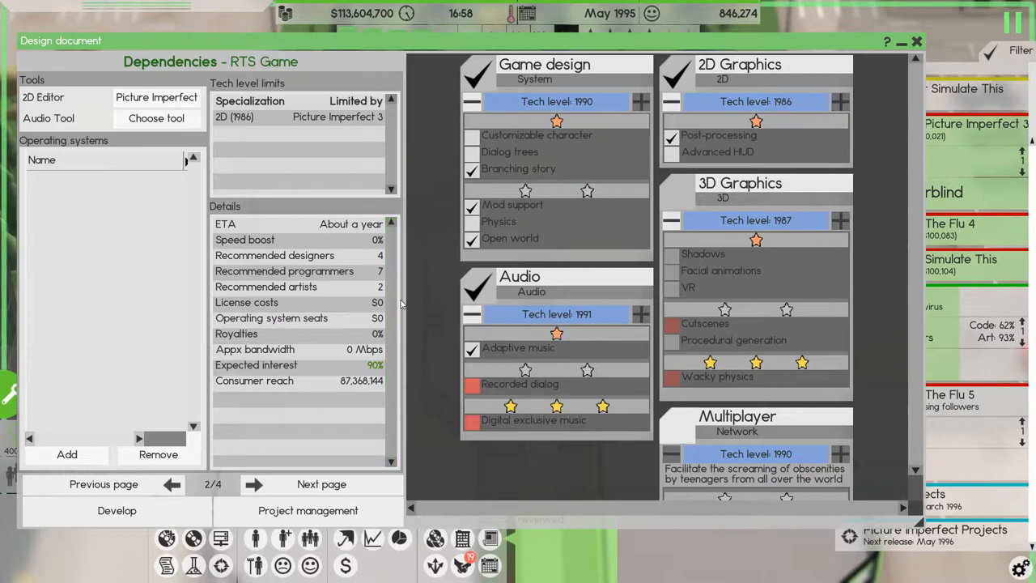
click(156, 118)
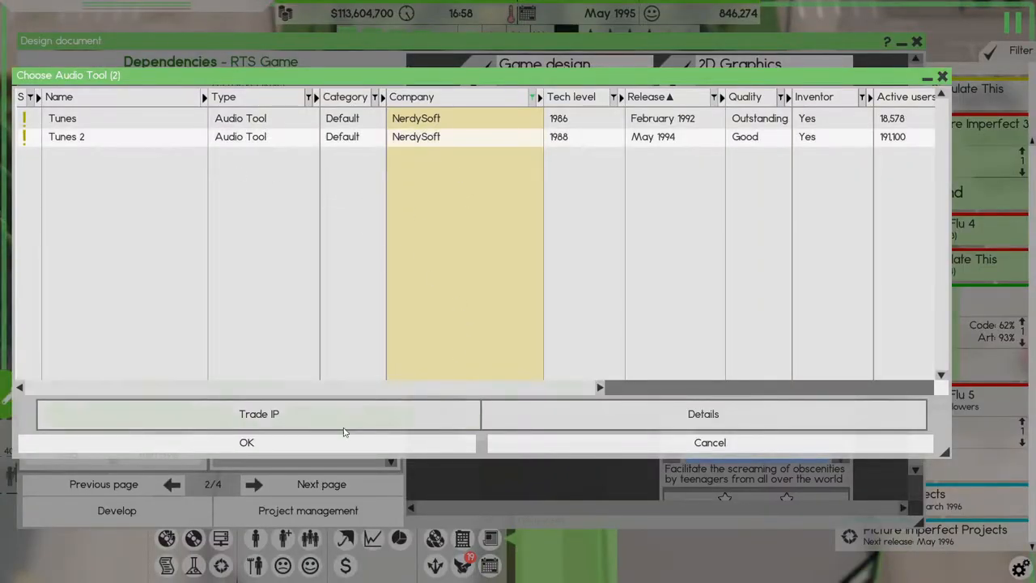
mouse_move(24, 136)
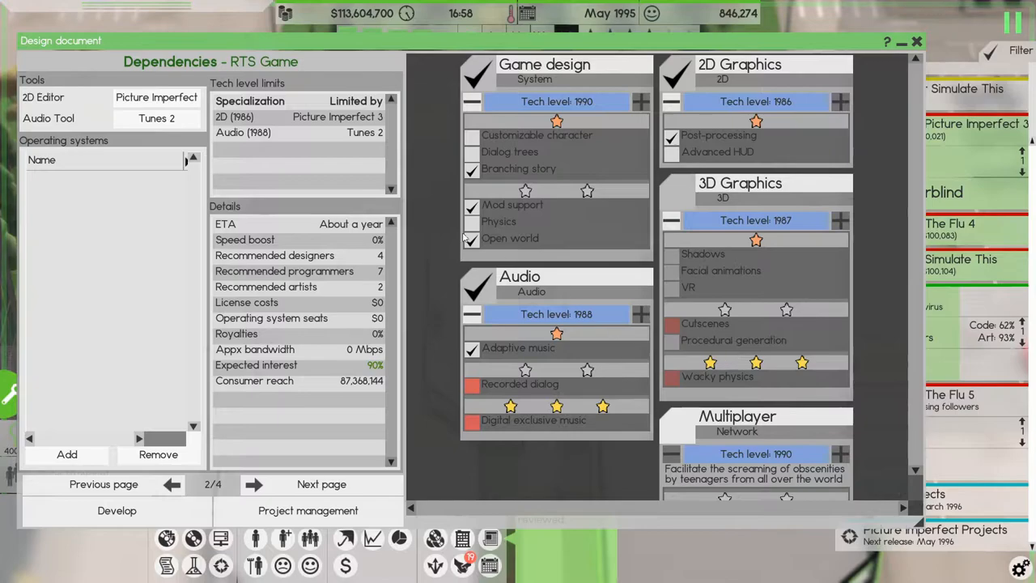
mouse_move(340, 131)
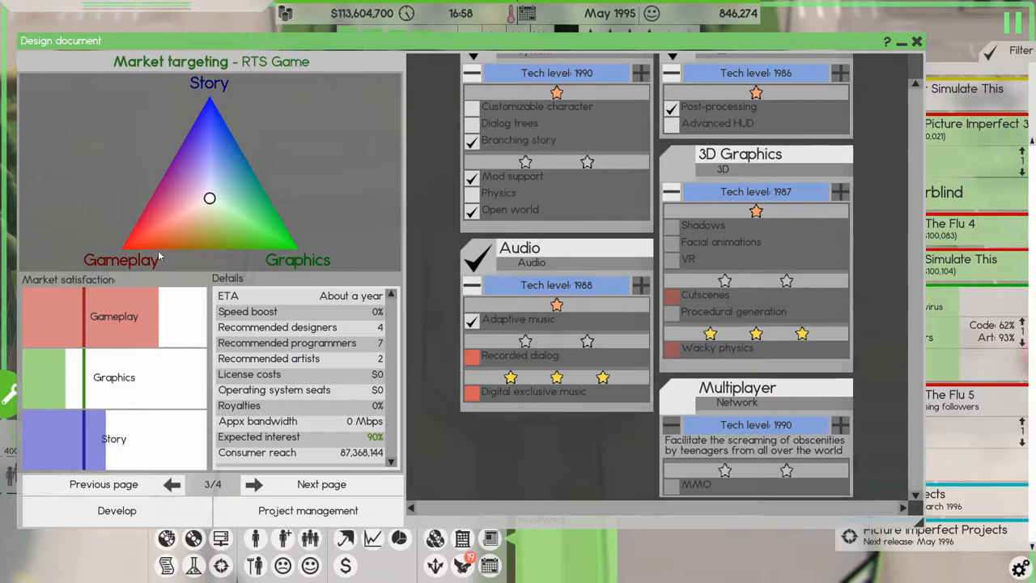
mouse_move(209, 200)
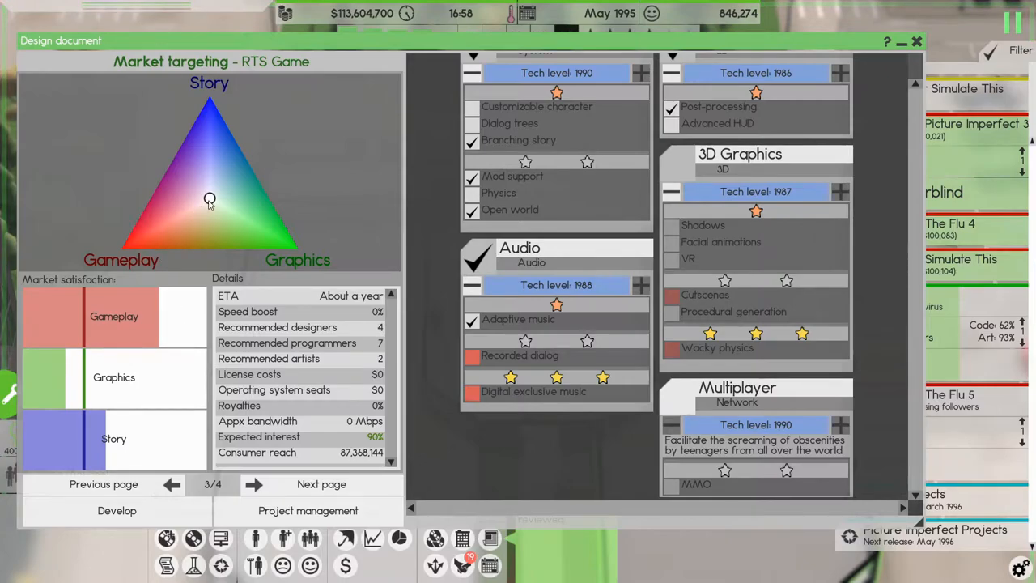
Step: Shift the market target toward gameplay and story so expected interest reaches 100%
drag(209, 201, 194, 191)
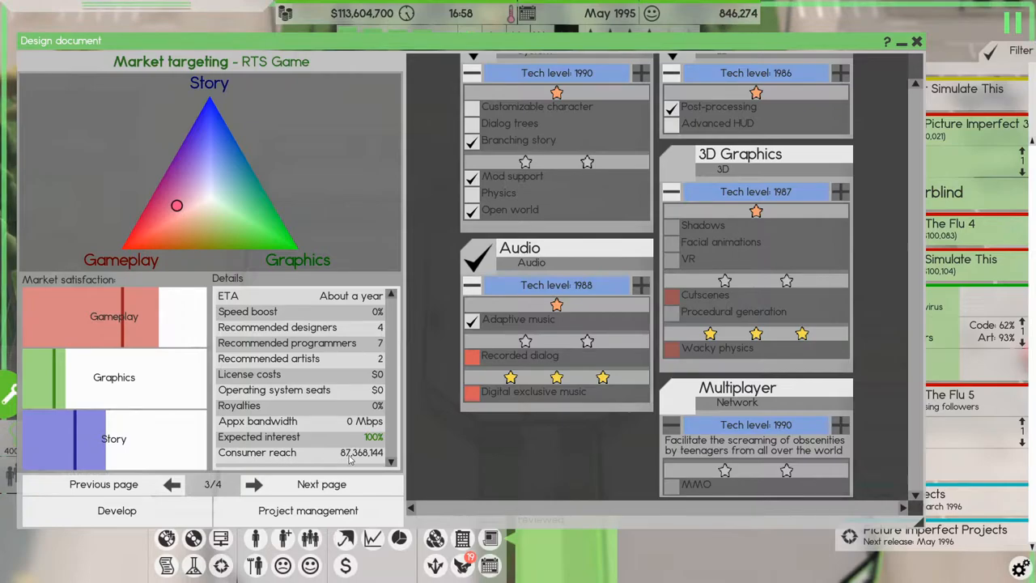
mouse_move(103, 484)
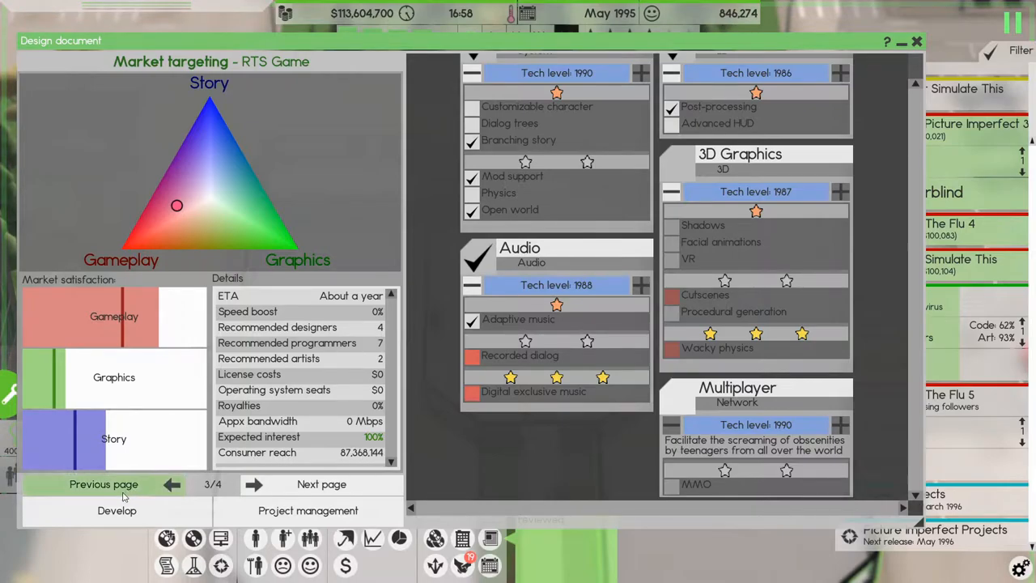
click(104, 484)
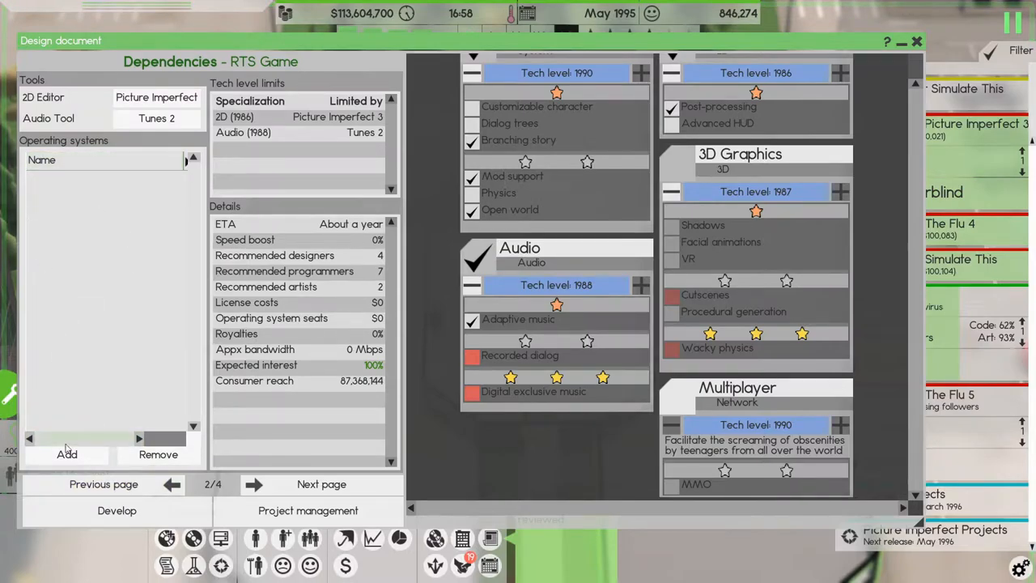
Step: Add the most-used operating systems, The OS 7 and Next ShadeX 9, as dependencies
click(66, 453)
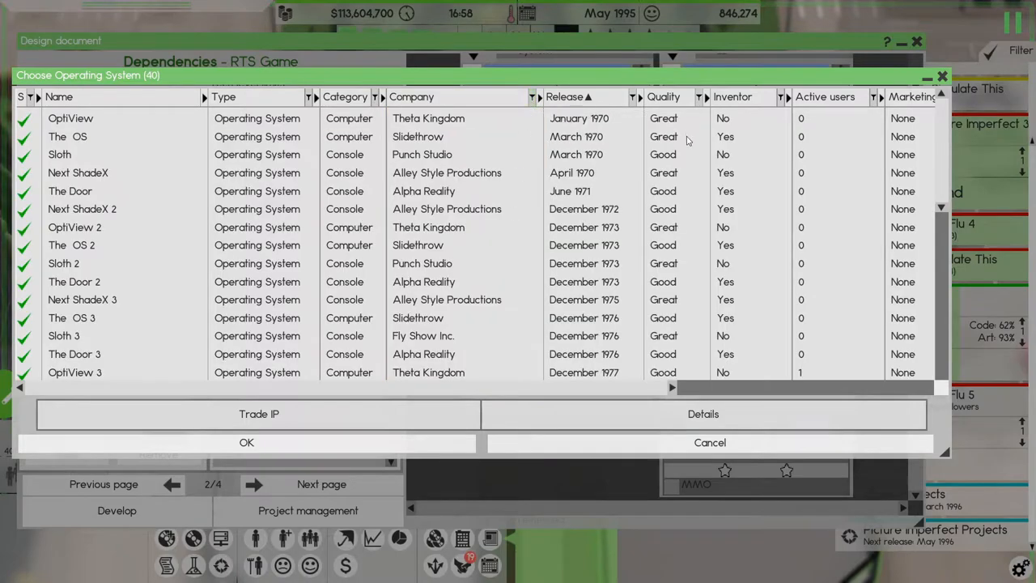
click(826, 97)
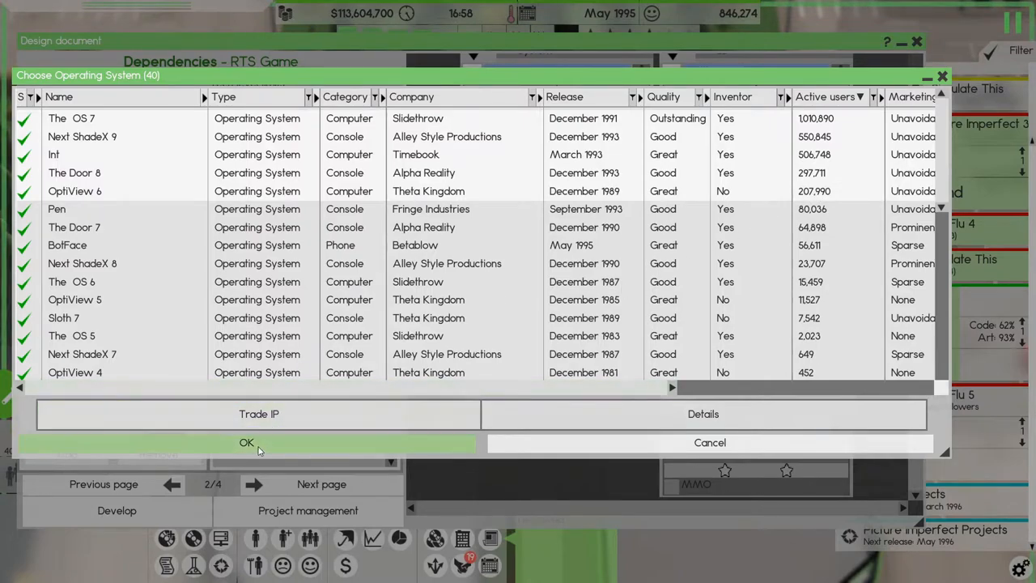
click(246, 442)
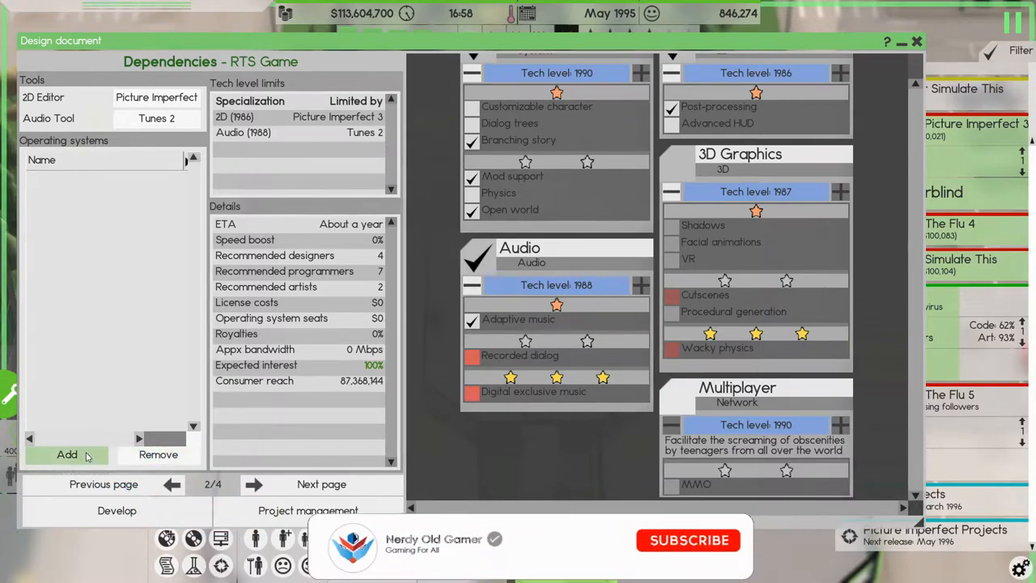
click(66, 453)
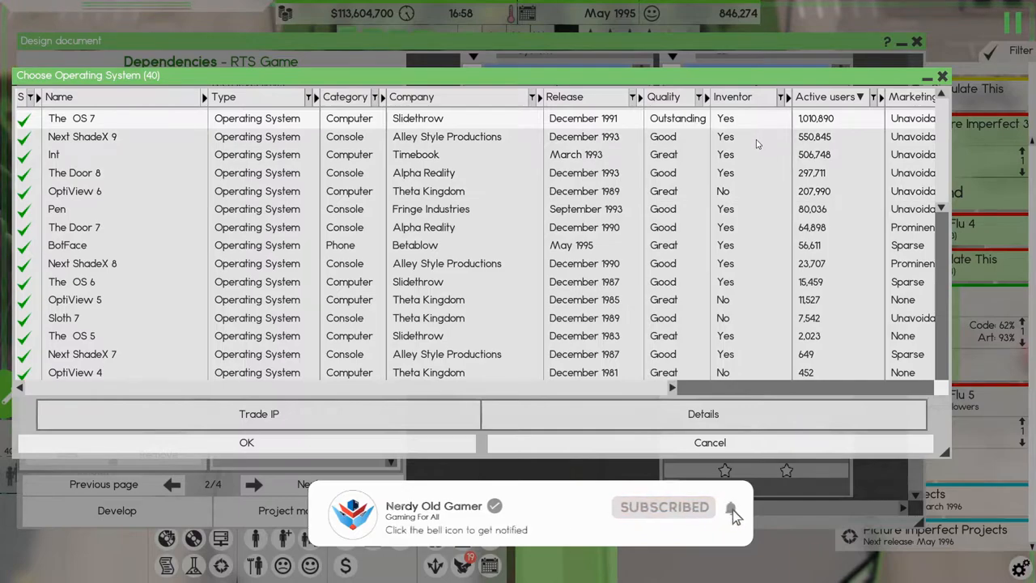
click(732, 508)
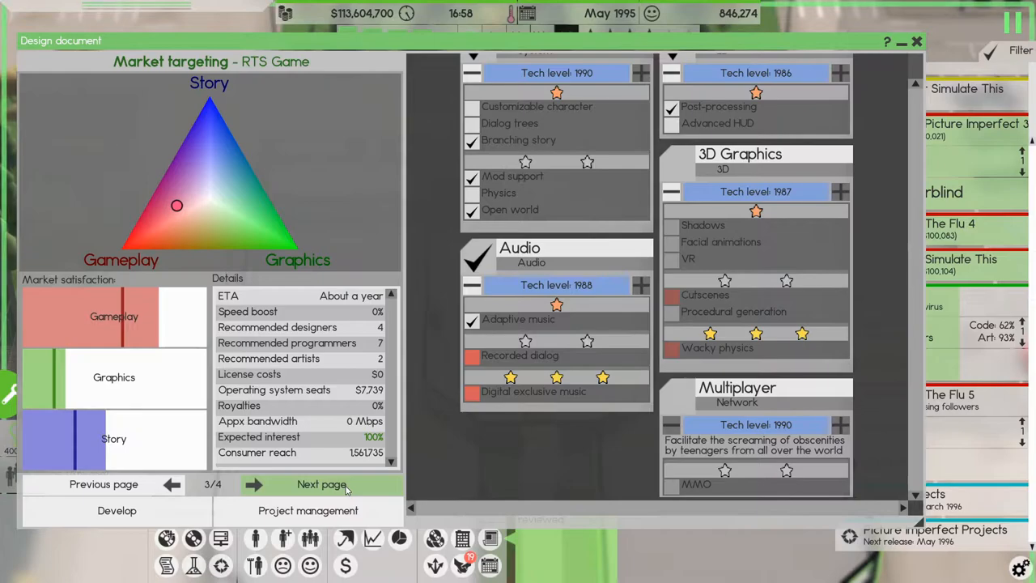
Step: On the summary page assign The Sims as the game's design and development team
click(321, 485)
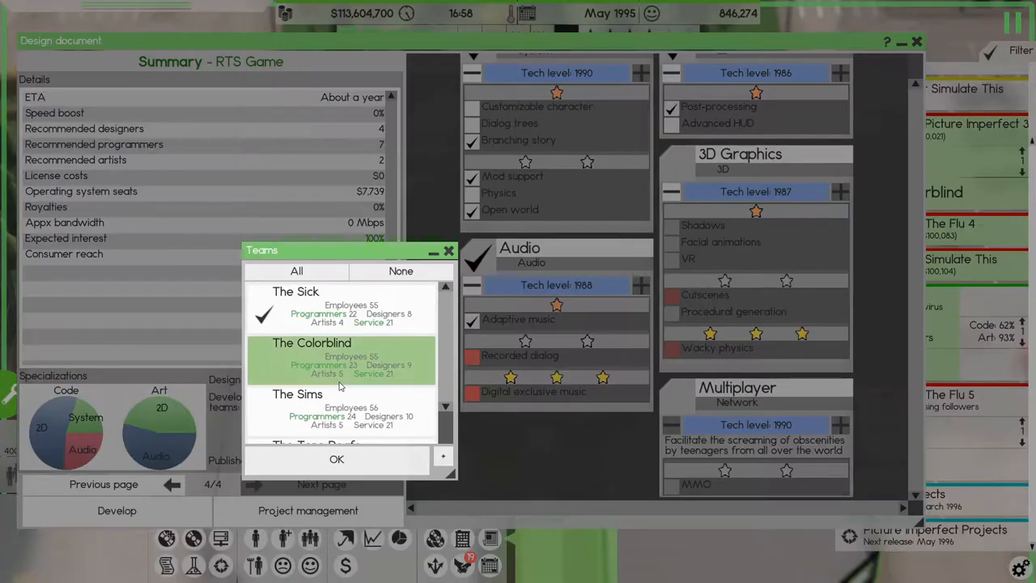
click(337, 460)
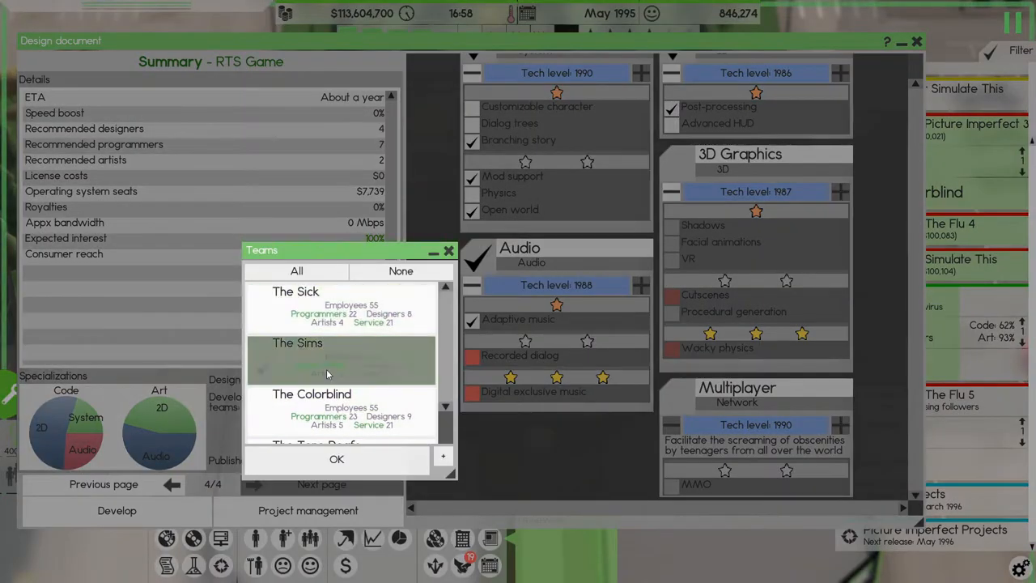
click(337, 460)
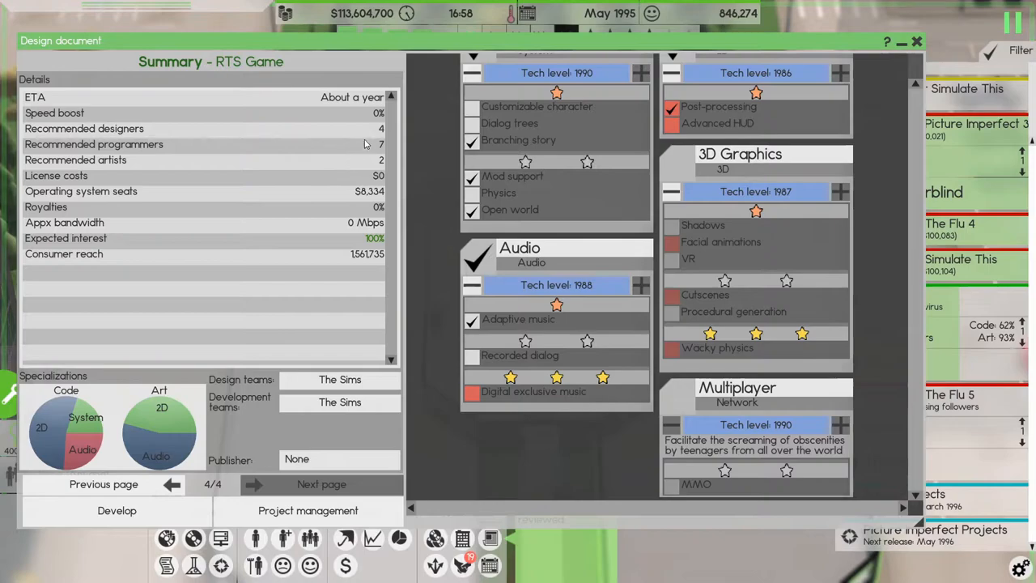
mouse_move(421, 156)
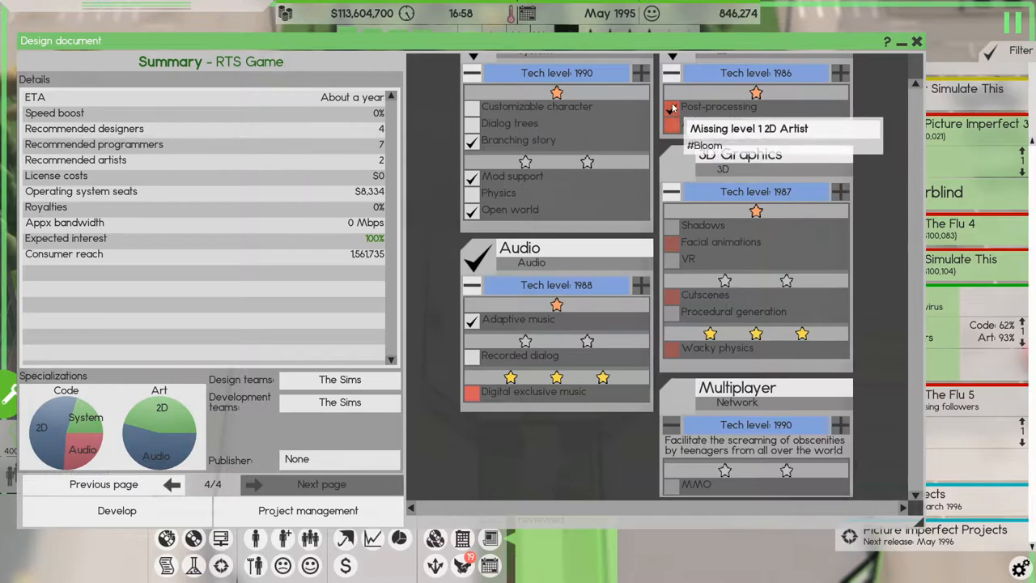
click(672, 107)
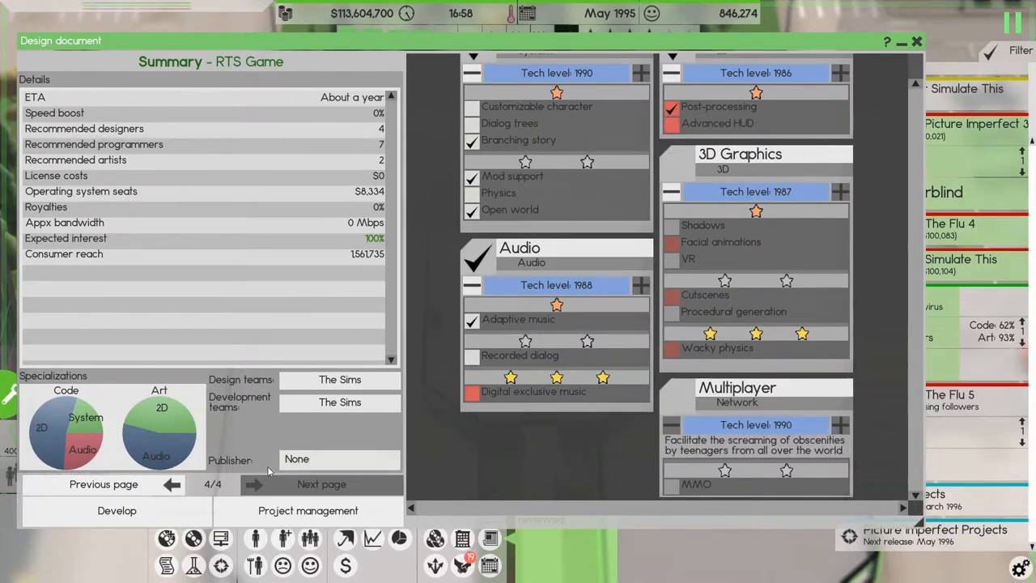
mouse_move(308, 510)
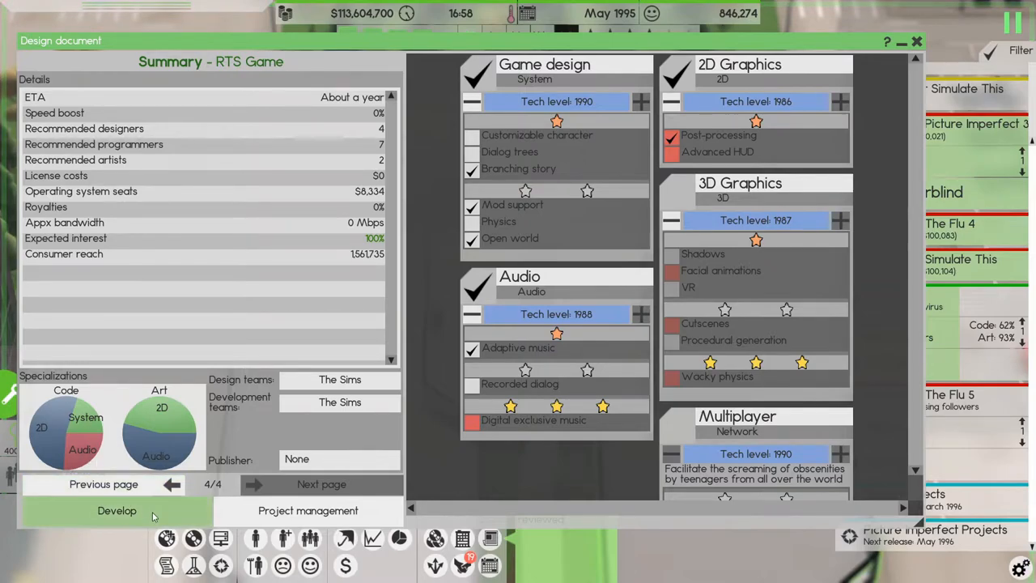
Step: Name the game Strat Wiz at price 79.00 and send the design into development
click(117, 511)
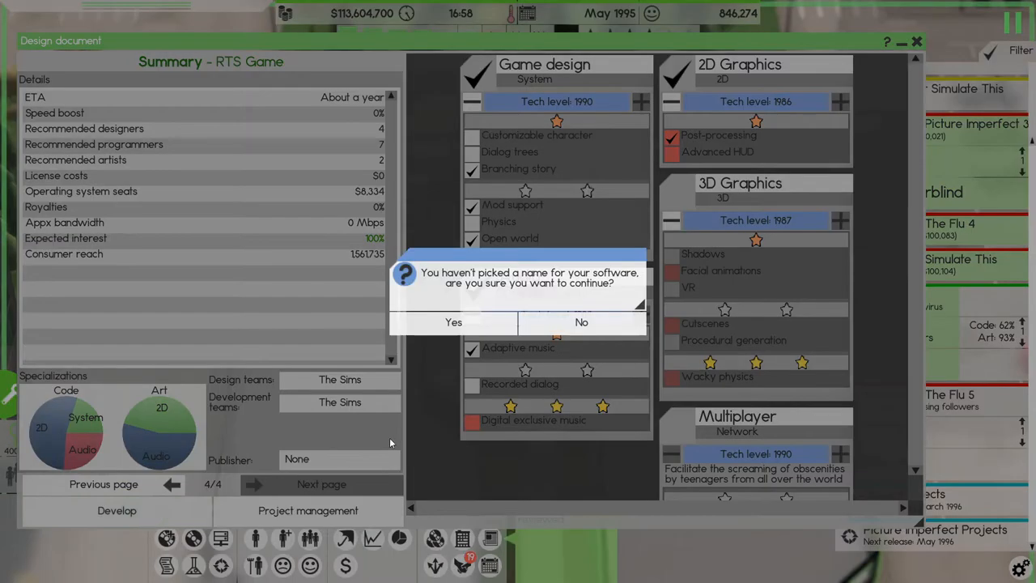
click(581, 322)
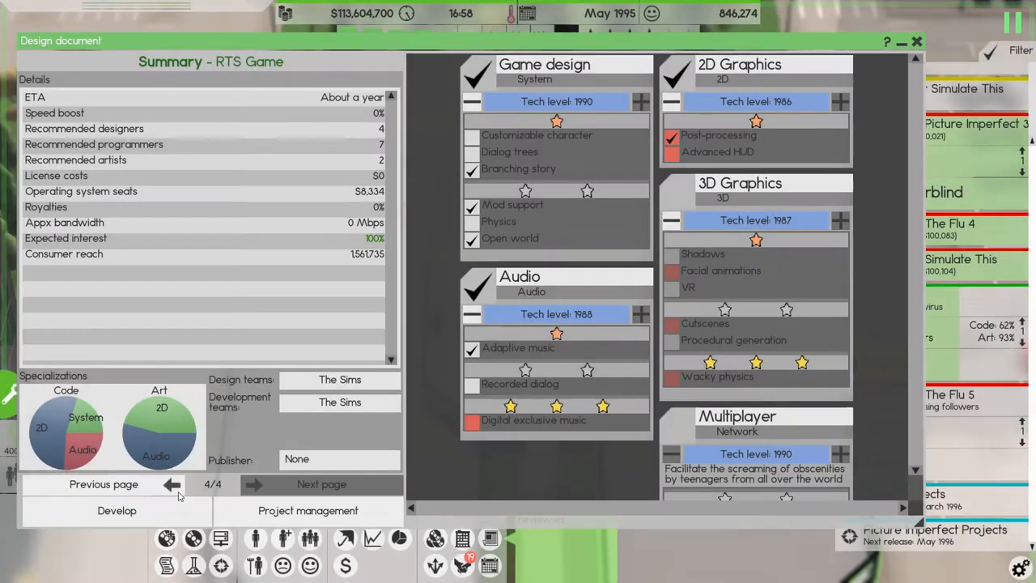
click(172, 484)
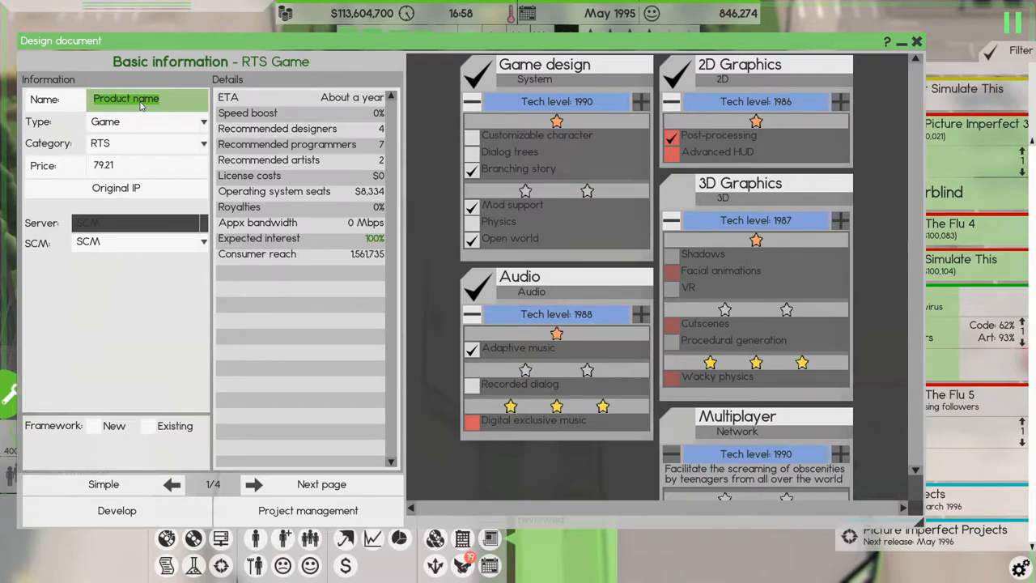
text(Strat Wiz)
click(148, 166)
text(79)
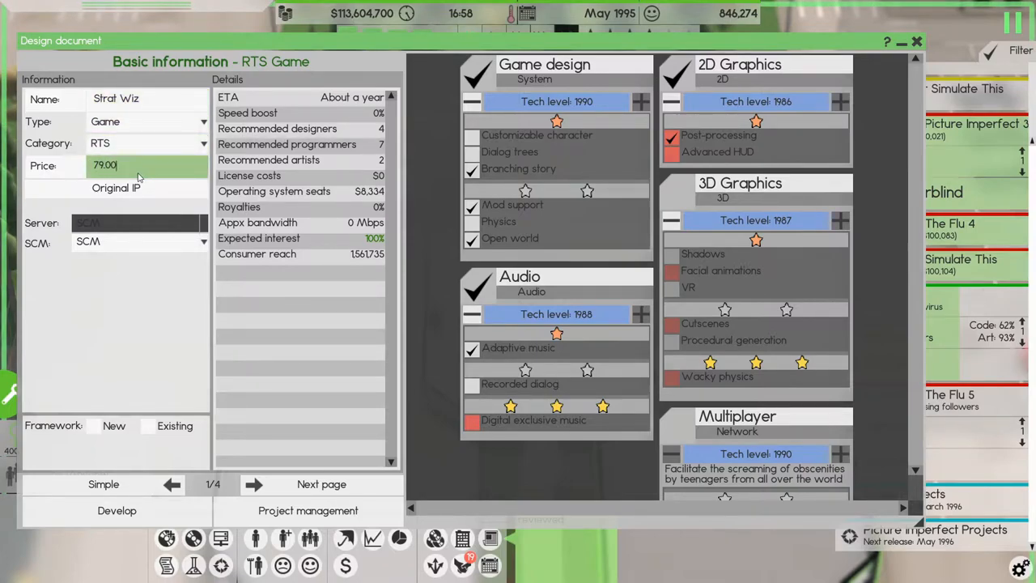
click(320, 484)
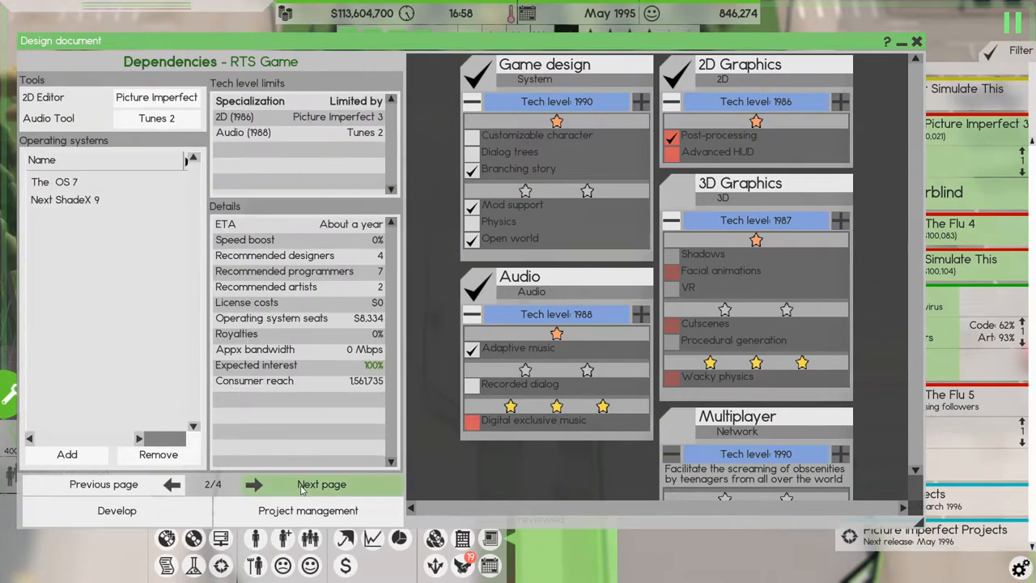
click(917, 41)
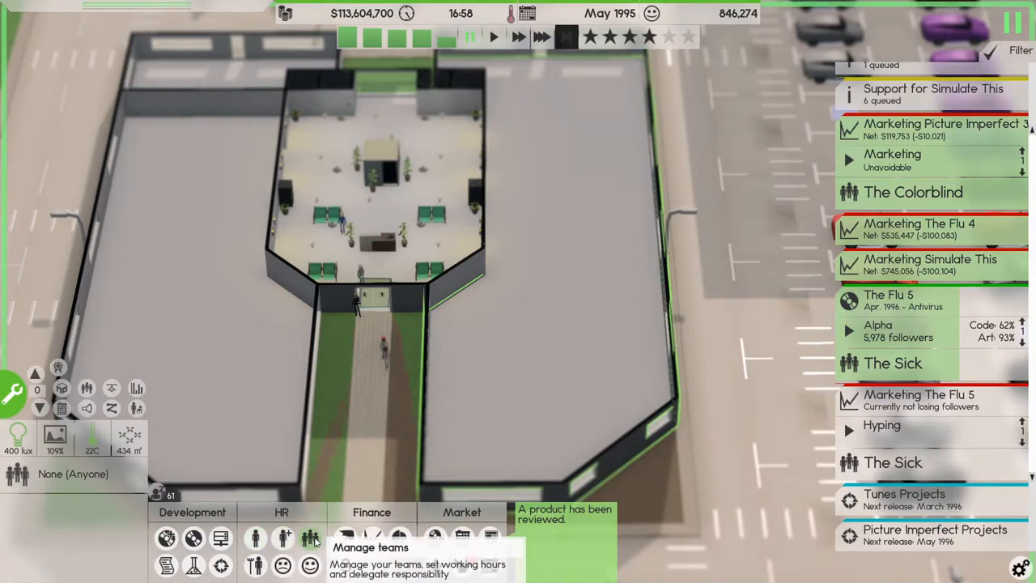
Step: Review the four-team overview, then bring up the full employee list
click(311, 538)
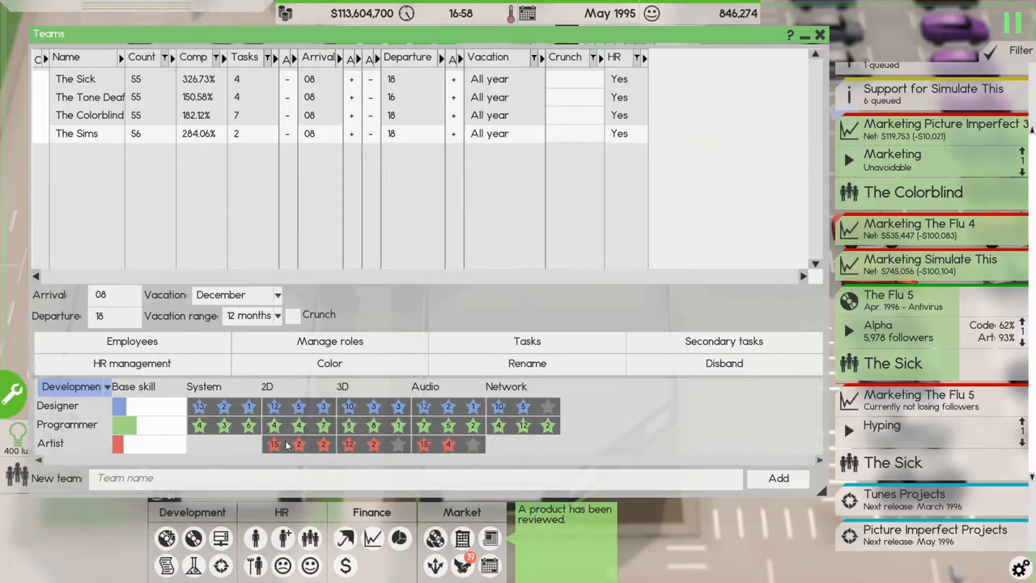
mouse_move(450, 460)
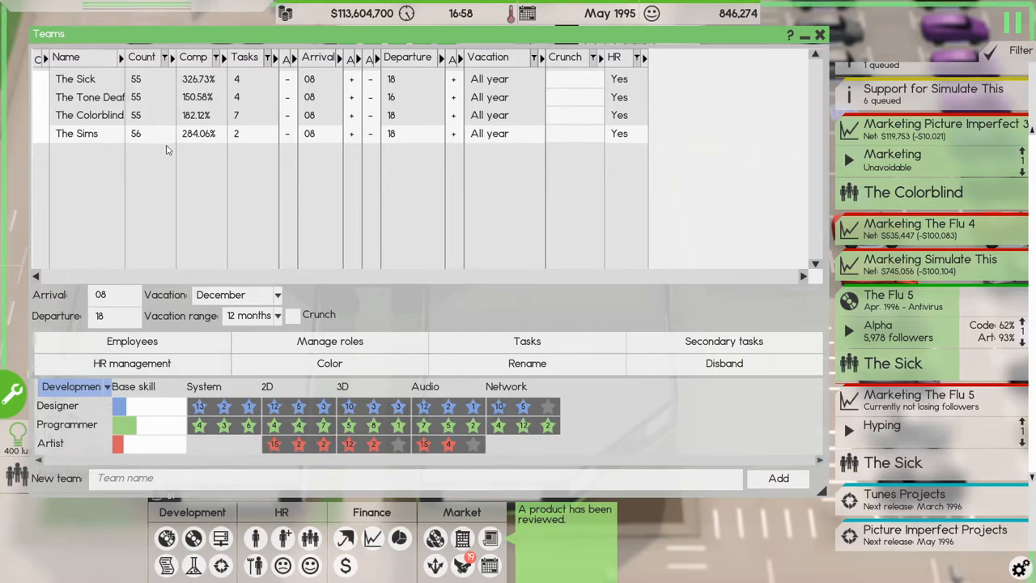
mouse_move(281, 537)
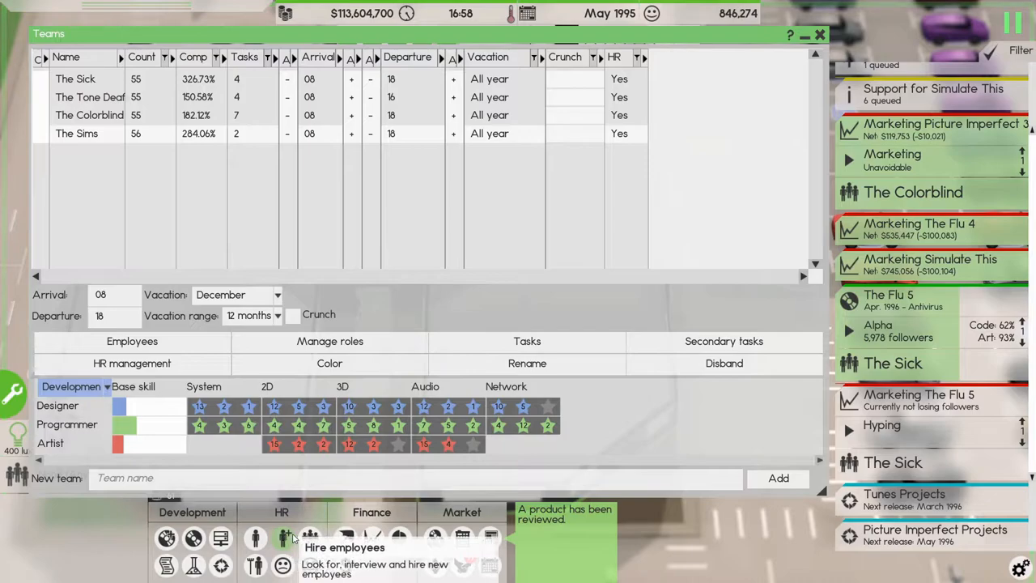
click(819, 34)
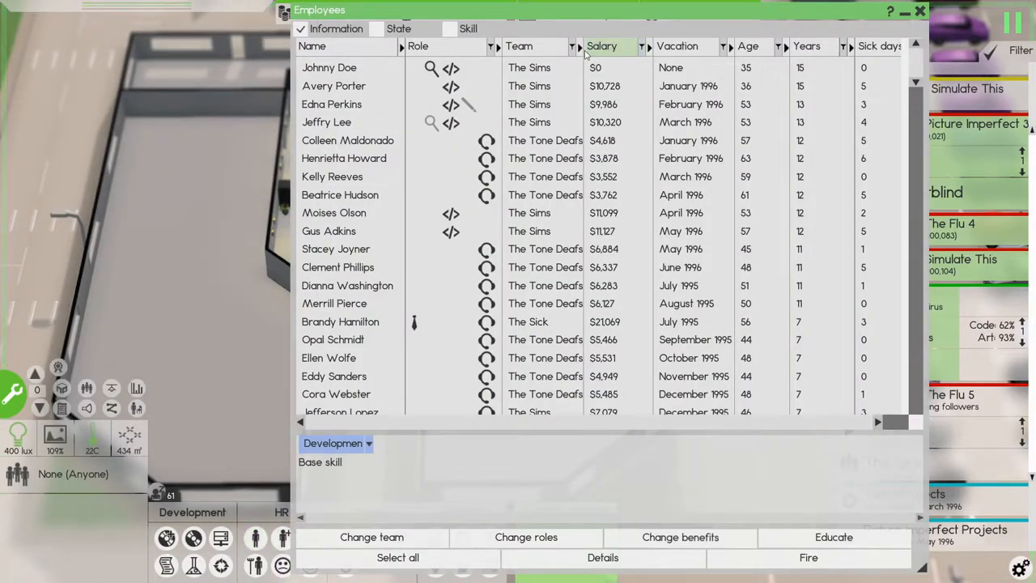
click(577, 45)
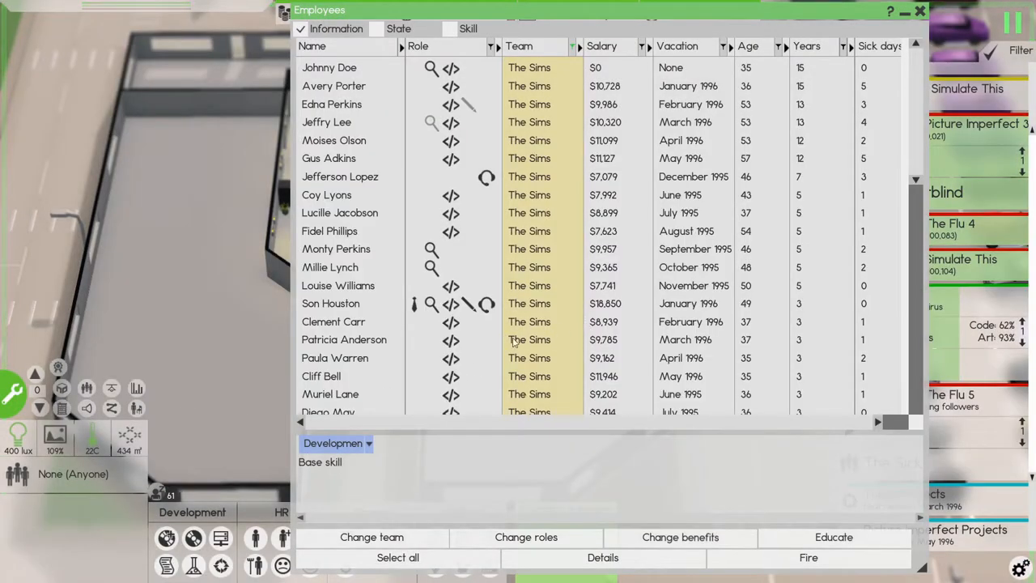
scroll(down, 3)
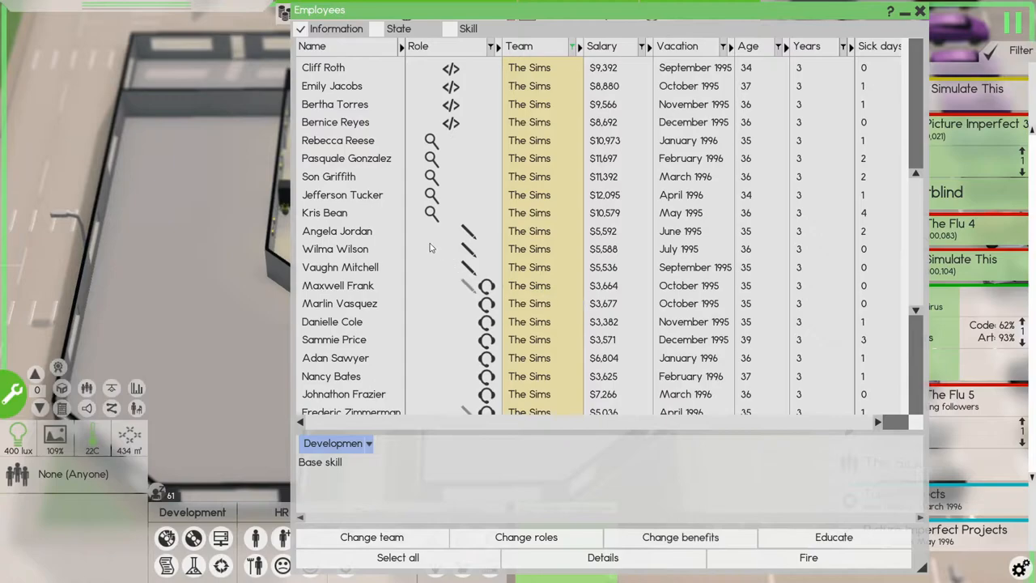
click(337, 232)
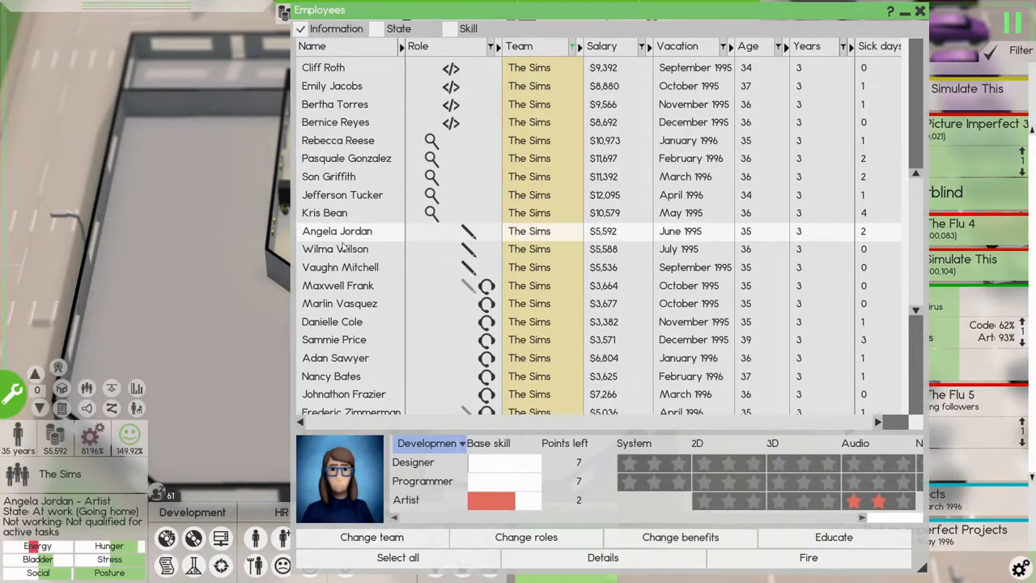
click(335, 250)
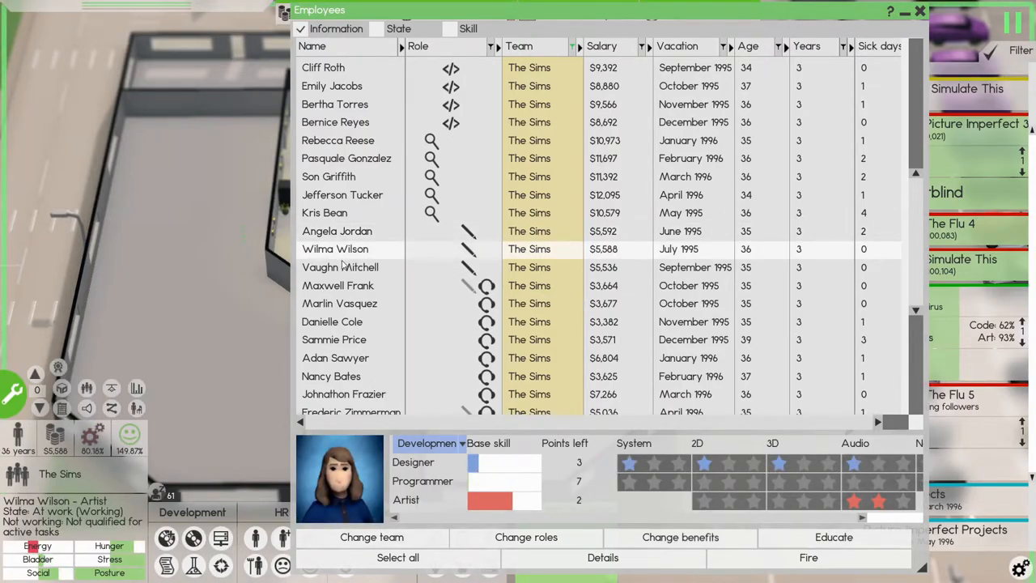
click(340, 267)
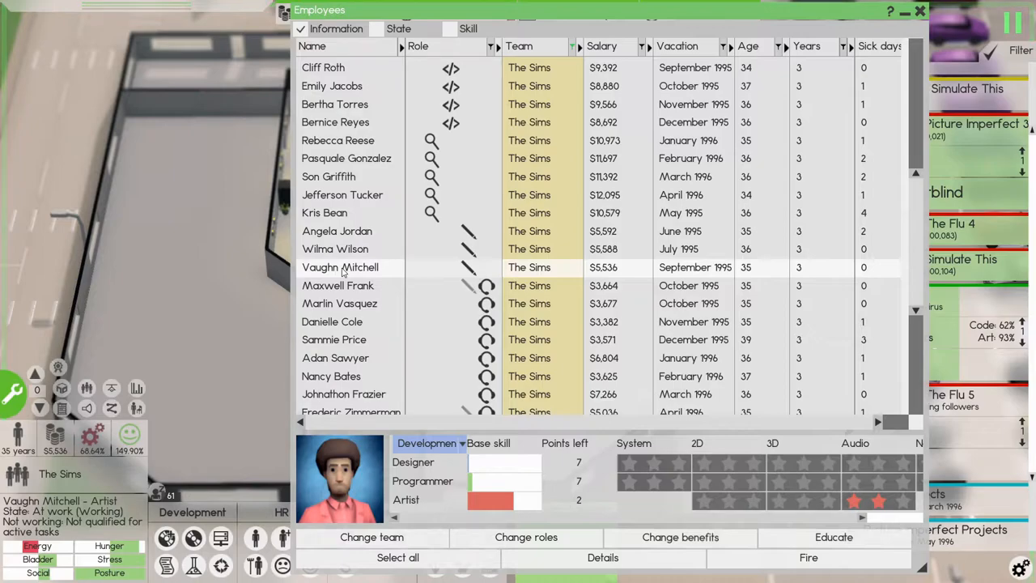
click(337, 285)
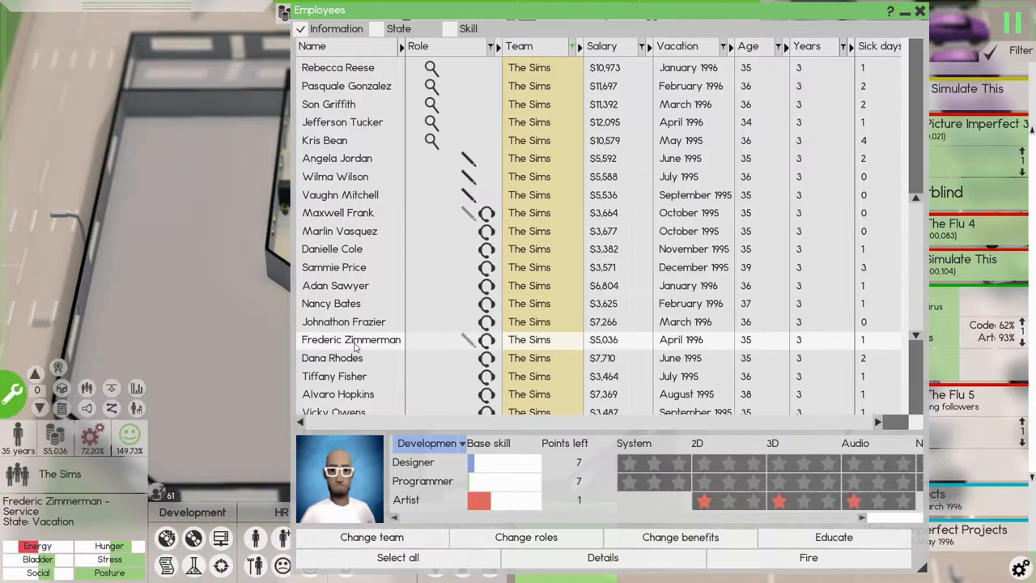
scroll(down, 3)
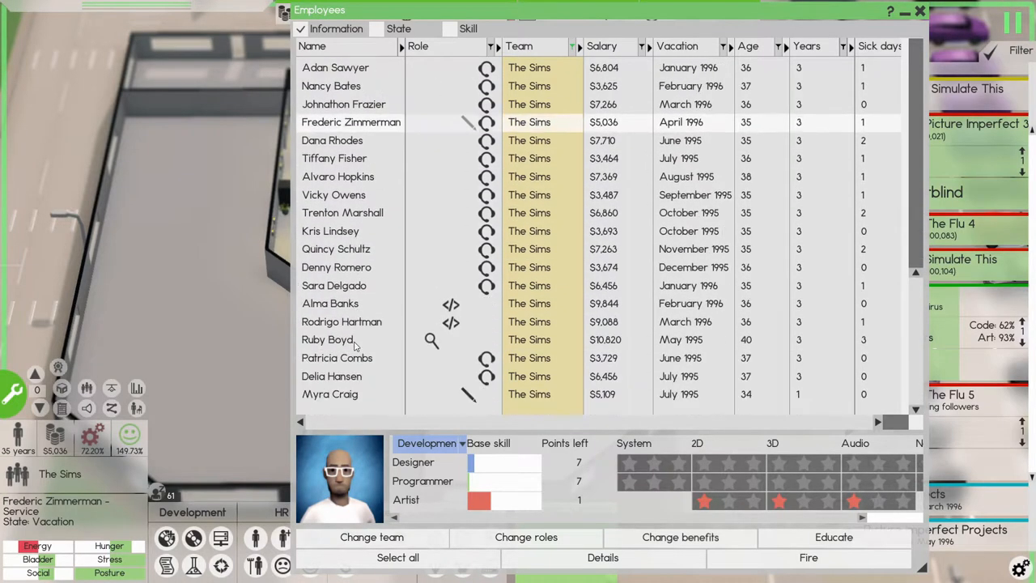
click(330, 395)
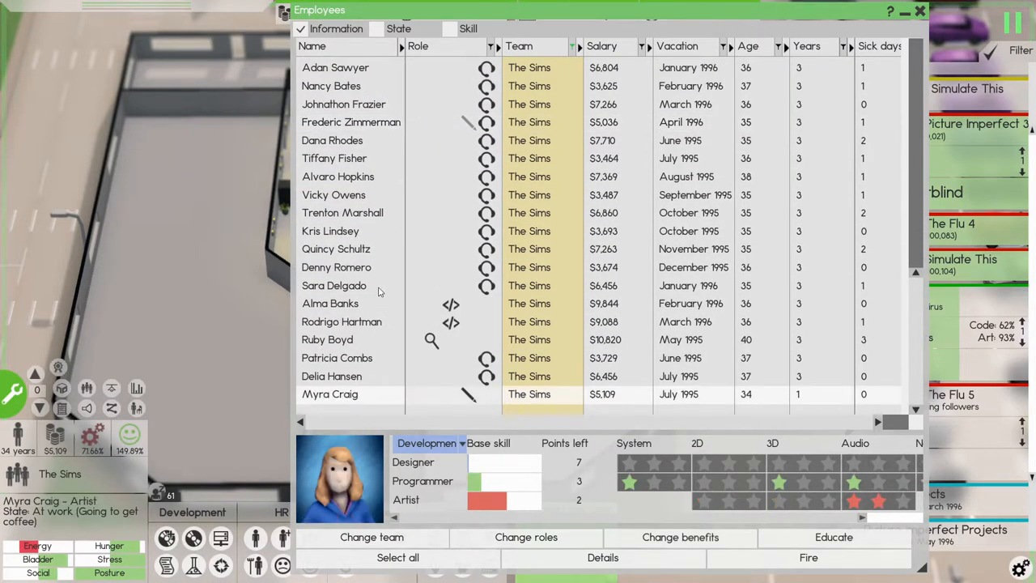
scroll(down, 3)
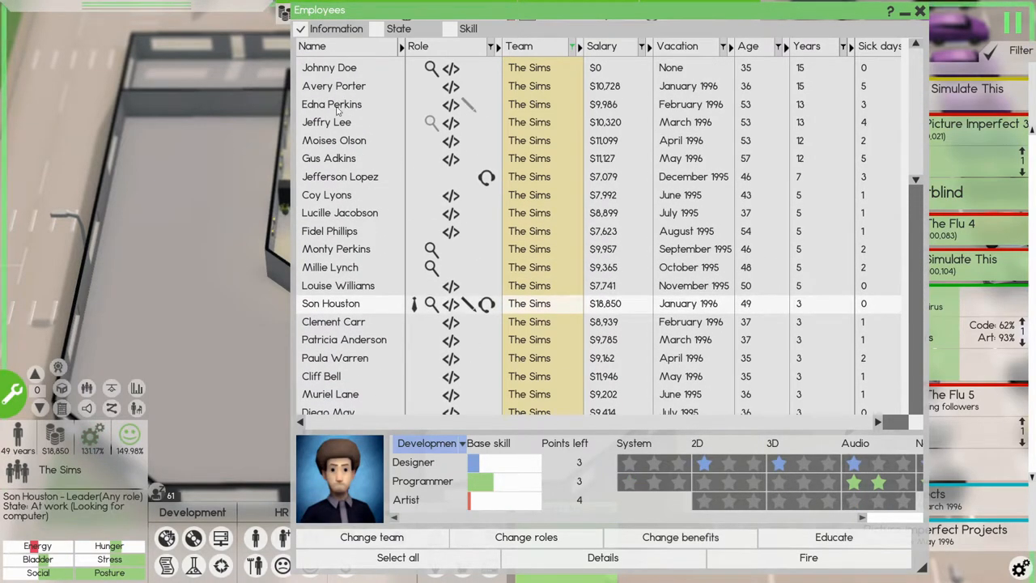
click(332, 104)
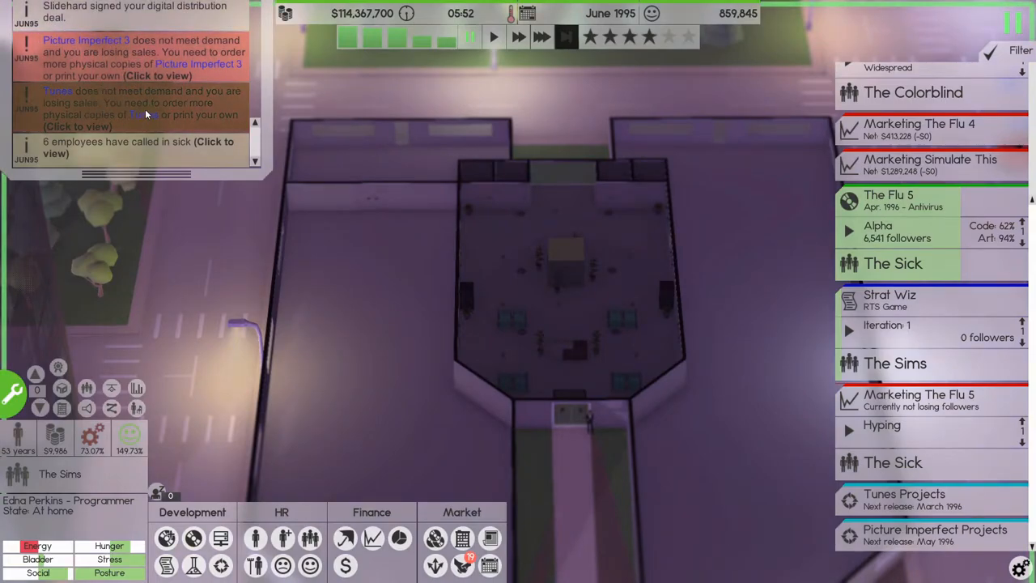
Step: Follow the stock warning and order more physical copies of Picture Imperfect 3
click(194, 538)
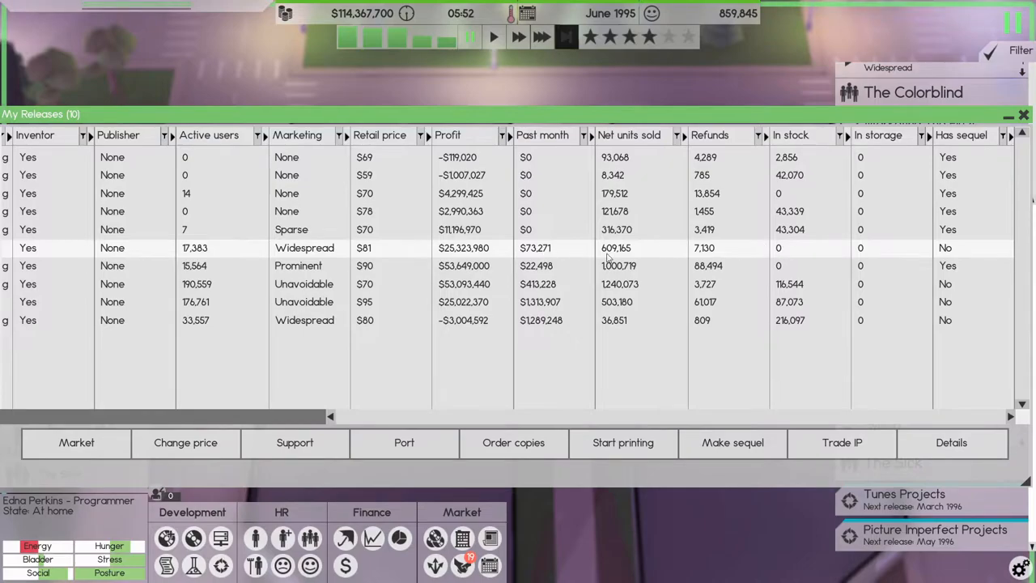
click(514, 442)
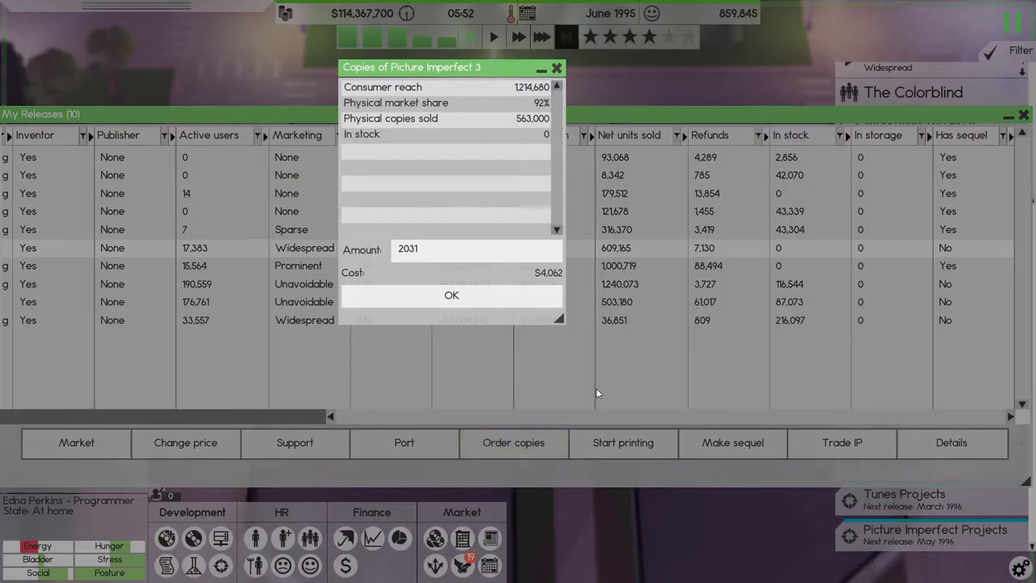
text(500)
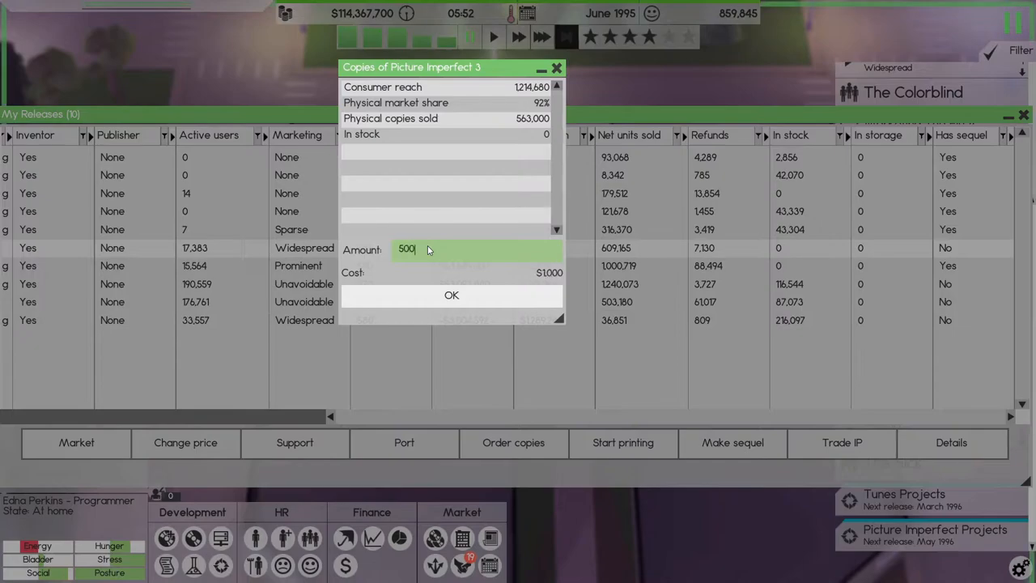
click(452, 295)
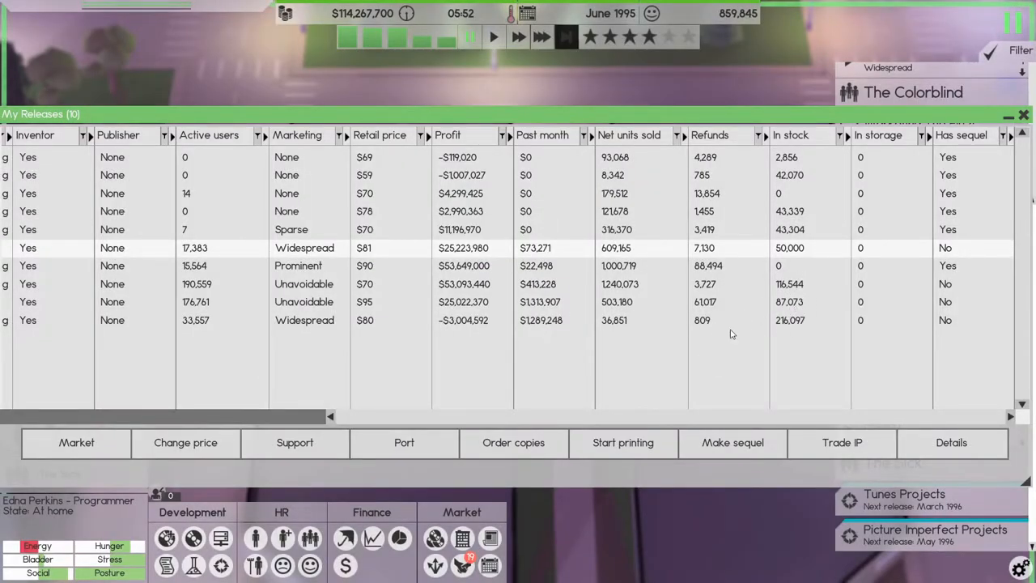
mouse_move(548, 311)
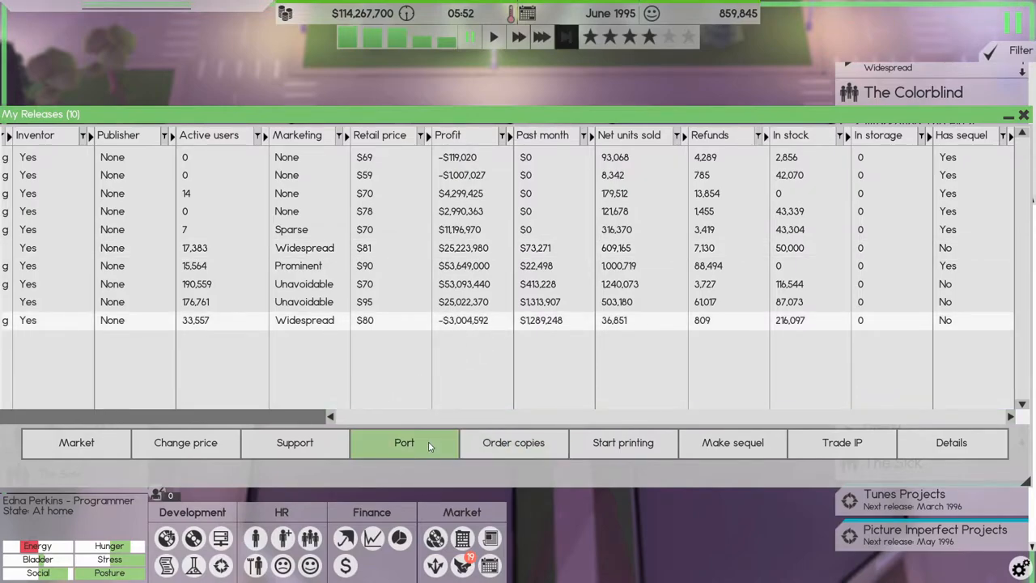
Step: Select the last release and start porting it to another platform
click(405, 443)
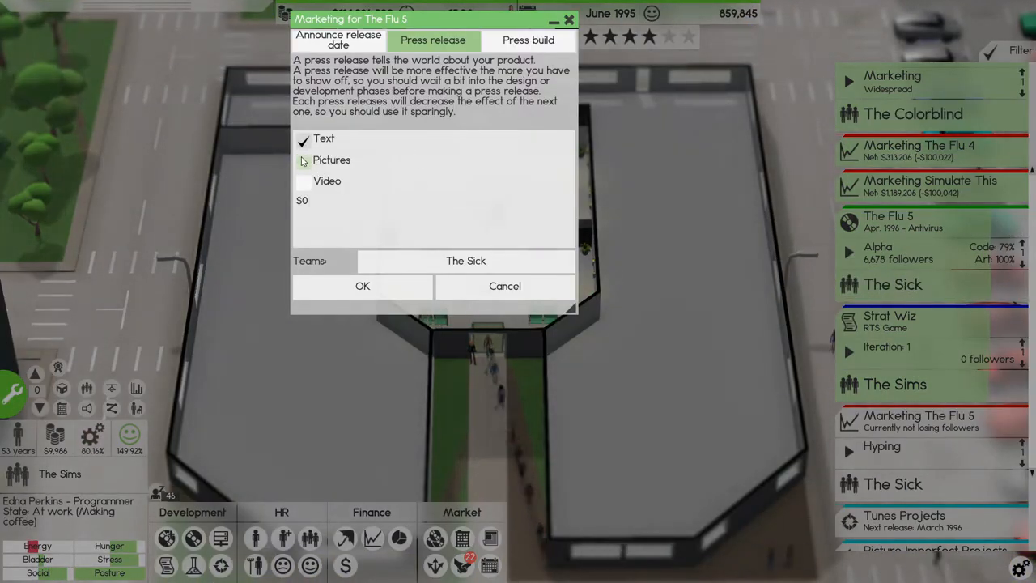
Step: Include pictures in The Flu 5 press release written by The Sick team
click(363, 285)
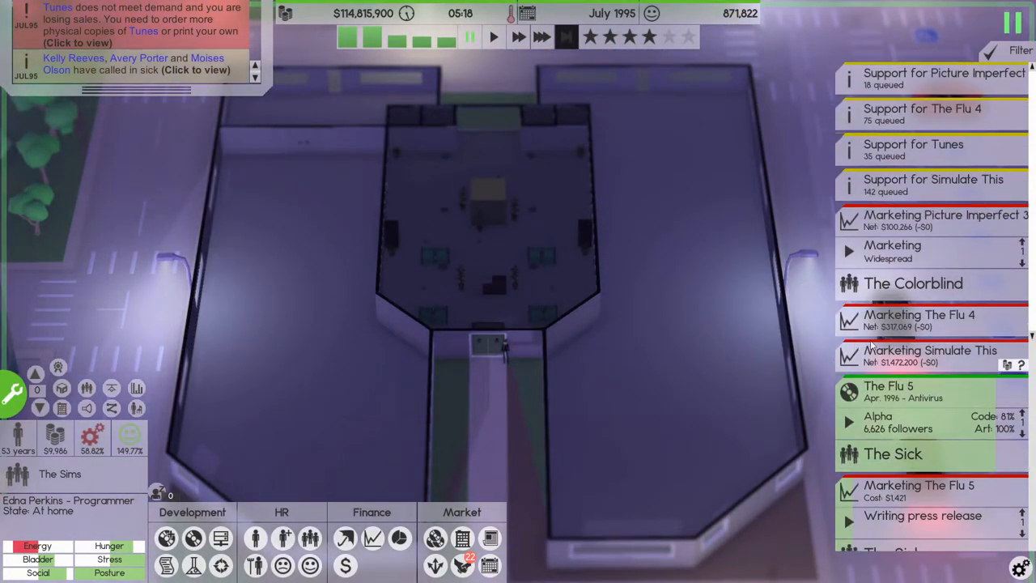
mouse_move(904, 366)
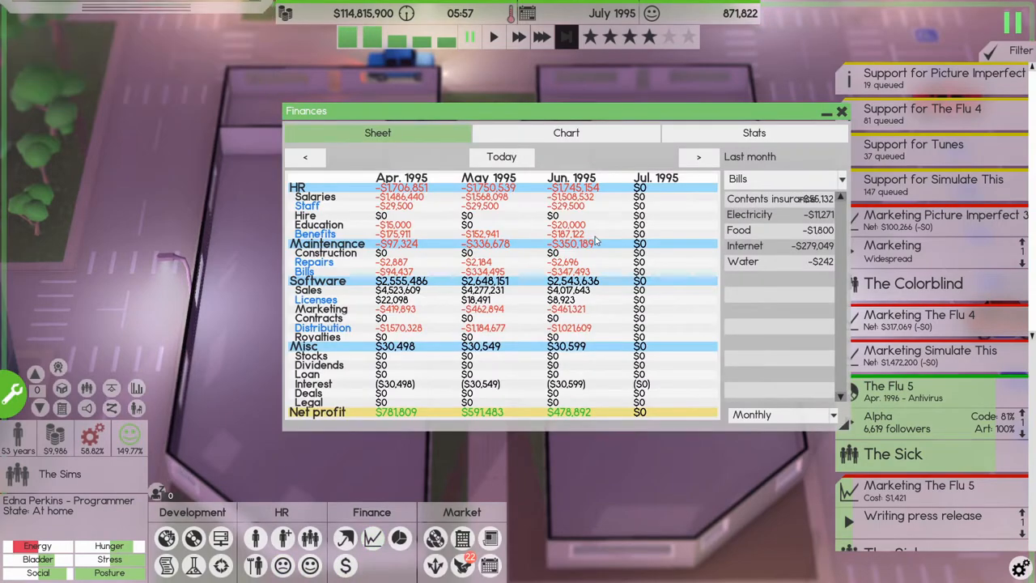
mouse_move(842, 120)
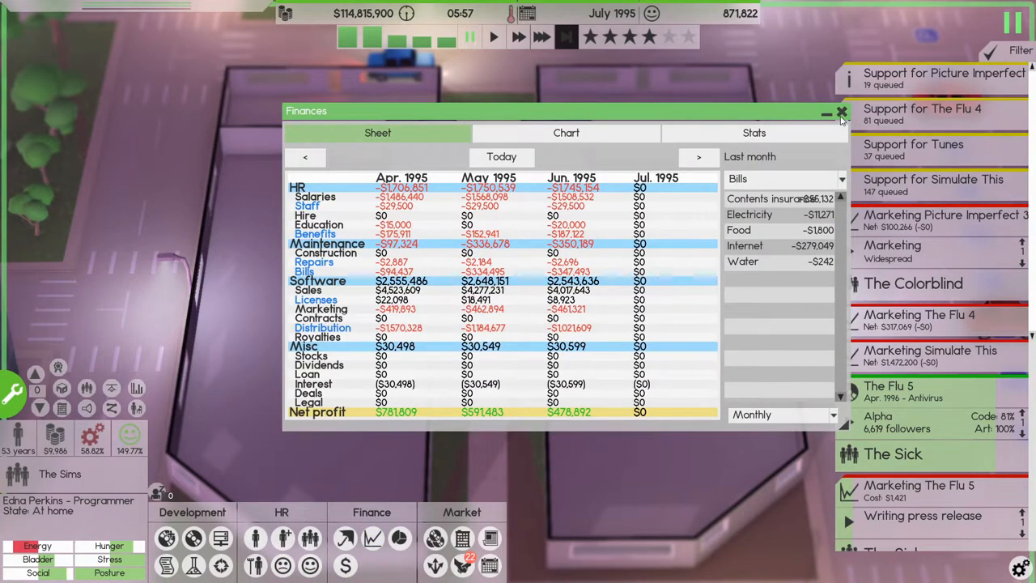
click(842, 111)
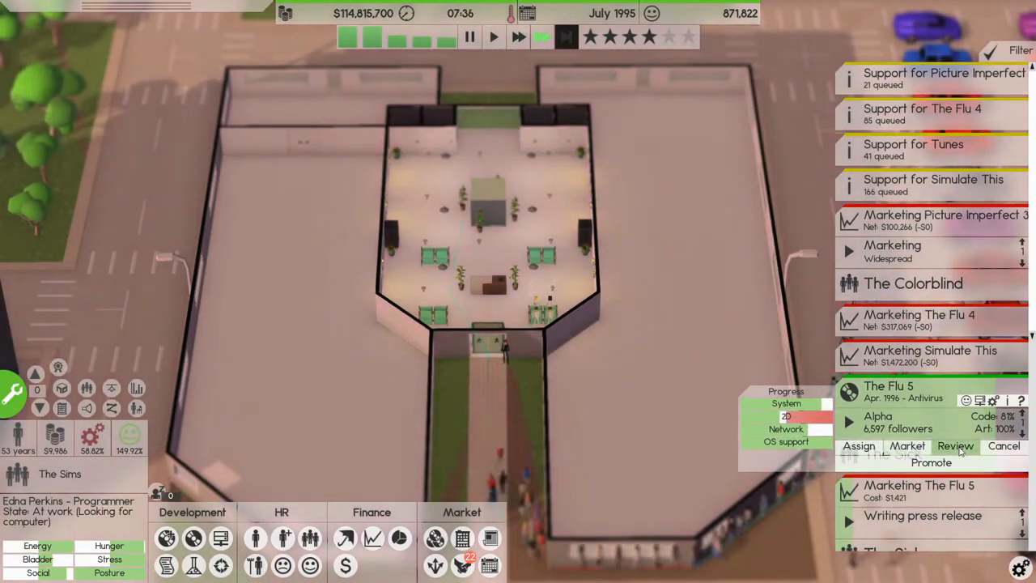
Step: Request a paid outsourced peer review of The Flu 5 and read its 8.9/10 score
click(956, 447)
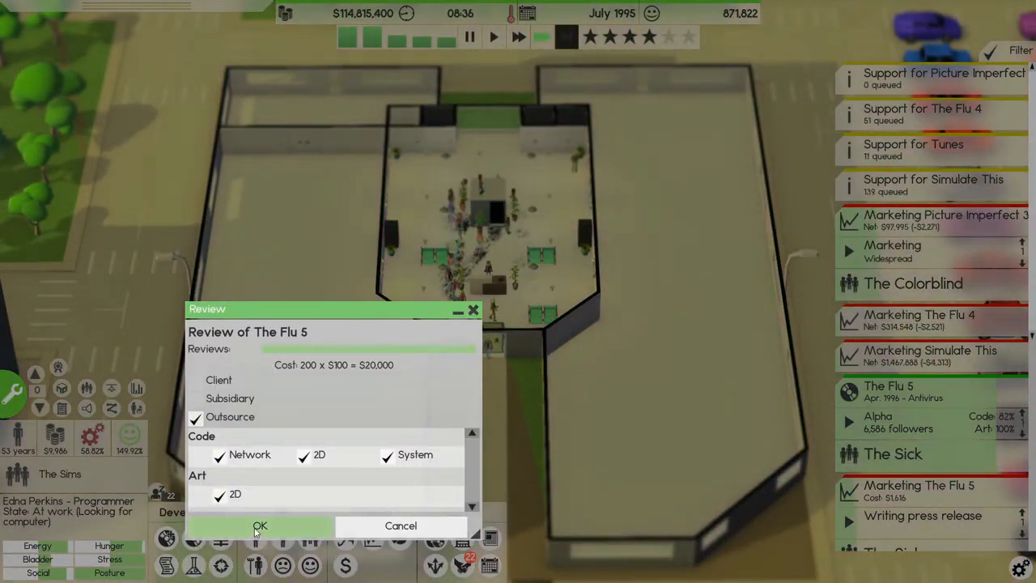
click(259, 524)
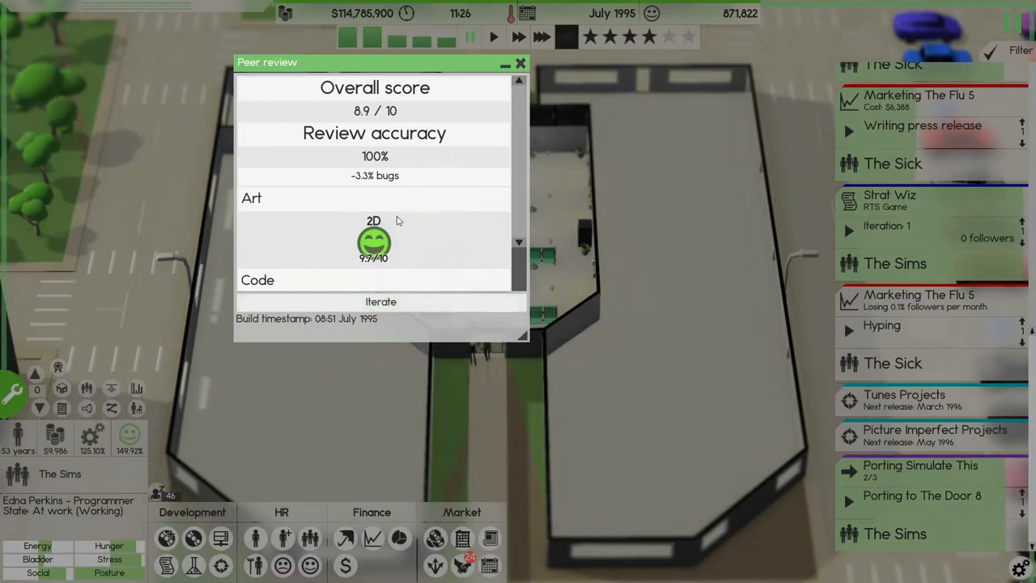
scroll(down, 3)
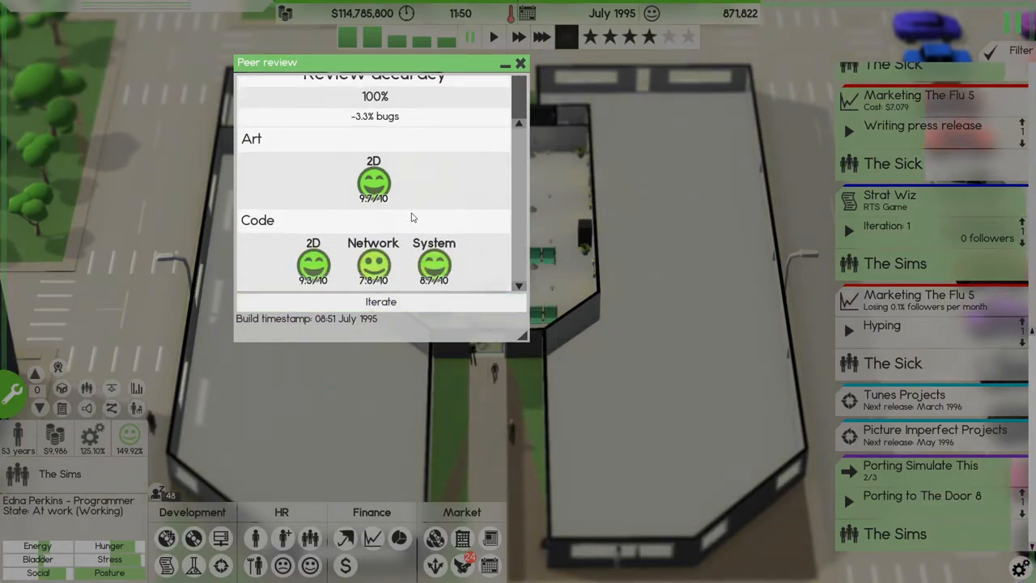
mouse_move(380, 301)
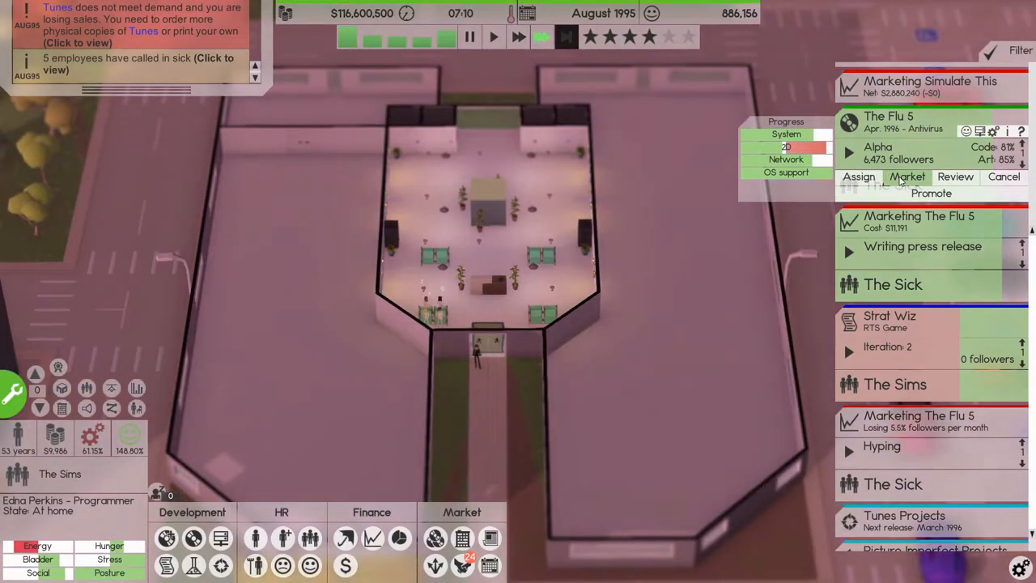
click(907, 177)
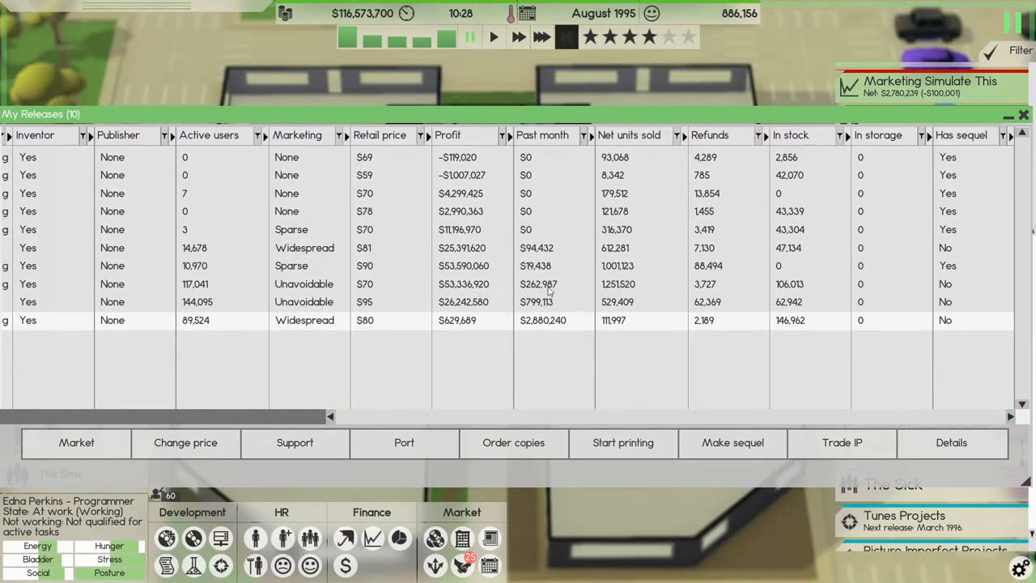
mouse_move(919, 184)
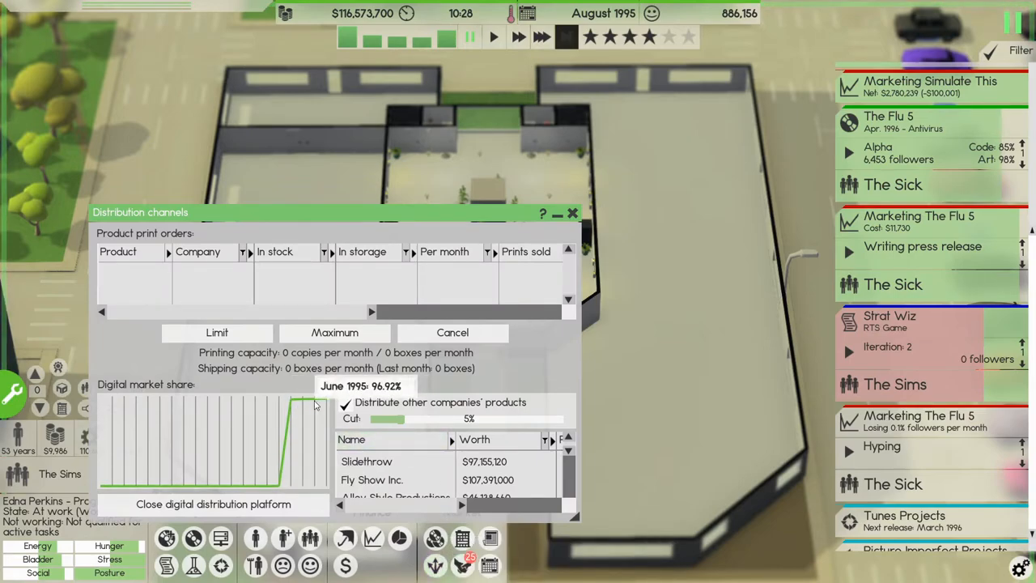
mouse_move(302, 405)
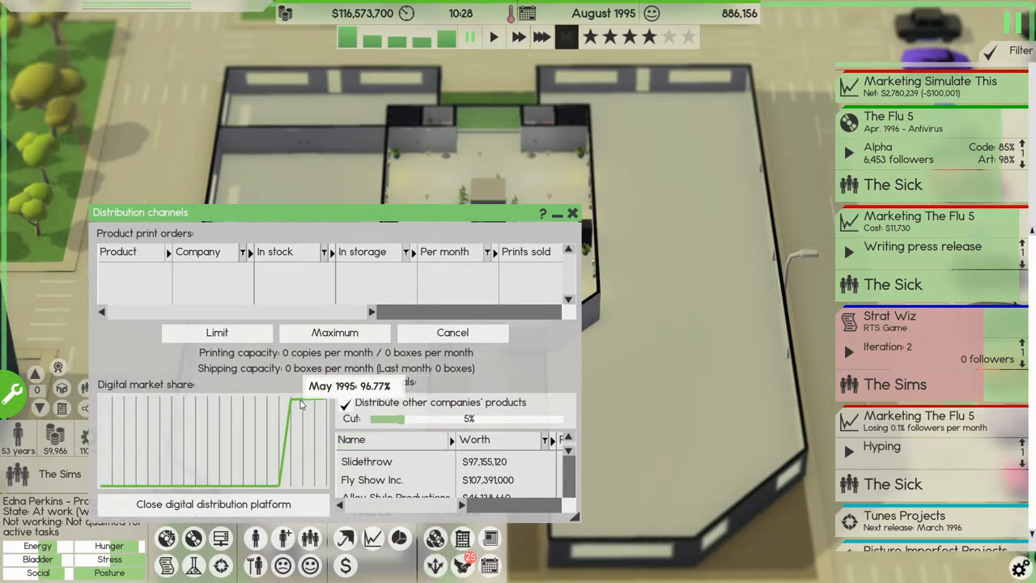
mouse_move(348, 414)
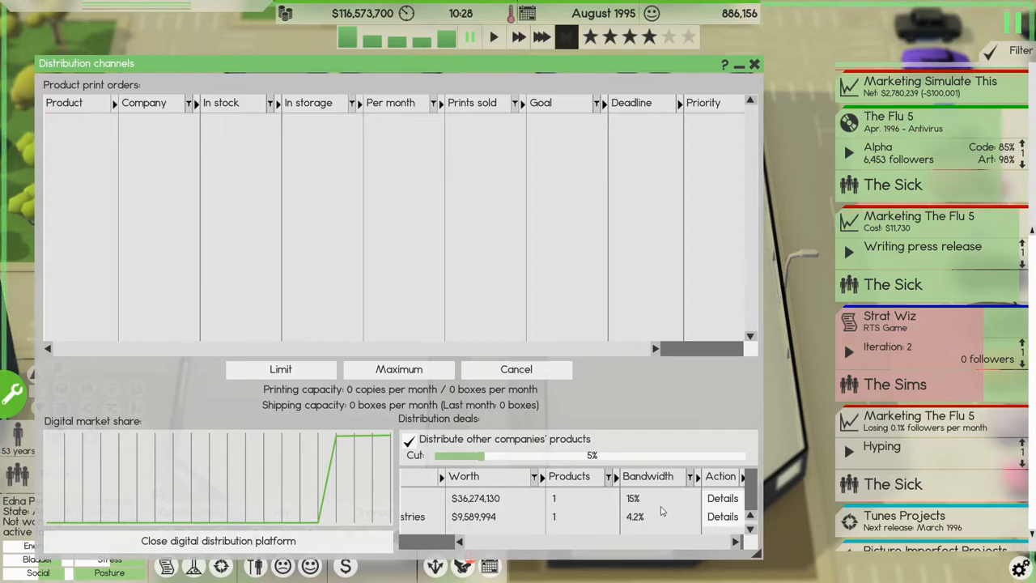
Step: Bring up the distribution channels overview with digital market share and deals
click(751, 531)
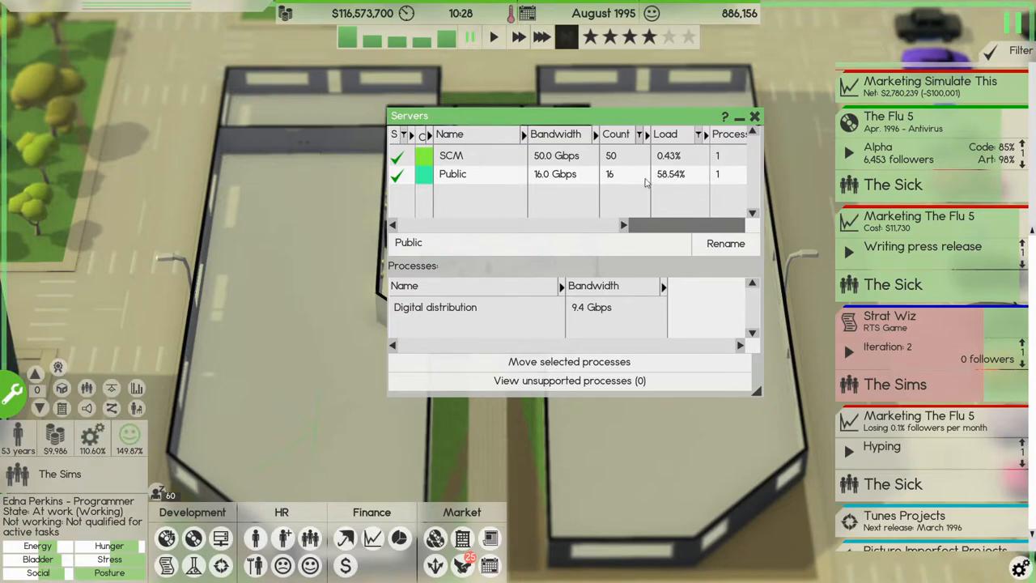
mouse_move(422, 311)
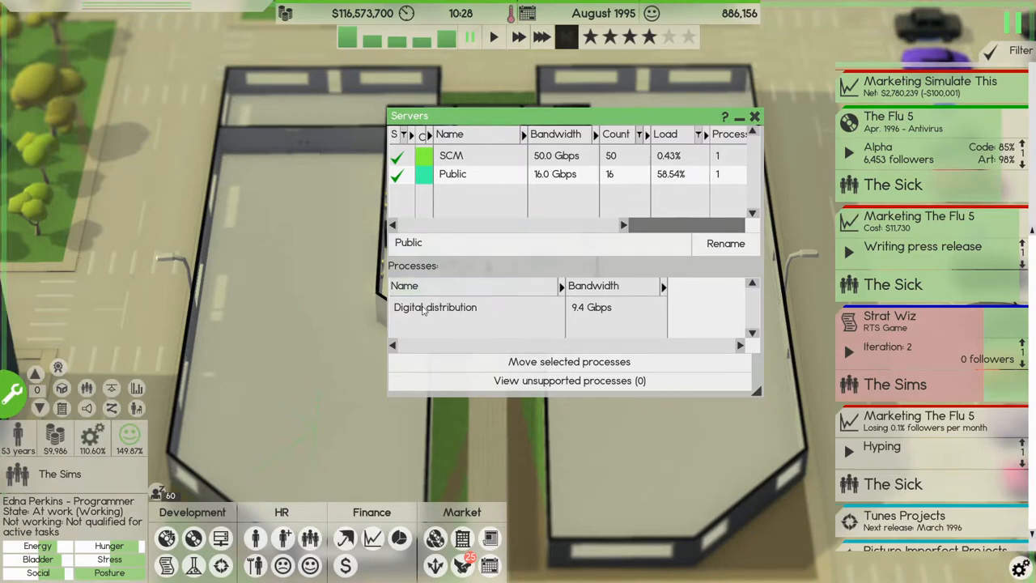
mouse_move(583, 314)
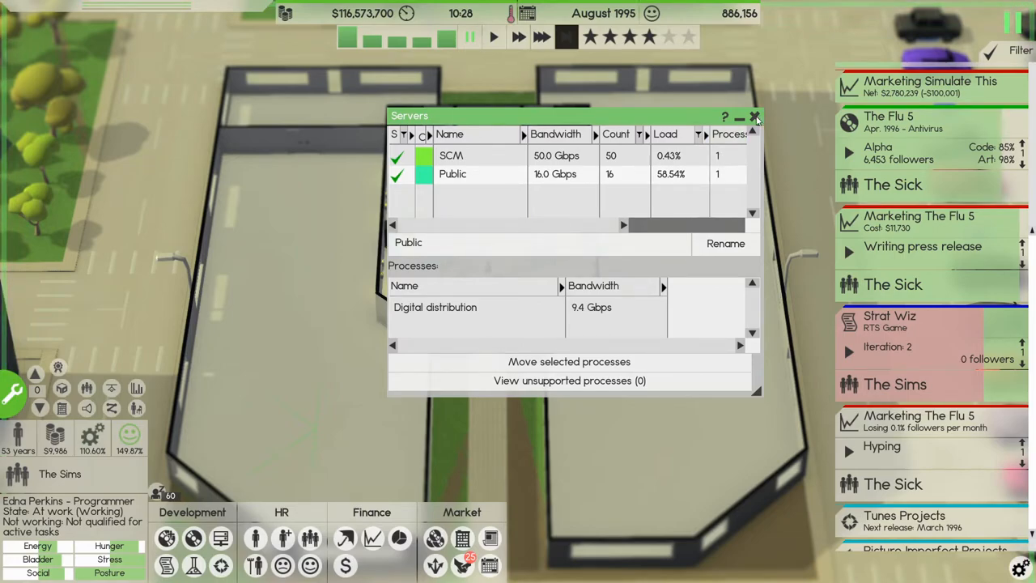
Step: Bring up the server list showing the Public server group near 58% load
click(755, 116)
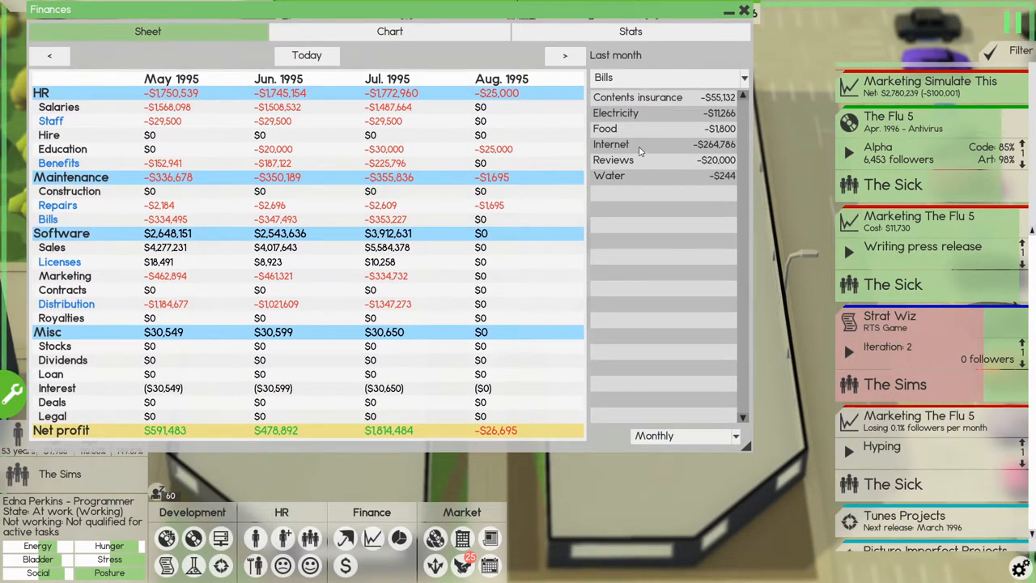
mouse_move(306, 311)
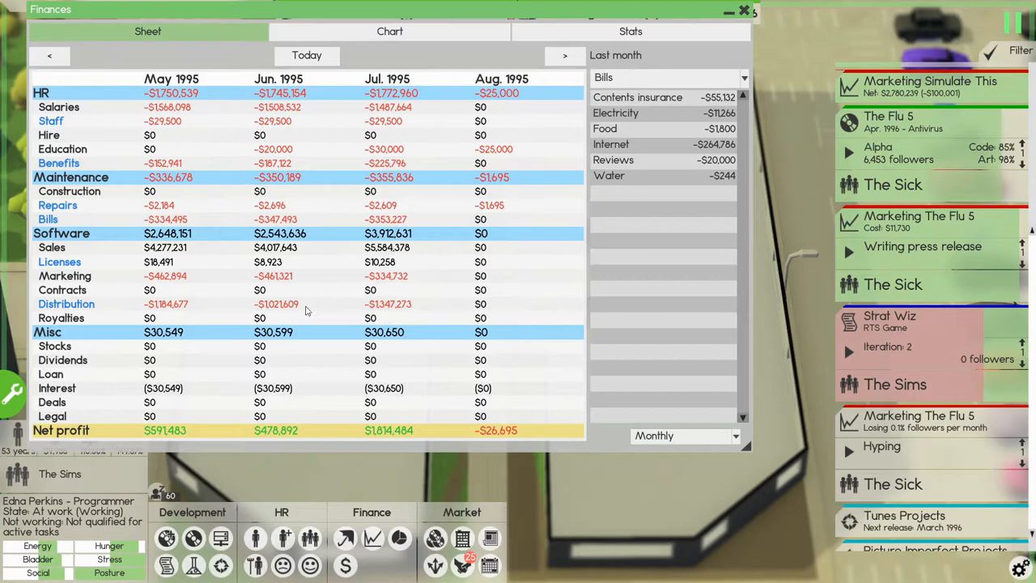
mouse_move(256, 311)
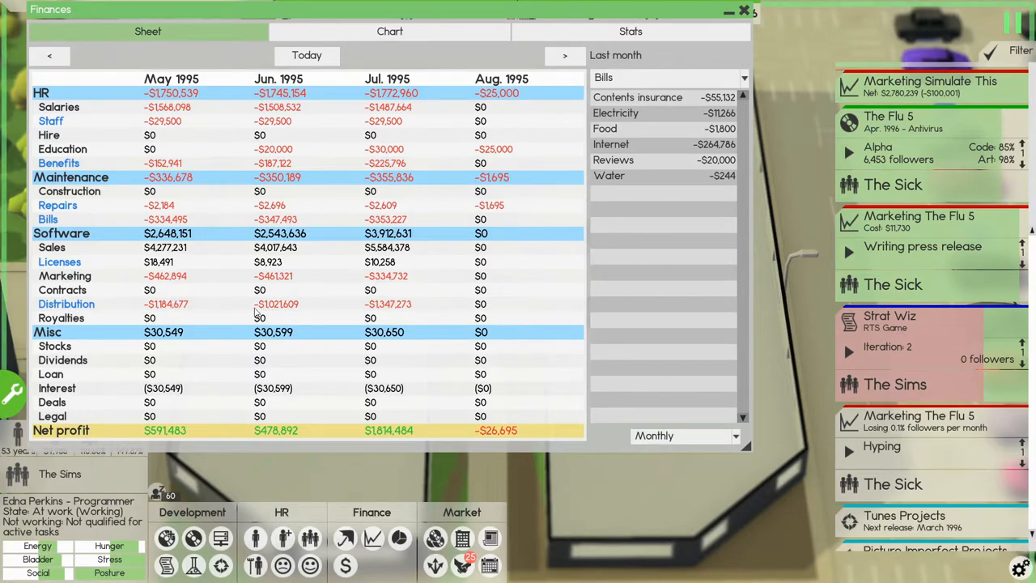
Step: Show the distribution cost breakdown for May–August, then close the finances overview
click(67, 305)
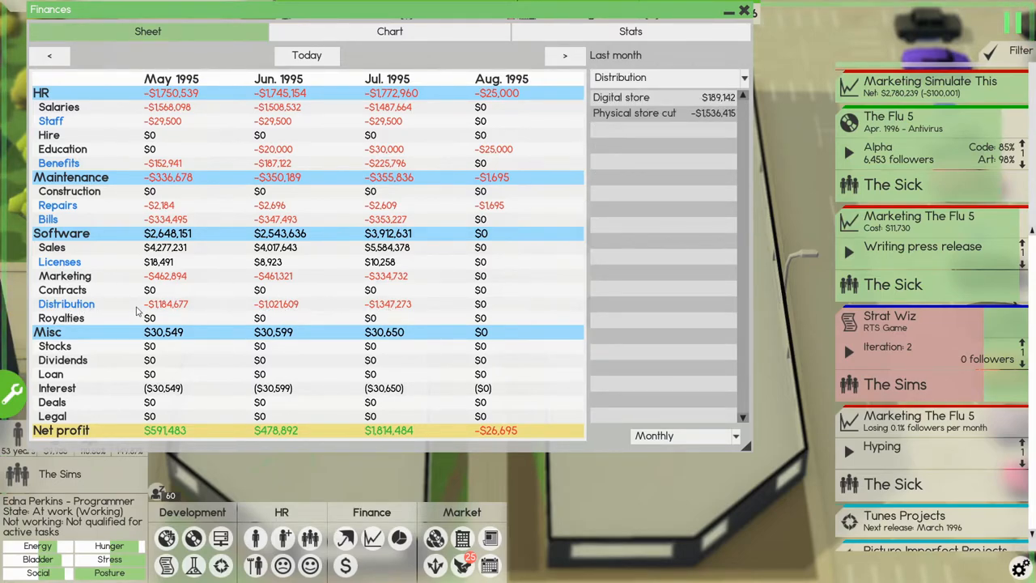
mouse_move(363, 311)
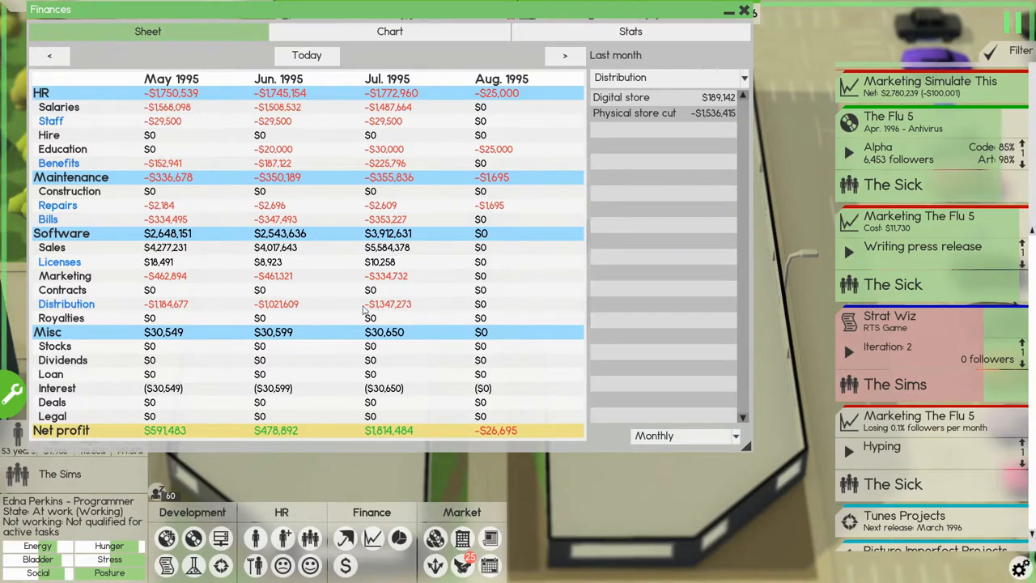
mouse_move(408, 310)
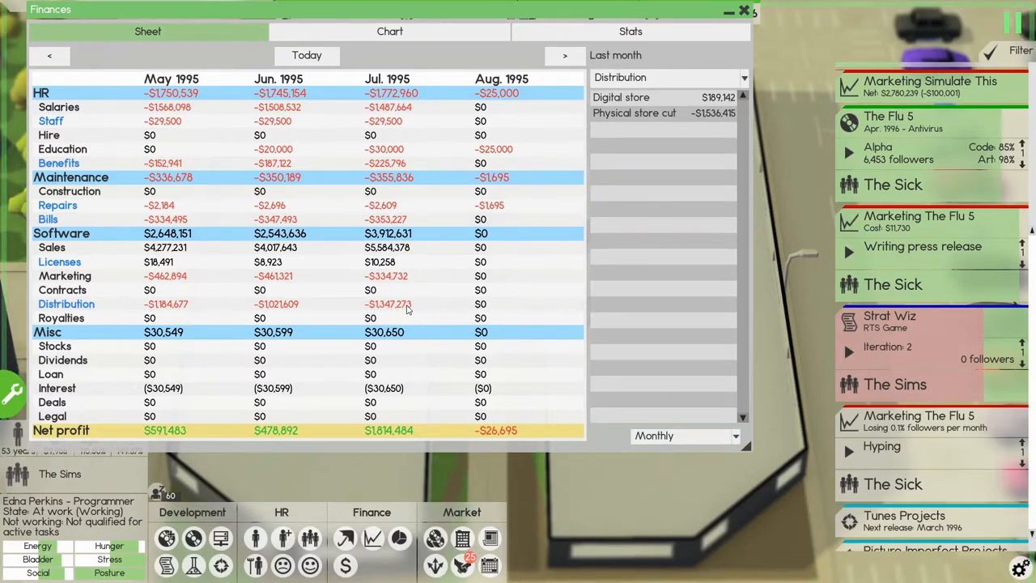
mouse_move(403, 306)
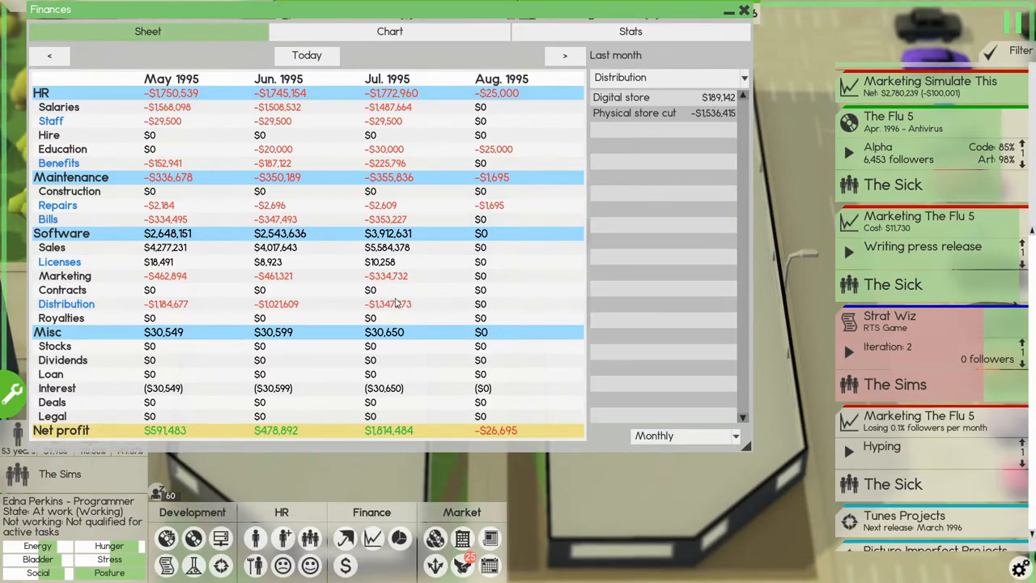
mouse_move(283, 350)
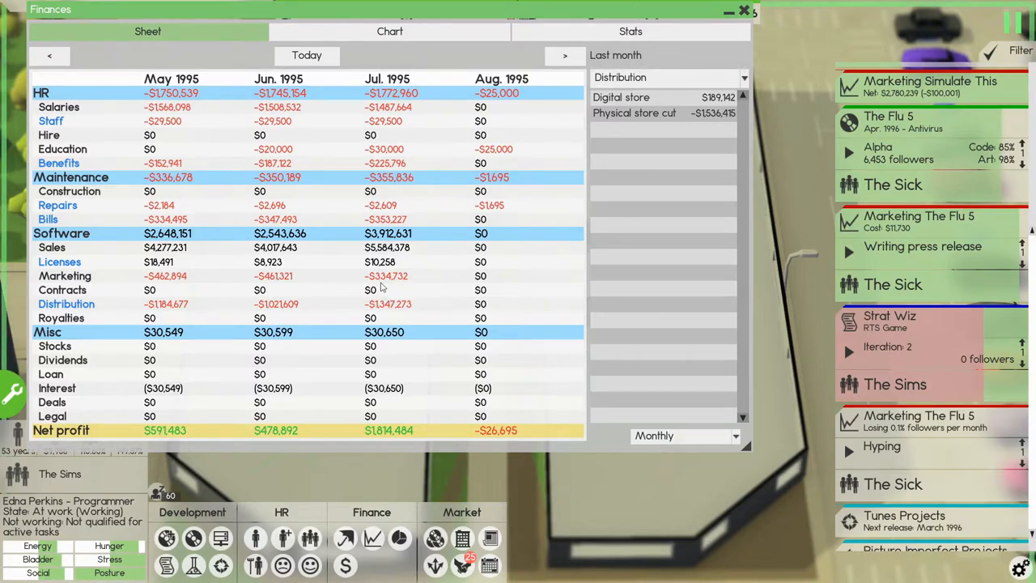
mouse_move(656, 120)
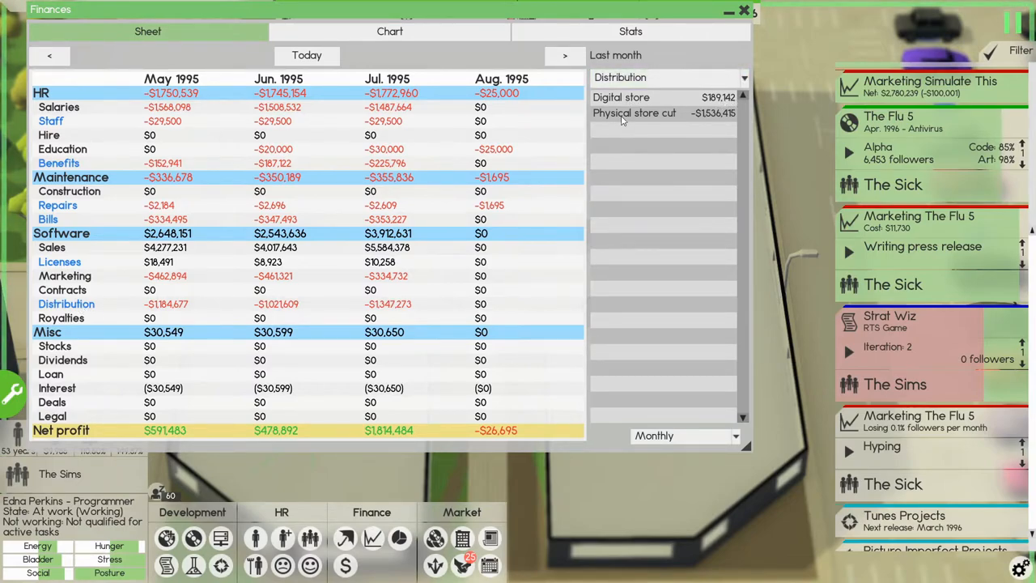
mouse_move(709, 104)
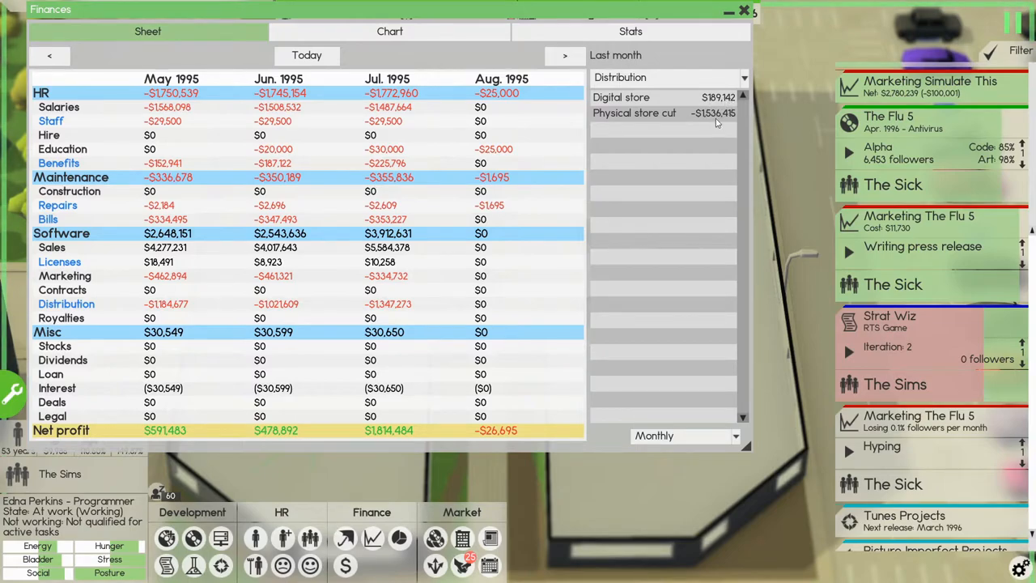
mouse_move(674, 123)
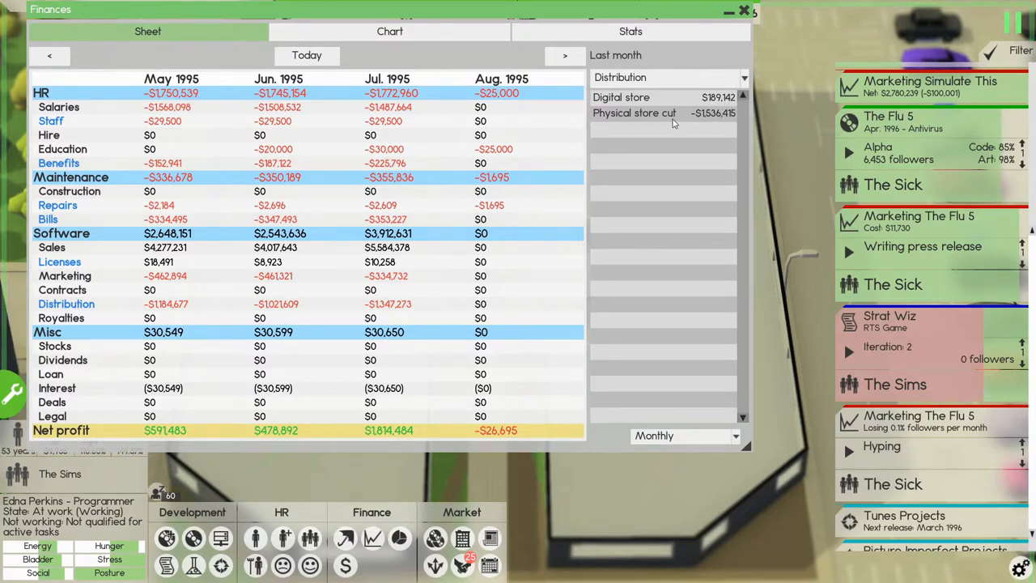
mouse_move(444, 292)
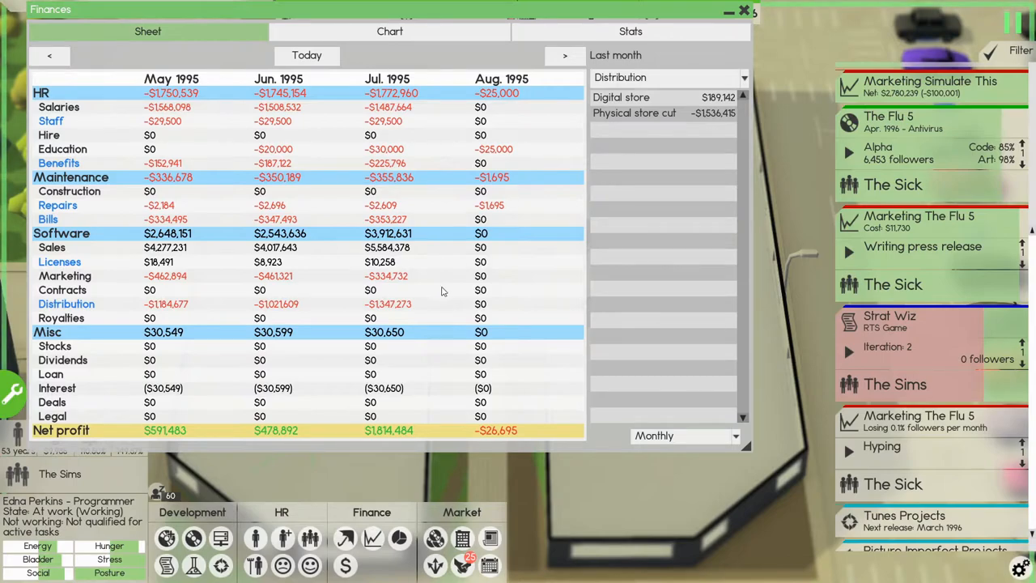
mouse_move(716, 117)
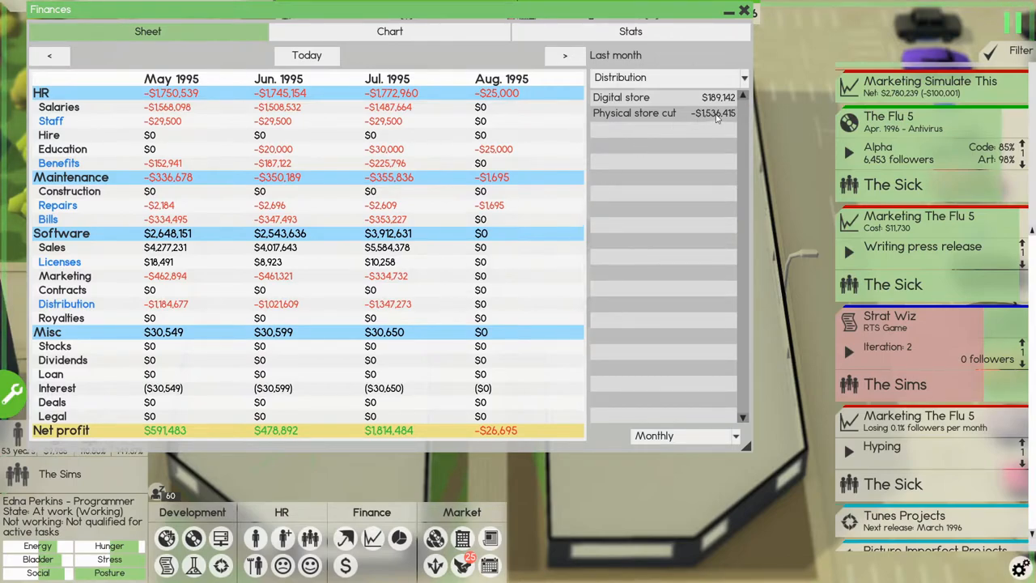
mouse_move(395, 300)
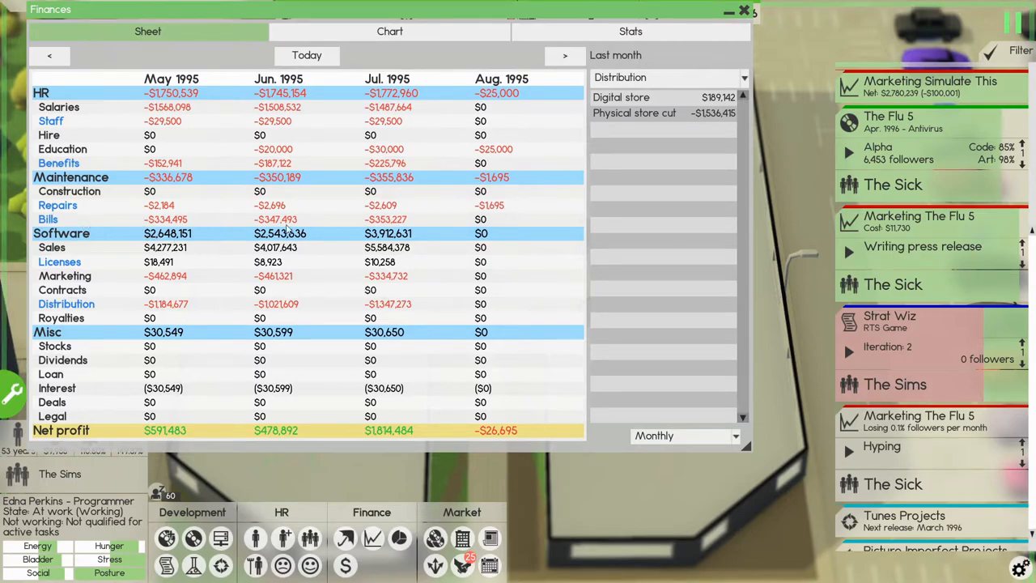
mouse_move(385, 186)
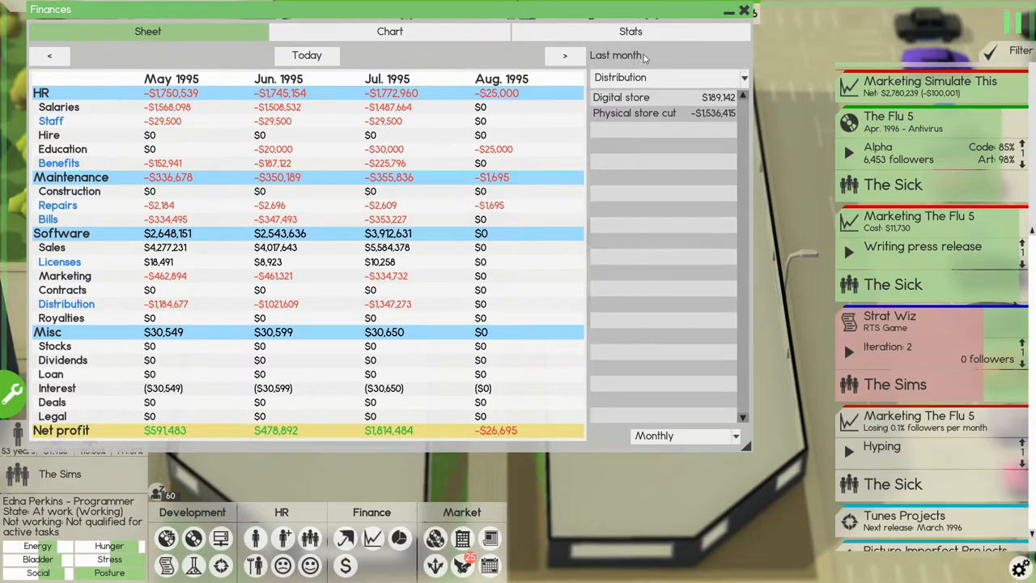
click(743, 10)
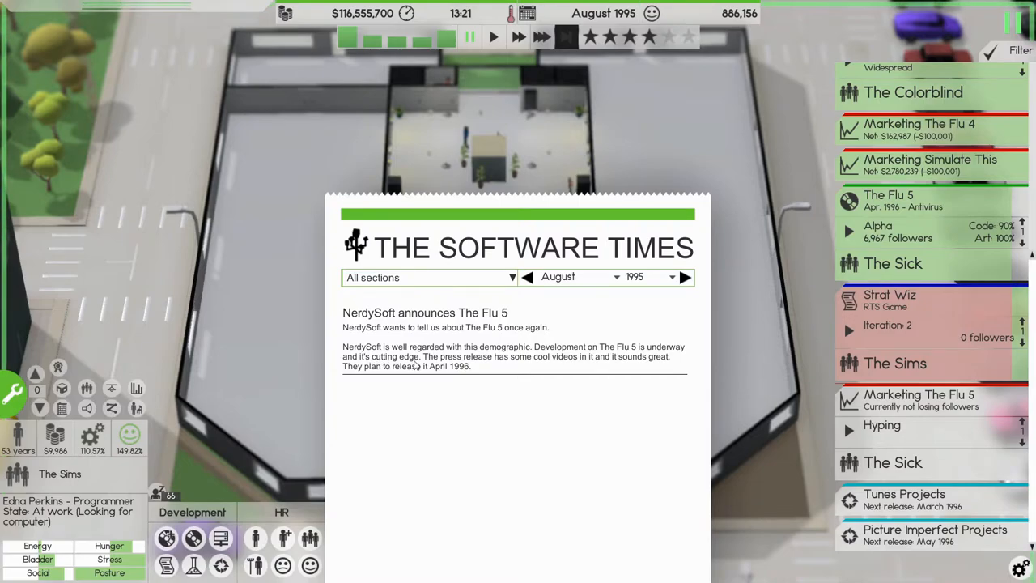
mouse_move(765, 437)
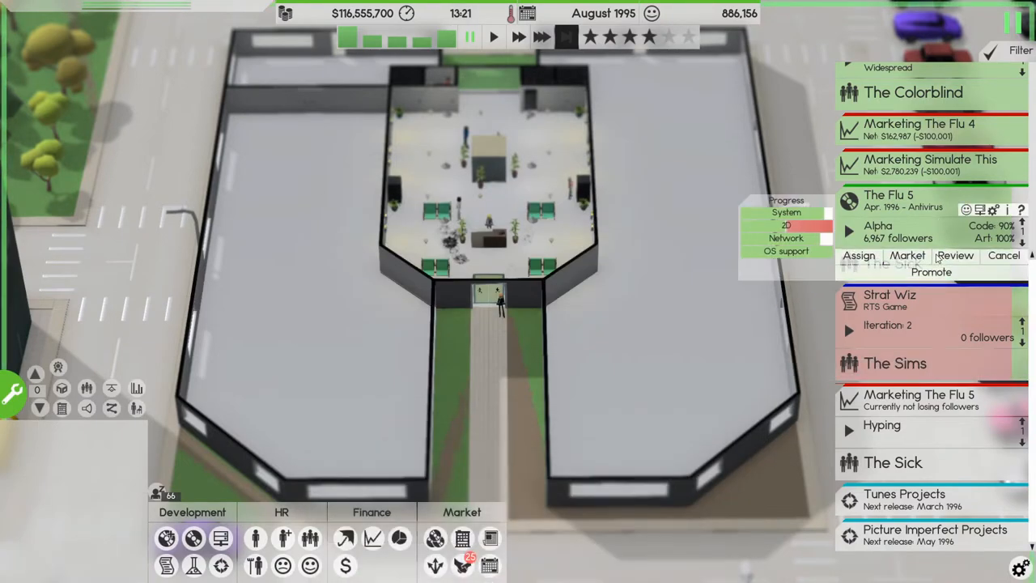
Step: Send an early press build of The Flu 5 out for review via its marketing options
click(931, 272)
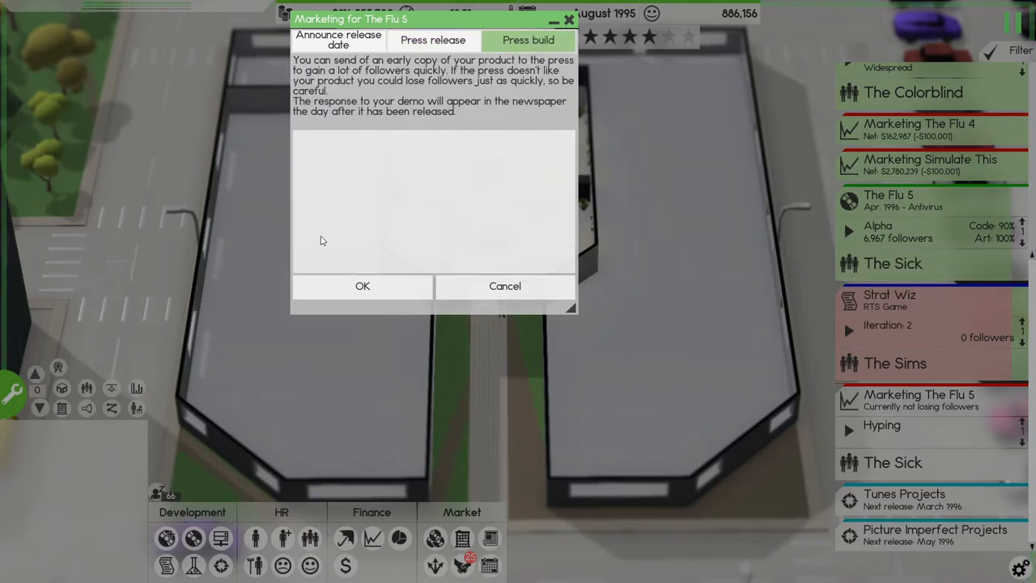
click(363, 285)
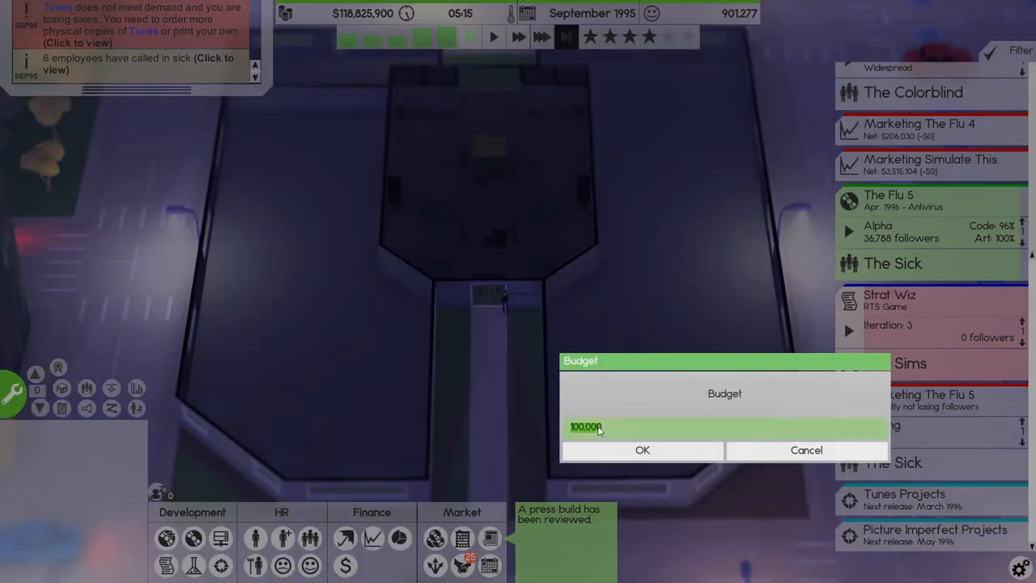
Step: Trim digits off the 100,000 budget request and confirm the reduced amount
key(BackSpace)
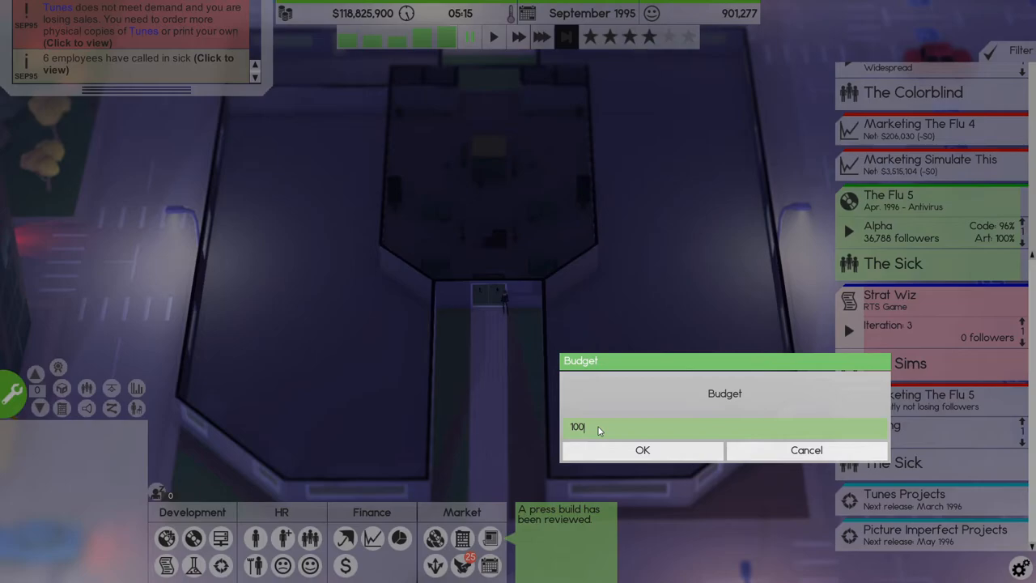
click(641, 450)
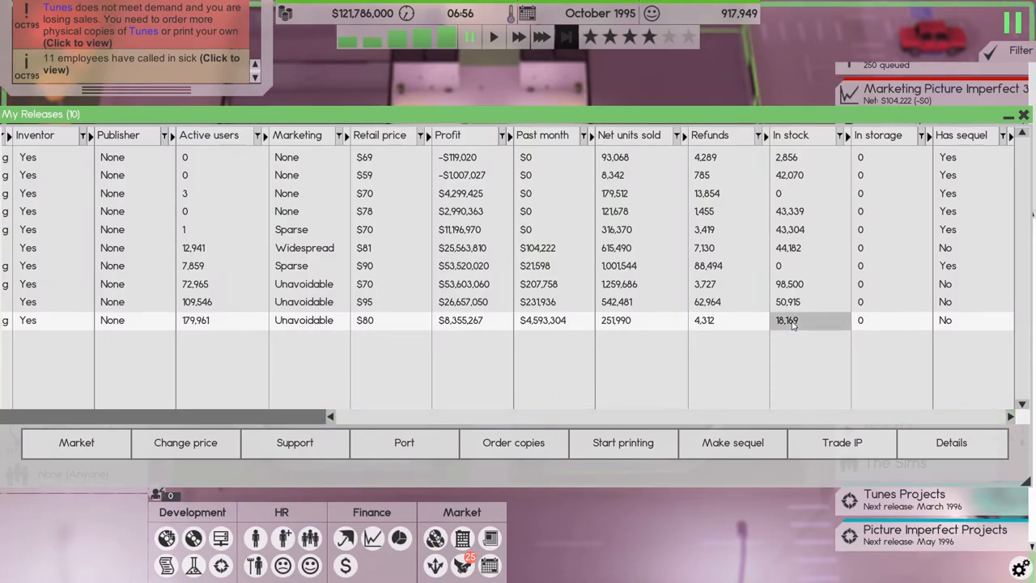
Step: Order 150,000 physical copies of Simulate This, raising stock to about 168,000
click(513, 442)
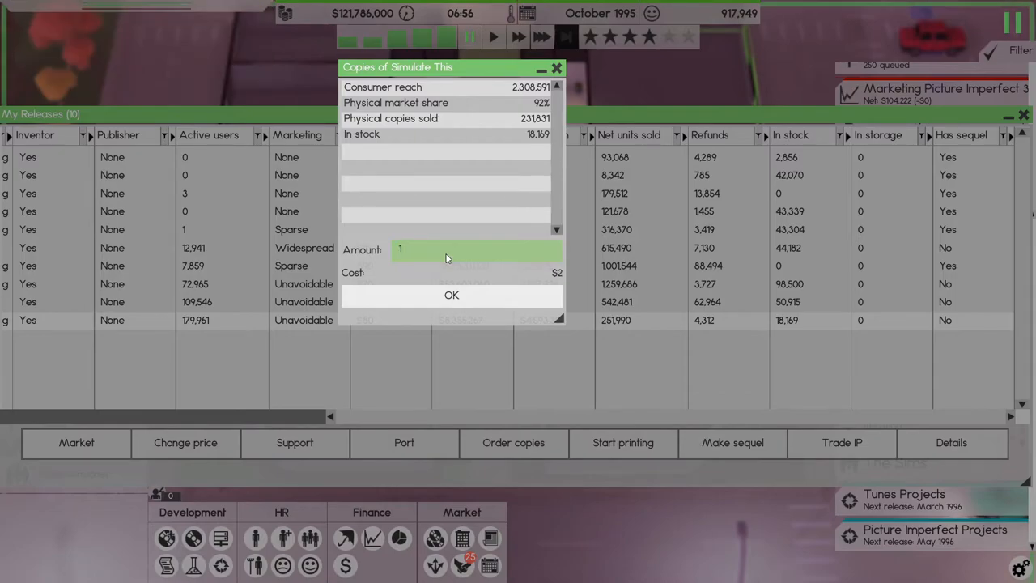
text(150000)
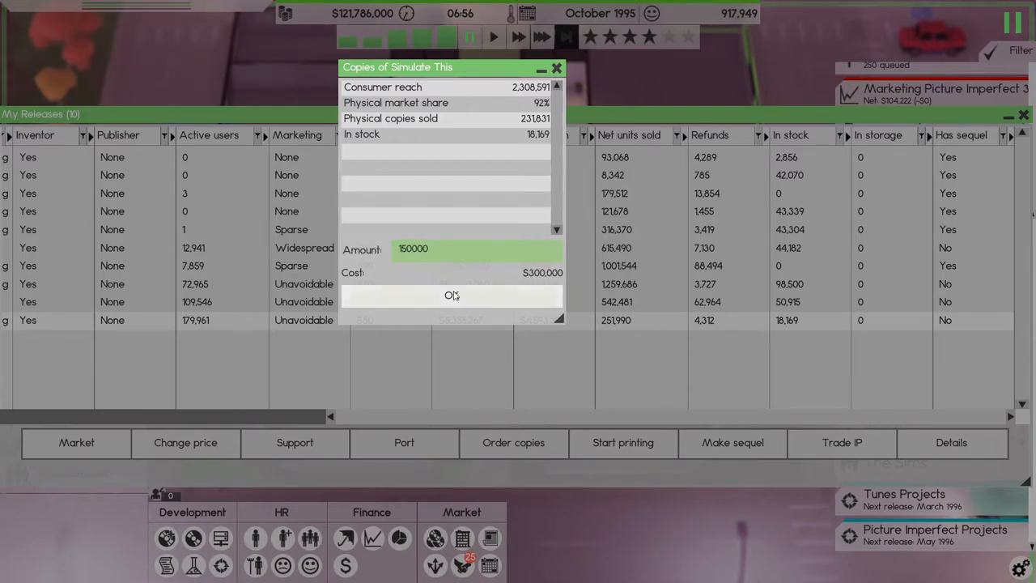
click(452, 294)
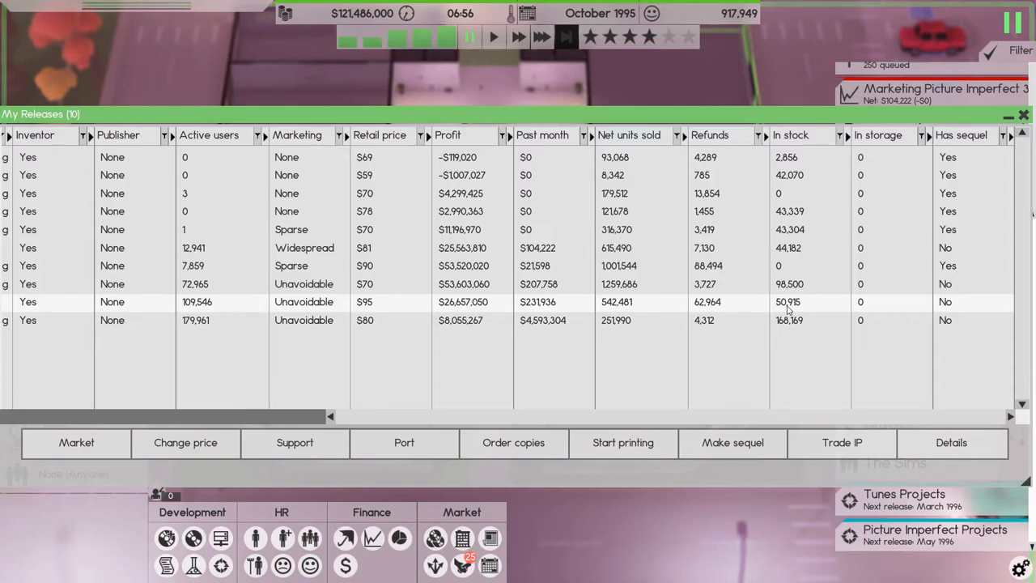
mouse_move(765, 373)
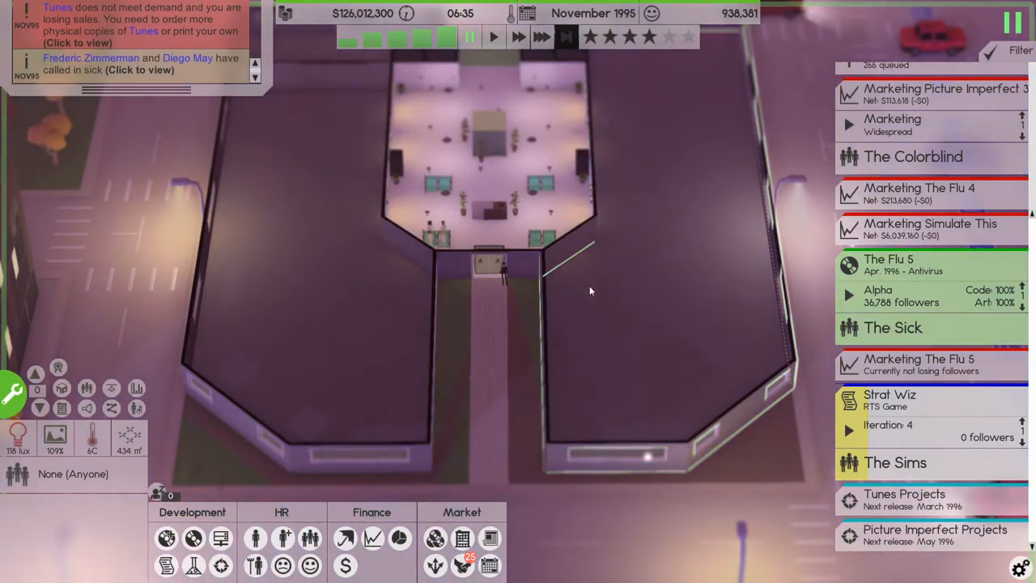
Step: Order another 200,000 copies of Simulate This from My Releases, raising stock to 272,244
click(194, 538)
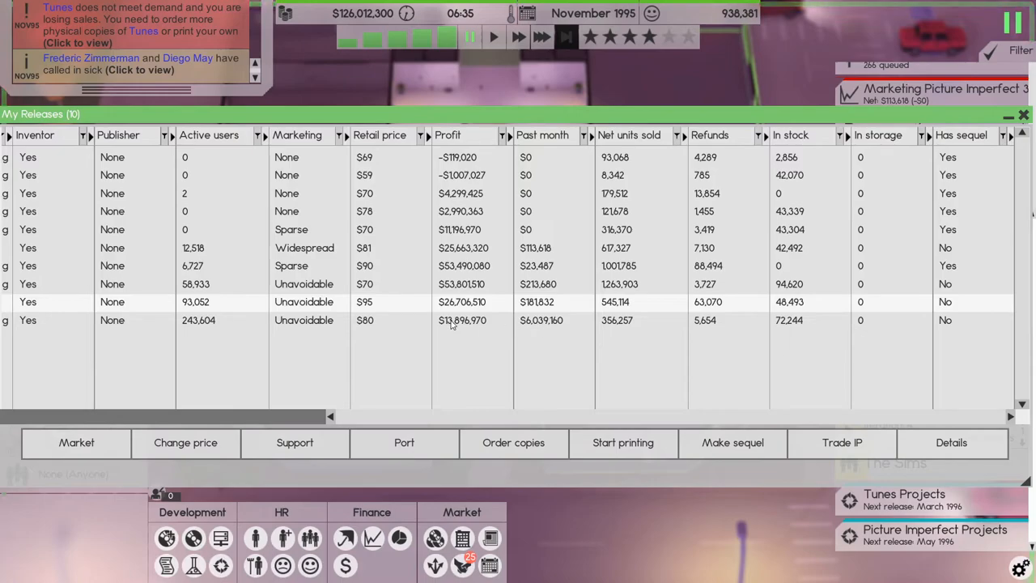
mouse_move(565, 329)
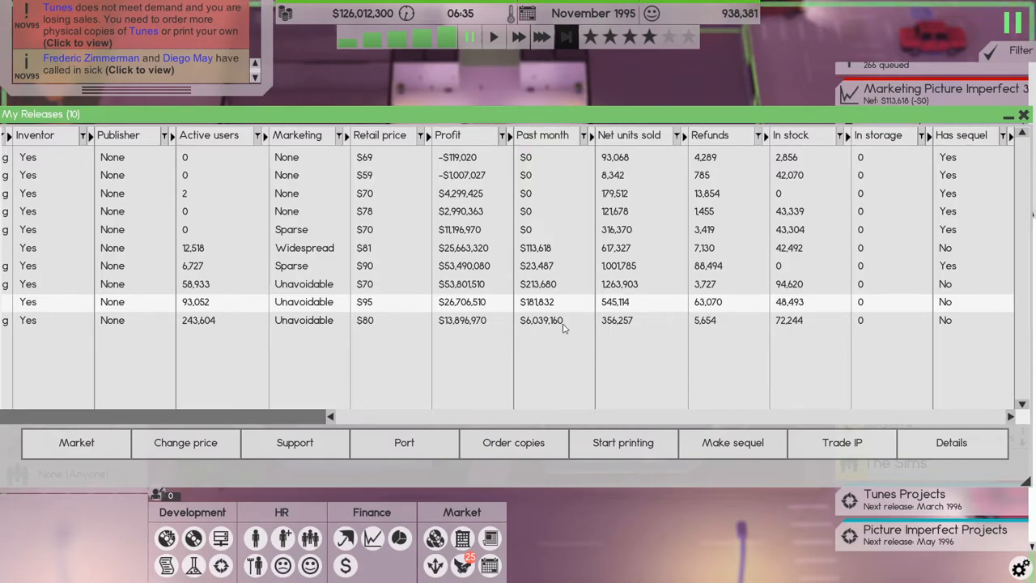
click(513, 444)
text(20)
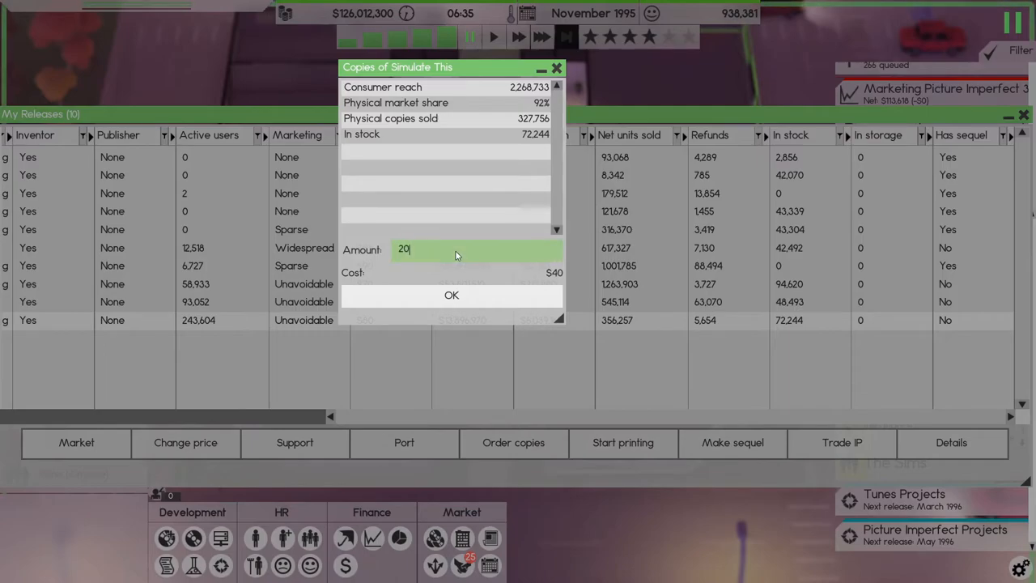
click(452, 295)
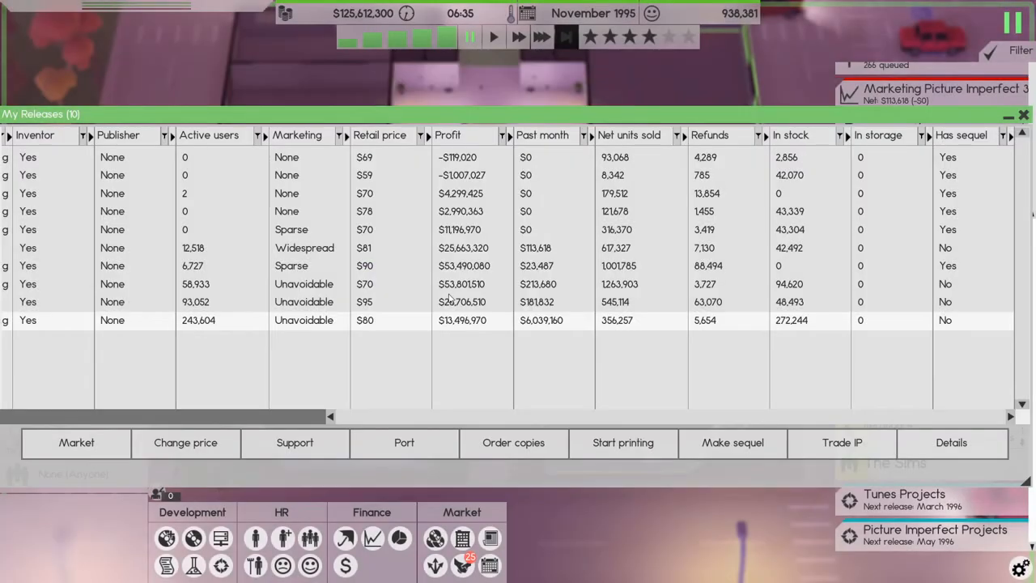
click(1023, 115)
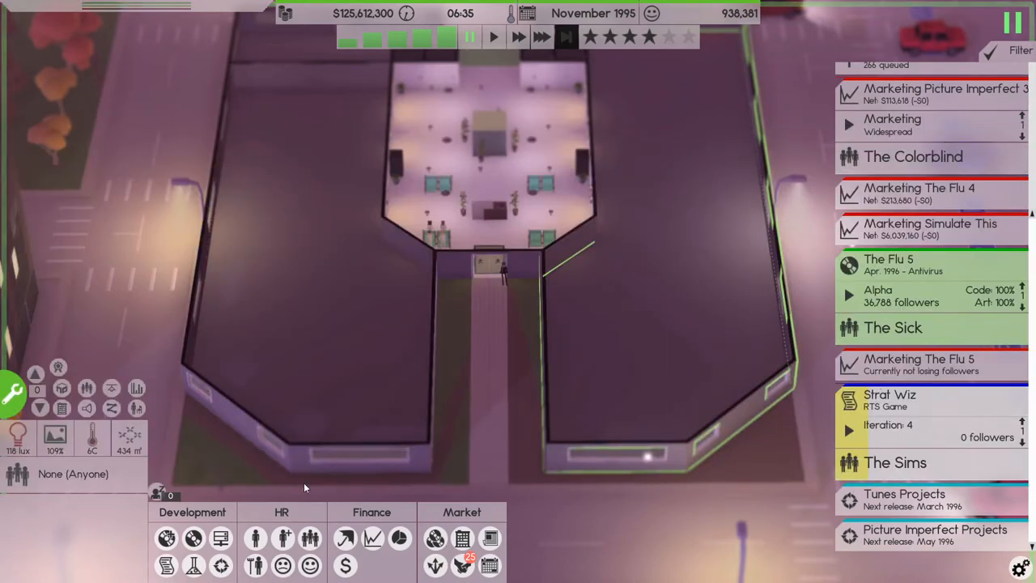
mouse_move(373, 538)
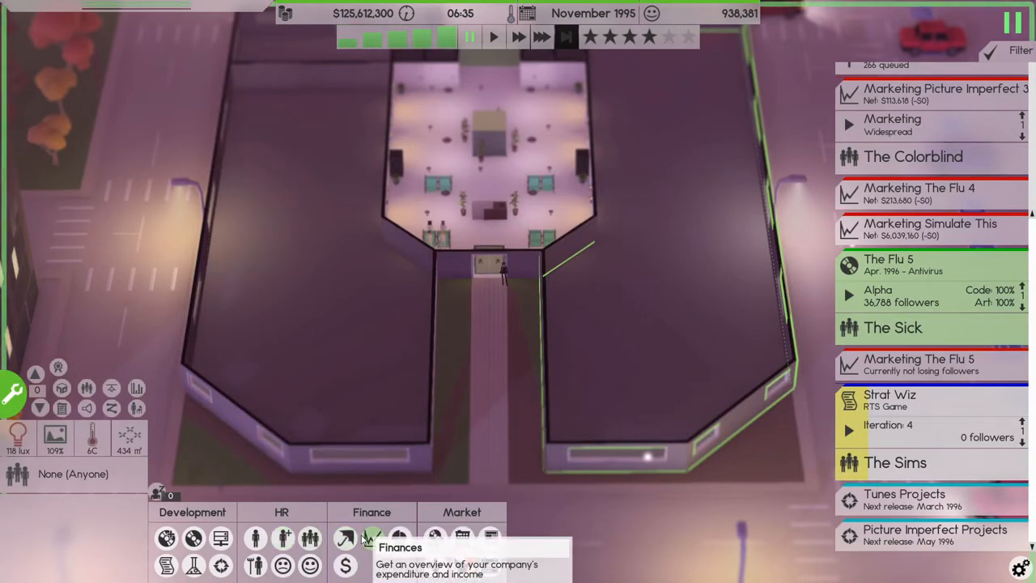
click(345, 537)
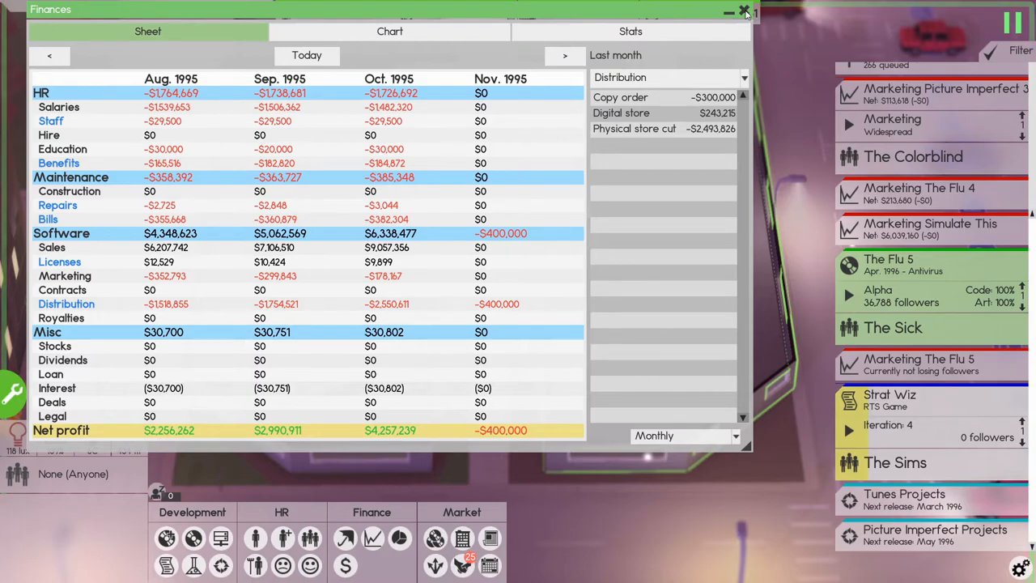
click(743, 12)
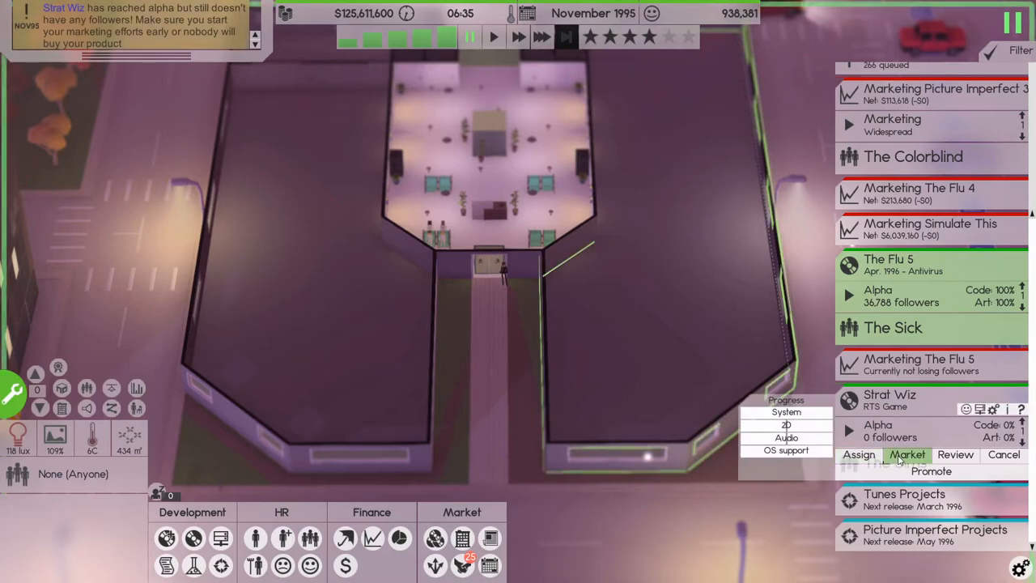
Step: Announce December 1996 as the Strat Wiz release date from its marketing options
click(906, 453)
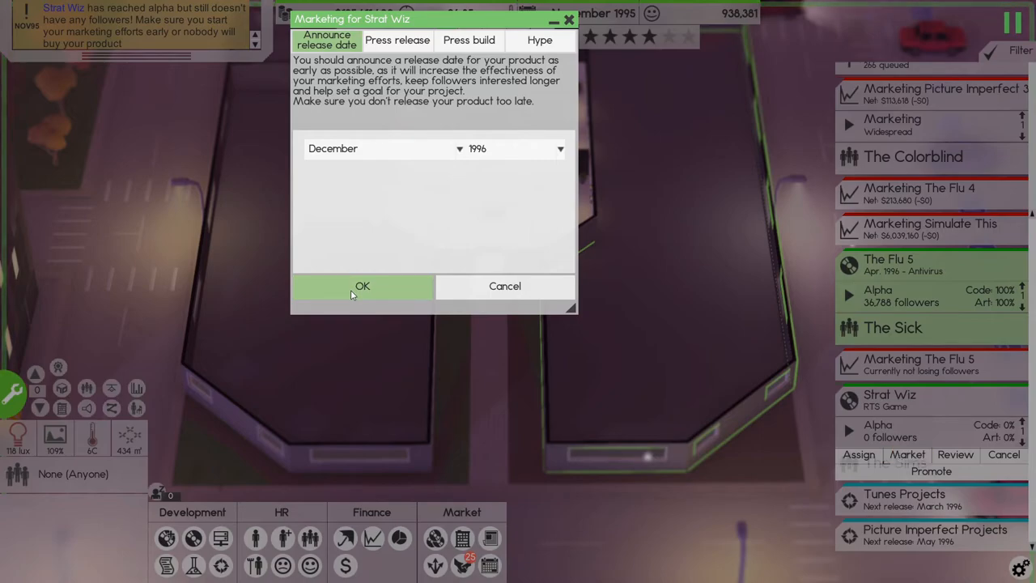
click(363, 285)
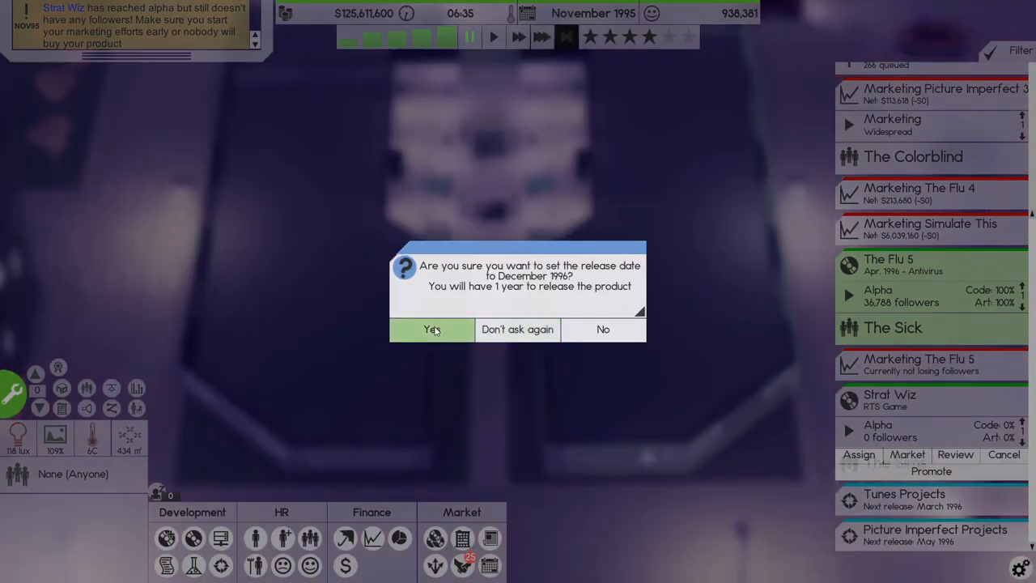
click(430, 329)
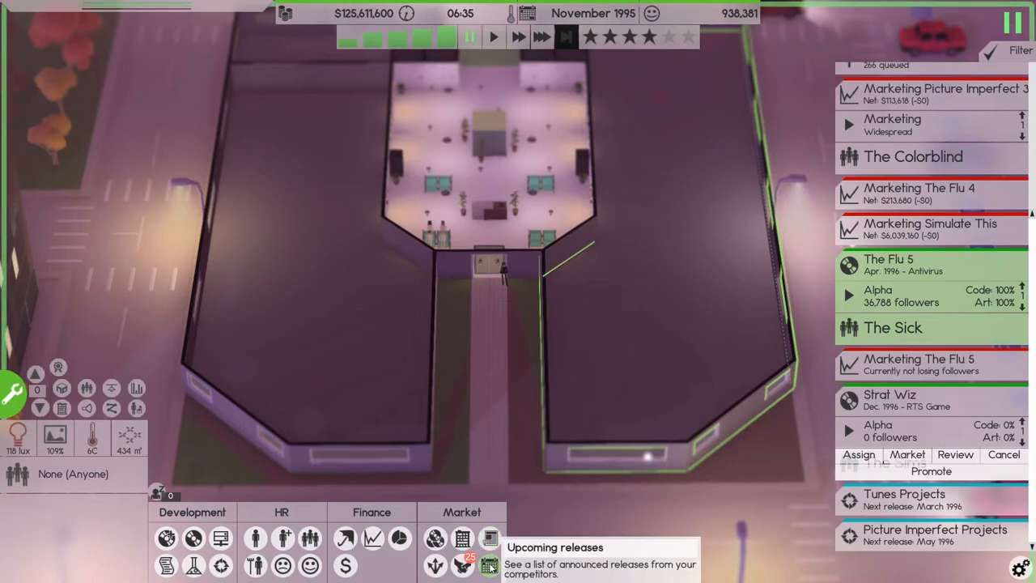
Step: Review competitors' upcoming releases list and return to the office
click(490, 565)
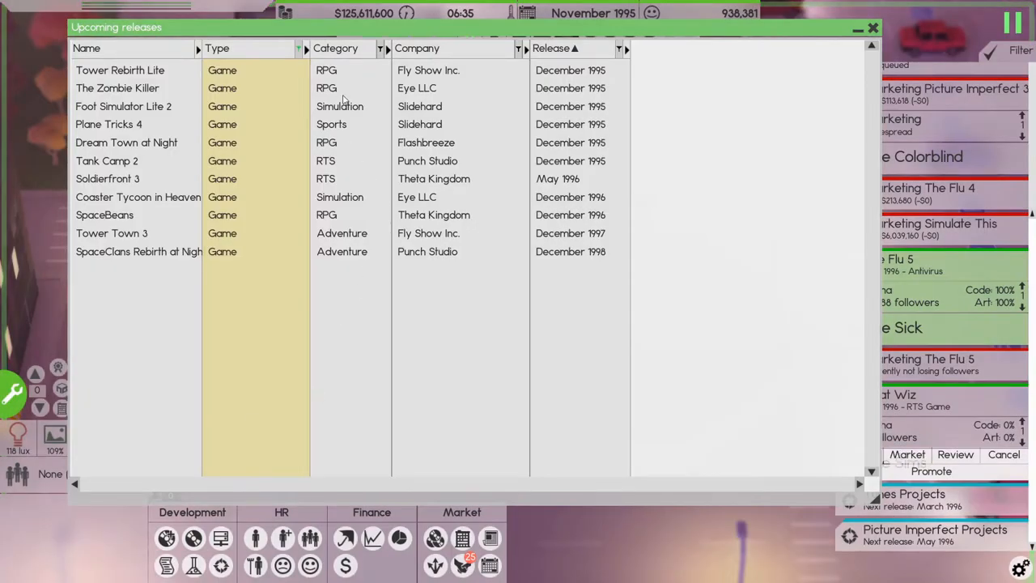
mouse_move(127, 171)
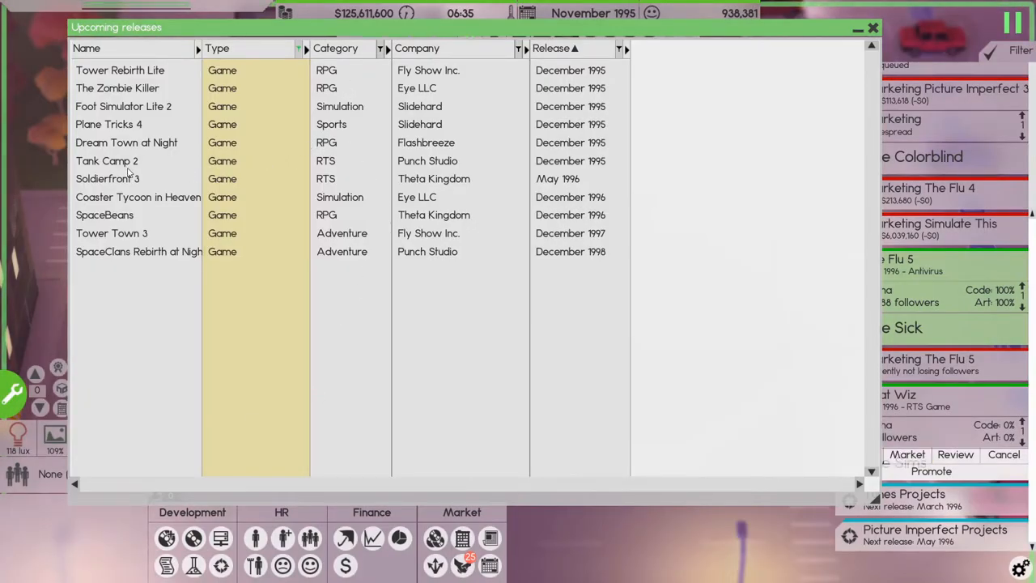
click(107, 161)
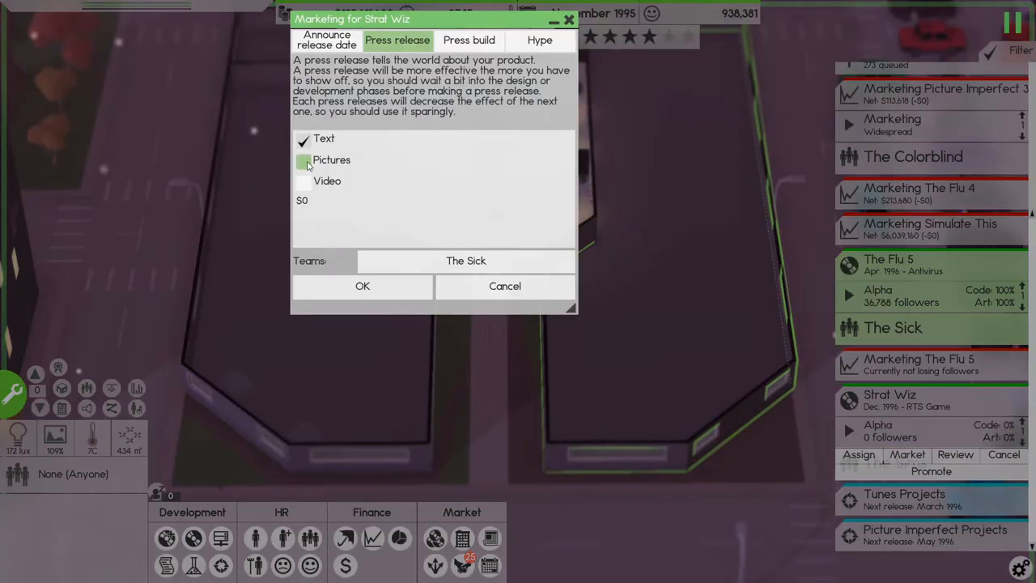
Step: Send the Strat Wiz press release with pictures, then a press build of The Flu 5
click(362, 285)
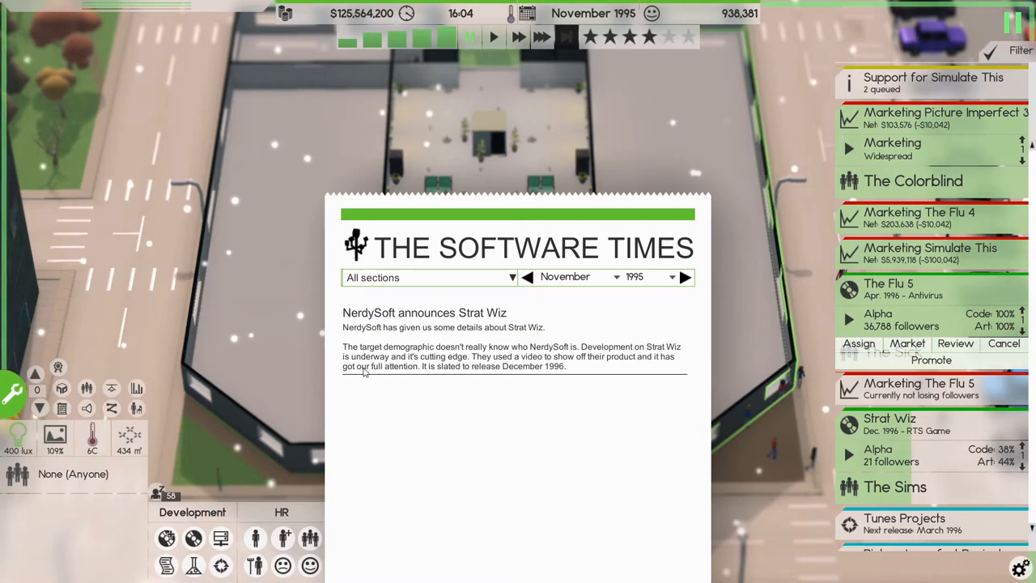
mouse_move(473, 376)
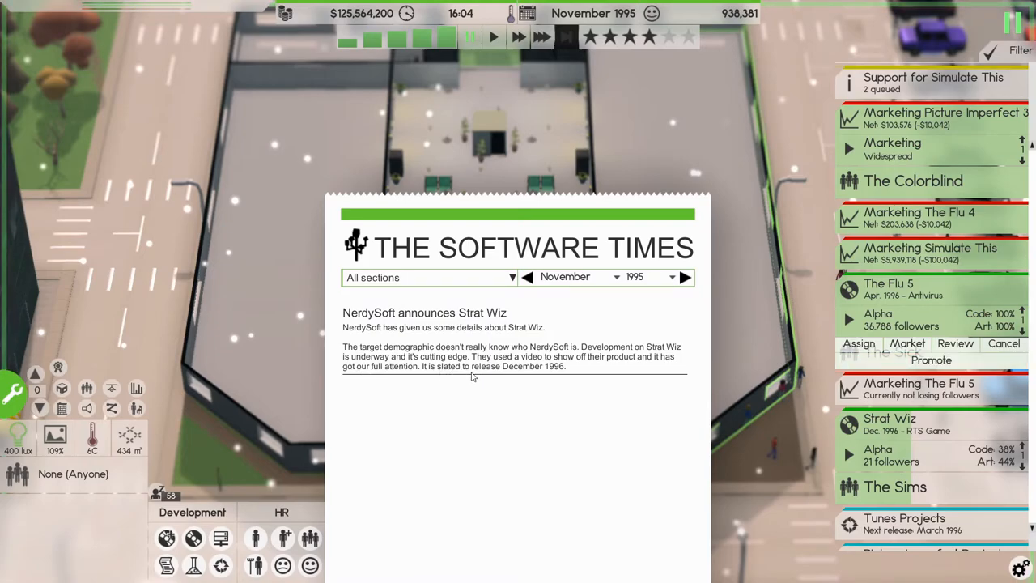
mouse_move(781, 458)
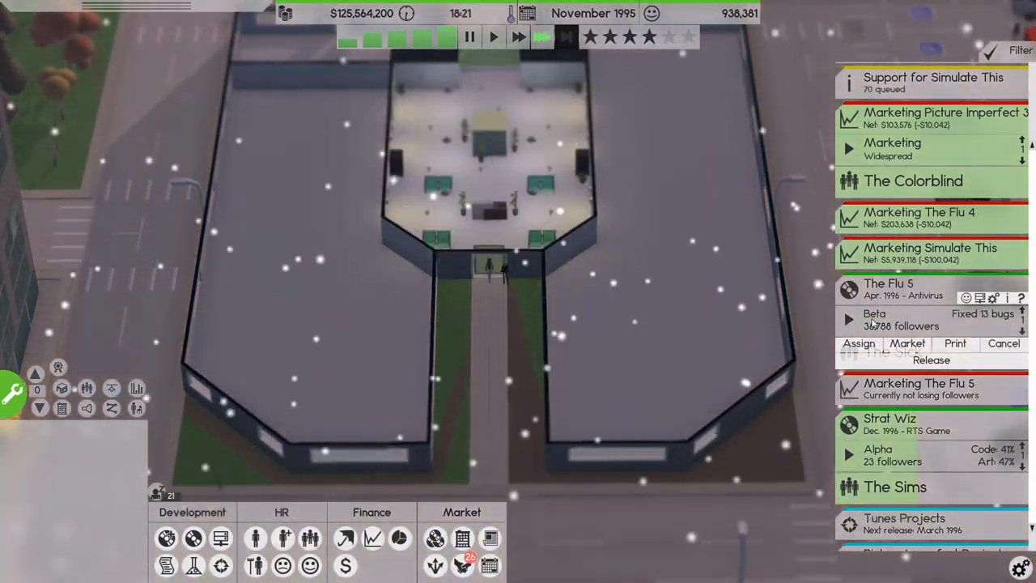
click(931, 359)
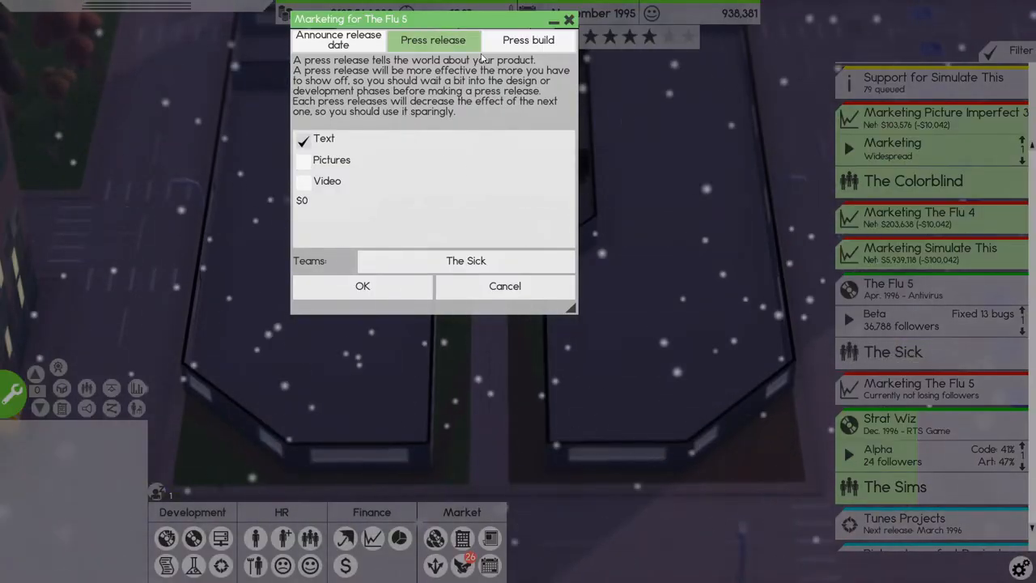
click(363, 285)
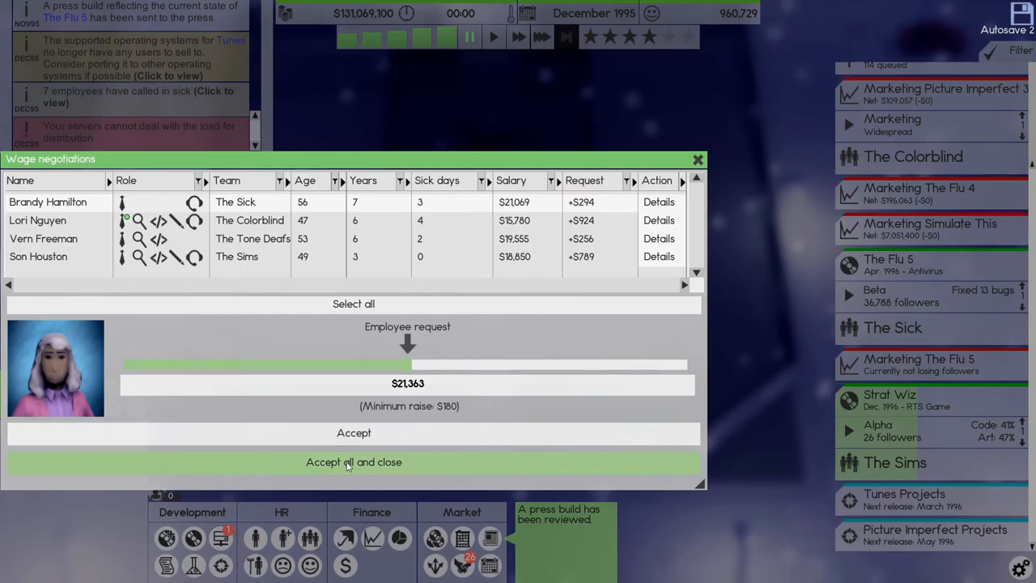
Step: Accept all wage requests, then check the Public server shows 100% load
click(353, 461)
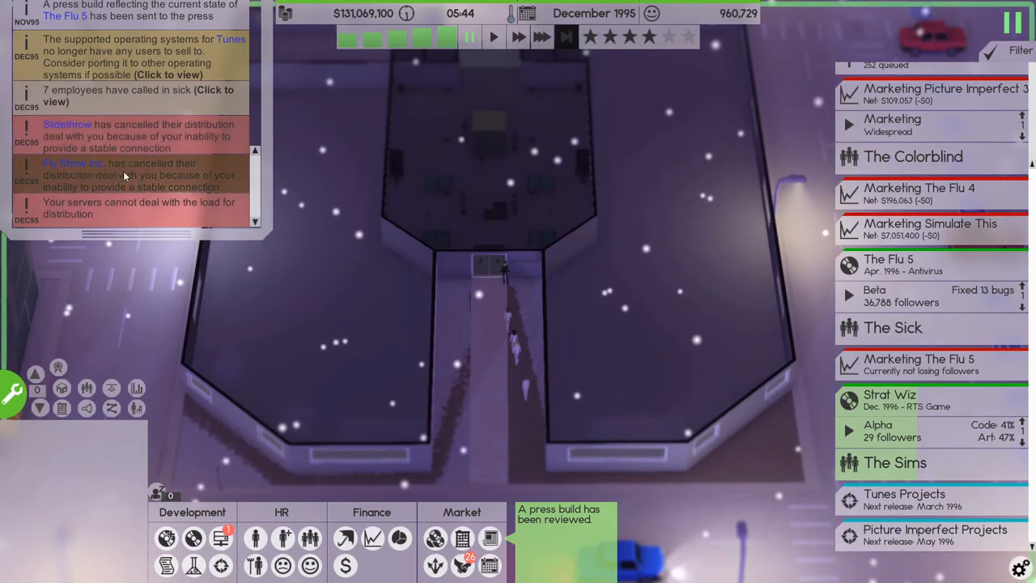
mouse_move(162, 298)
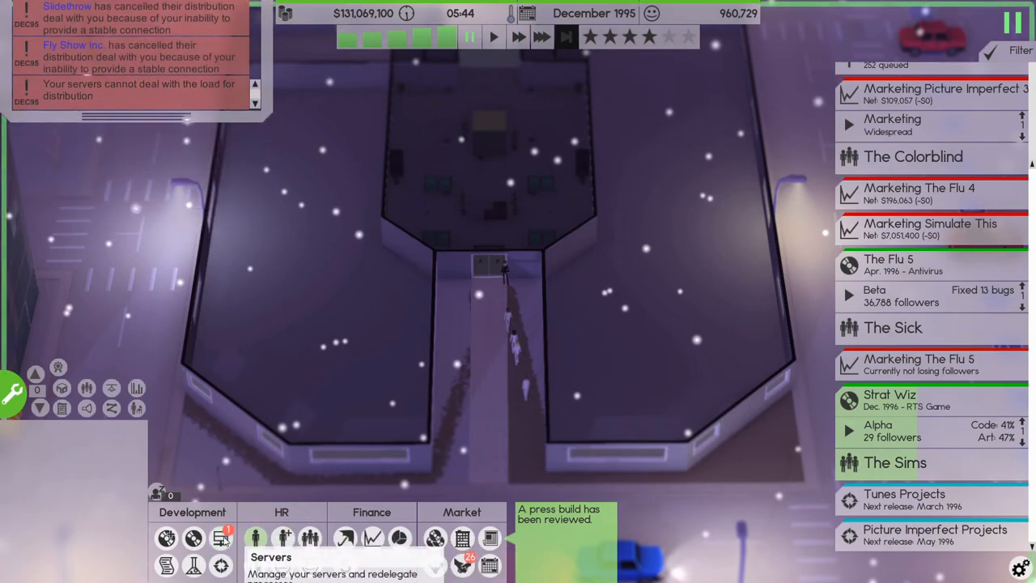
click(220, 537)
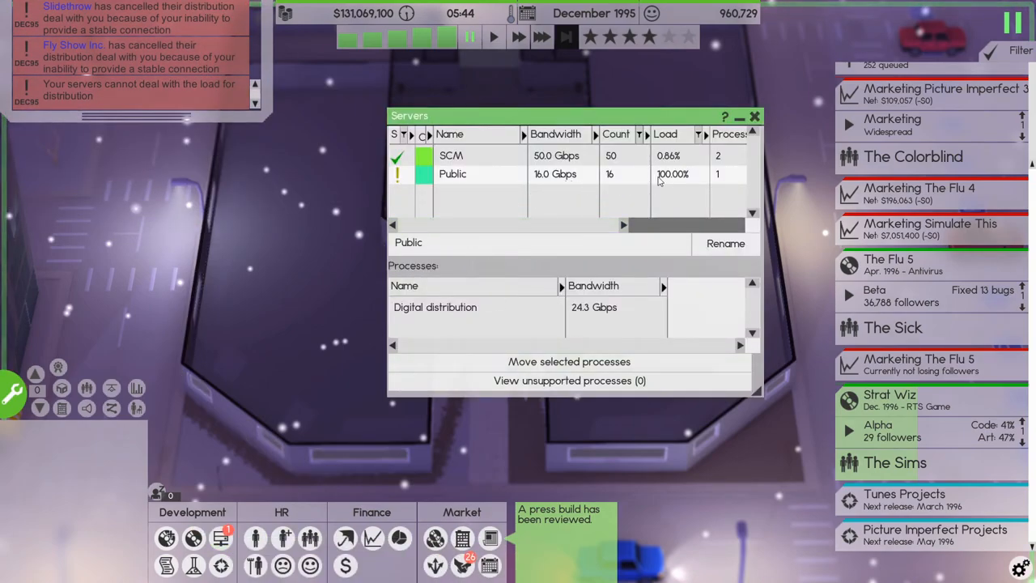
click(755, 117)
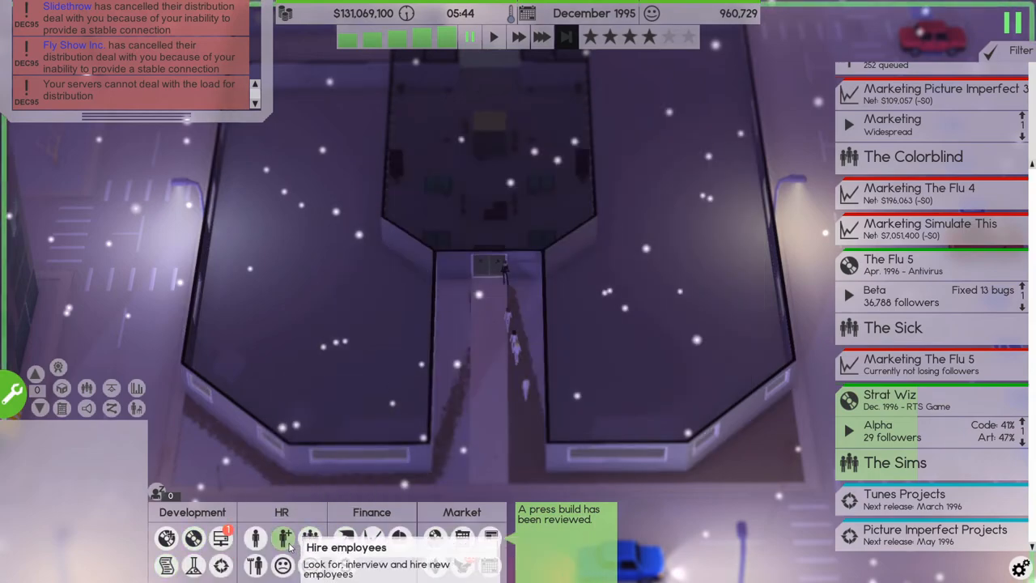
Step: Place a block of new server racks in the basement in Build mode
click(11, 390)
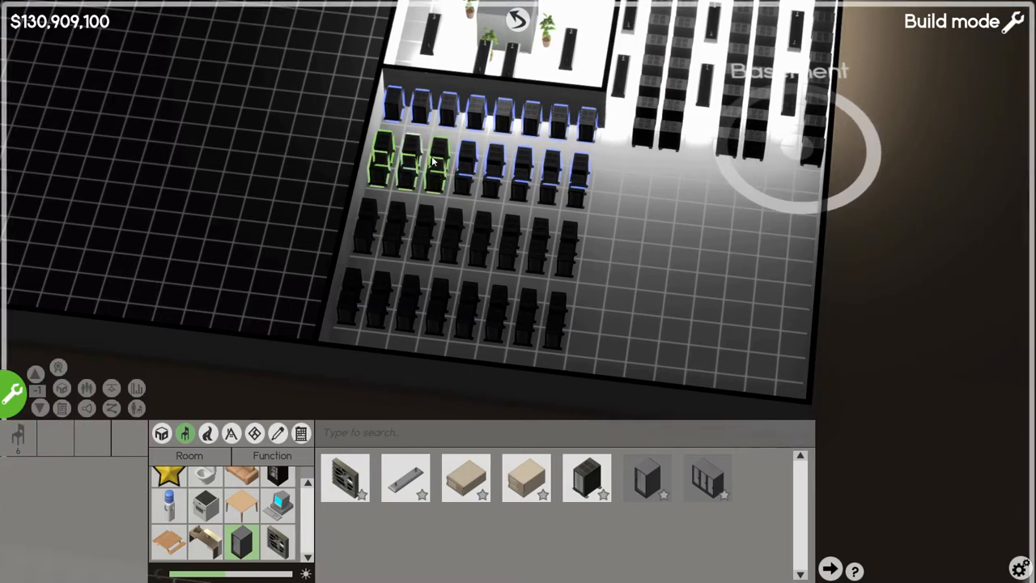
drag(434, 161, 567, 197)
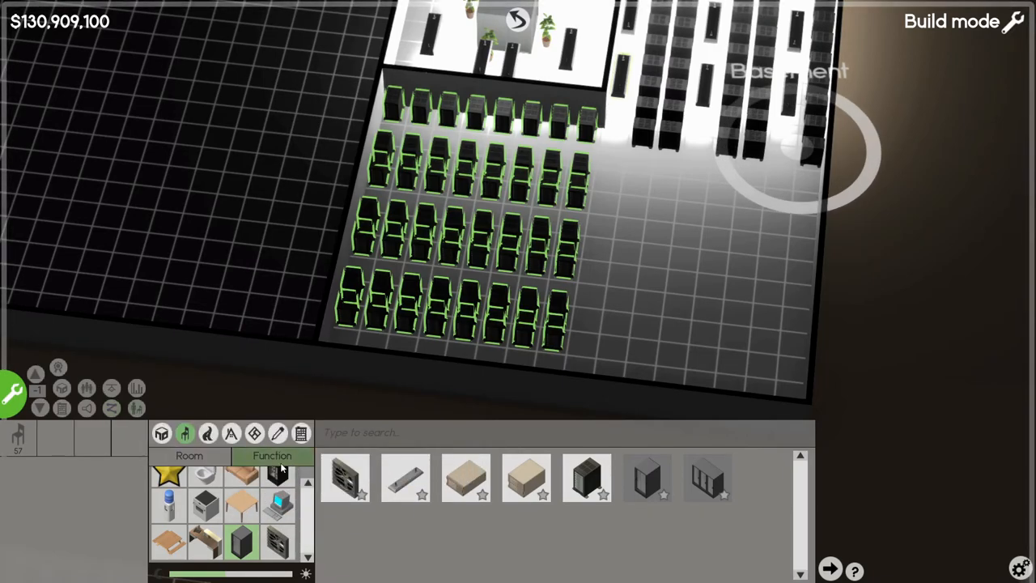
Step: Wire the new servers into the Public group, growing it to 56 servers, and leave Build mode
click(112, 408)
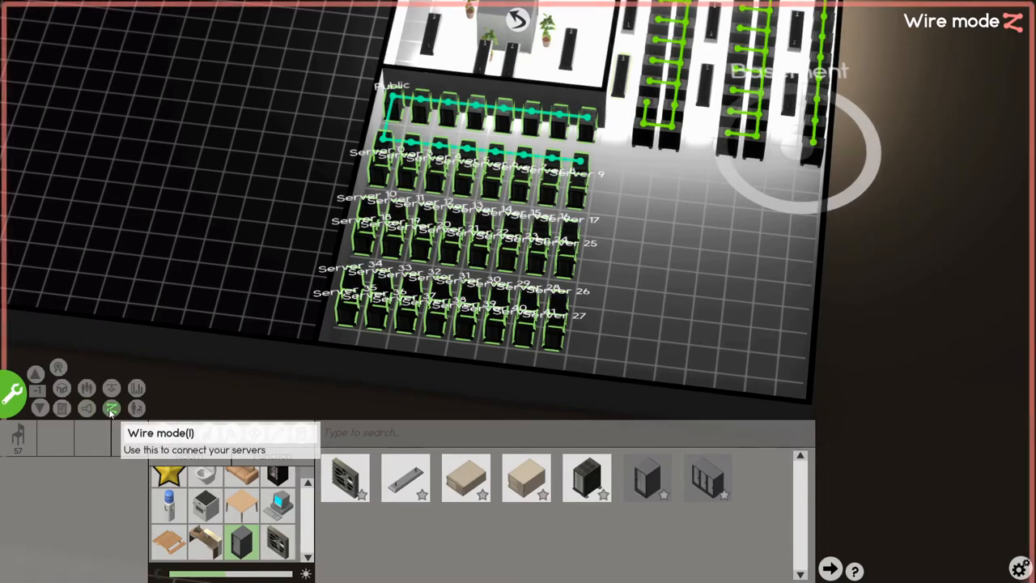
click(110, 408)
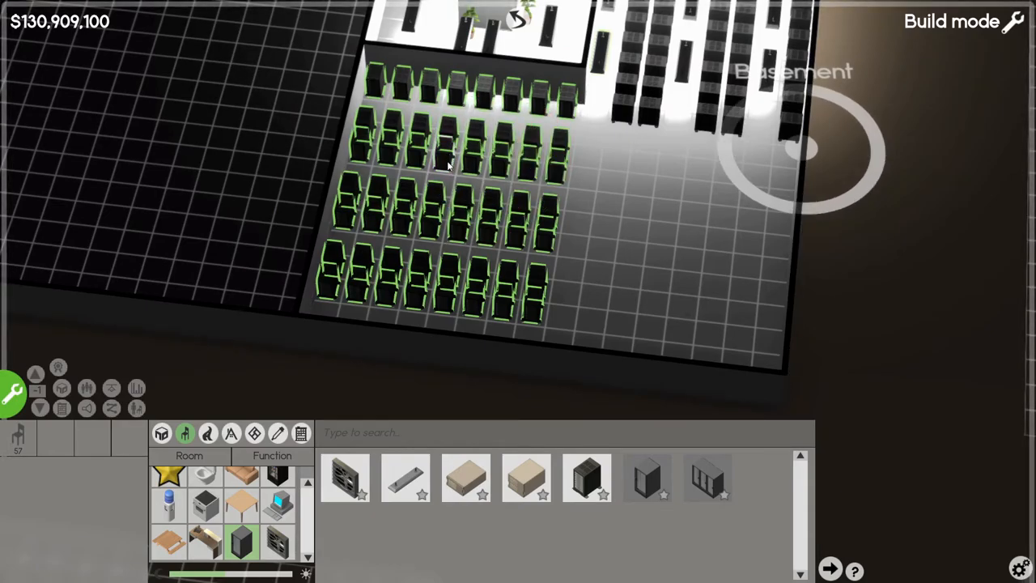
click(112, 408)
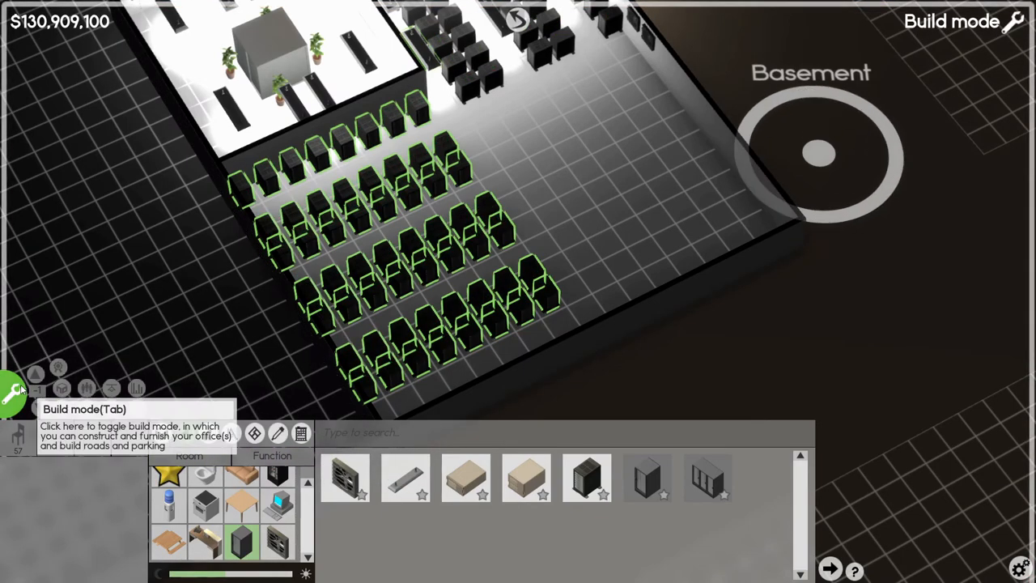
click(13, 392)
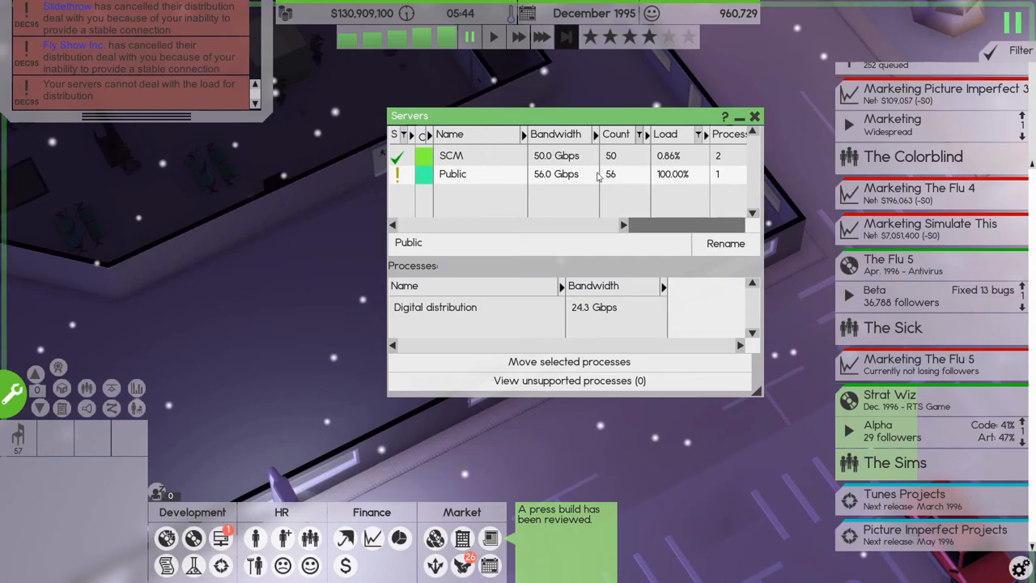
Step: Confirm the Public group shows 56 servers at 56.0 Gbps and close the Servers window
click(755, 117)
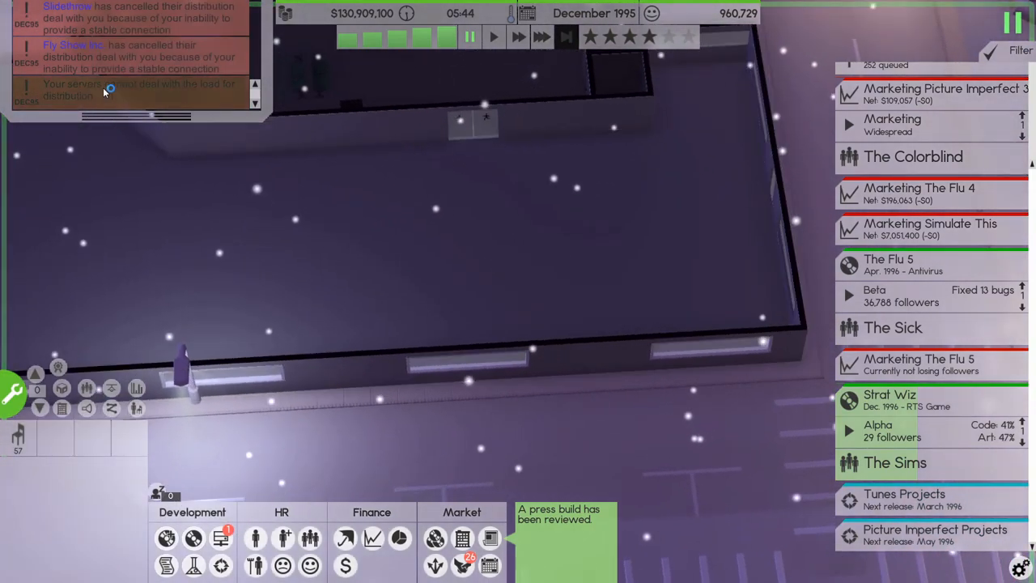
mouse_move(159, 97)
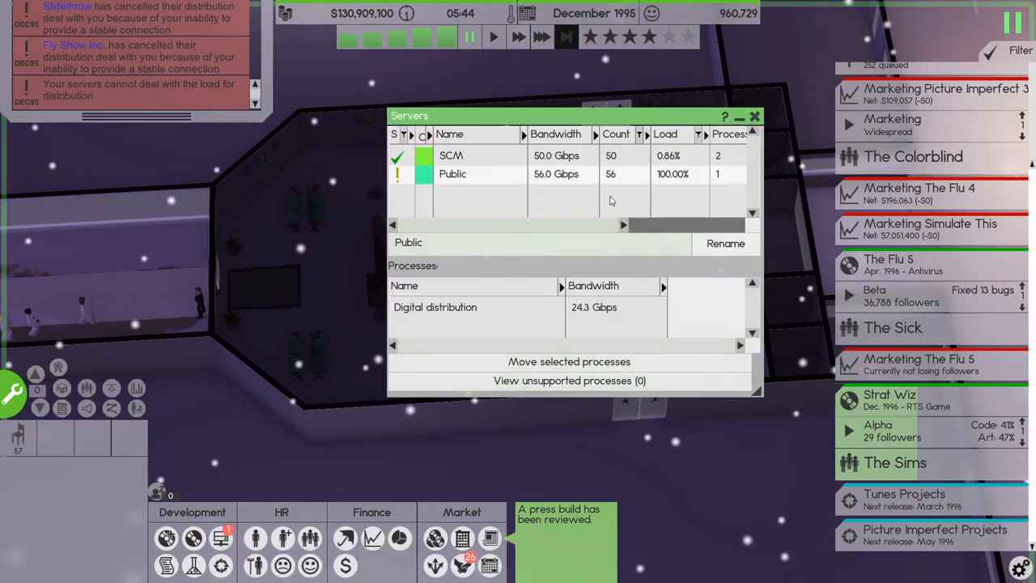
click(755, 117)
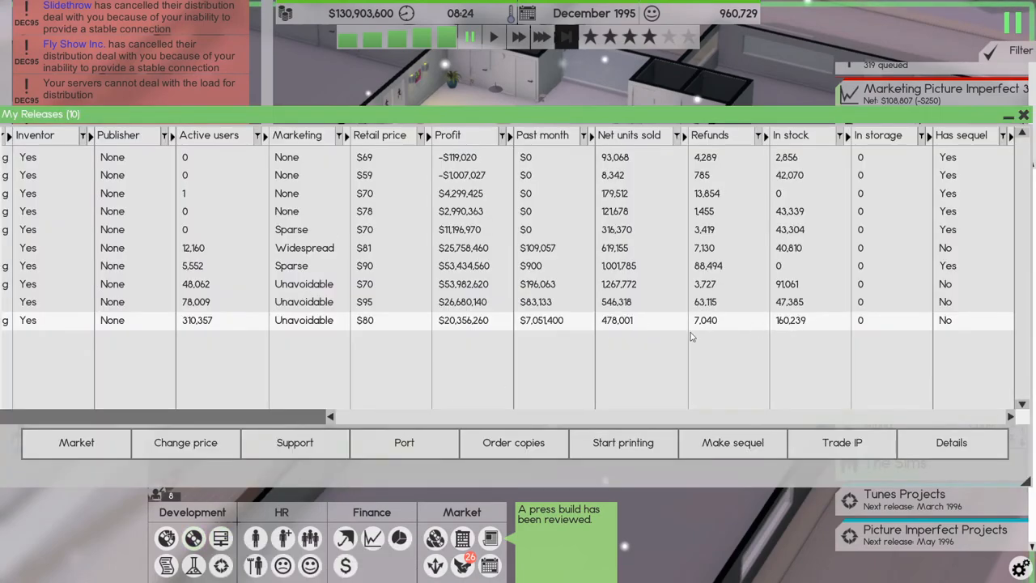
mouse_move(489, 416)
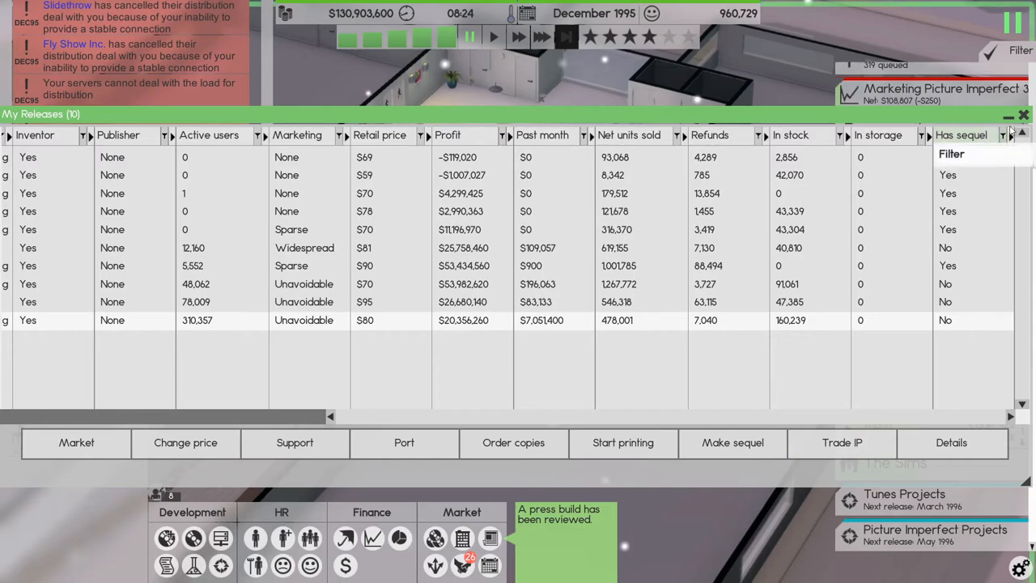
Step: Close the My Releases list and return to the office view
click(1024, 113)
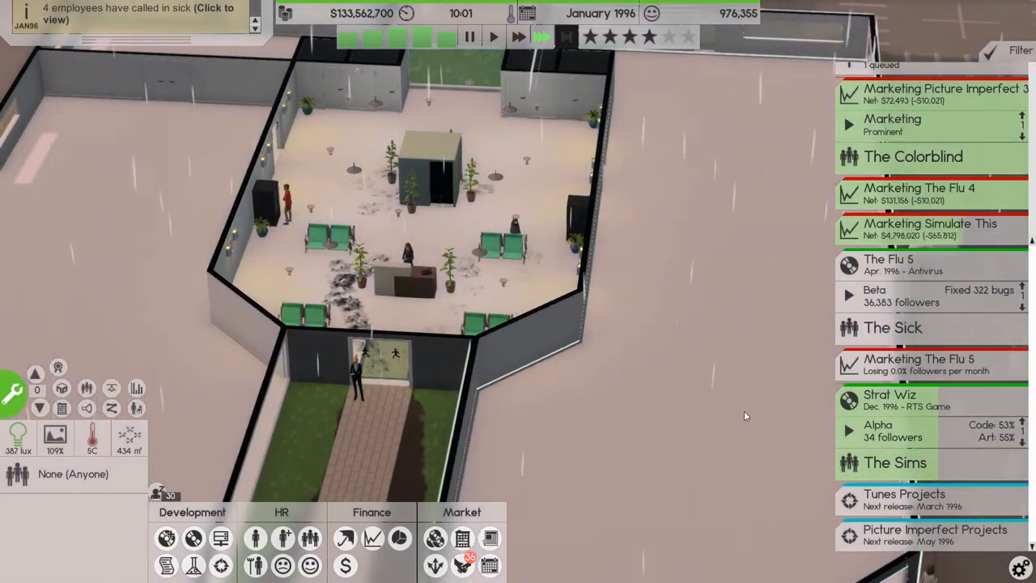
click(891, 429)
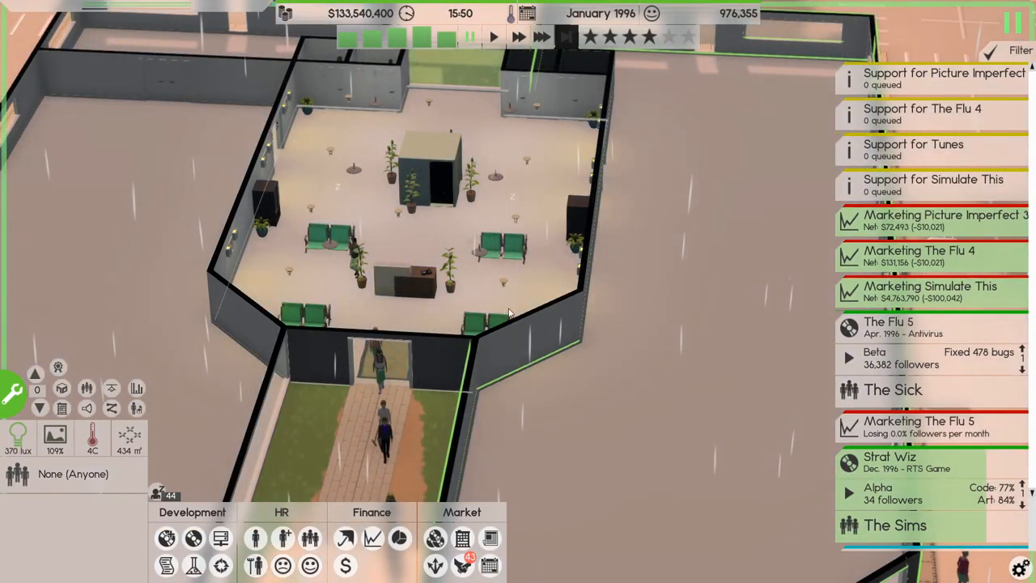
mouse_move(526, 318)
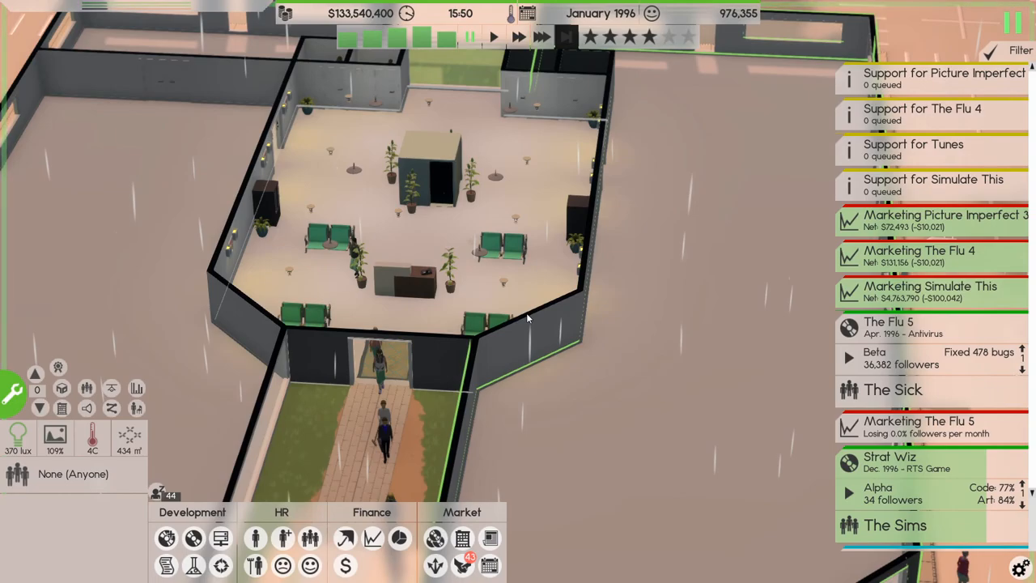